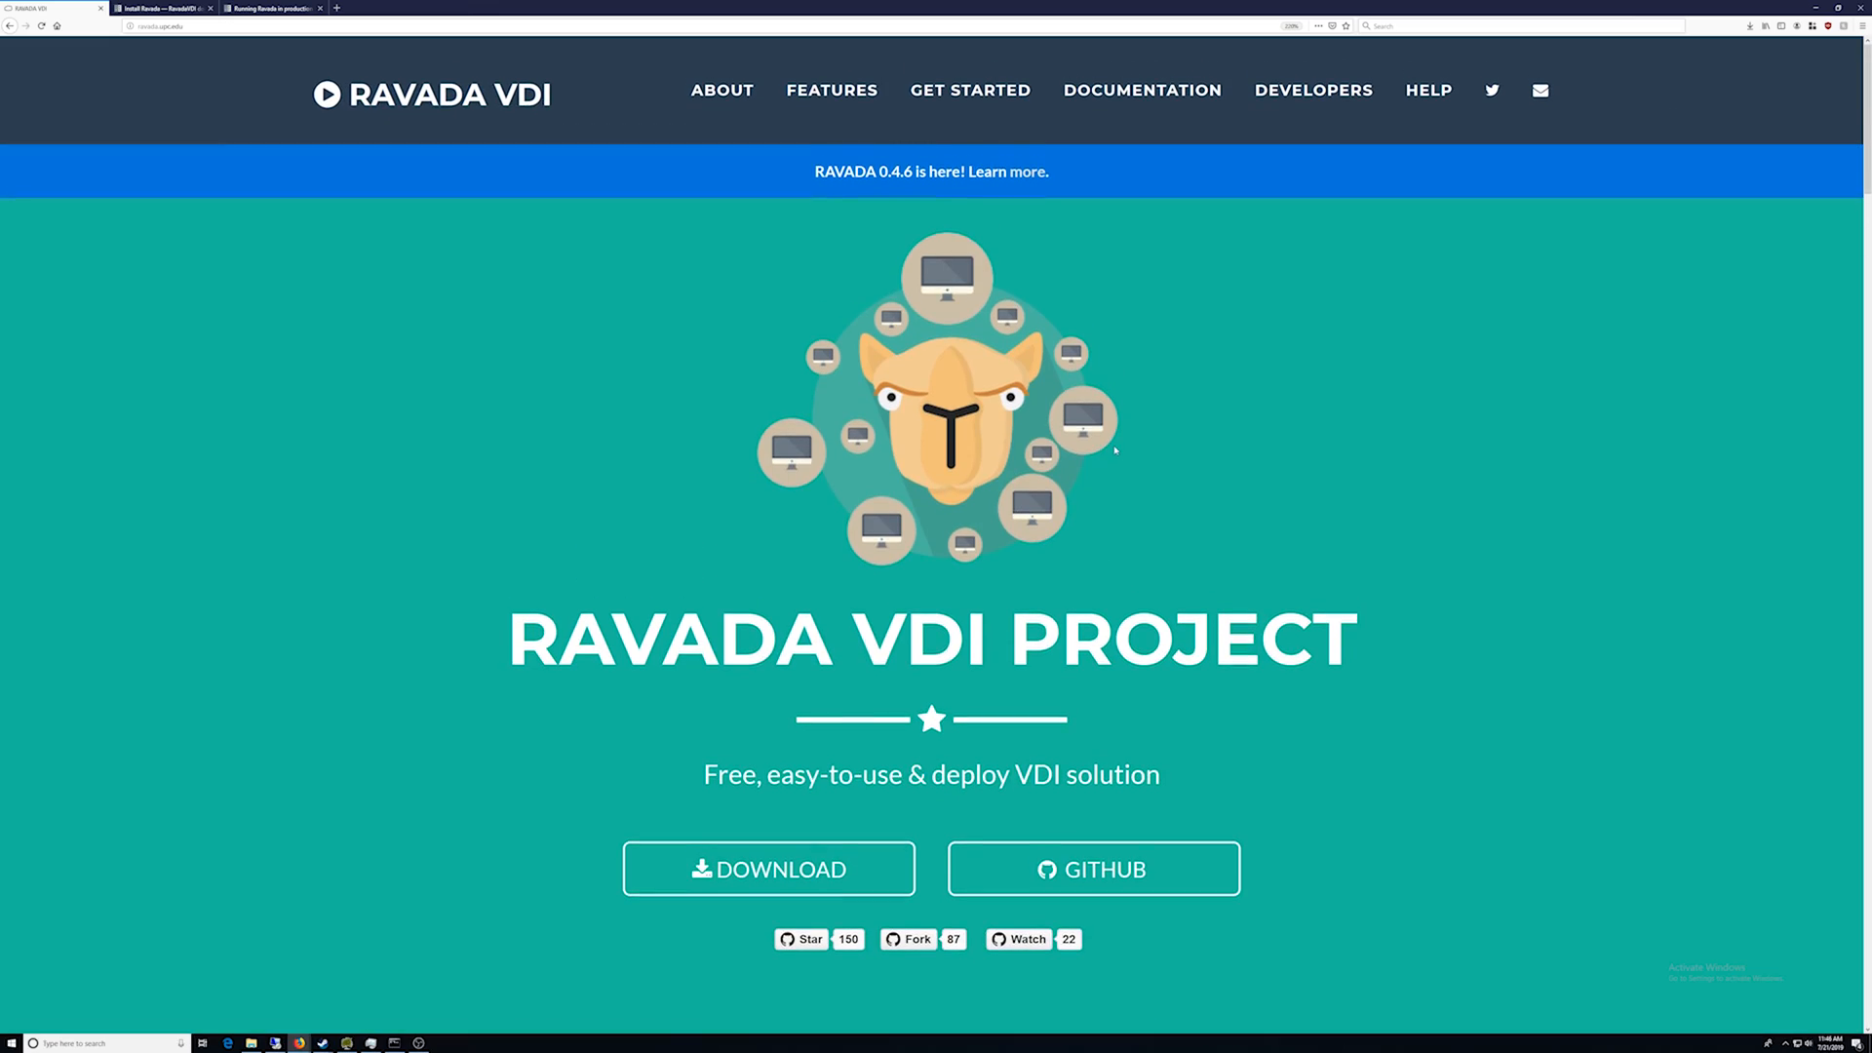
pyautogui.moveTo(1541, 634)
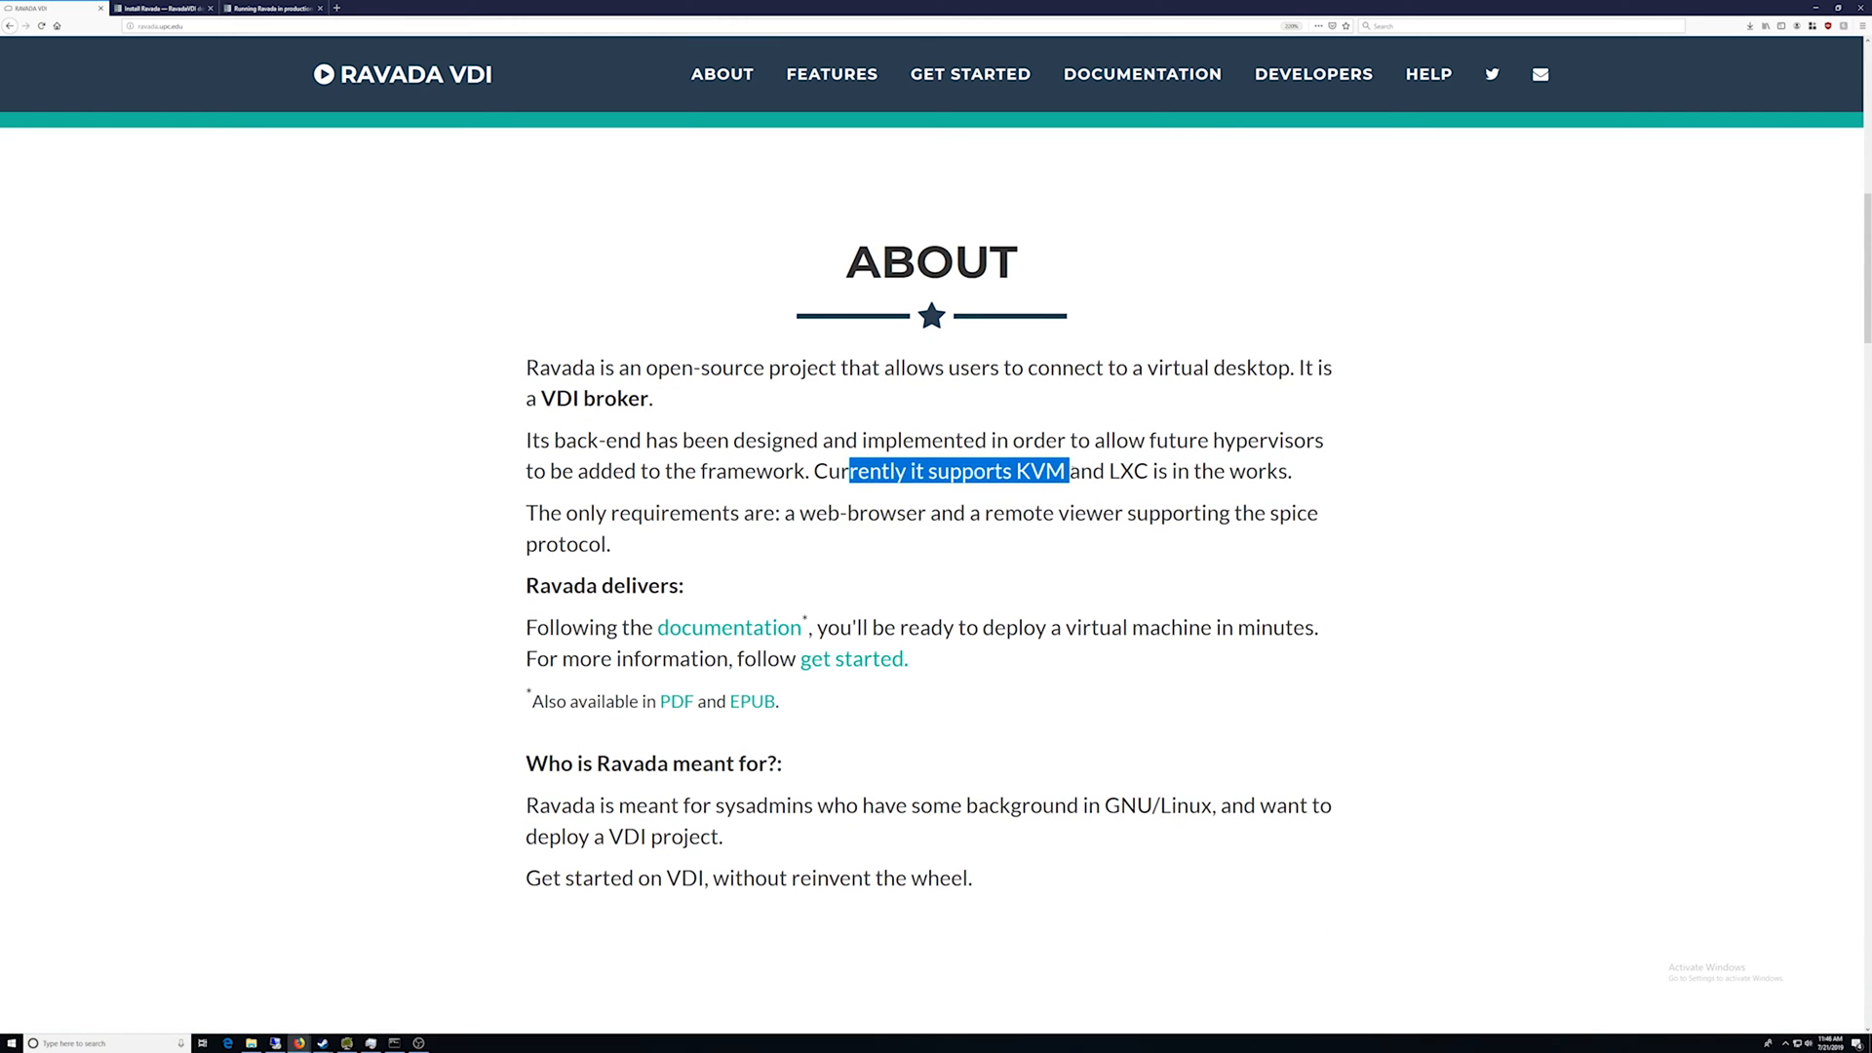
# Step: Browse the Ravada VDI homepage sections and enlarge the machine settings screenshot
pyautogui.scroll(-3)
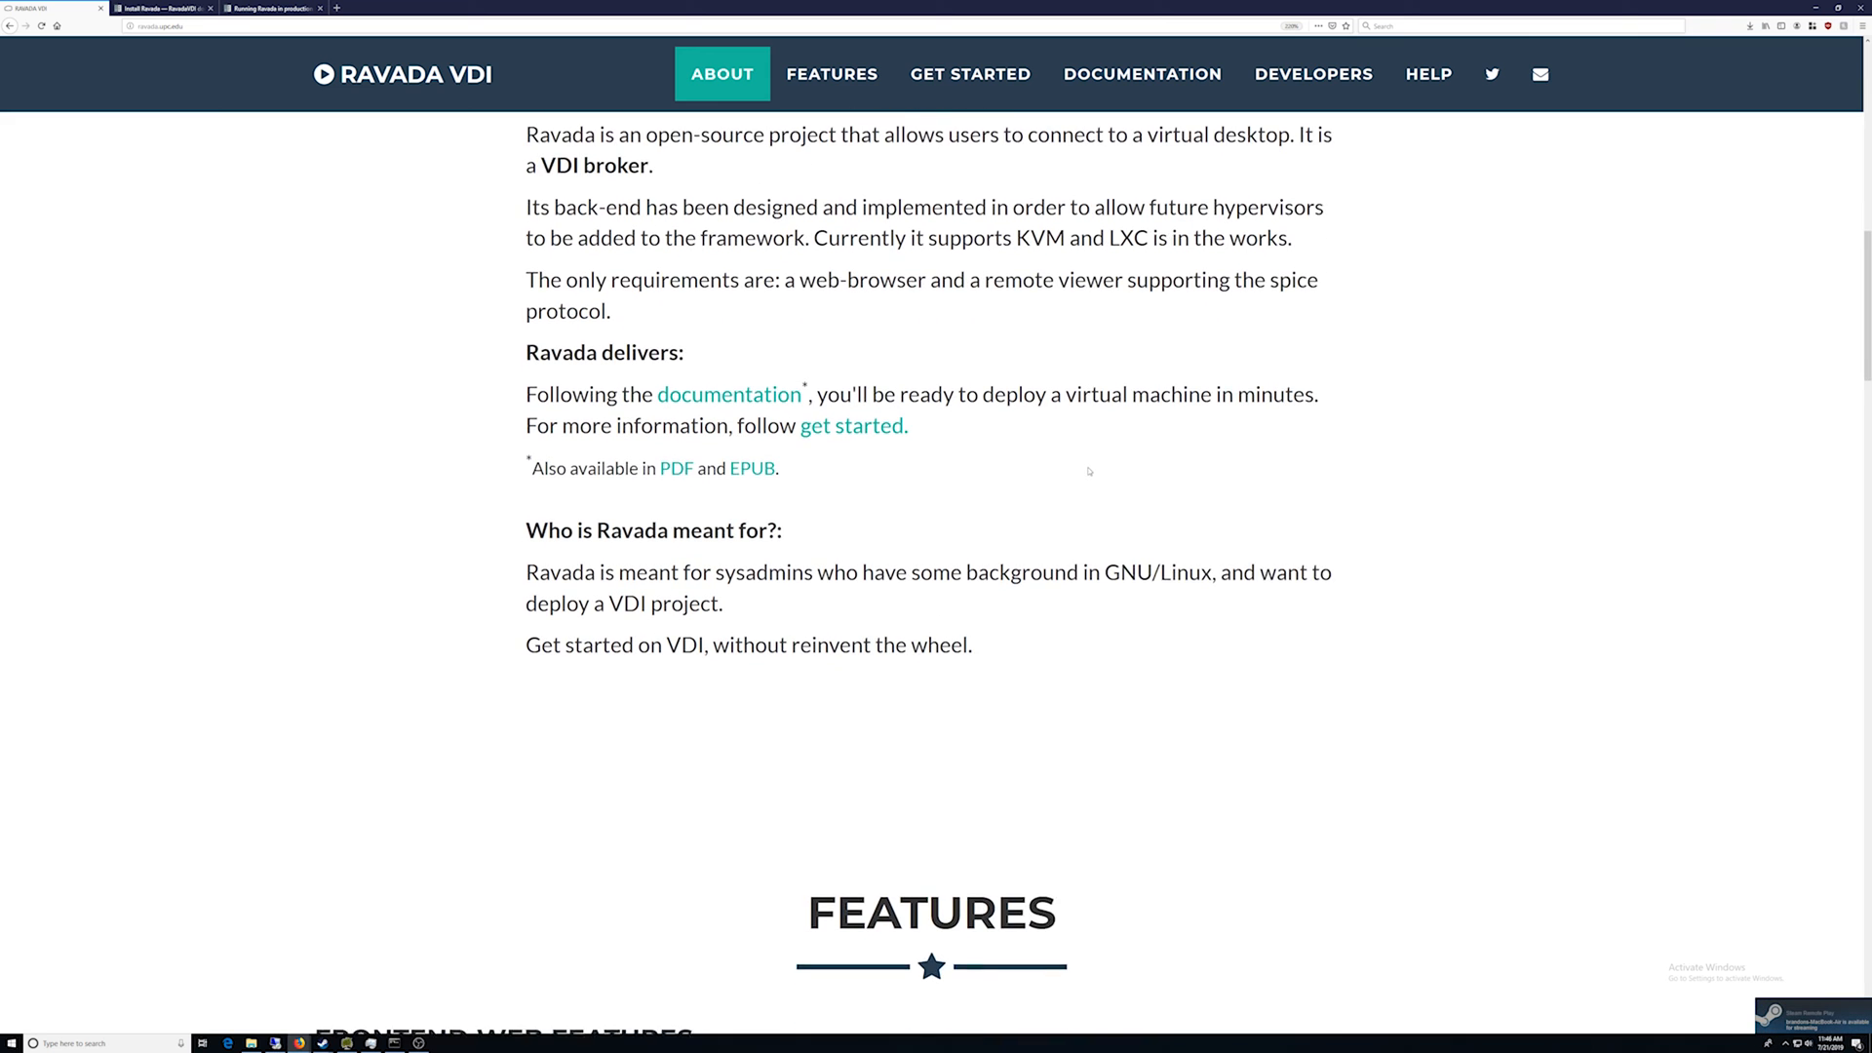
pyautogui.scroll(-3)
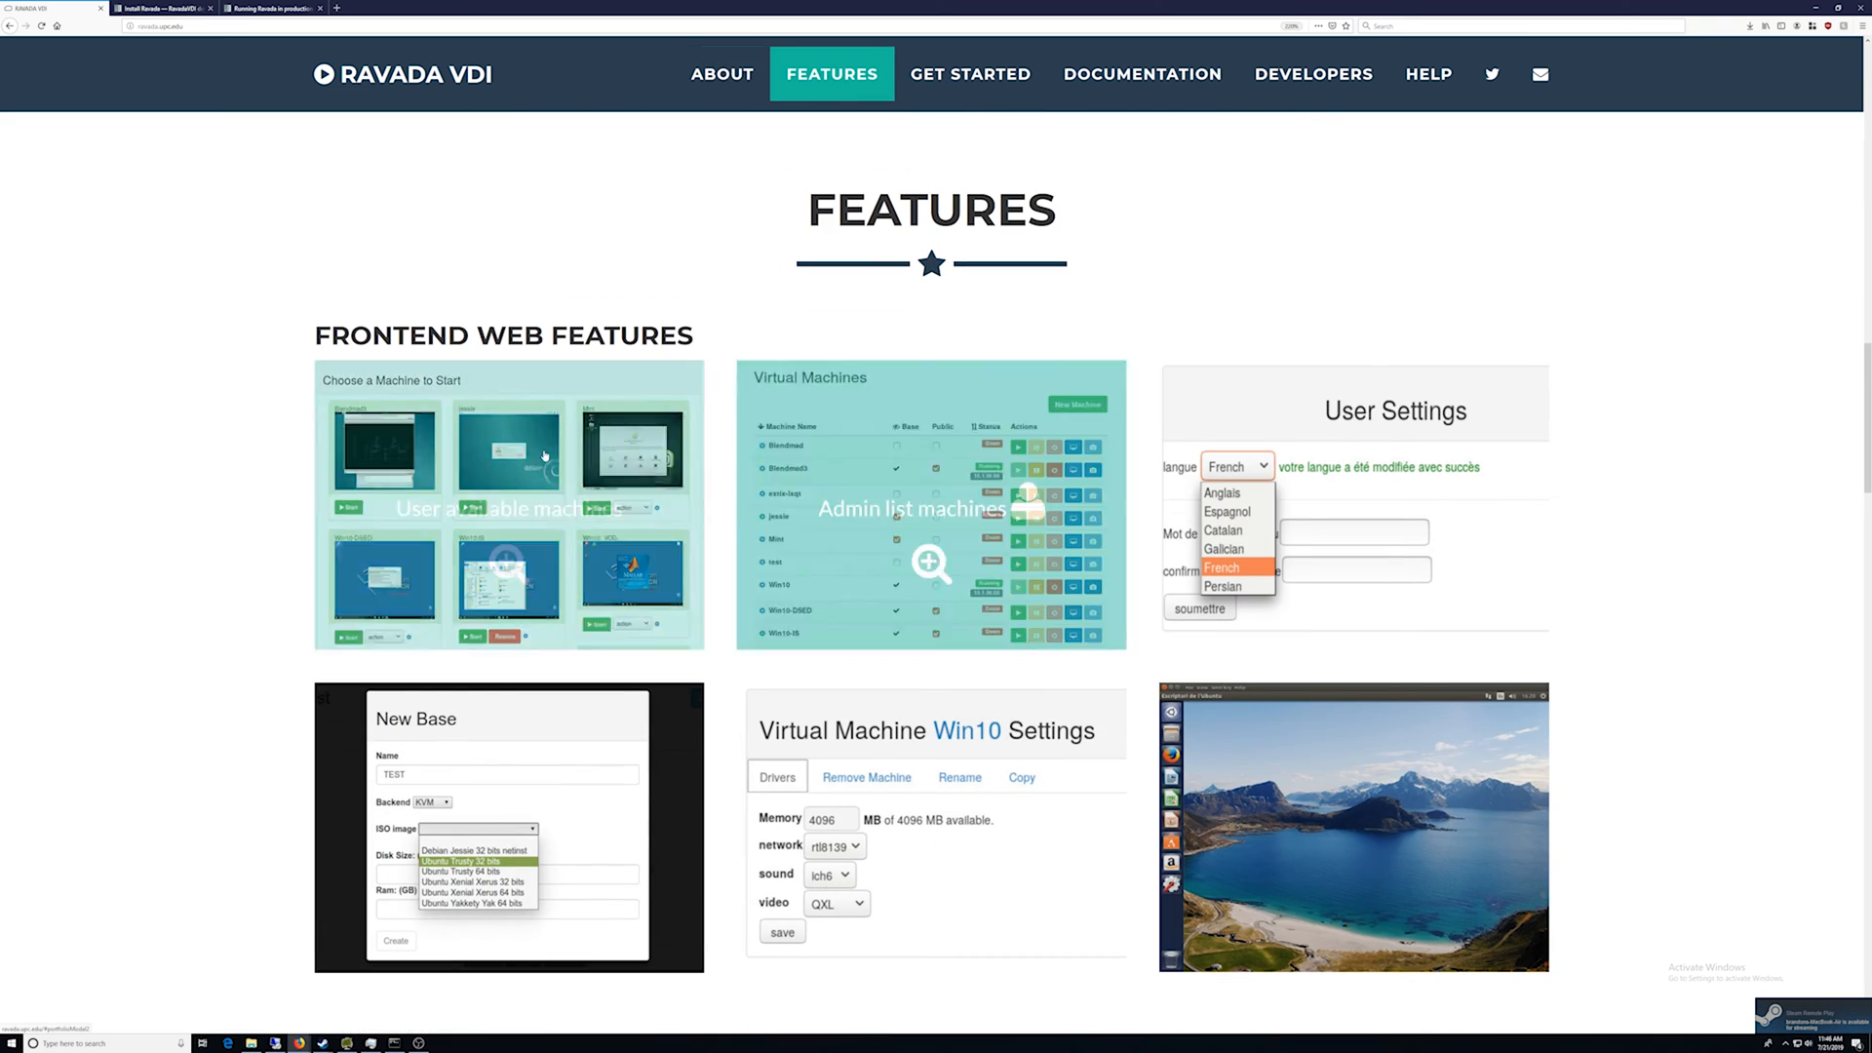
pyautogui.click(507, 502)
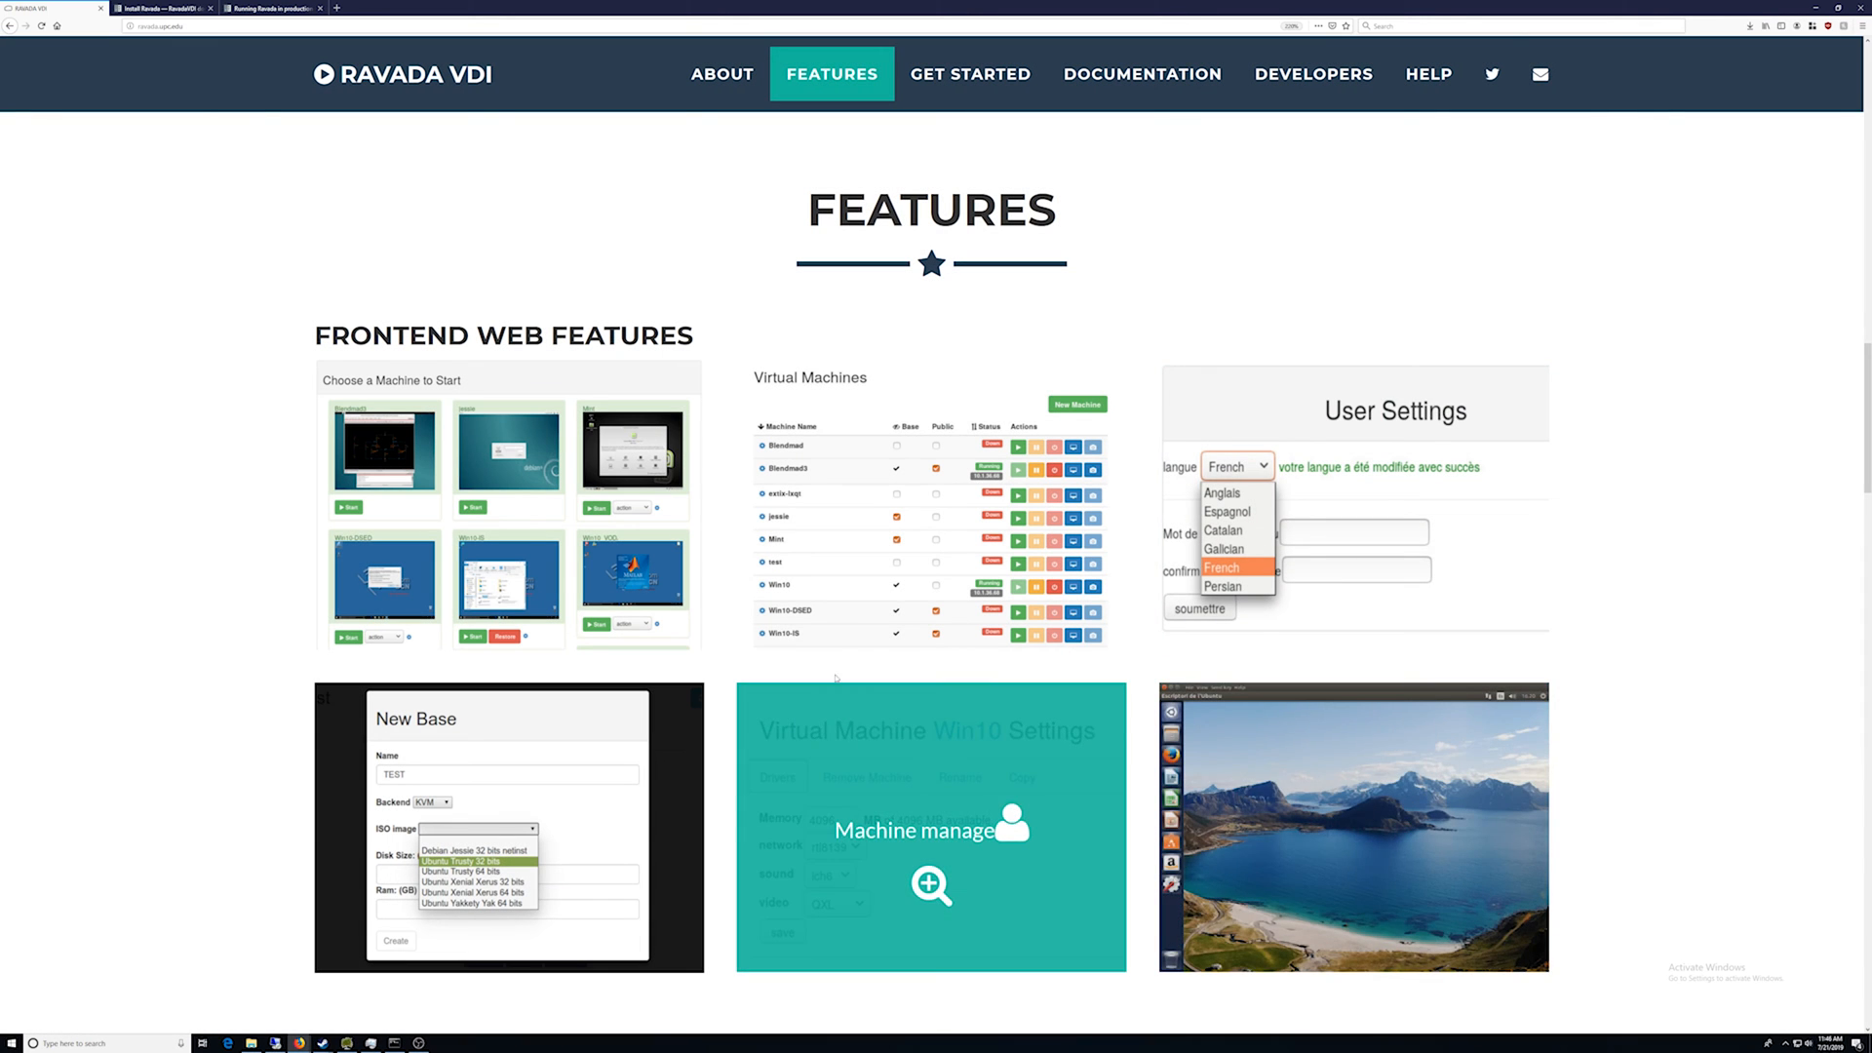
pyautogui.click(930, 831)
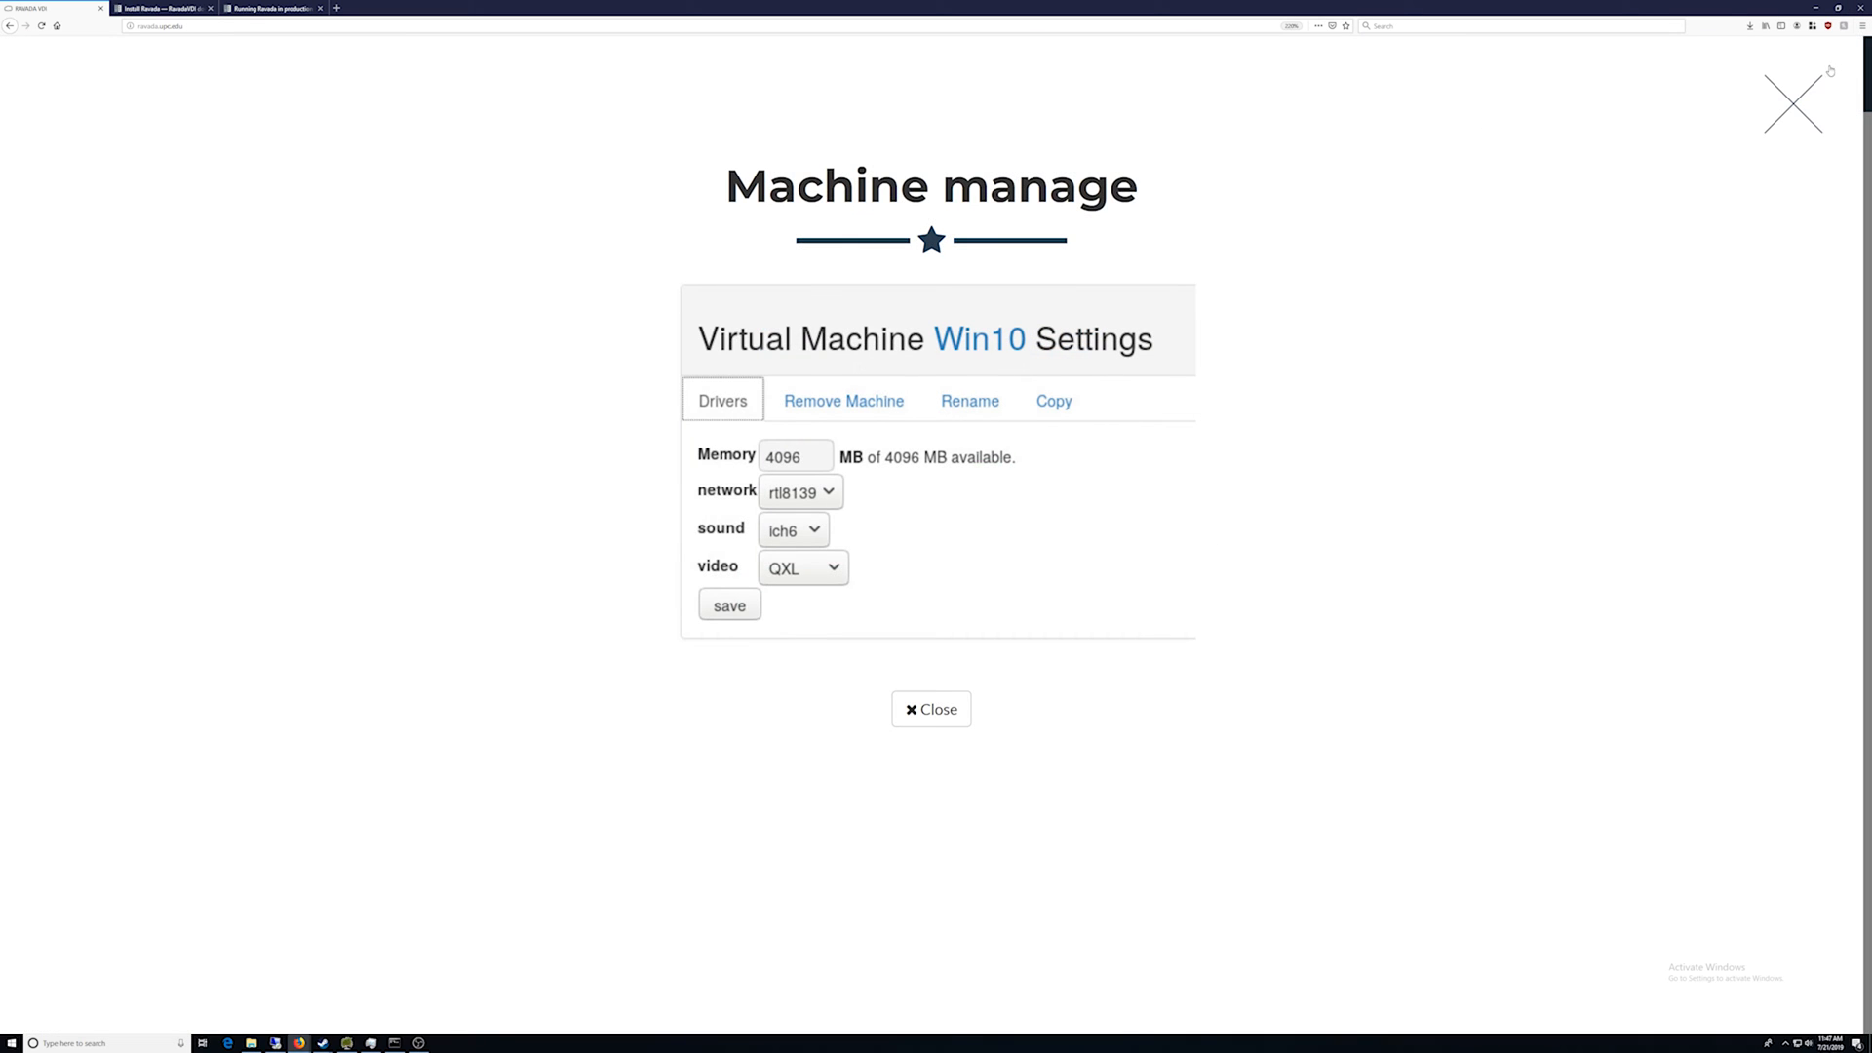
pyautogui.click(930, 708)
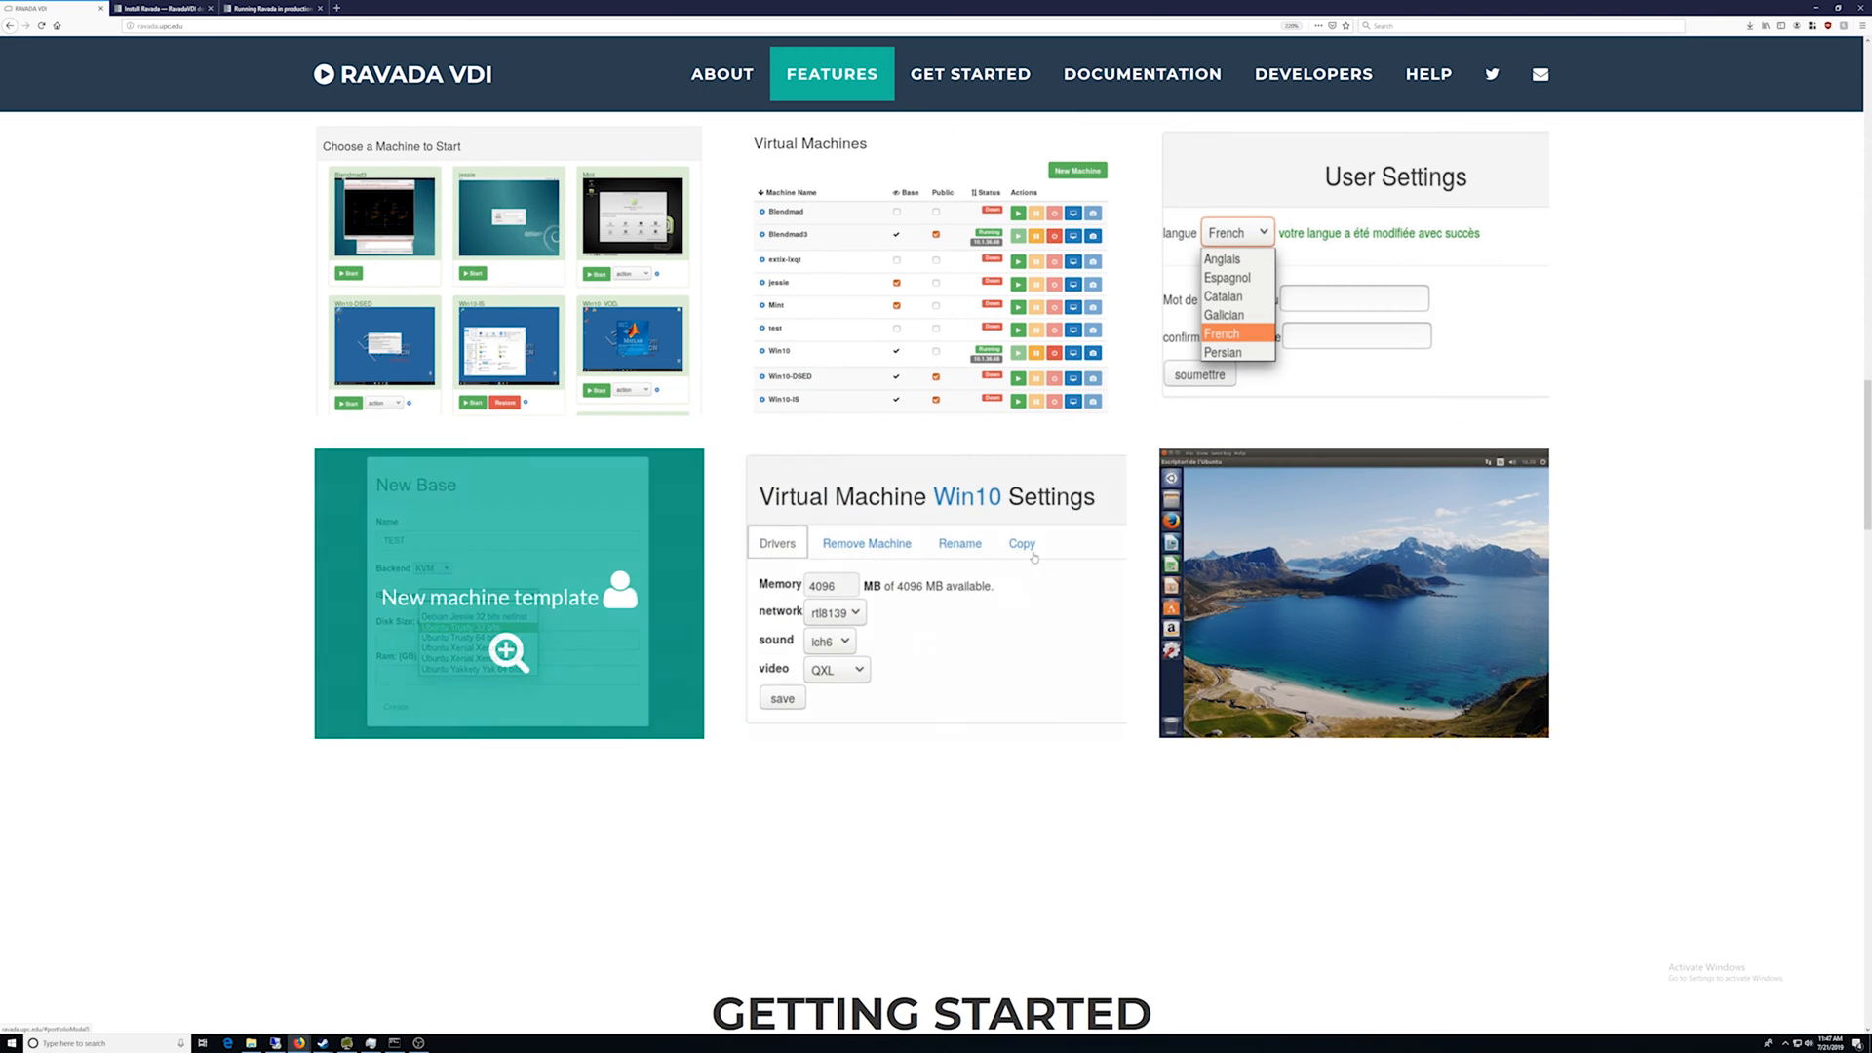
pyautogui.scroll(-3)
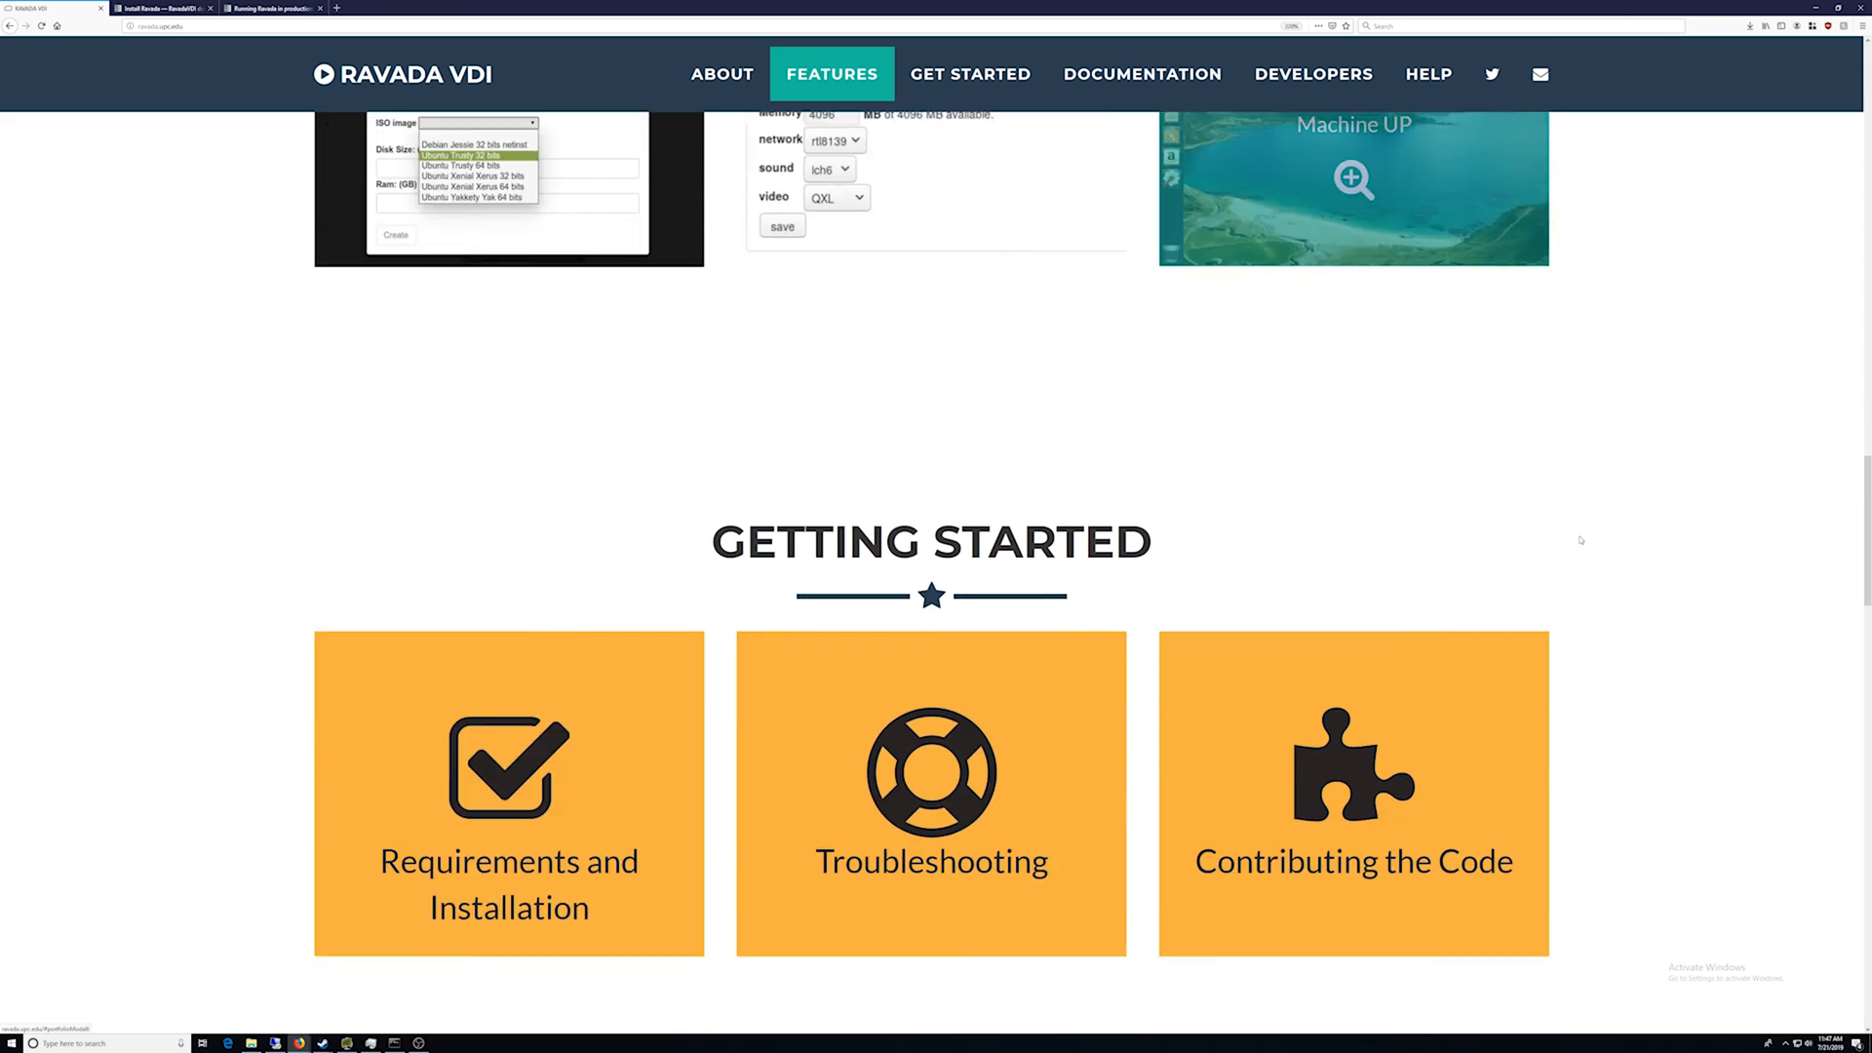
# Step: Return to the top of the site and go to the Requirements and Installation documentation
pyautogui.click(1312, 74)
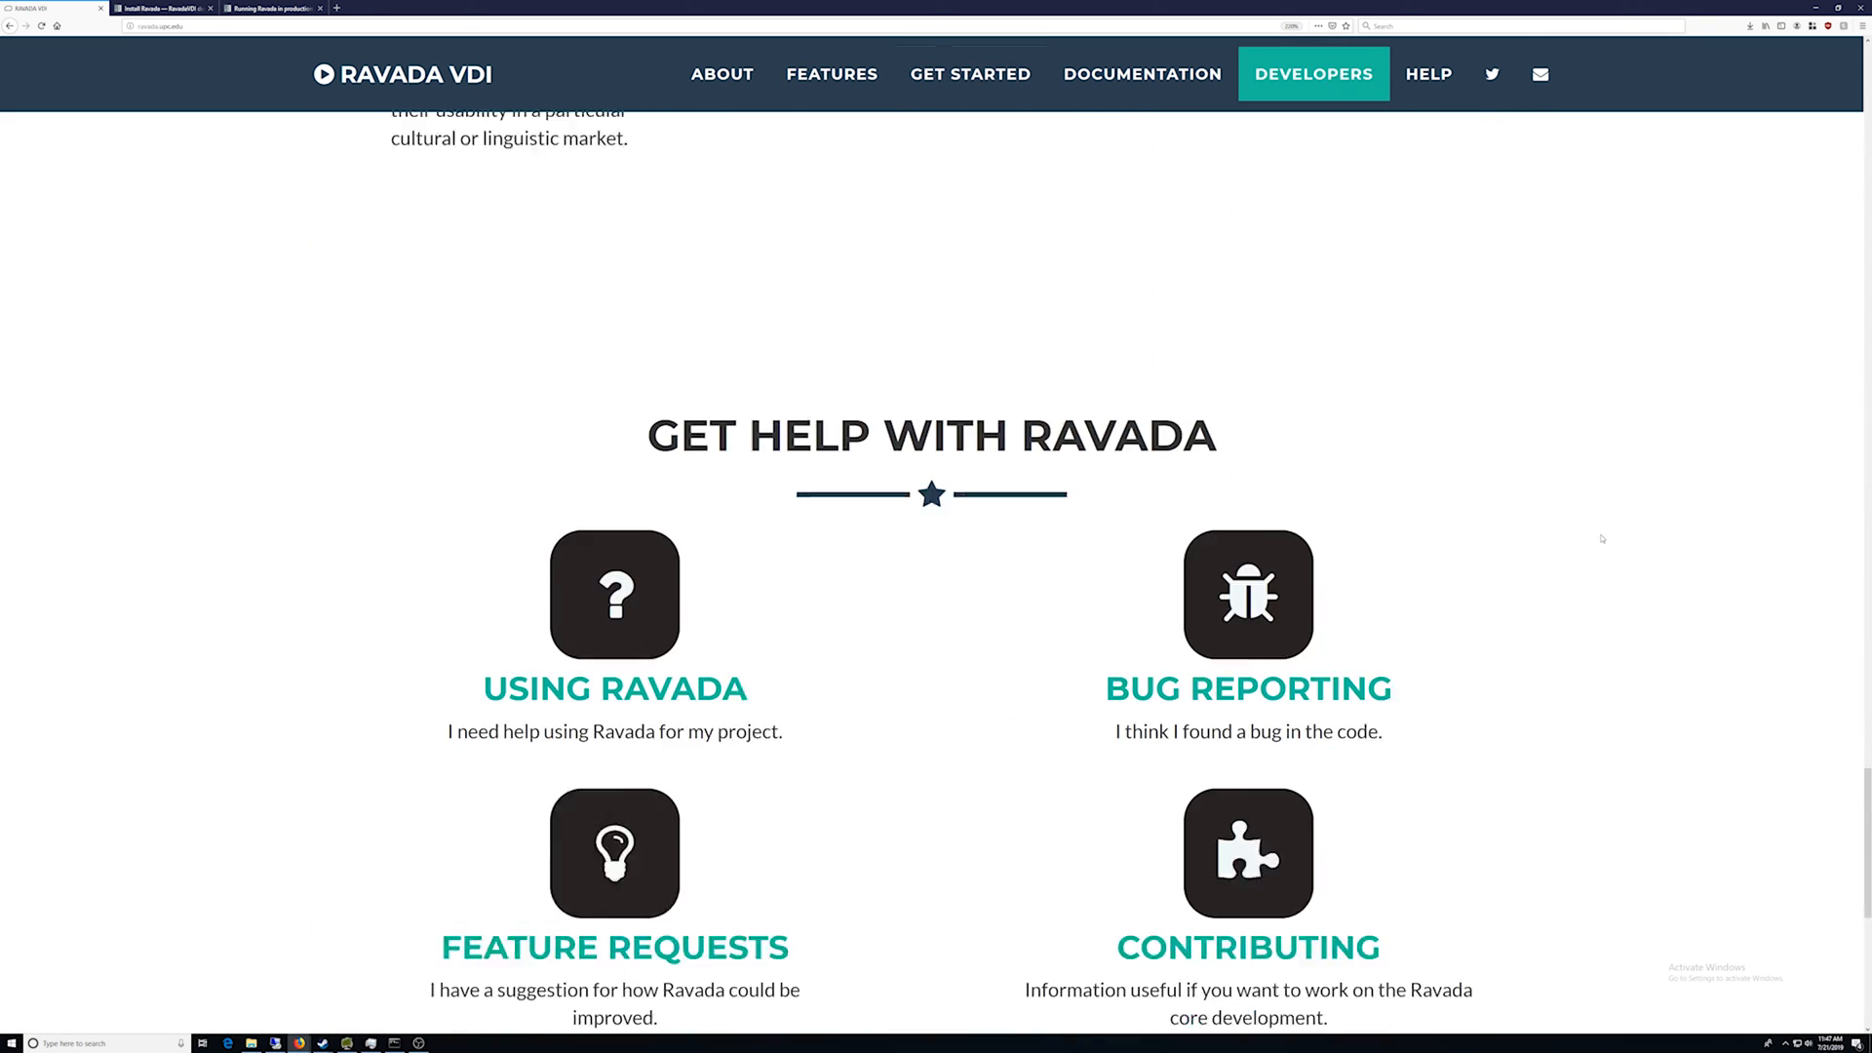
pyautogui.scroll(3)
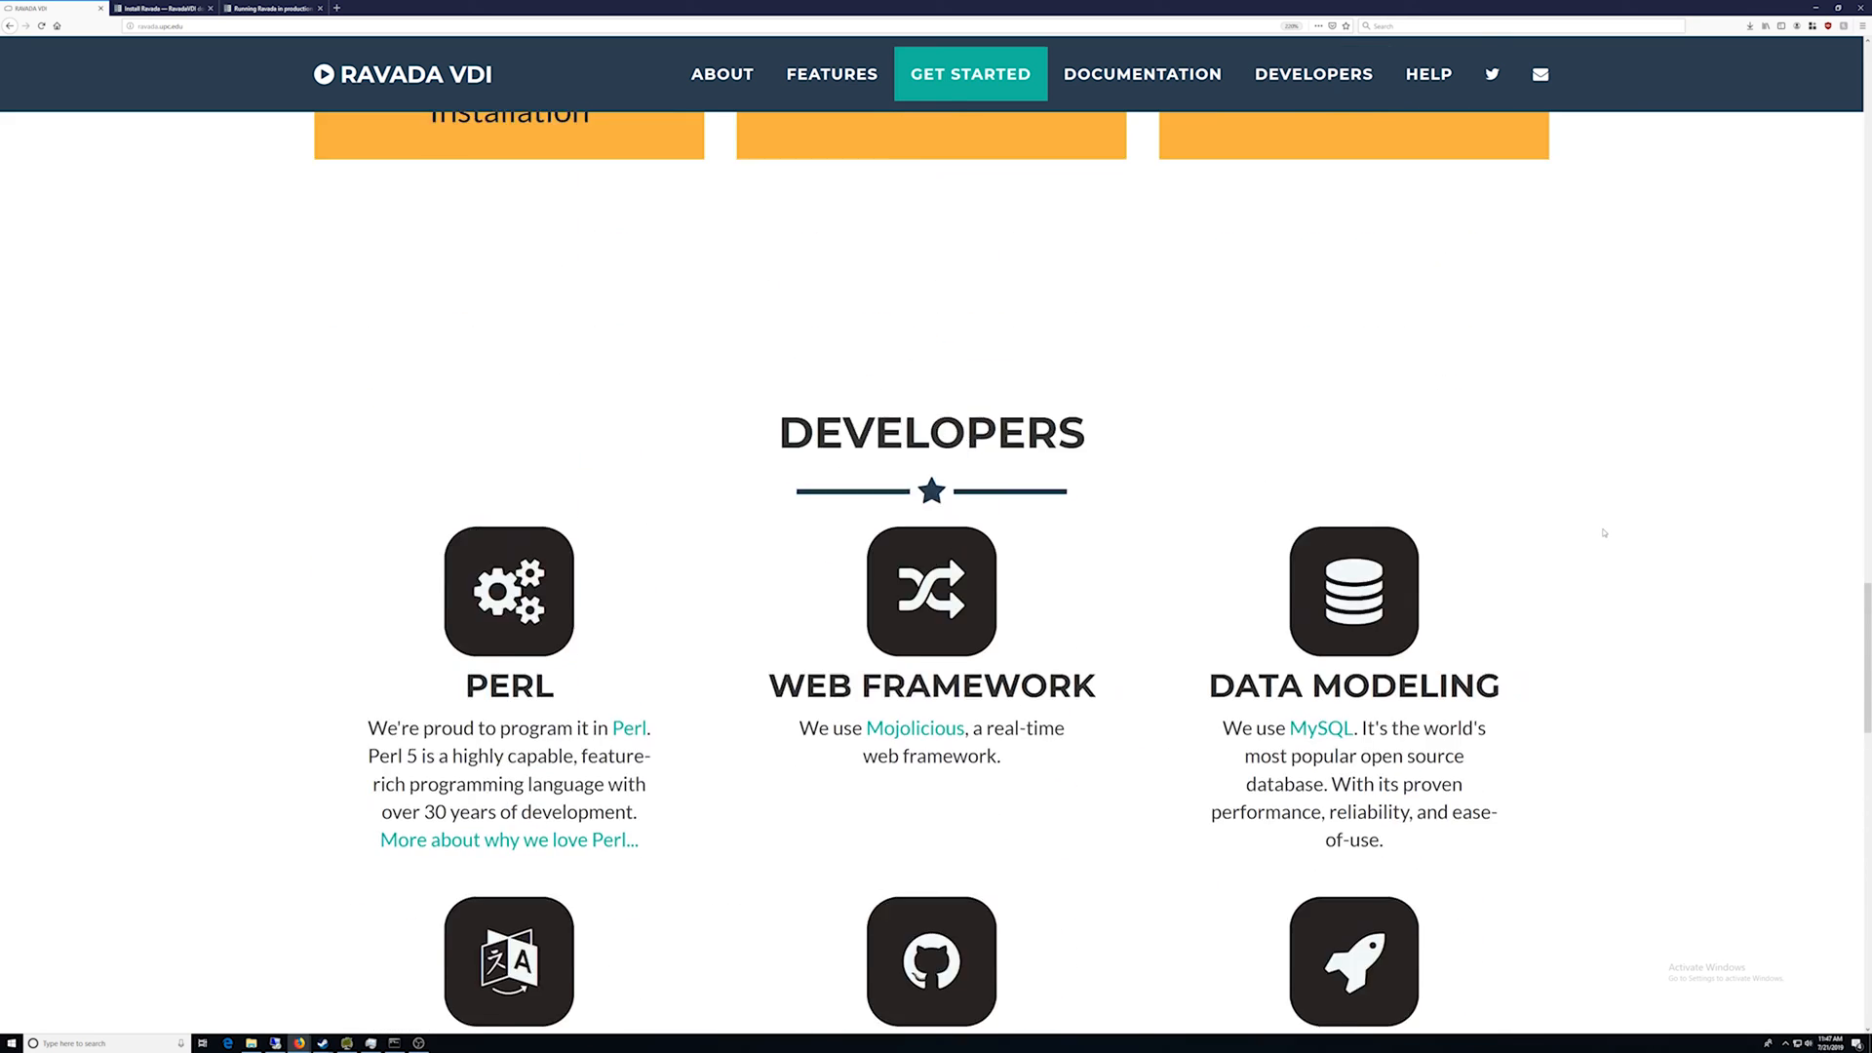
pyautogui.scroll(3)
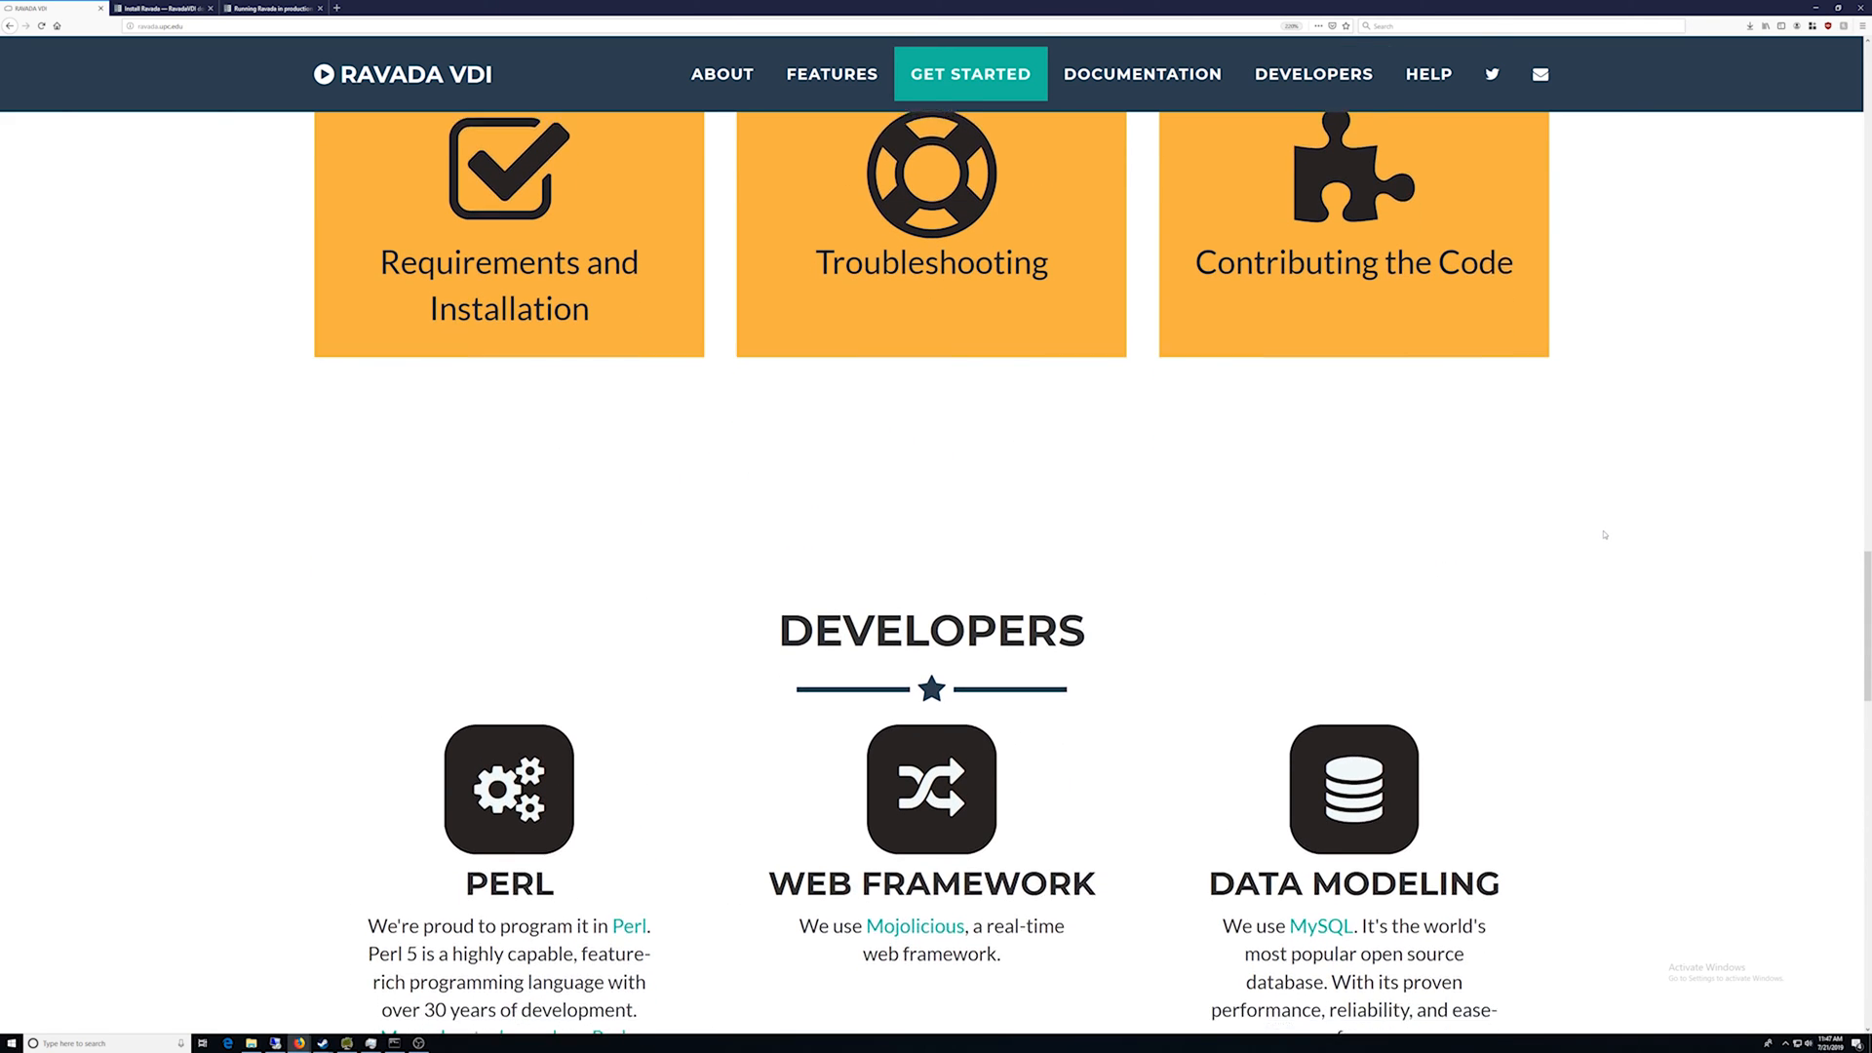
pyautogui.scroll(-3)
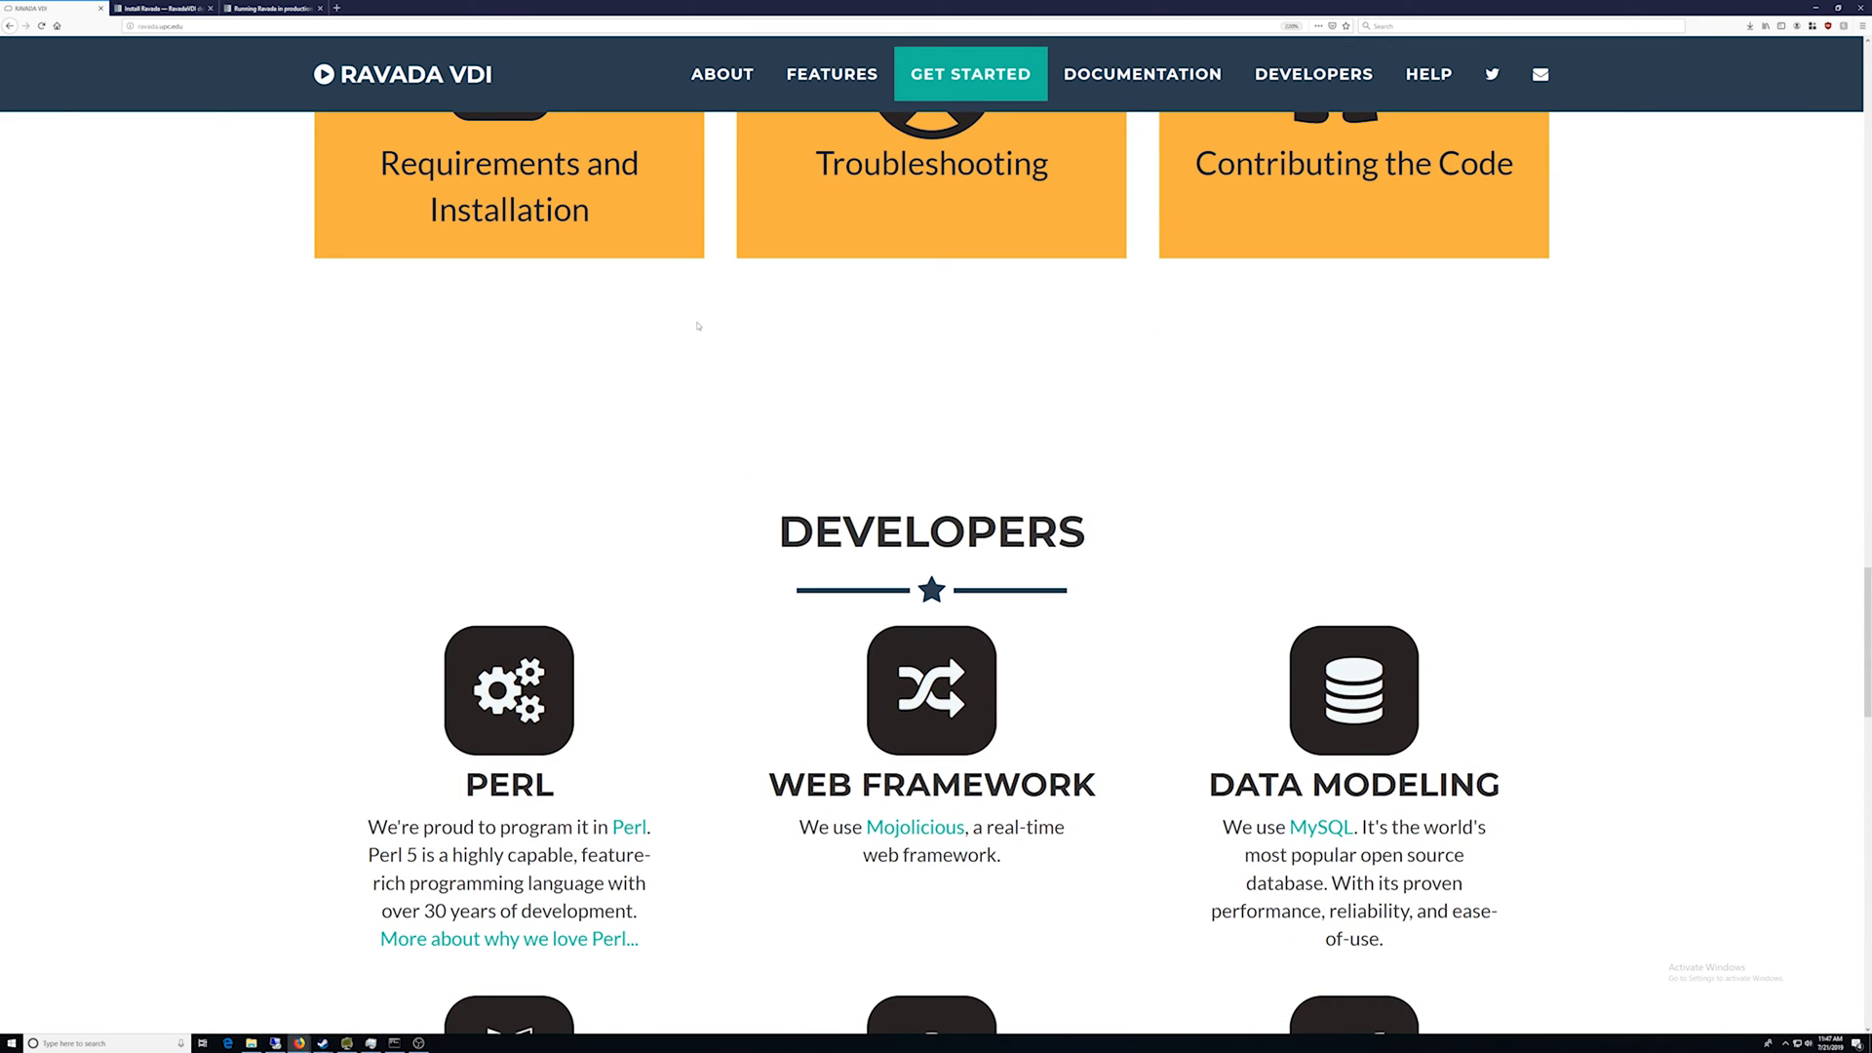
pyautogui.click(161, 7)
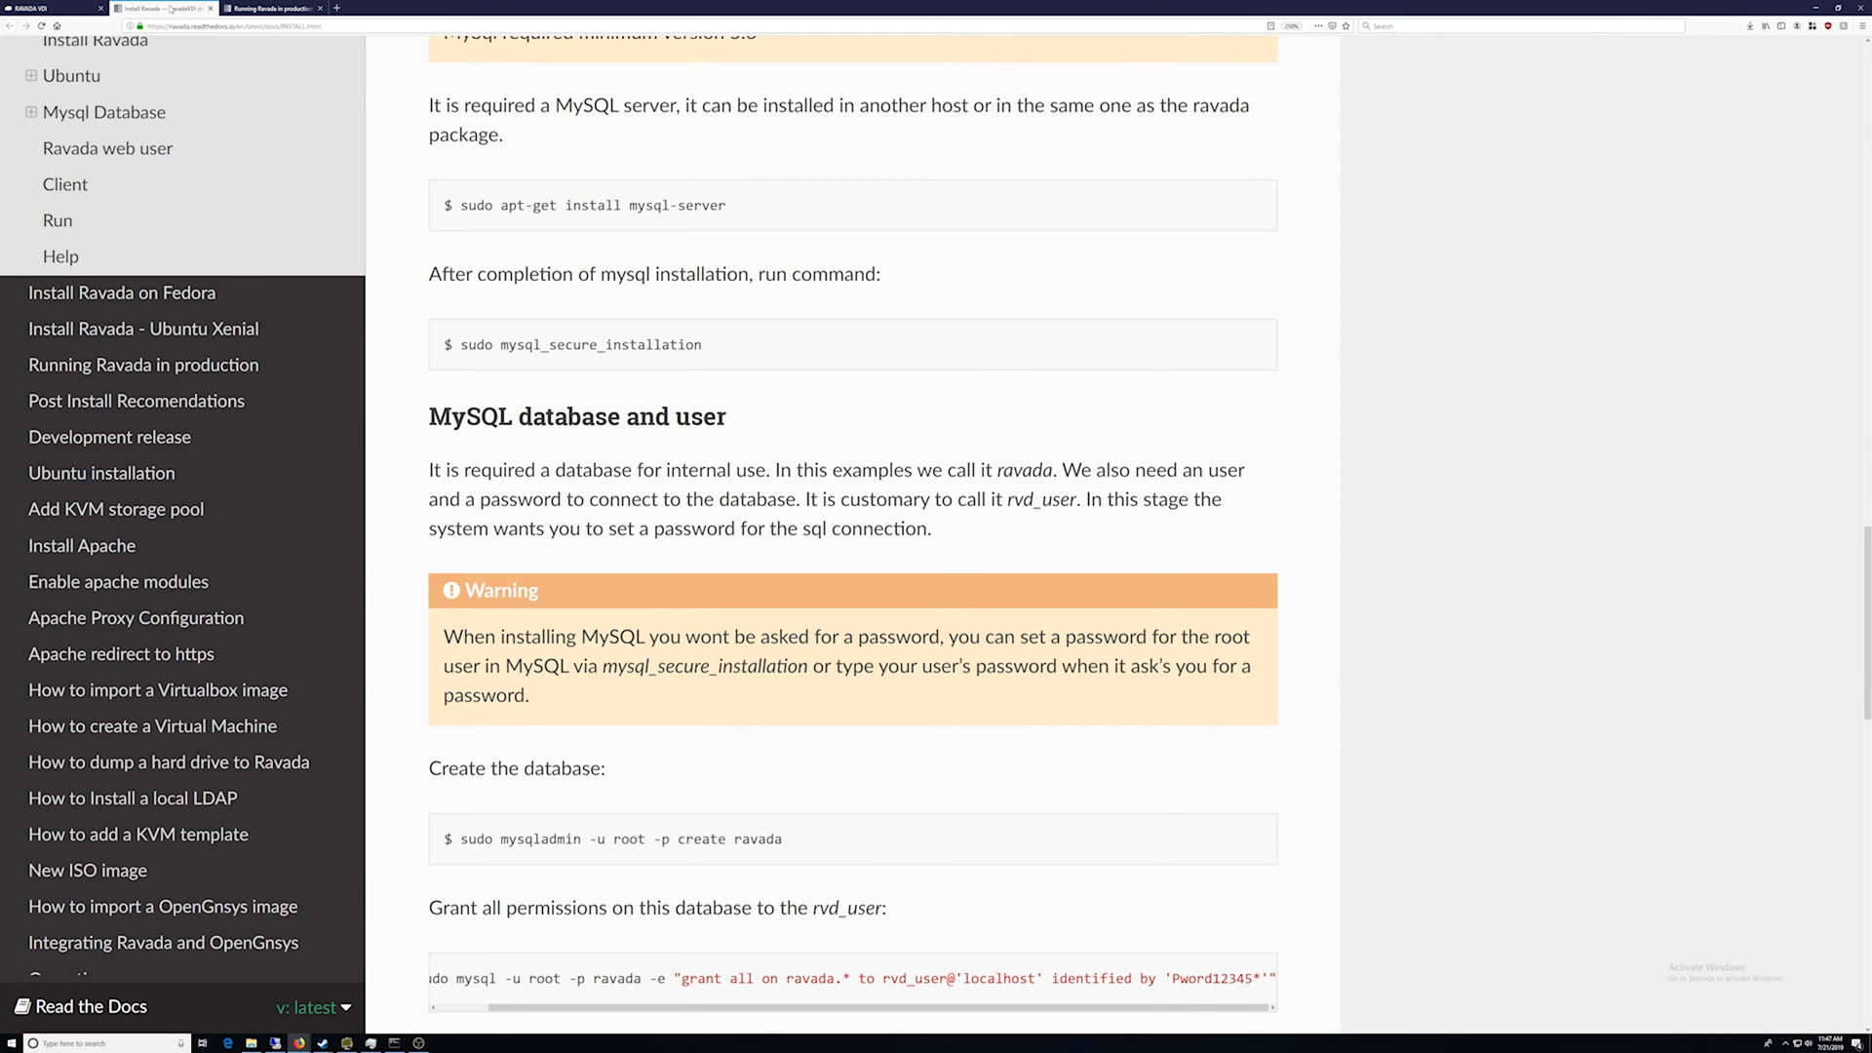
# Step: Reach the Ubuntu section of the install docs and go to the UPC ETSETB package repository
pyautogui.scroll(3)
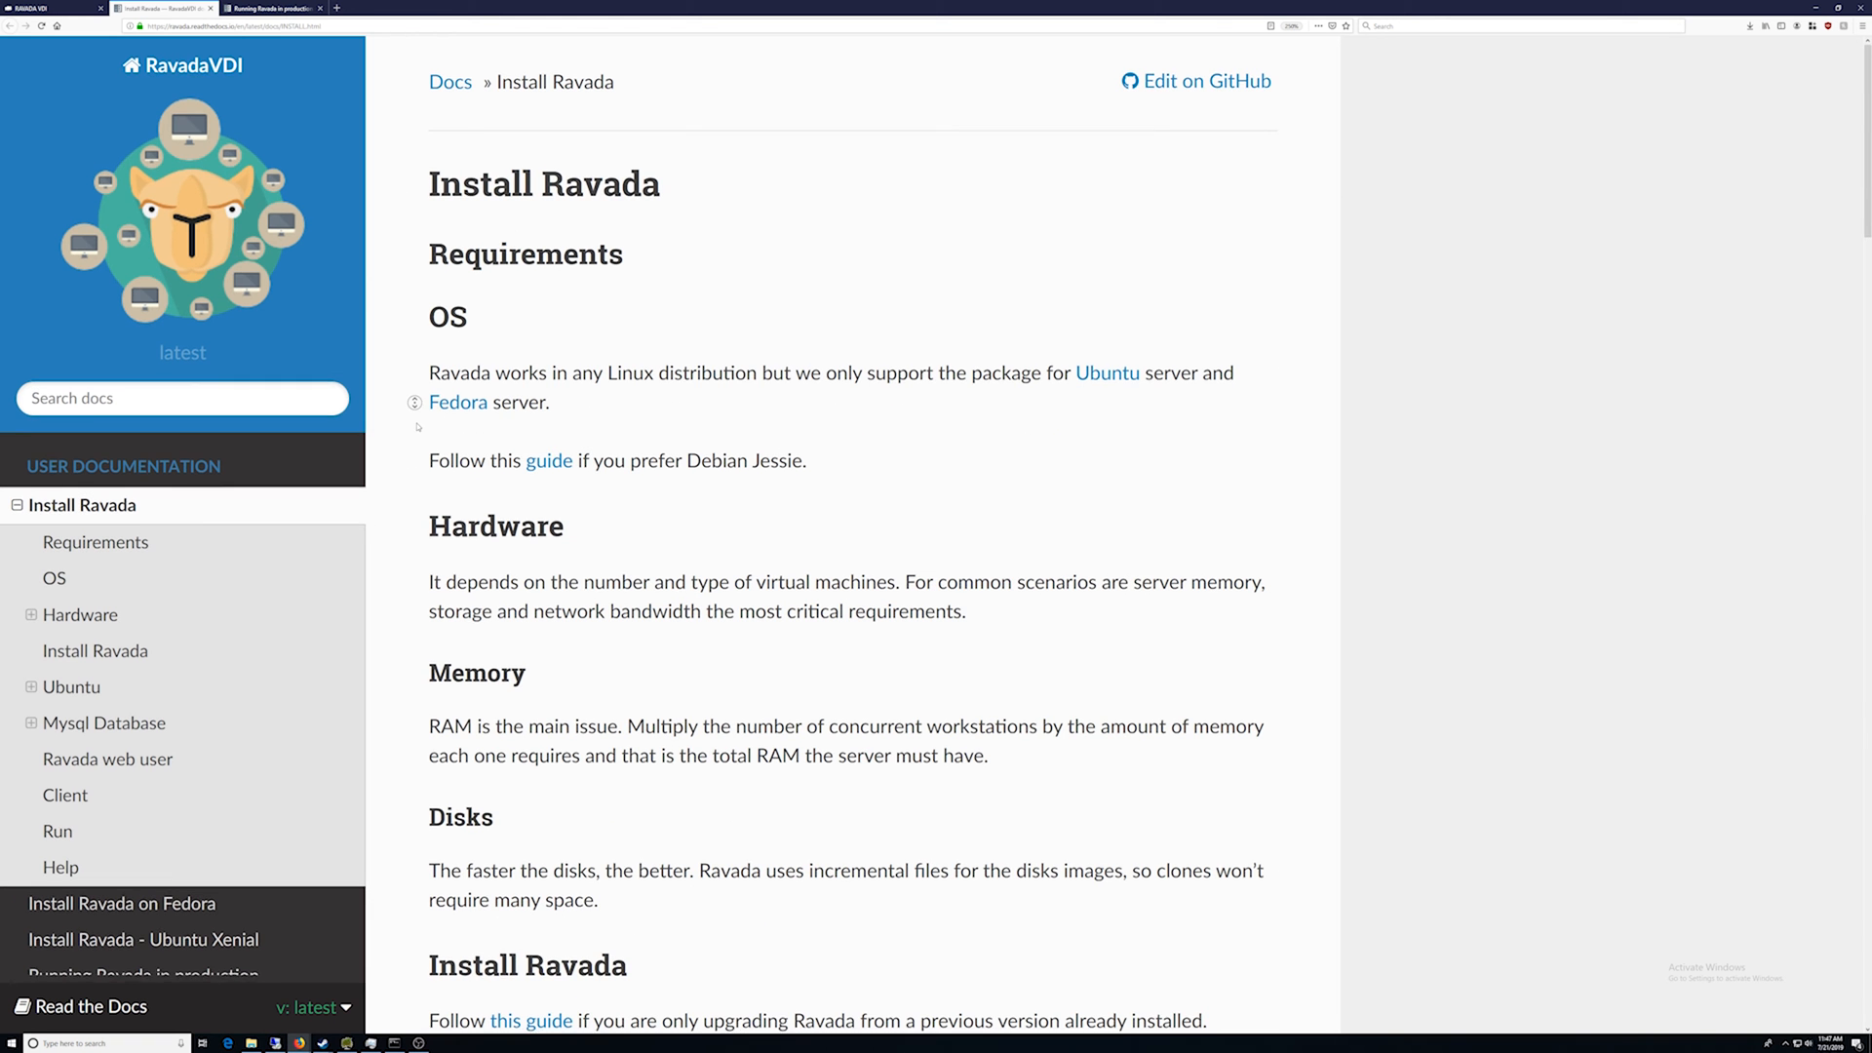
pyautogui.scroll(-3)
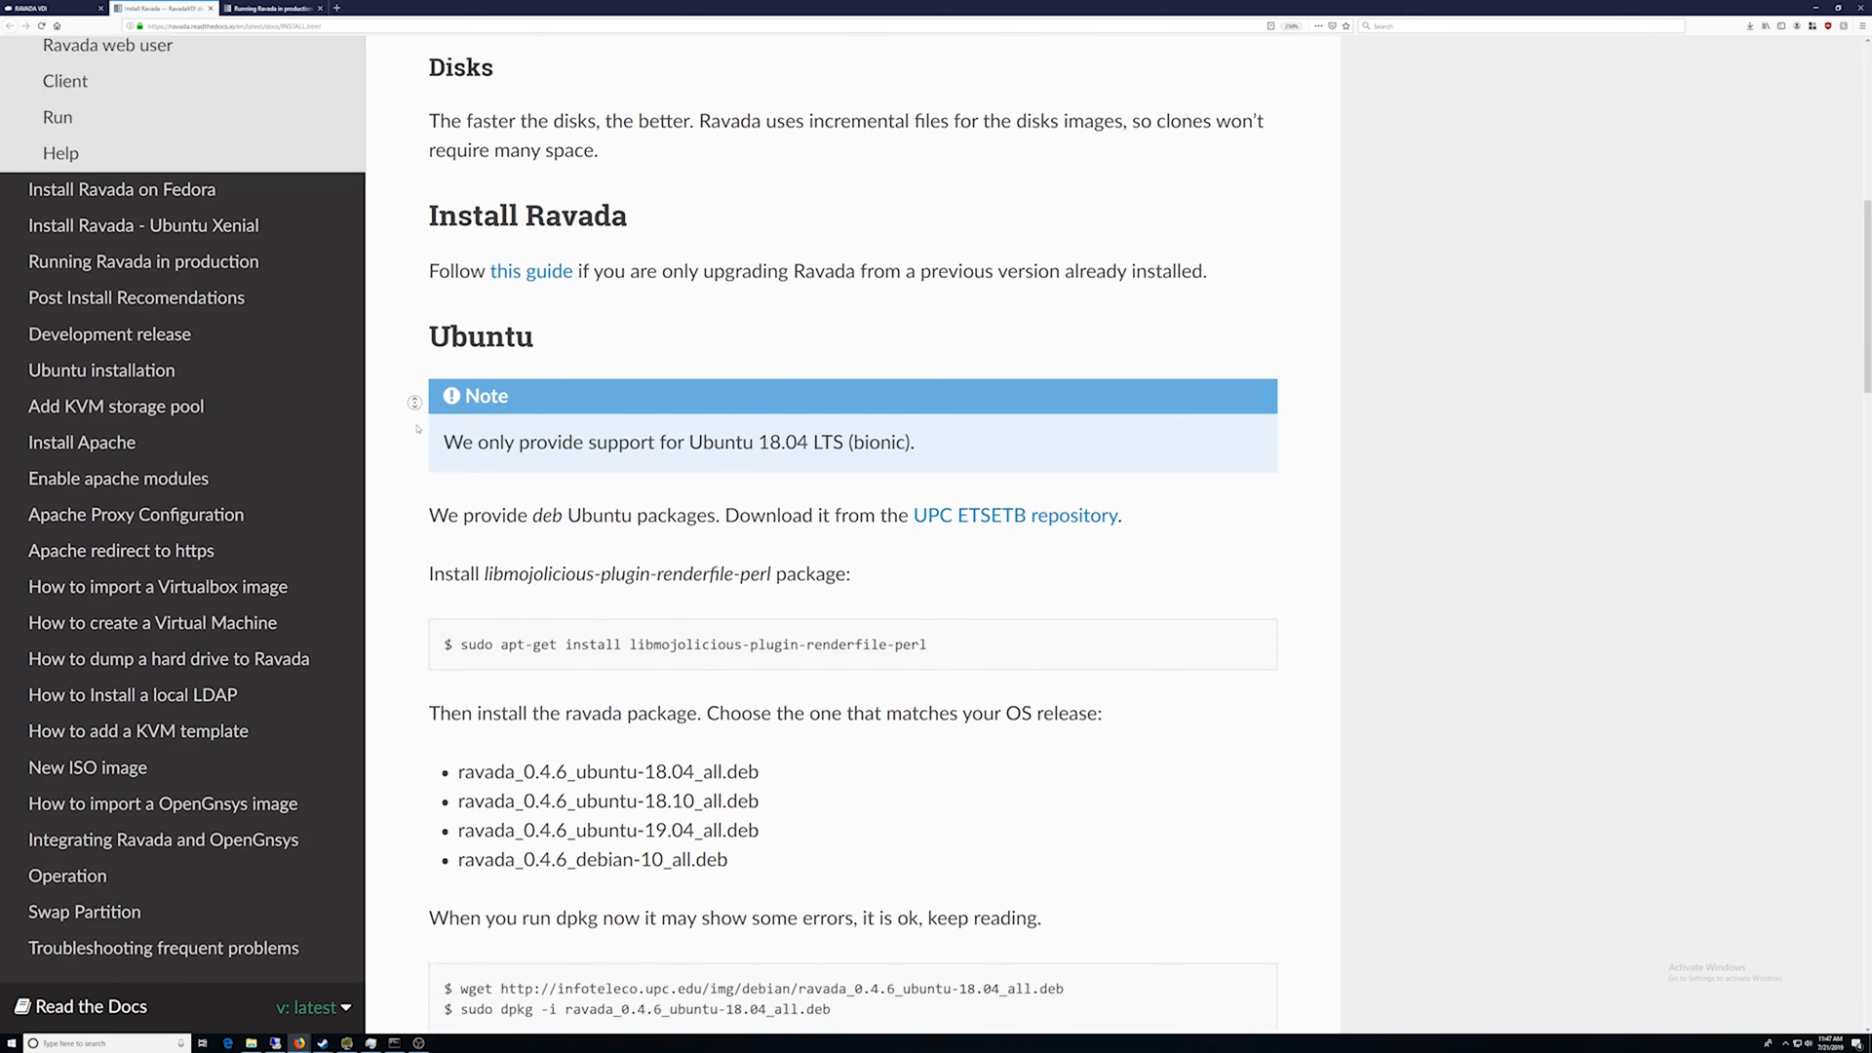
pyautogui.scroll(-3)
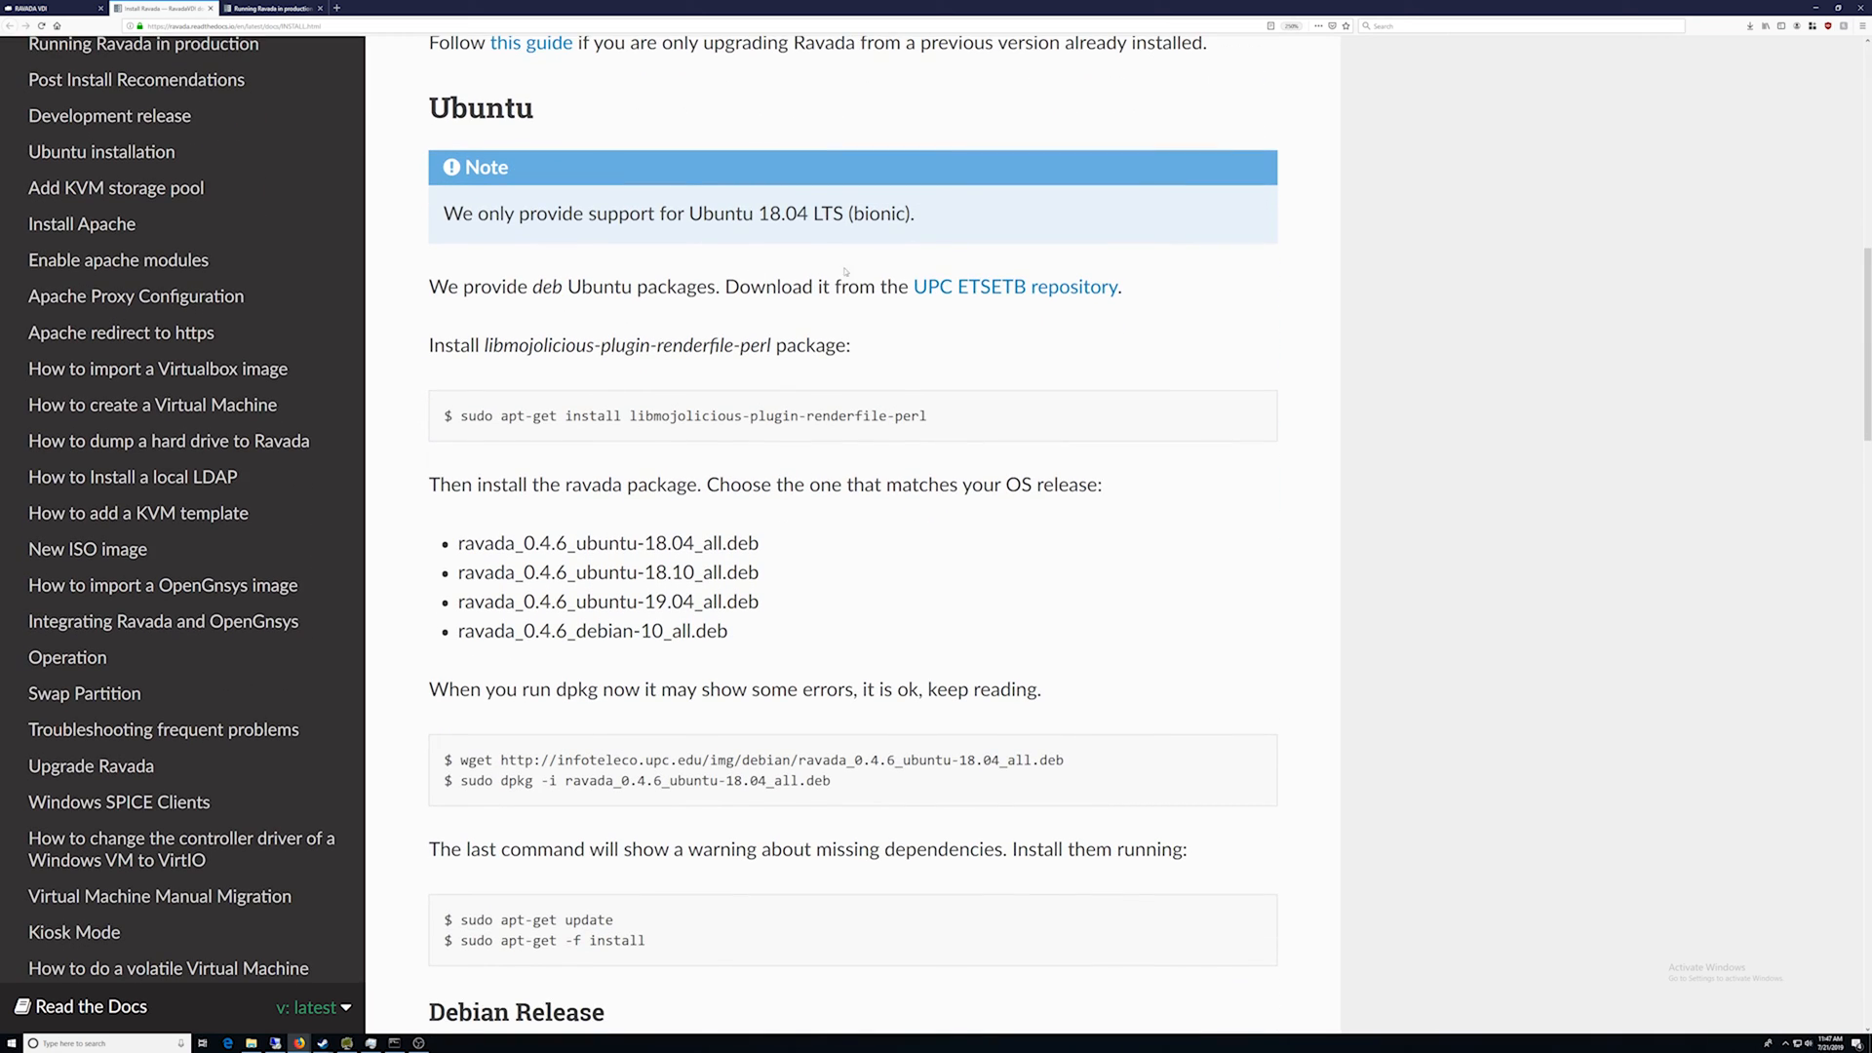
pyautogui.moveTo(956, 291)
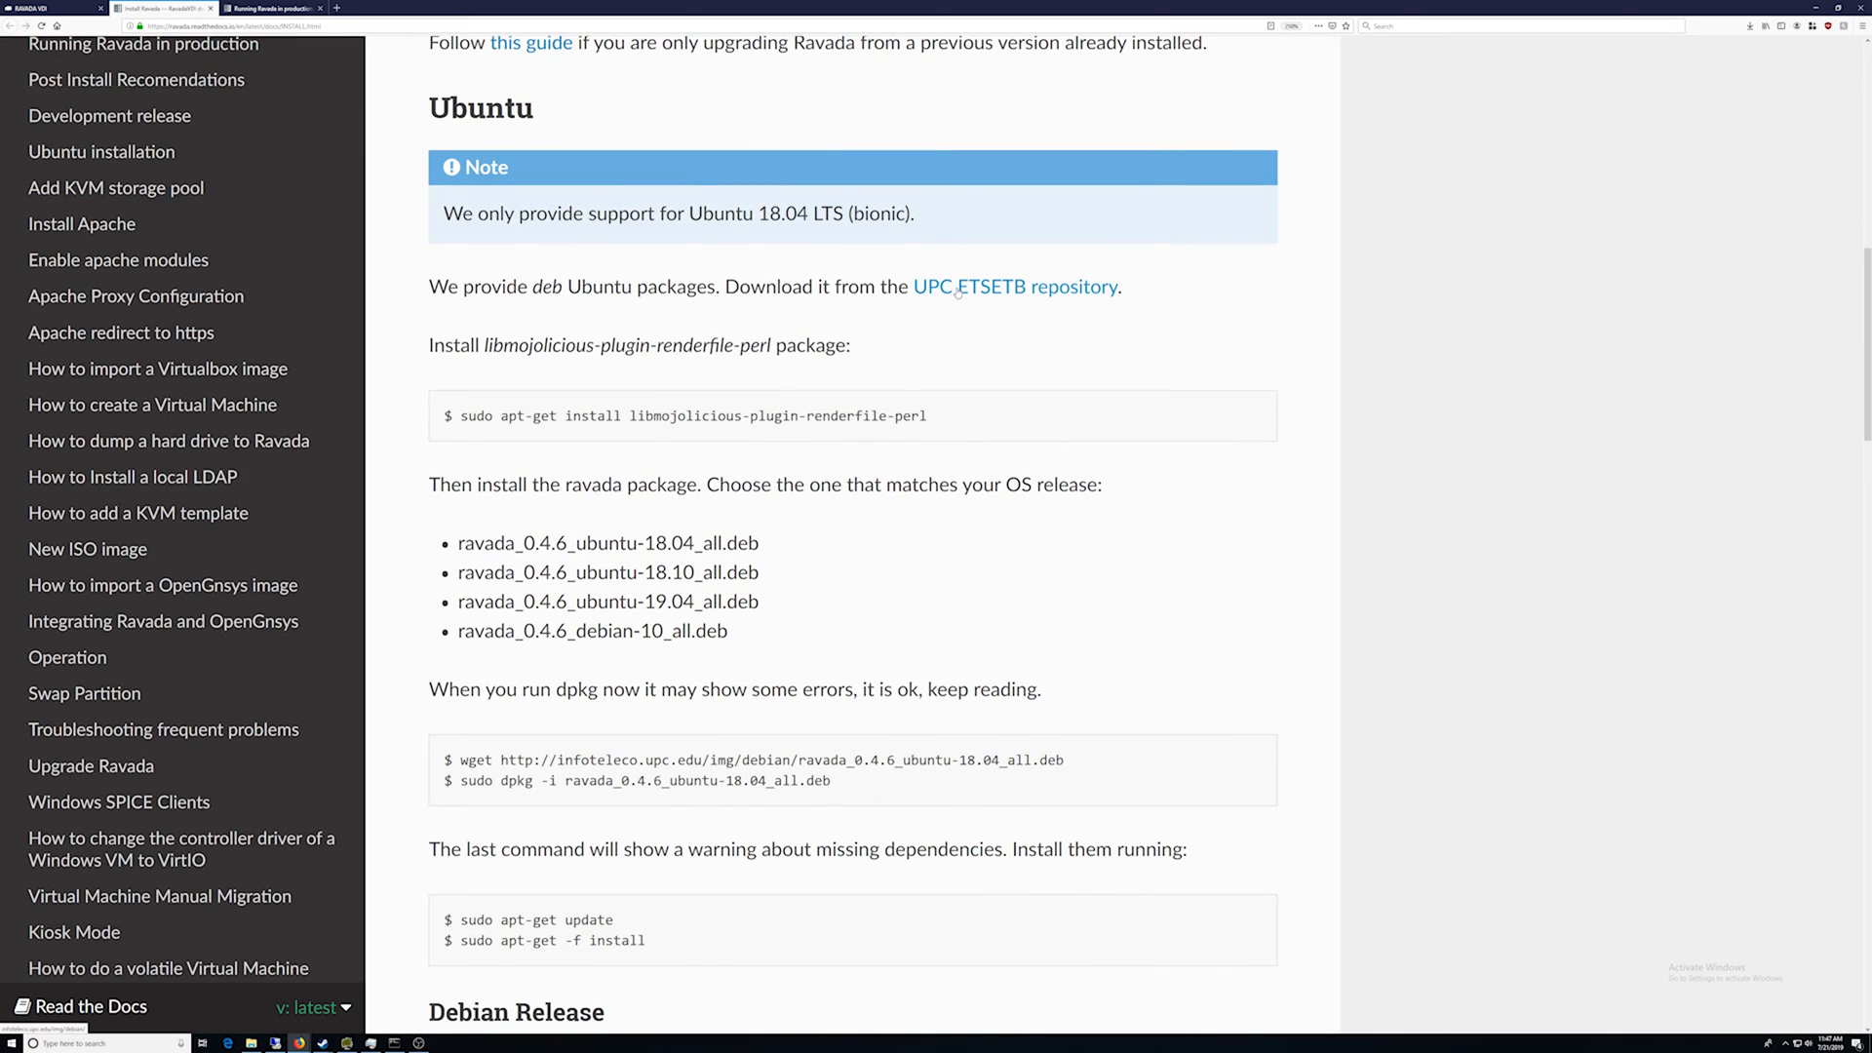
pyautogui.click(1014, 287)
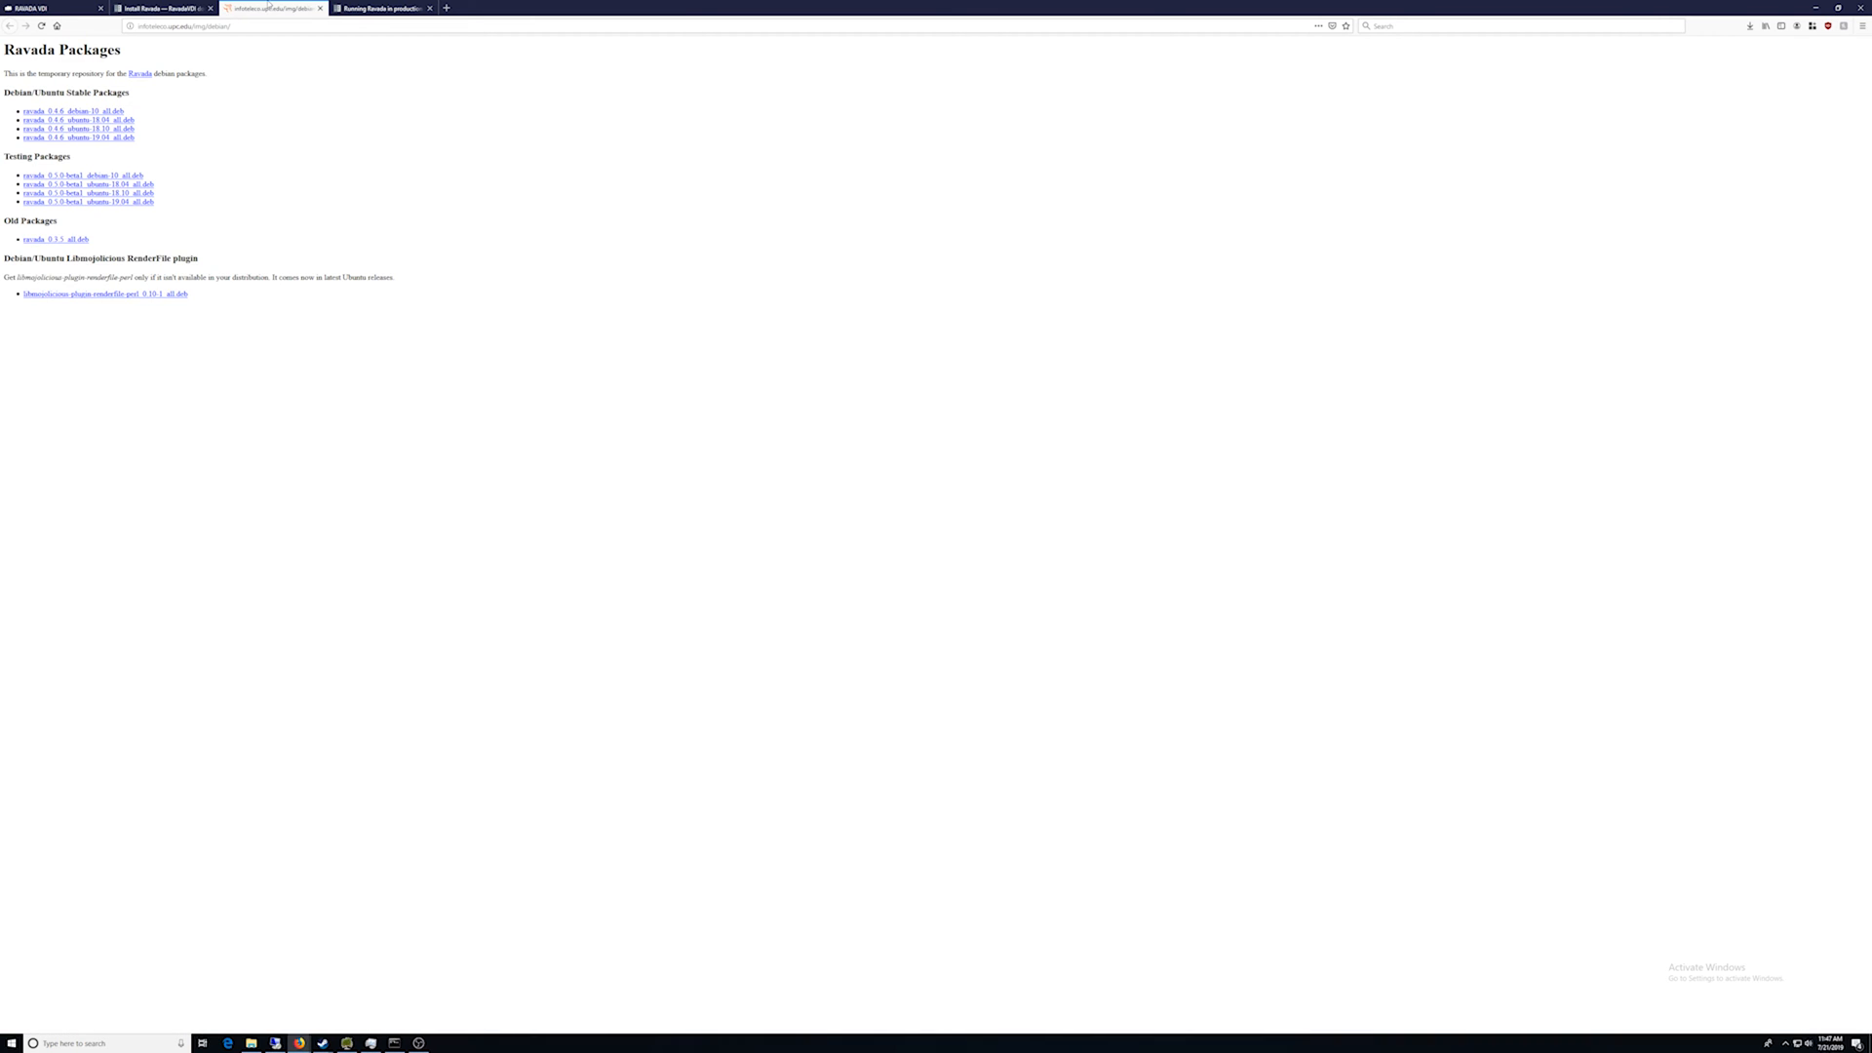
pyautogui.moveTo(78, 136)
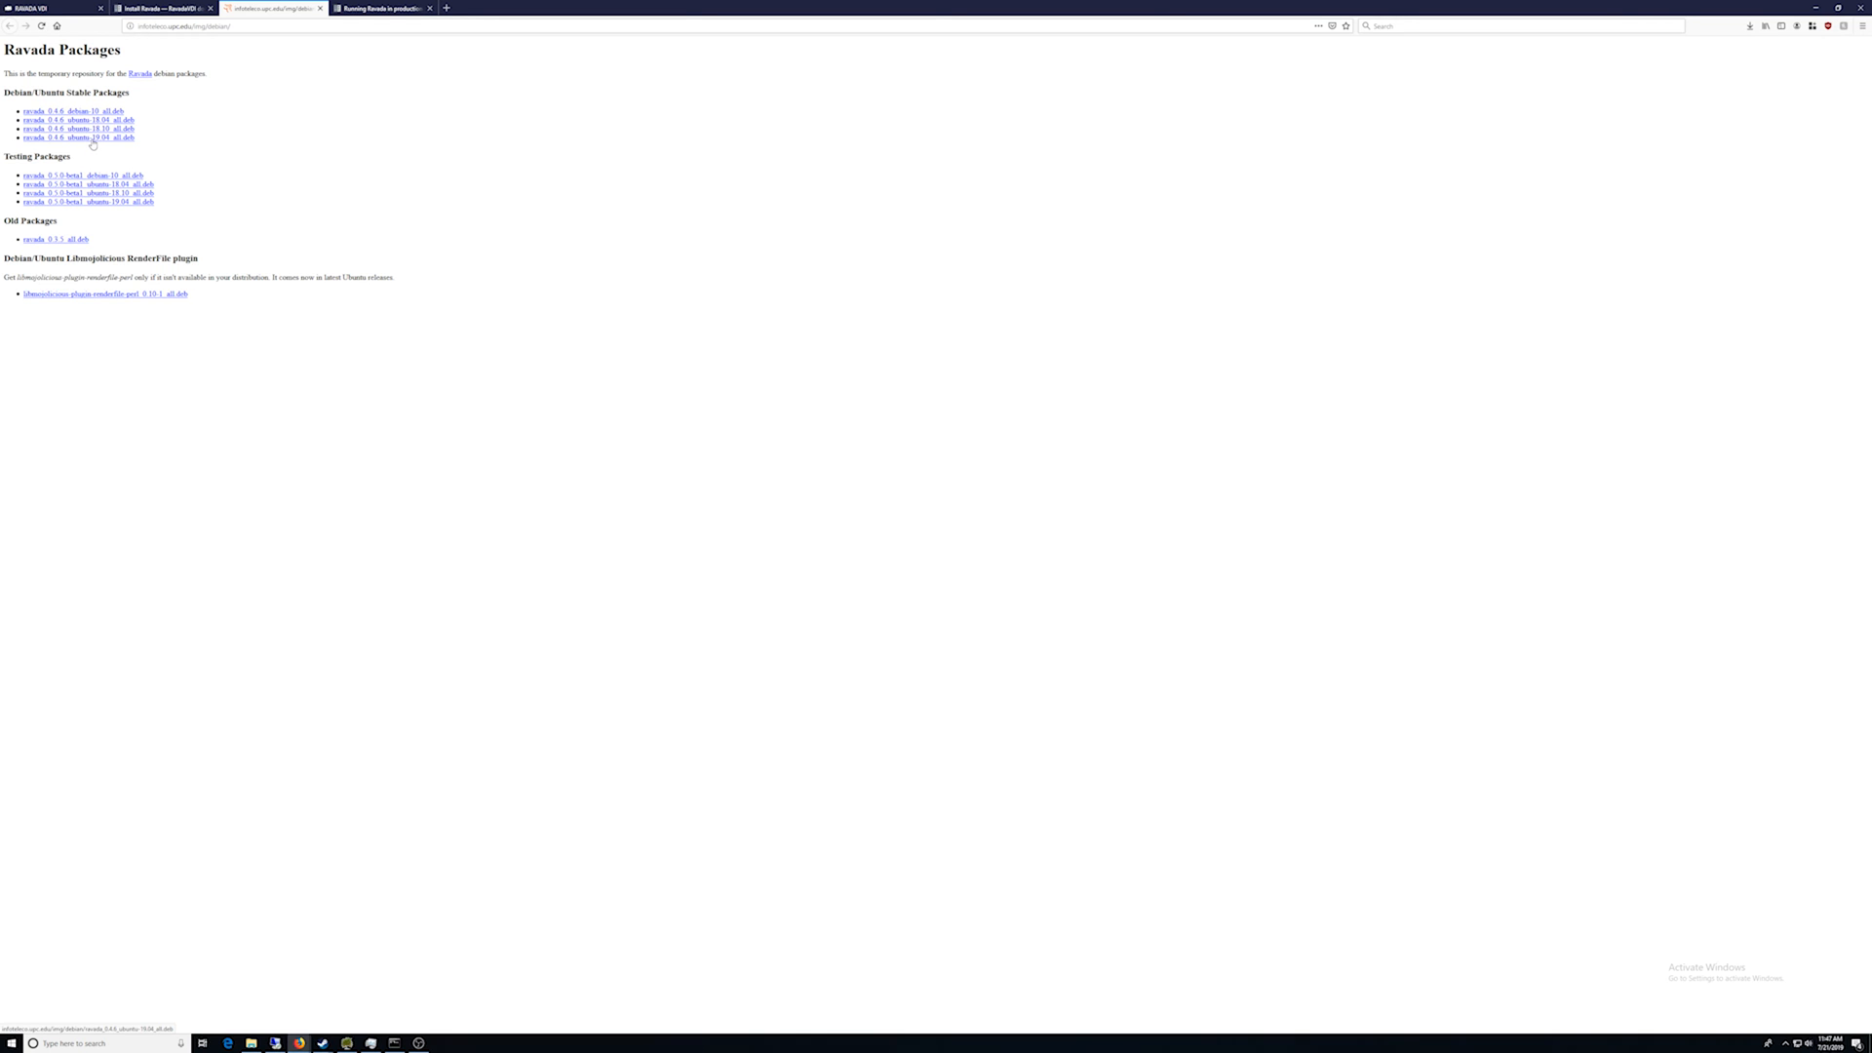
# Step: Copy the ubuntu-19.04 Ravada .deb link and switch to the SSH terminal window
pyautogui.rightClick(80, 137)
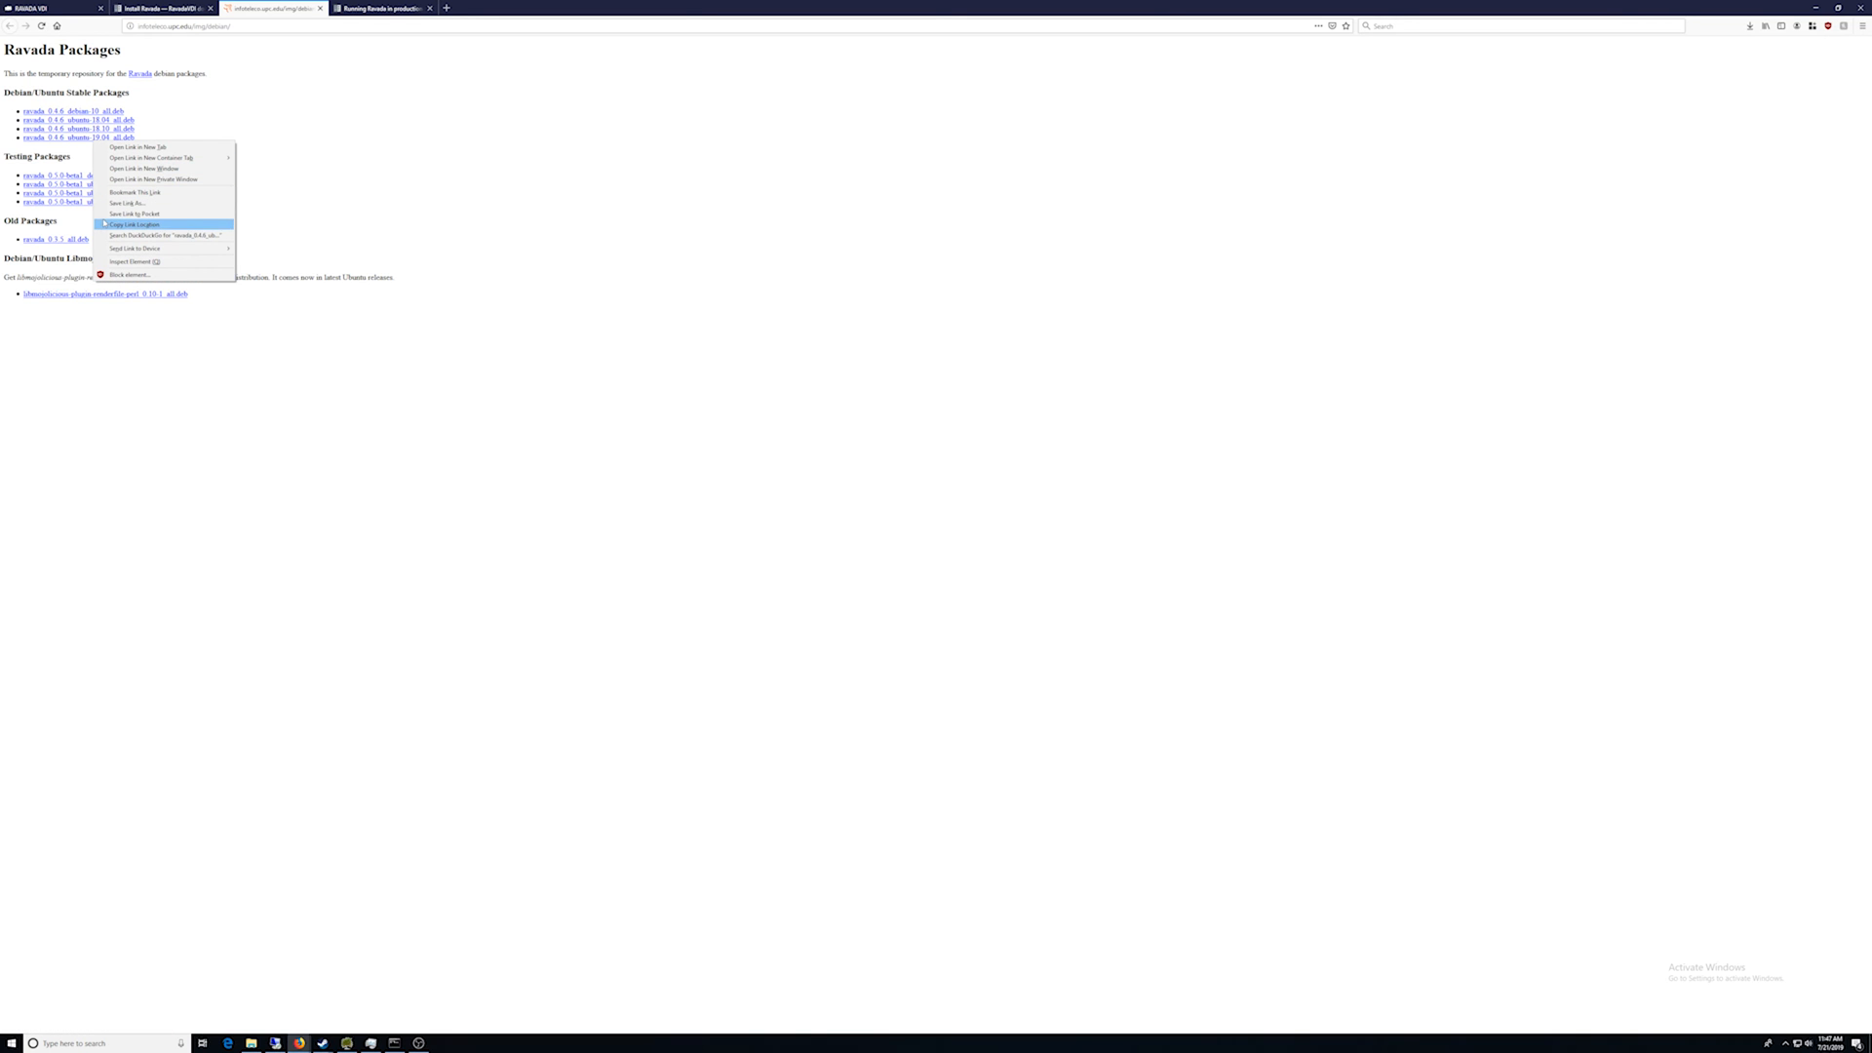
pyautogui.moveTo(135, 215)
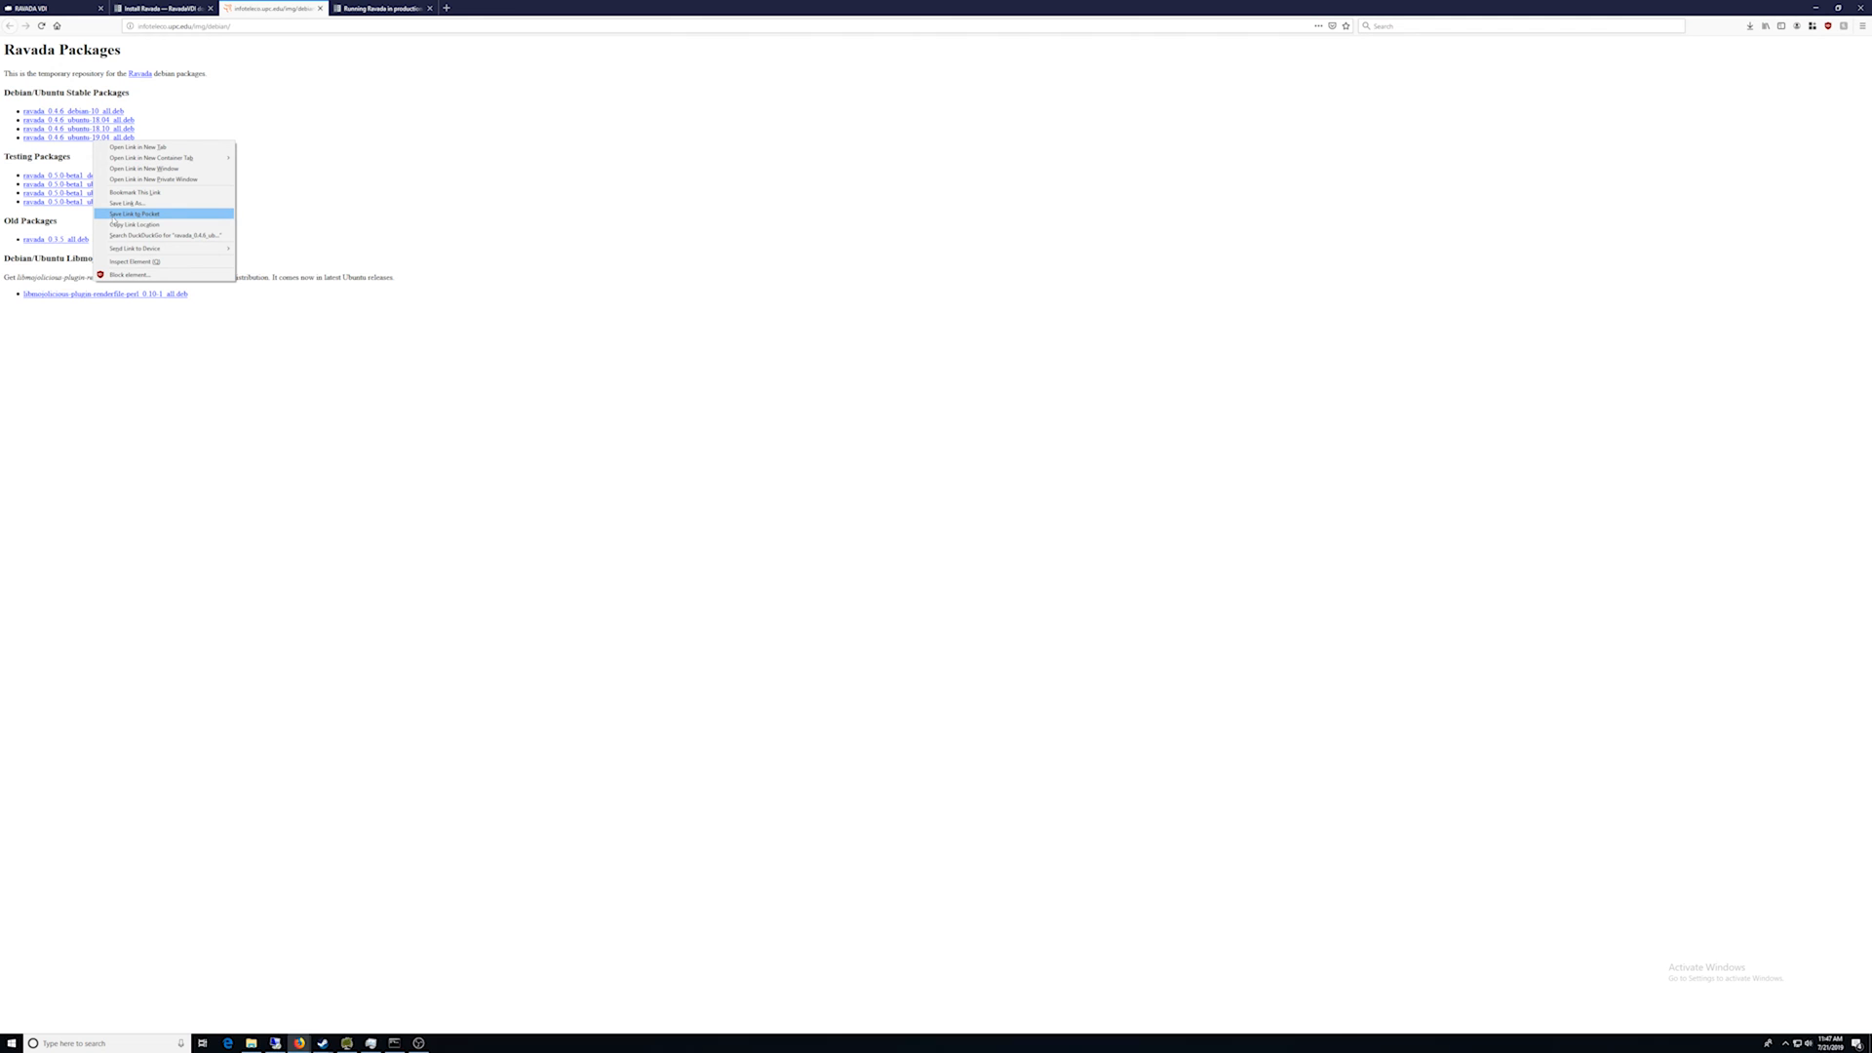
pyautogui.press('alt+tab')
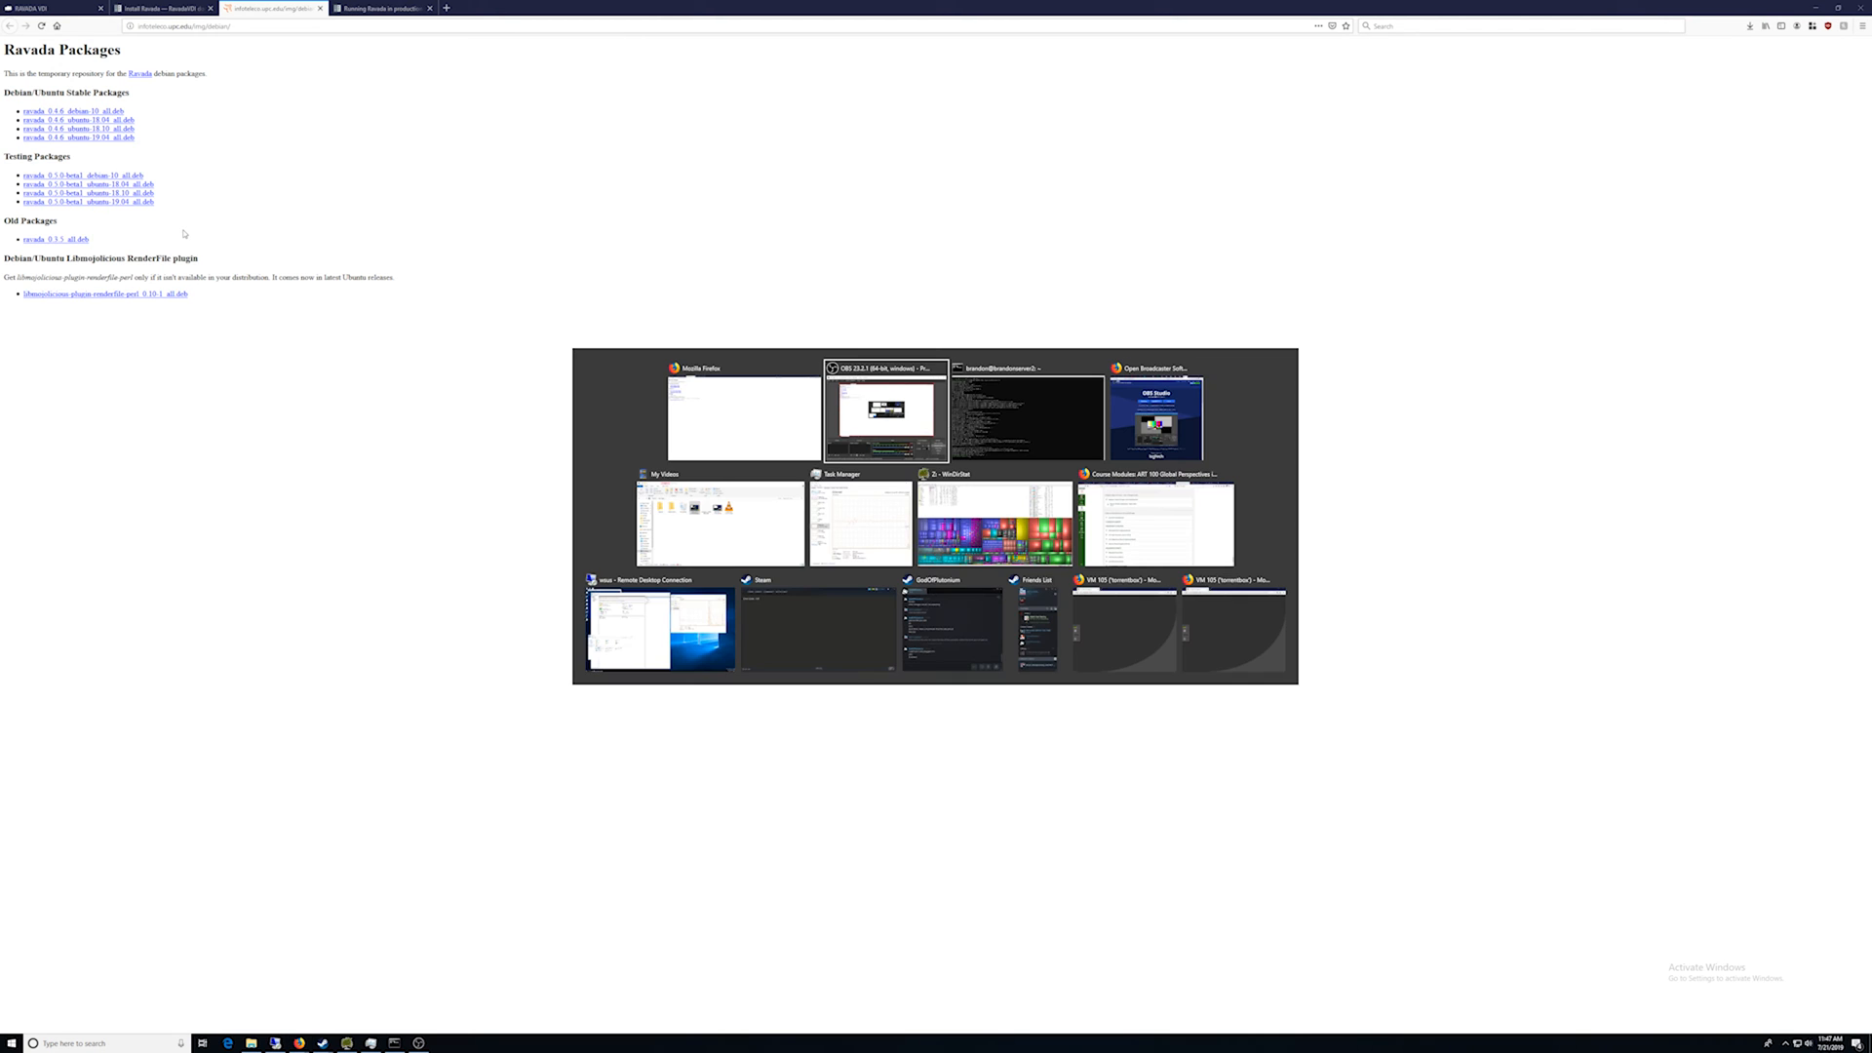
# Step: Review the next installation steps in the docs and bring the SSH terminal forward
pyautogui.click(1024, 411)
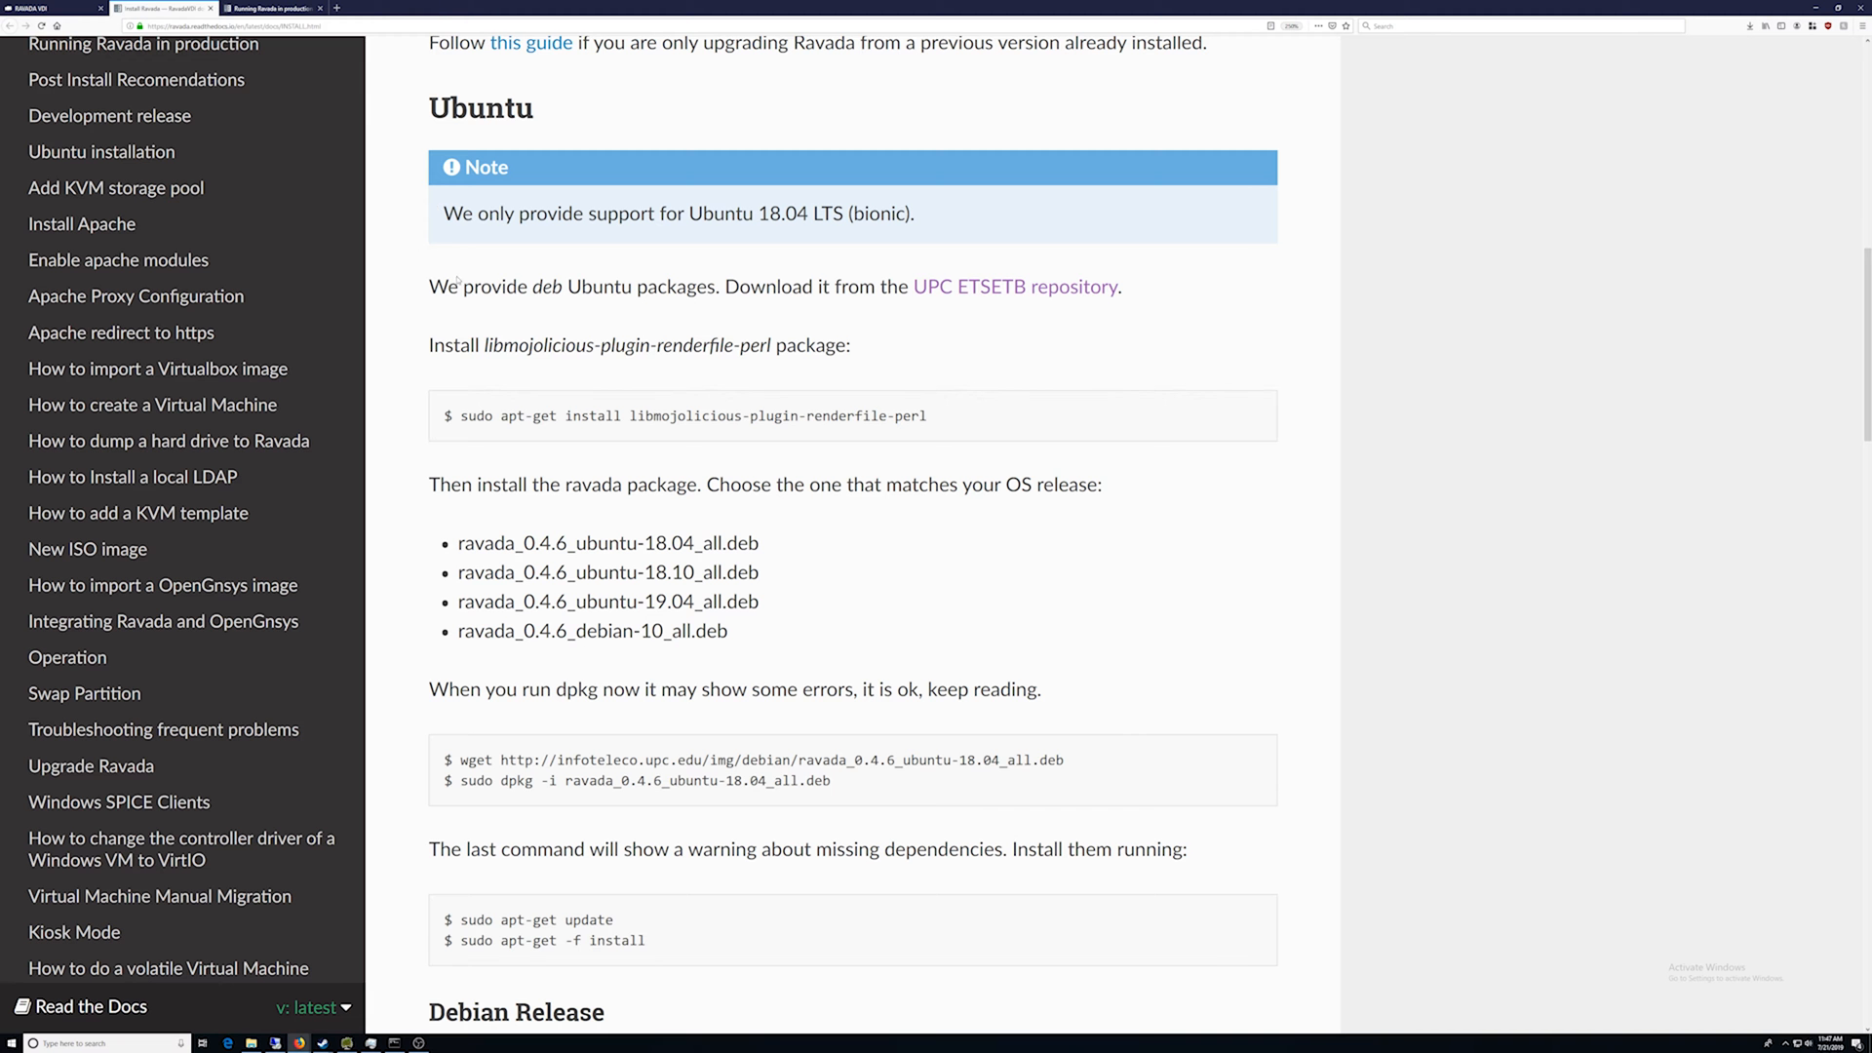
pyautogui.scroll(-3)
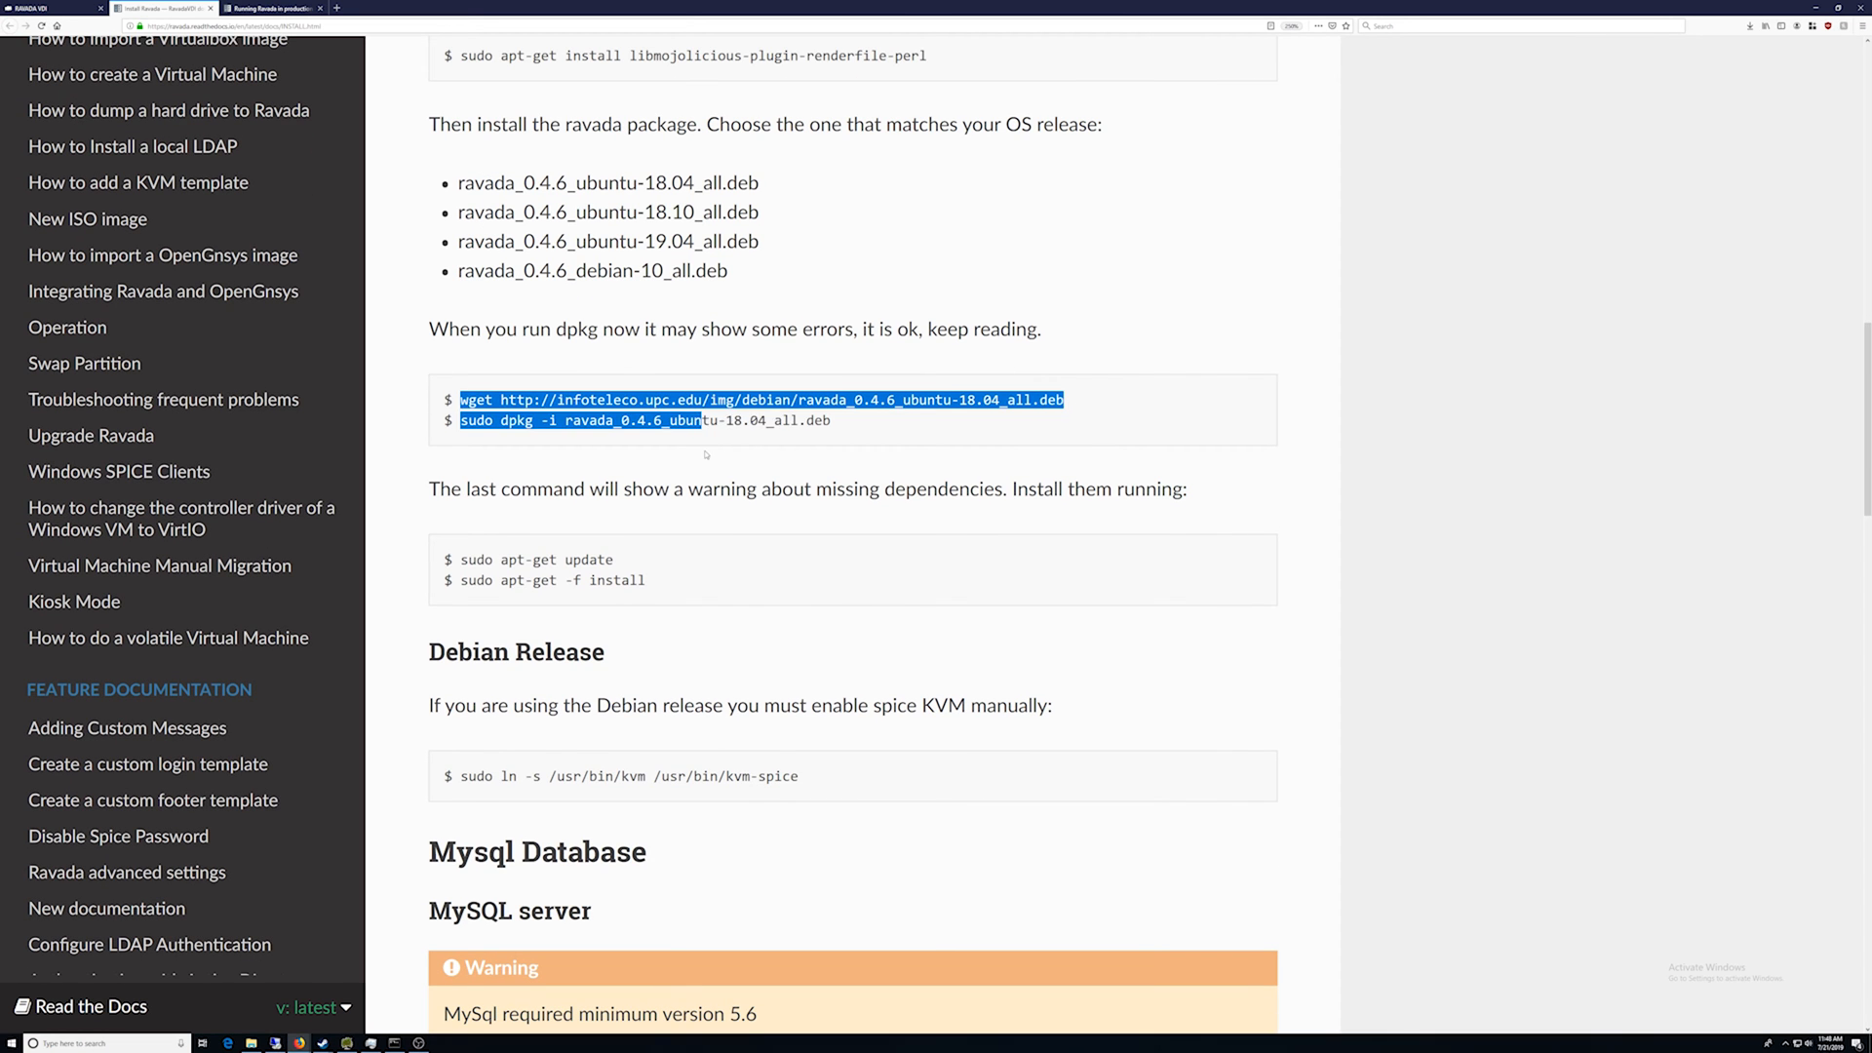
pyautogui.click(396, 1042)
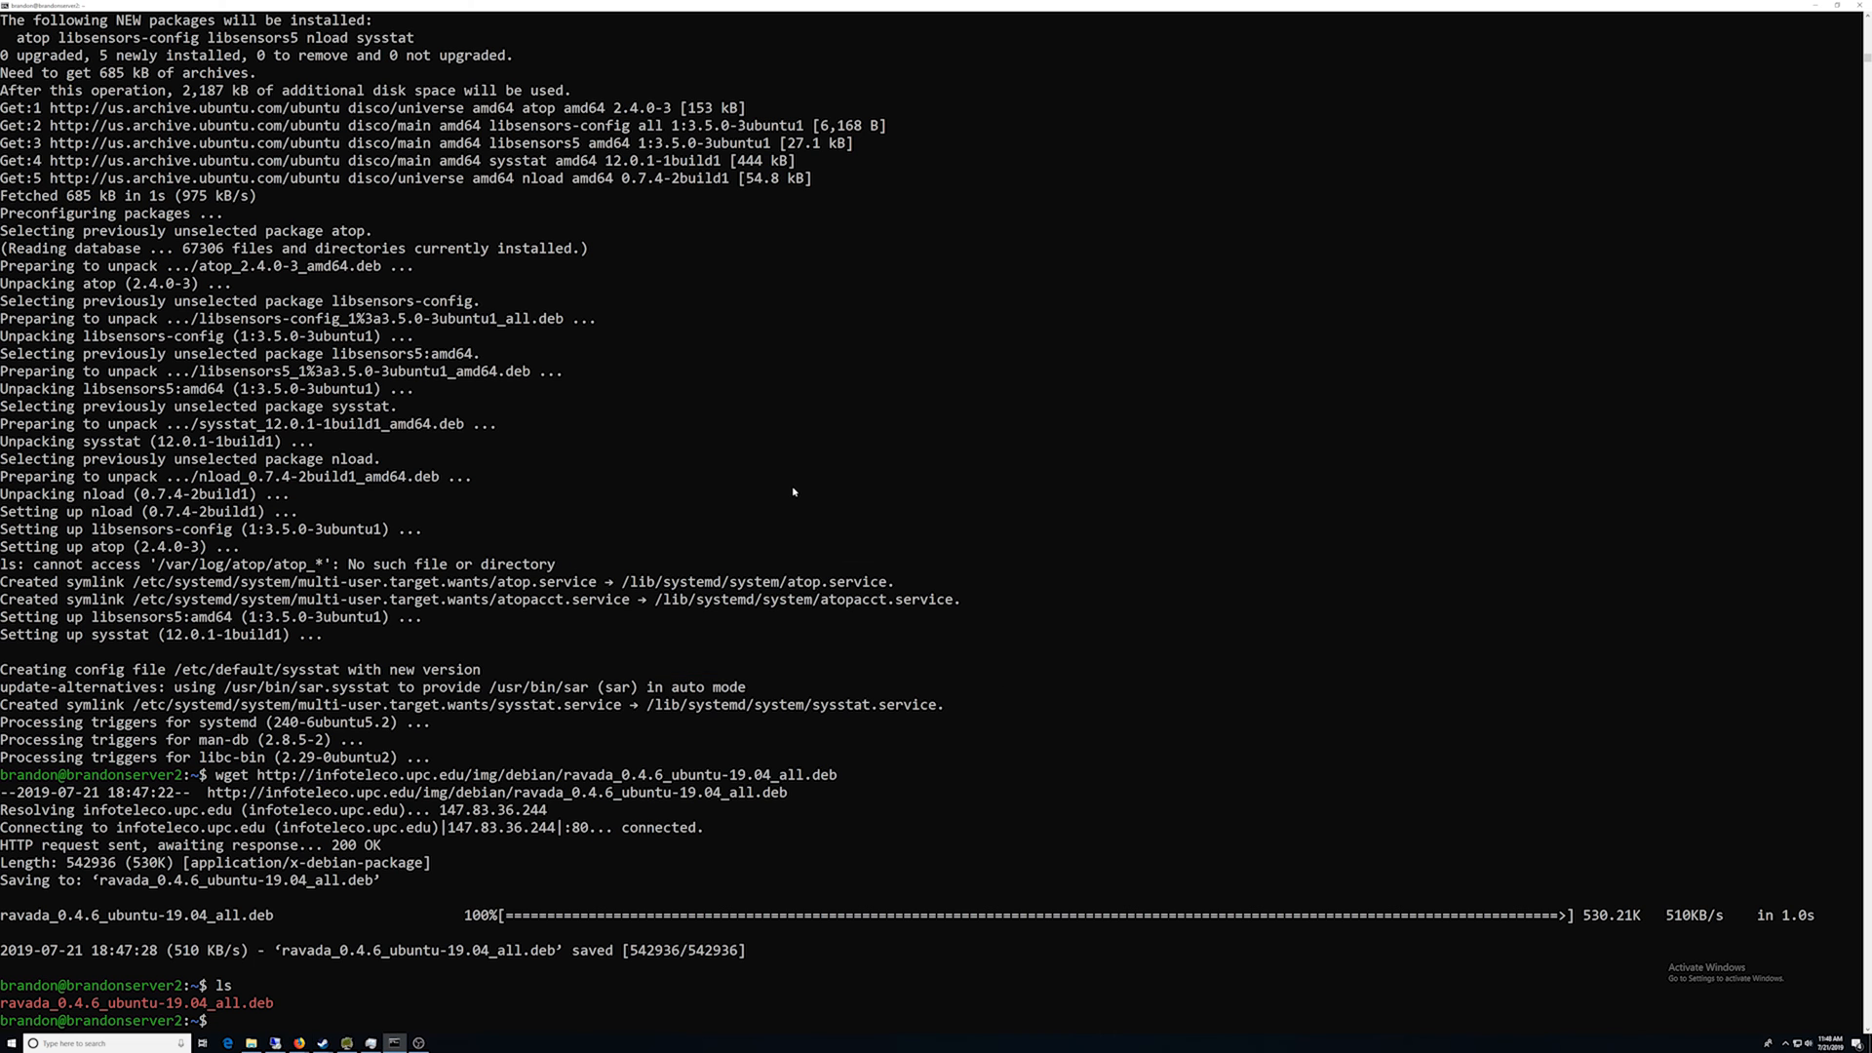
# Step: Install the ravada_0.4.6 .deb with sudo dpkg -i and begin sudo apt-get -f install
pyautogui.write('sudo')
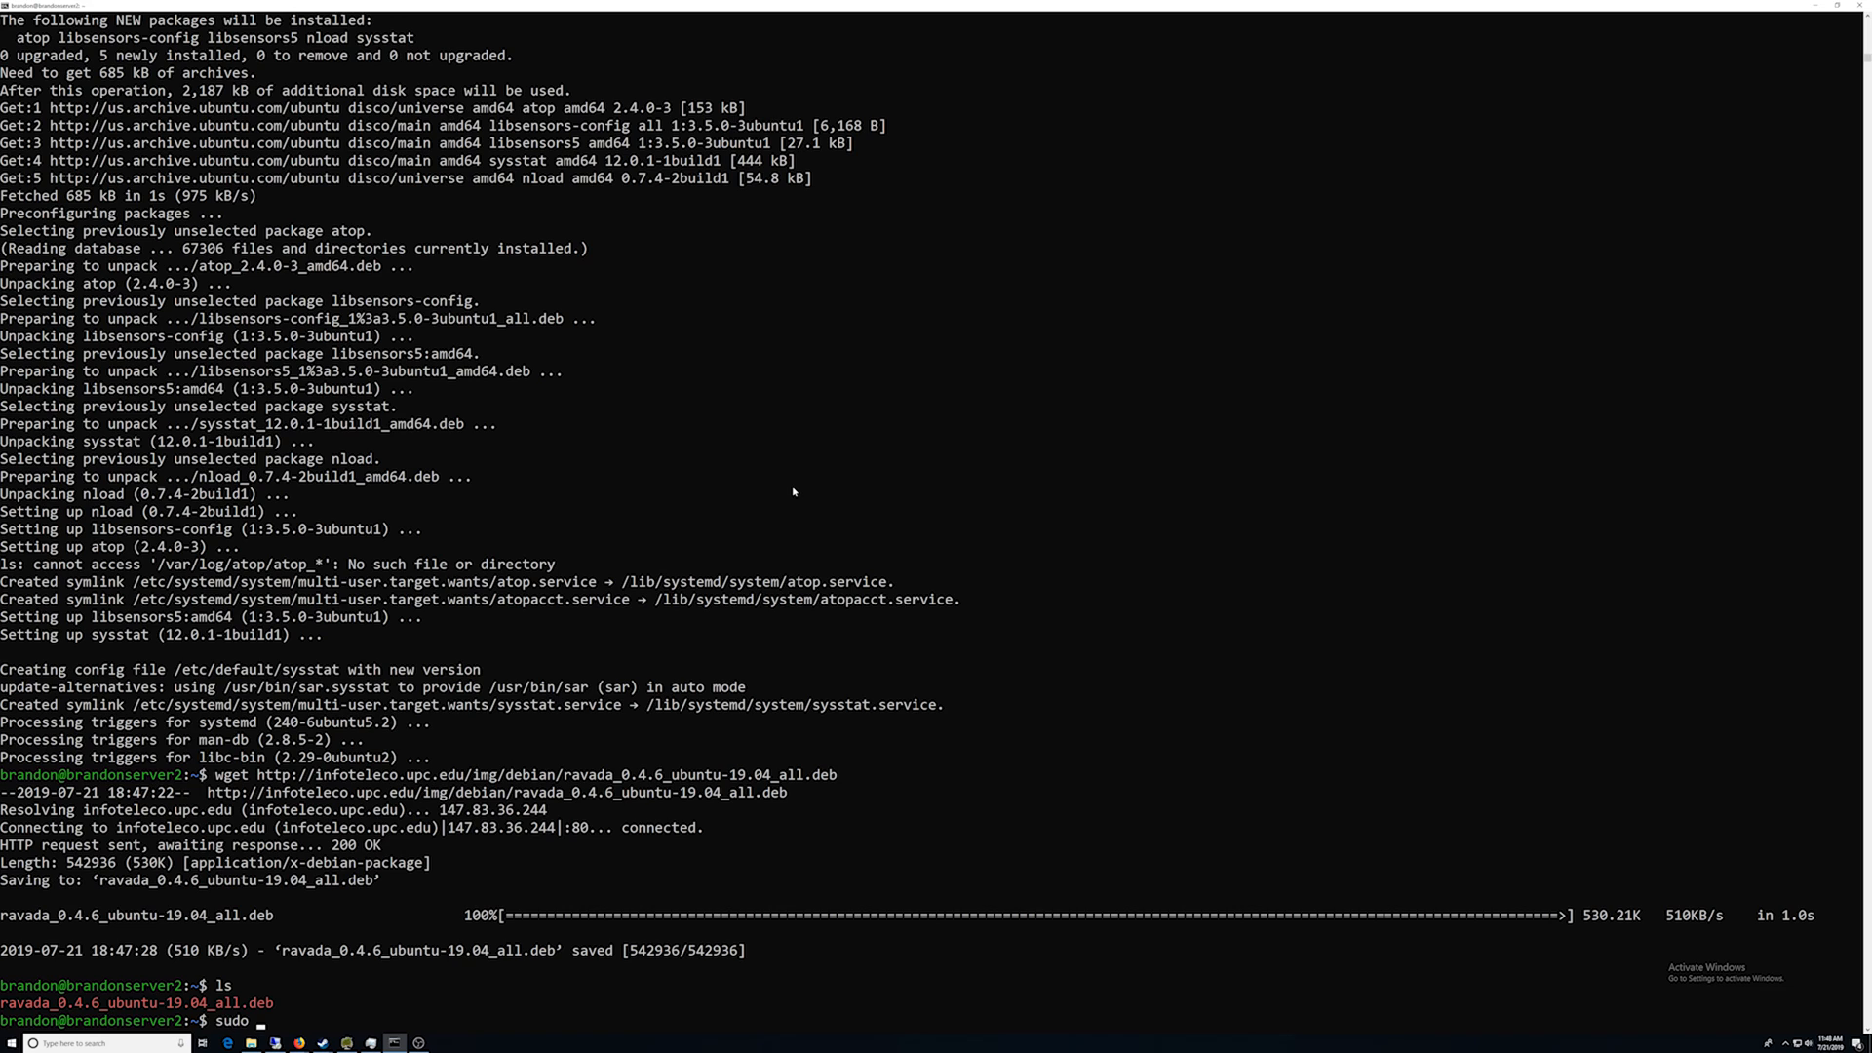
pyautogui.write('dpk')
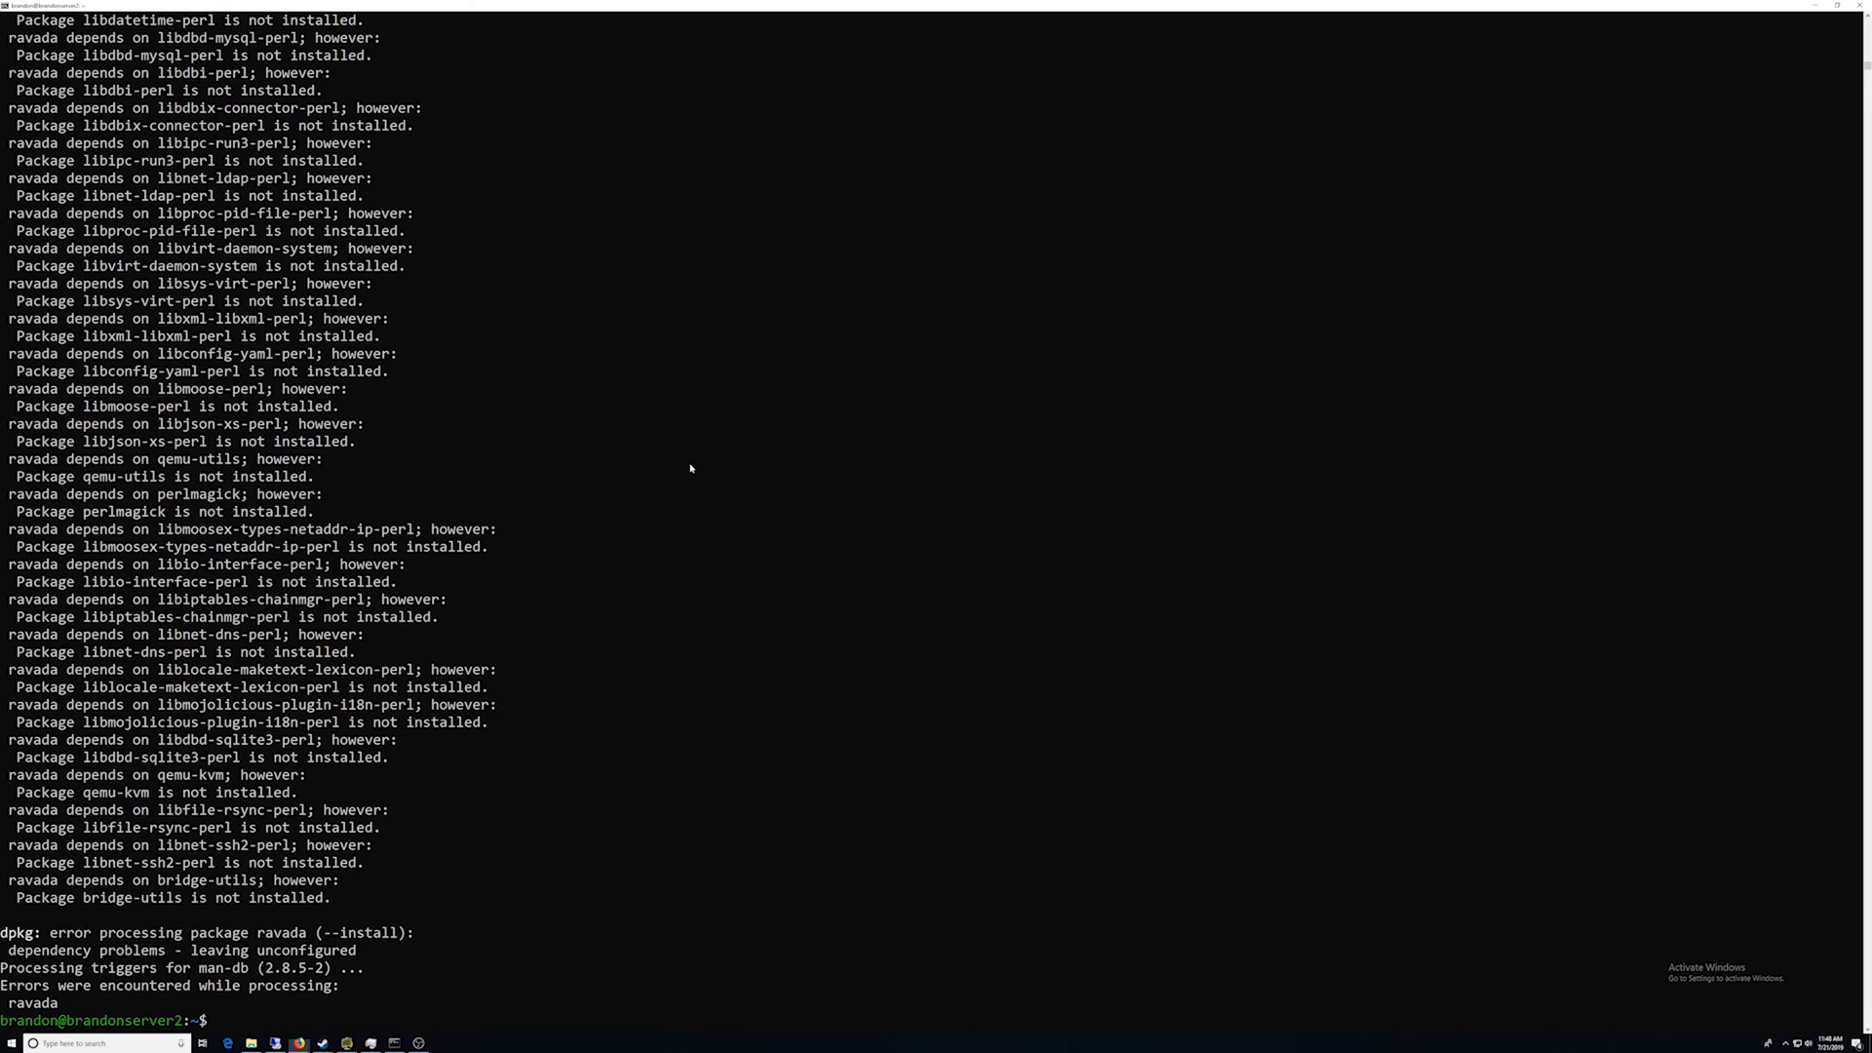
pyautogui.write('sudo apt-get -f in')
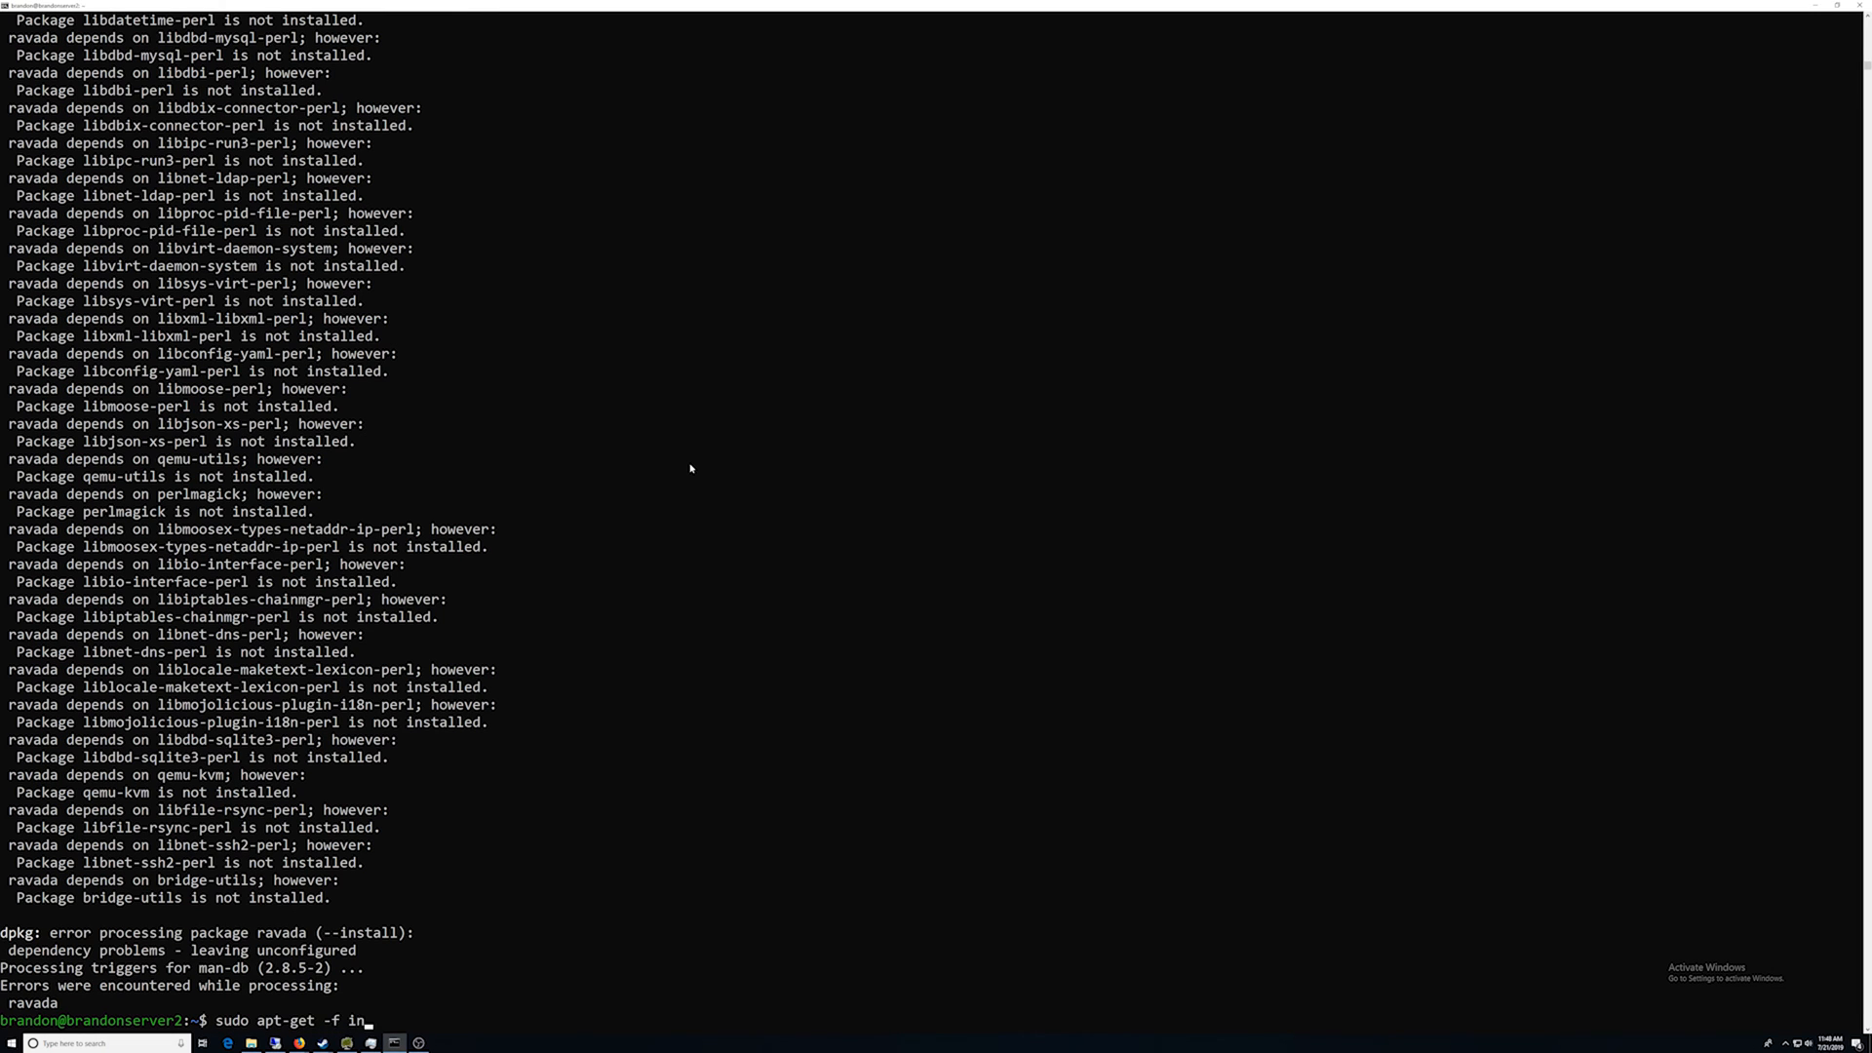
# Step: Run apt-get -f install answering Y, get rvd_front running, and bring up the Ravada login page in Firefox
pyautogui.press('Return')
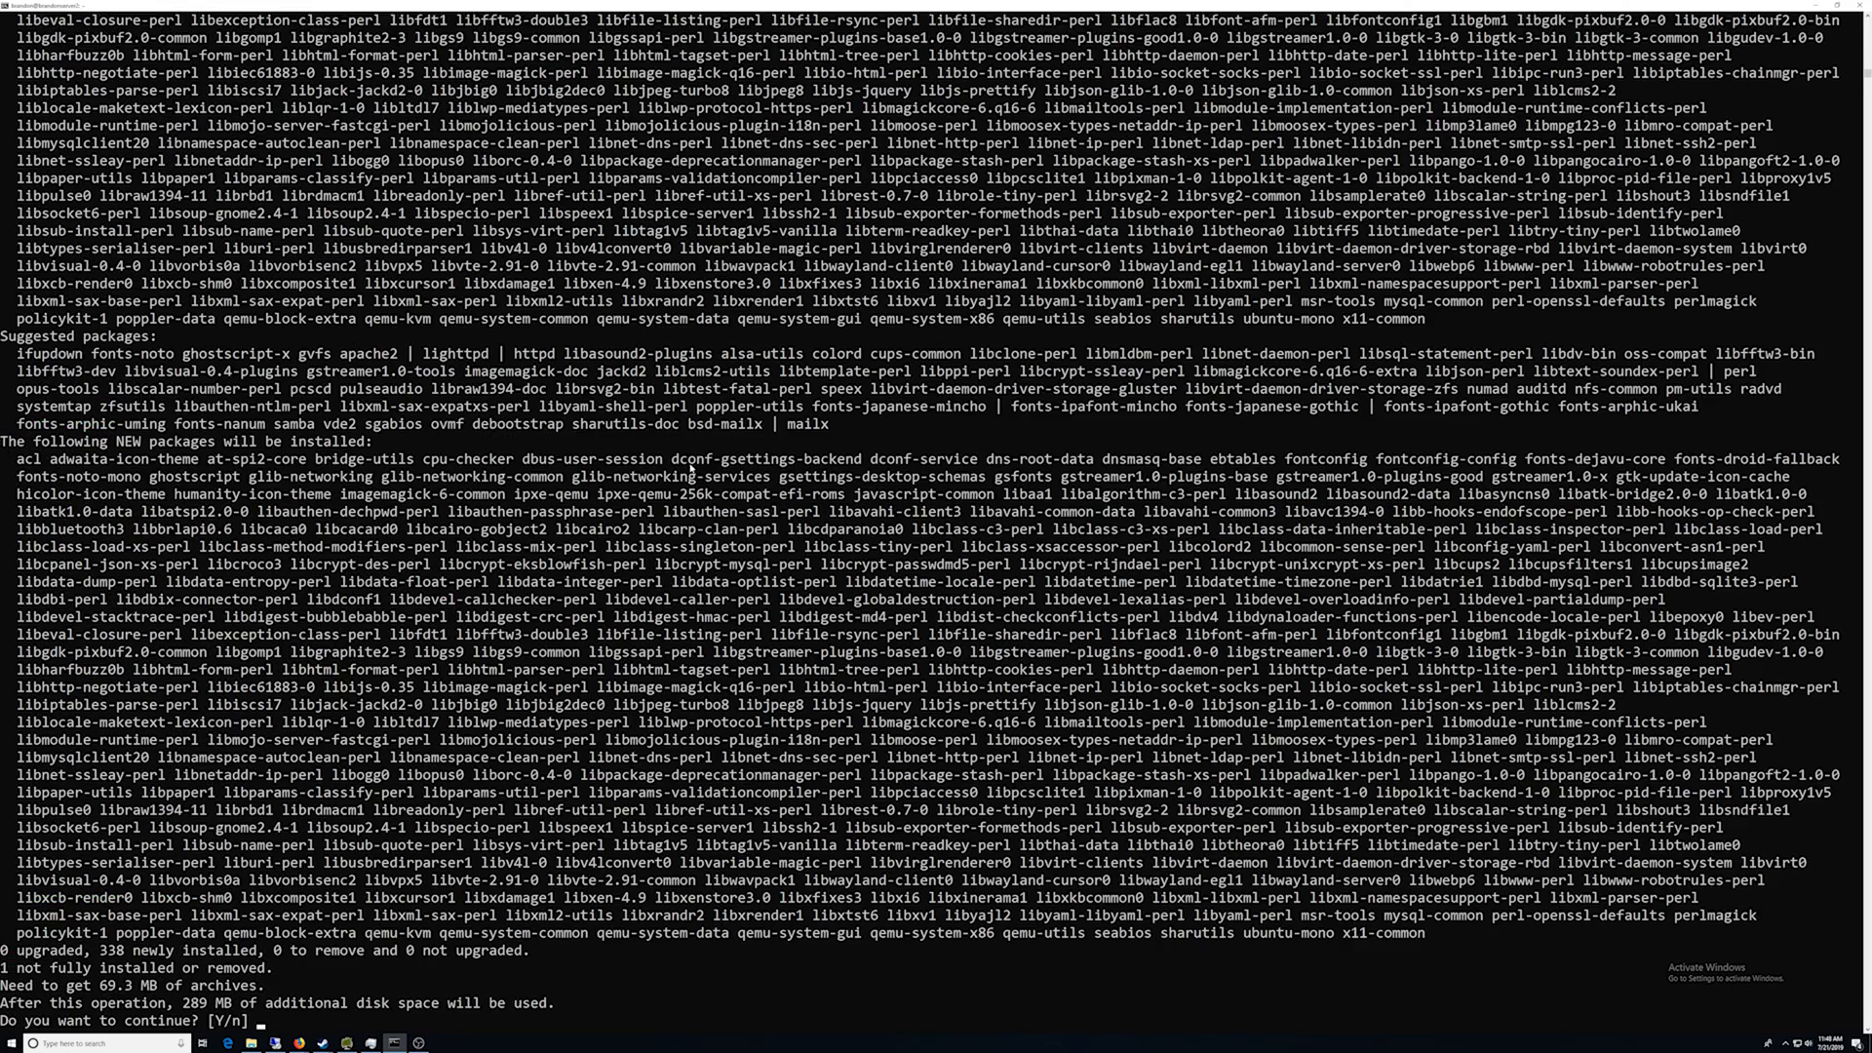
pyautogui.write('Y')
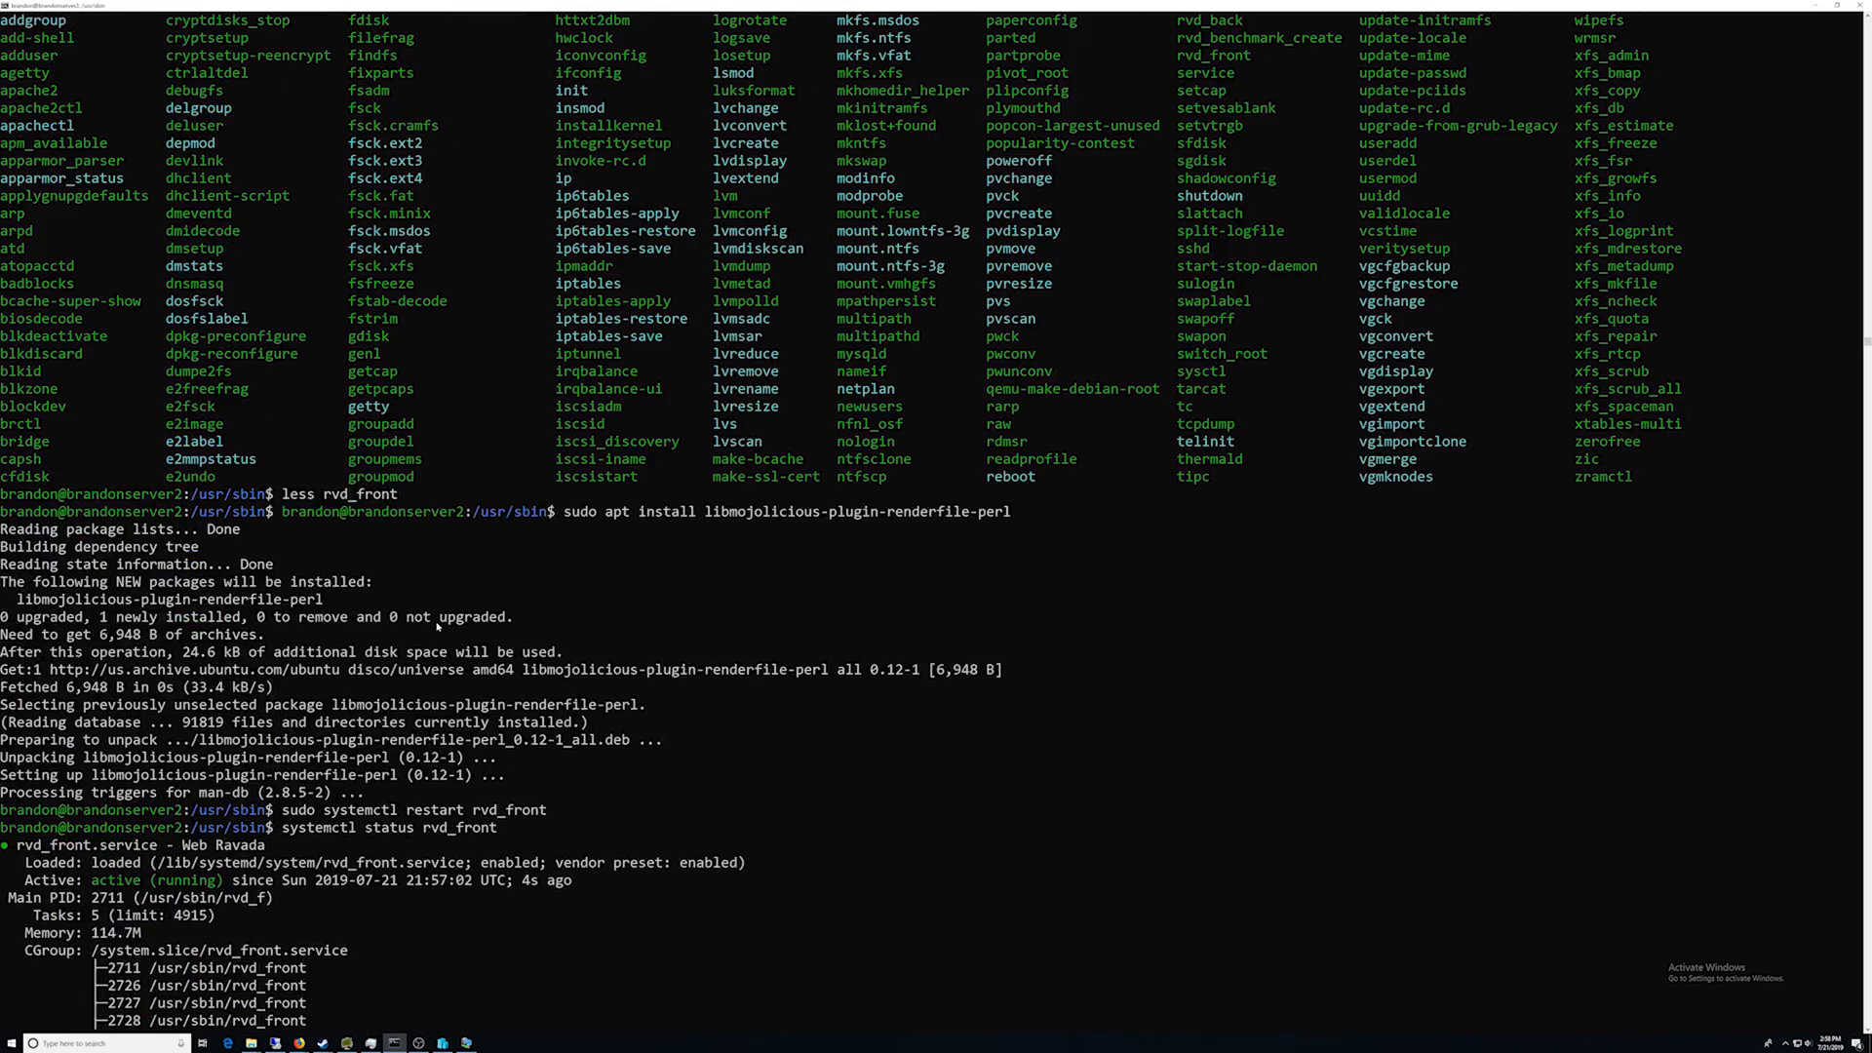
pyautogui.press('Return')
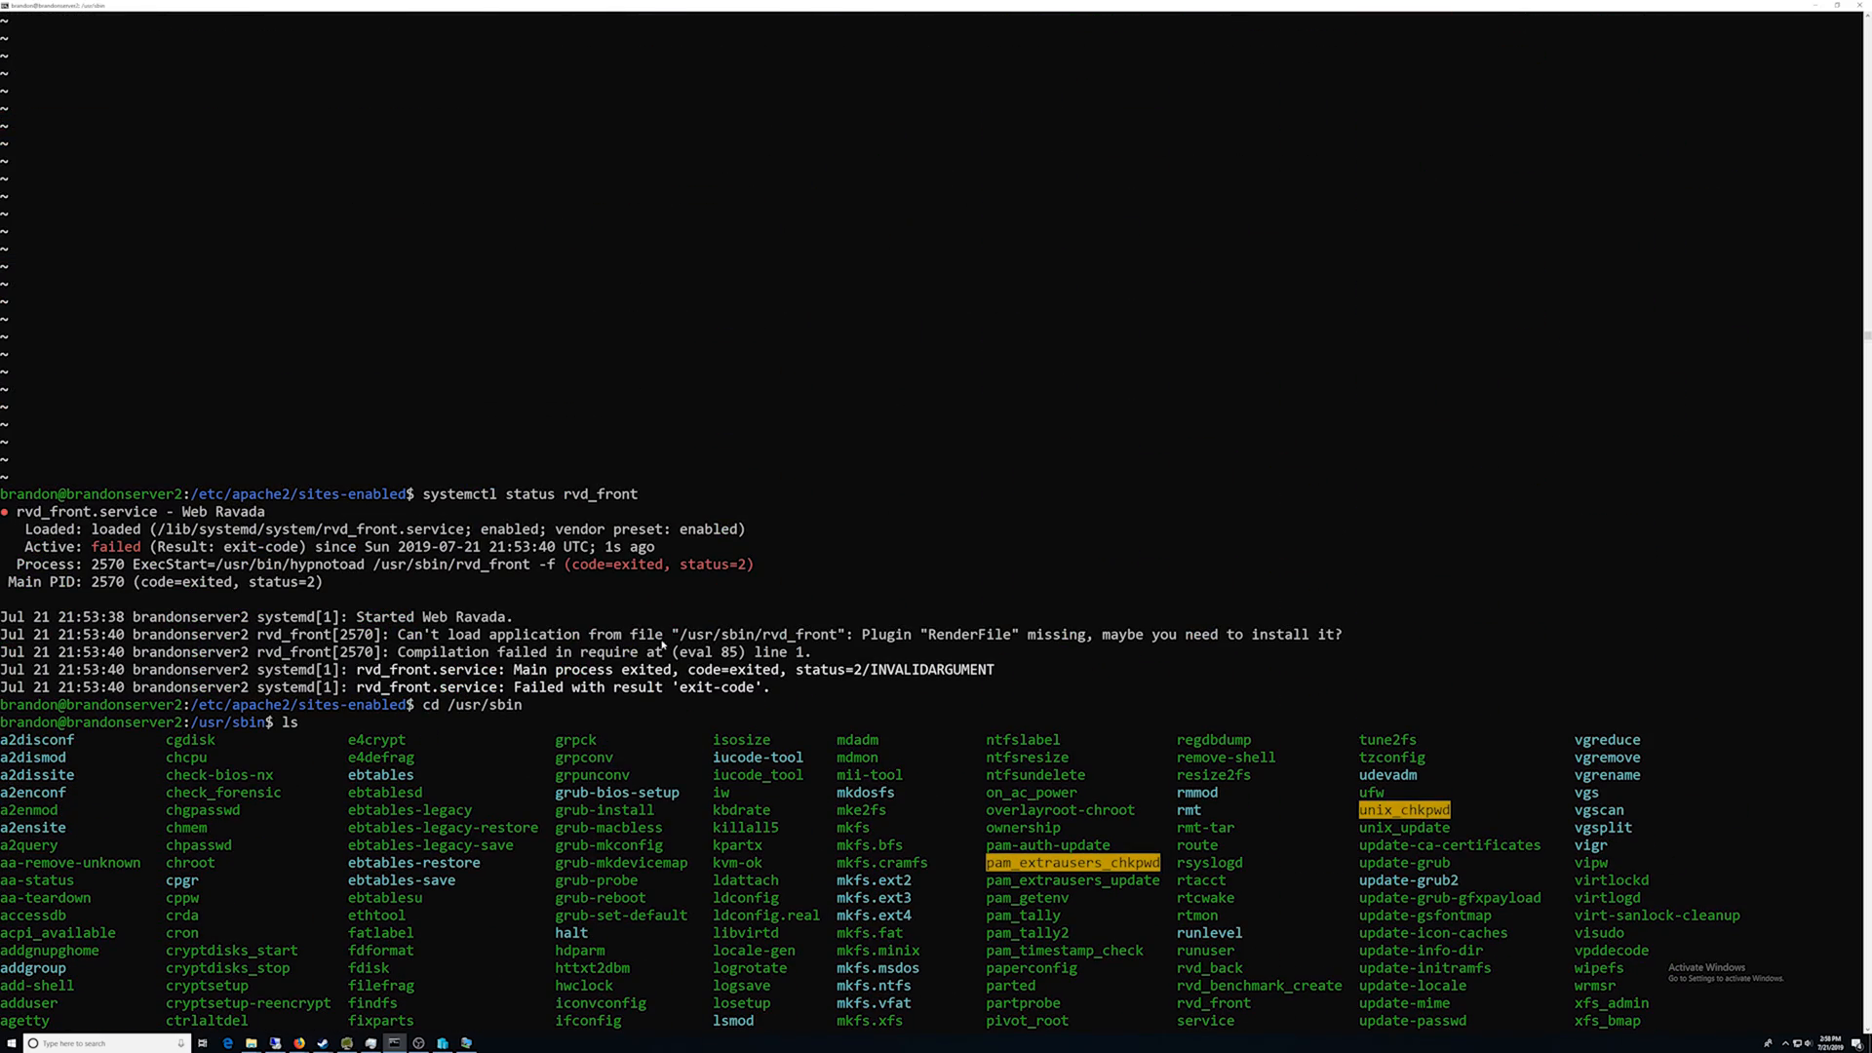
pyautogui.press('alt+tab')
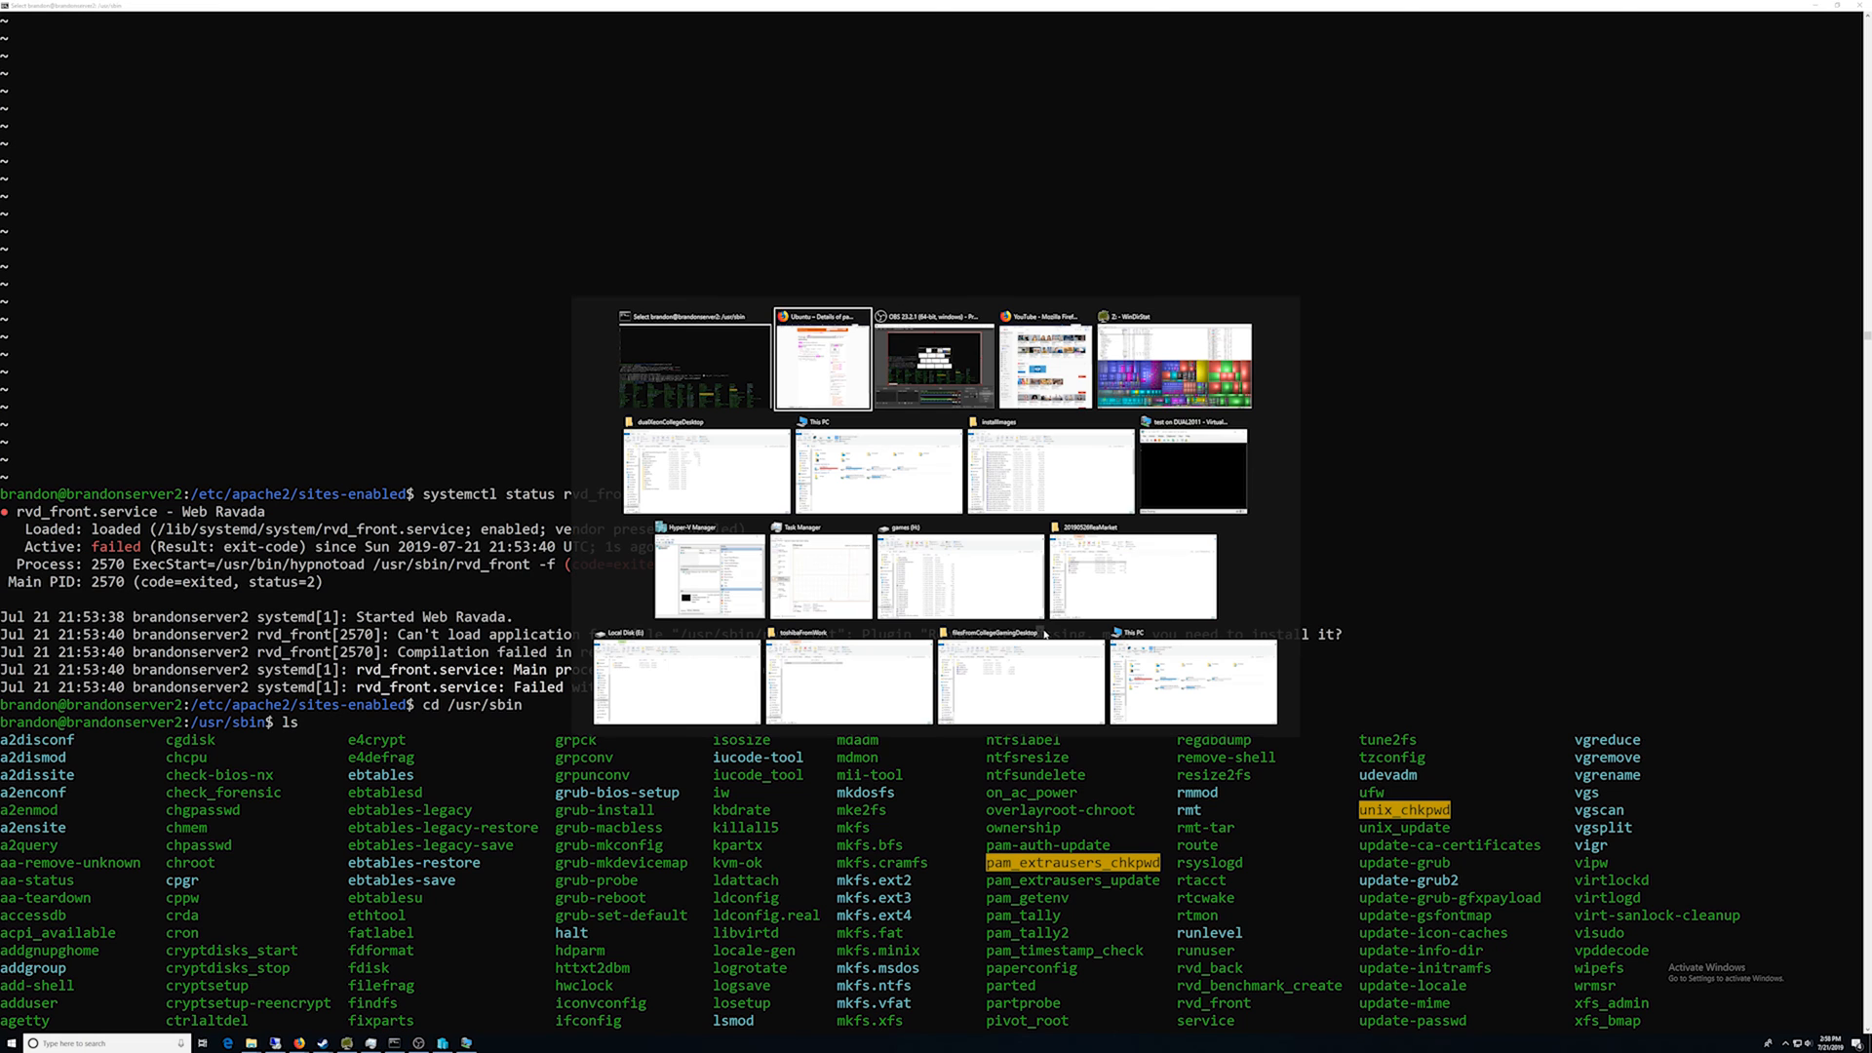
pyautogui.click(821, 359)
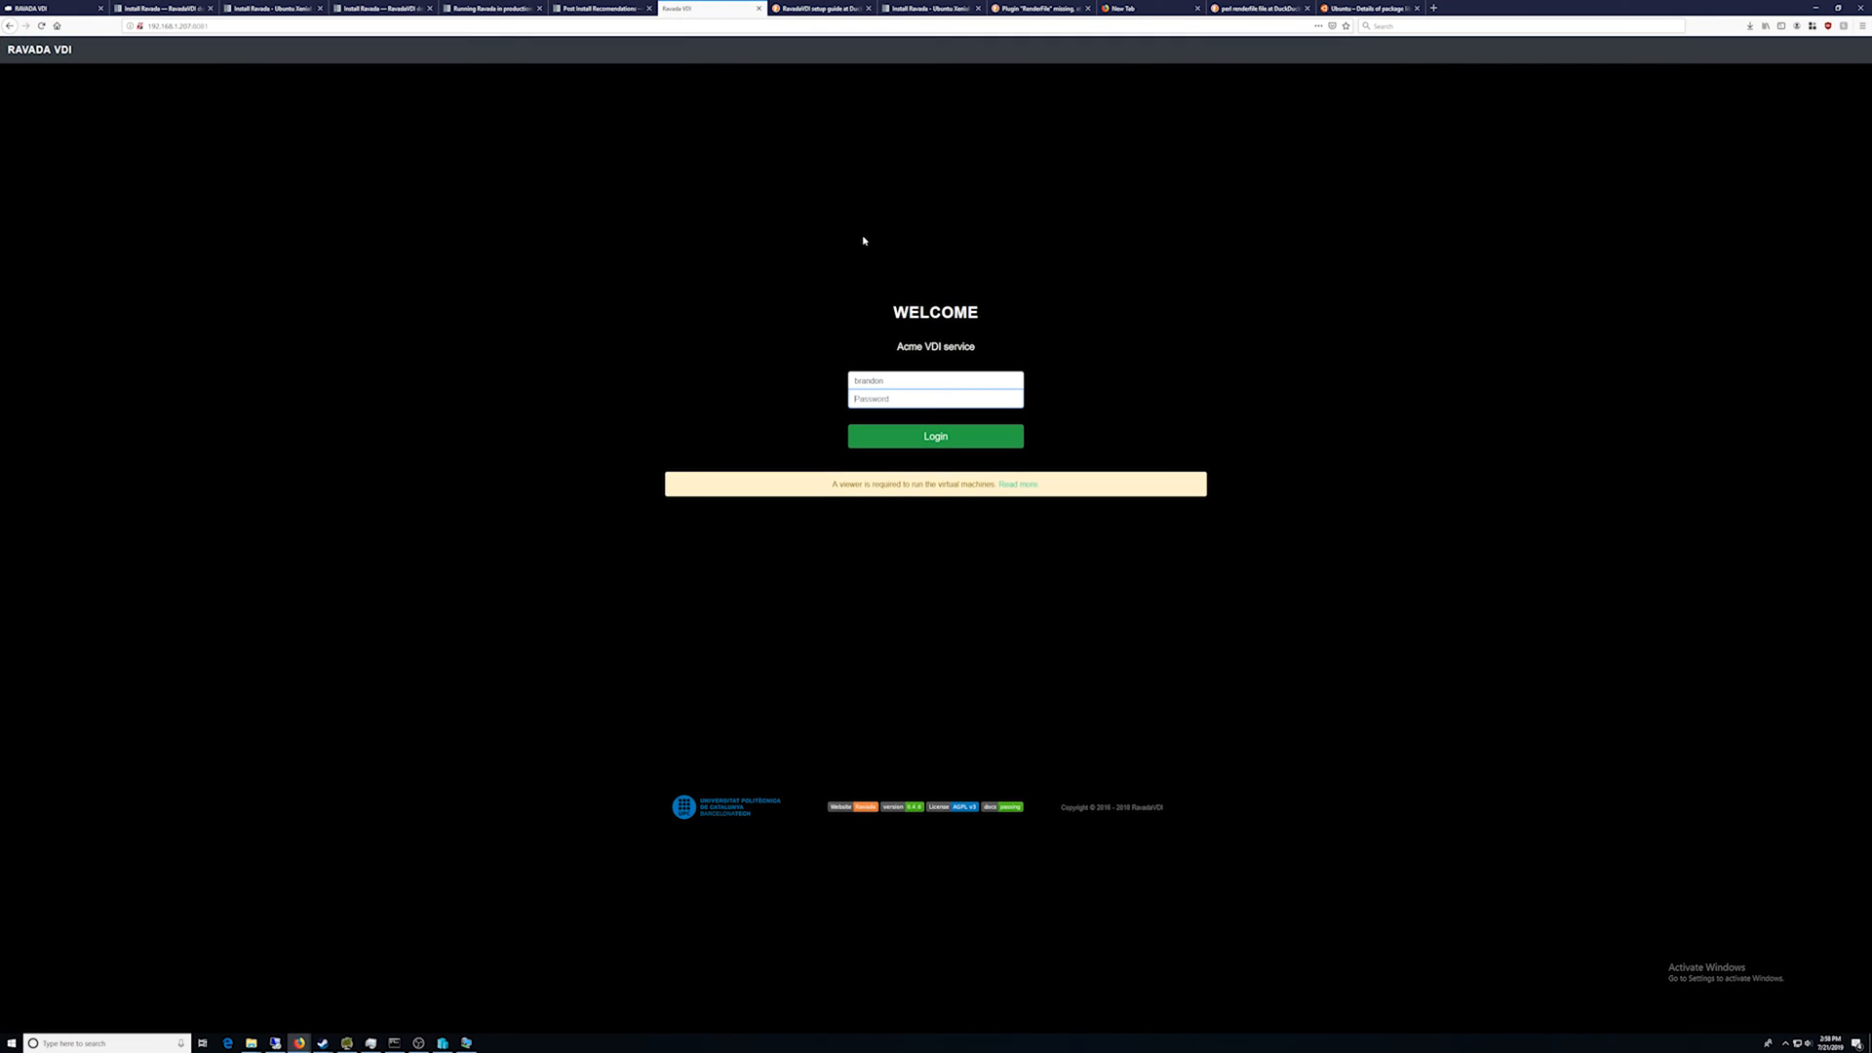
# Step: Log in and create a new machine on the KVM backend from the fedoradesktop30 template
pyautogui.click(934, 435)
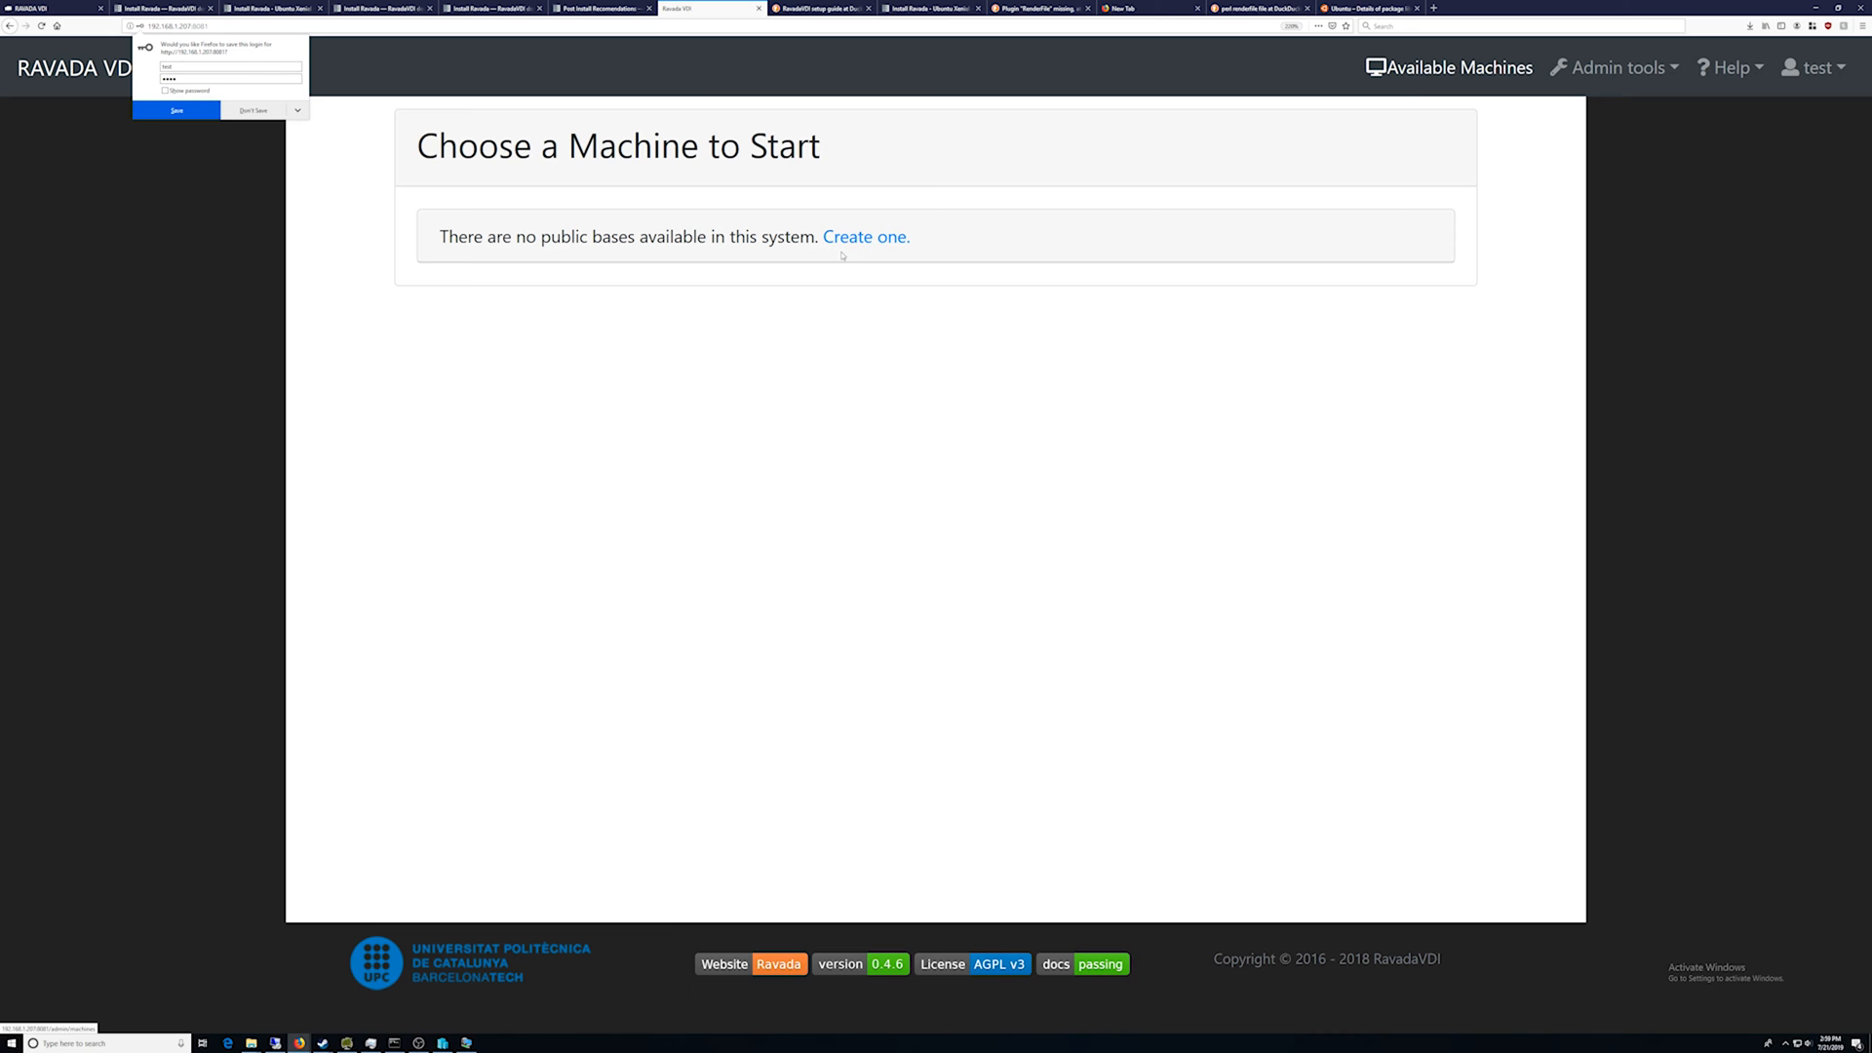
pyautogui.moveTo(864, 236)
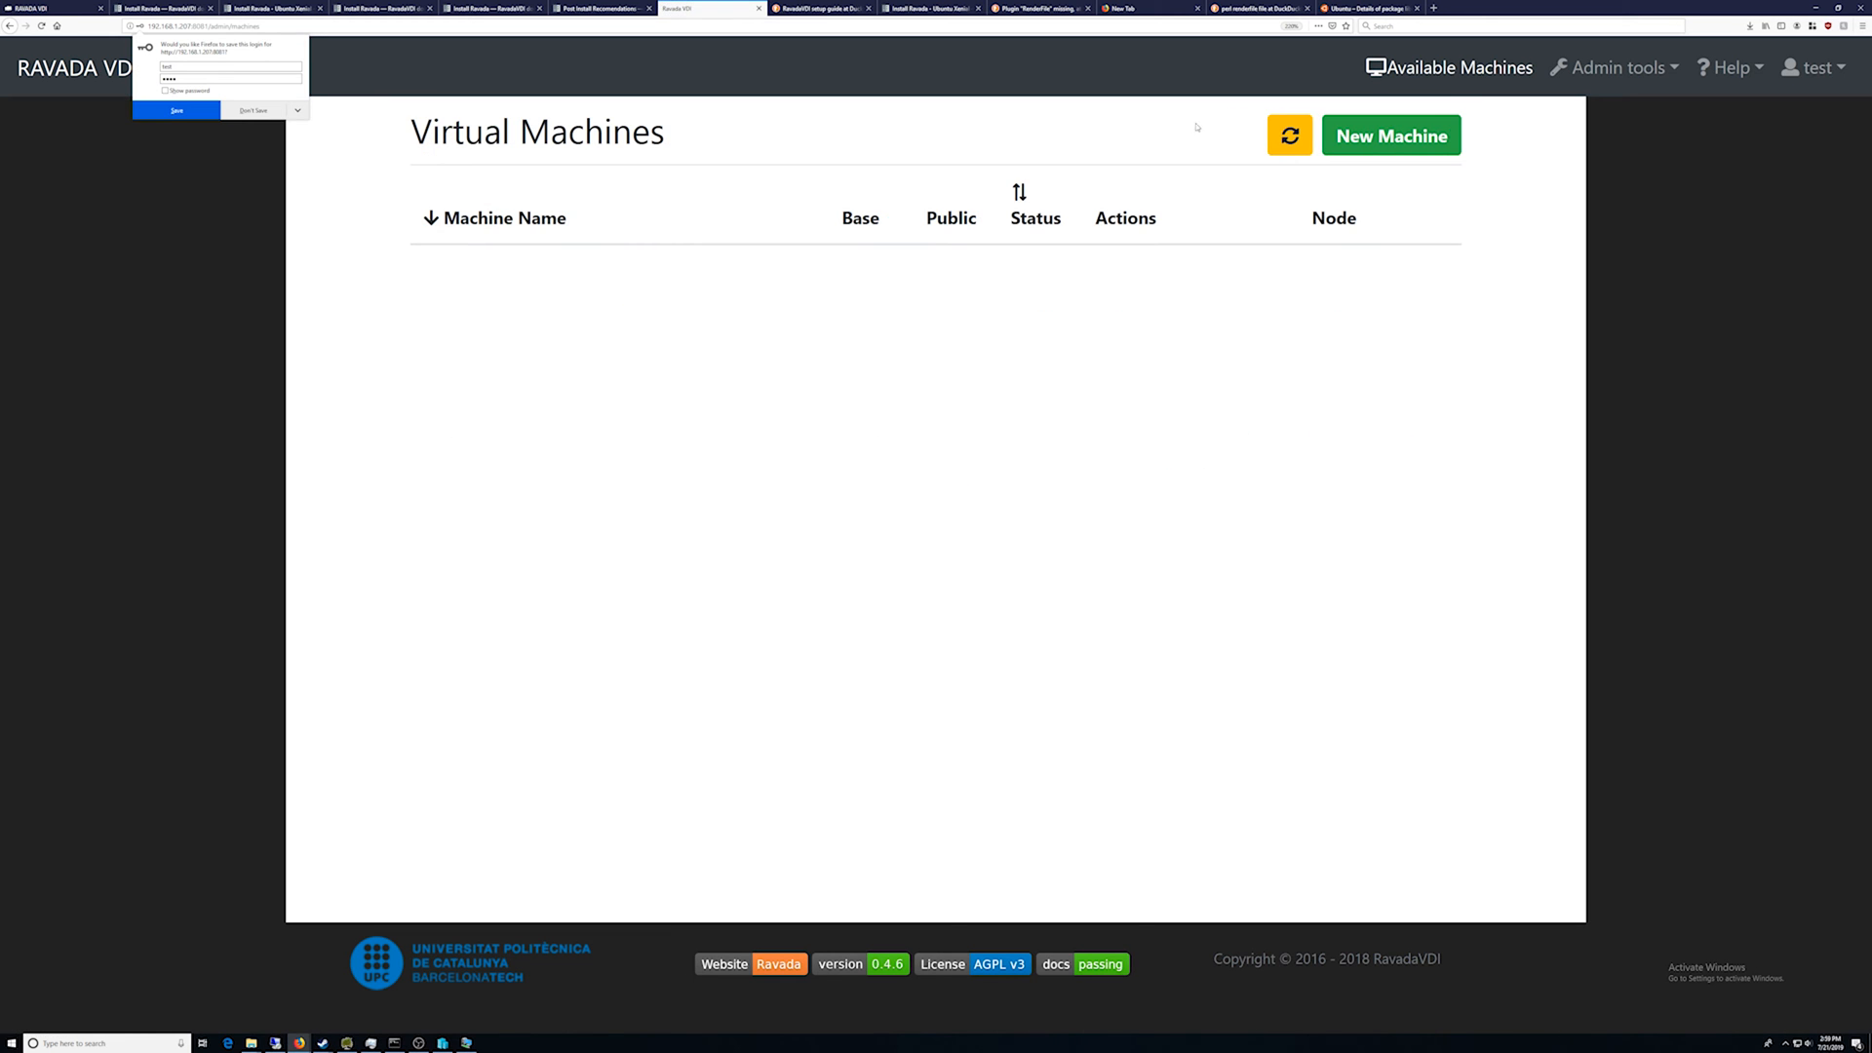
pyautogui.click(1391, 135)
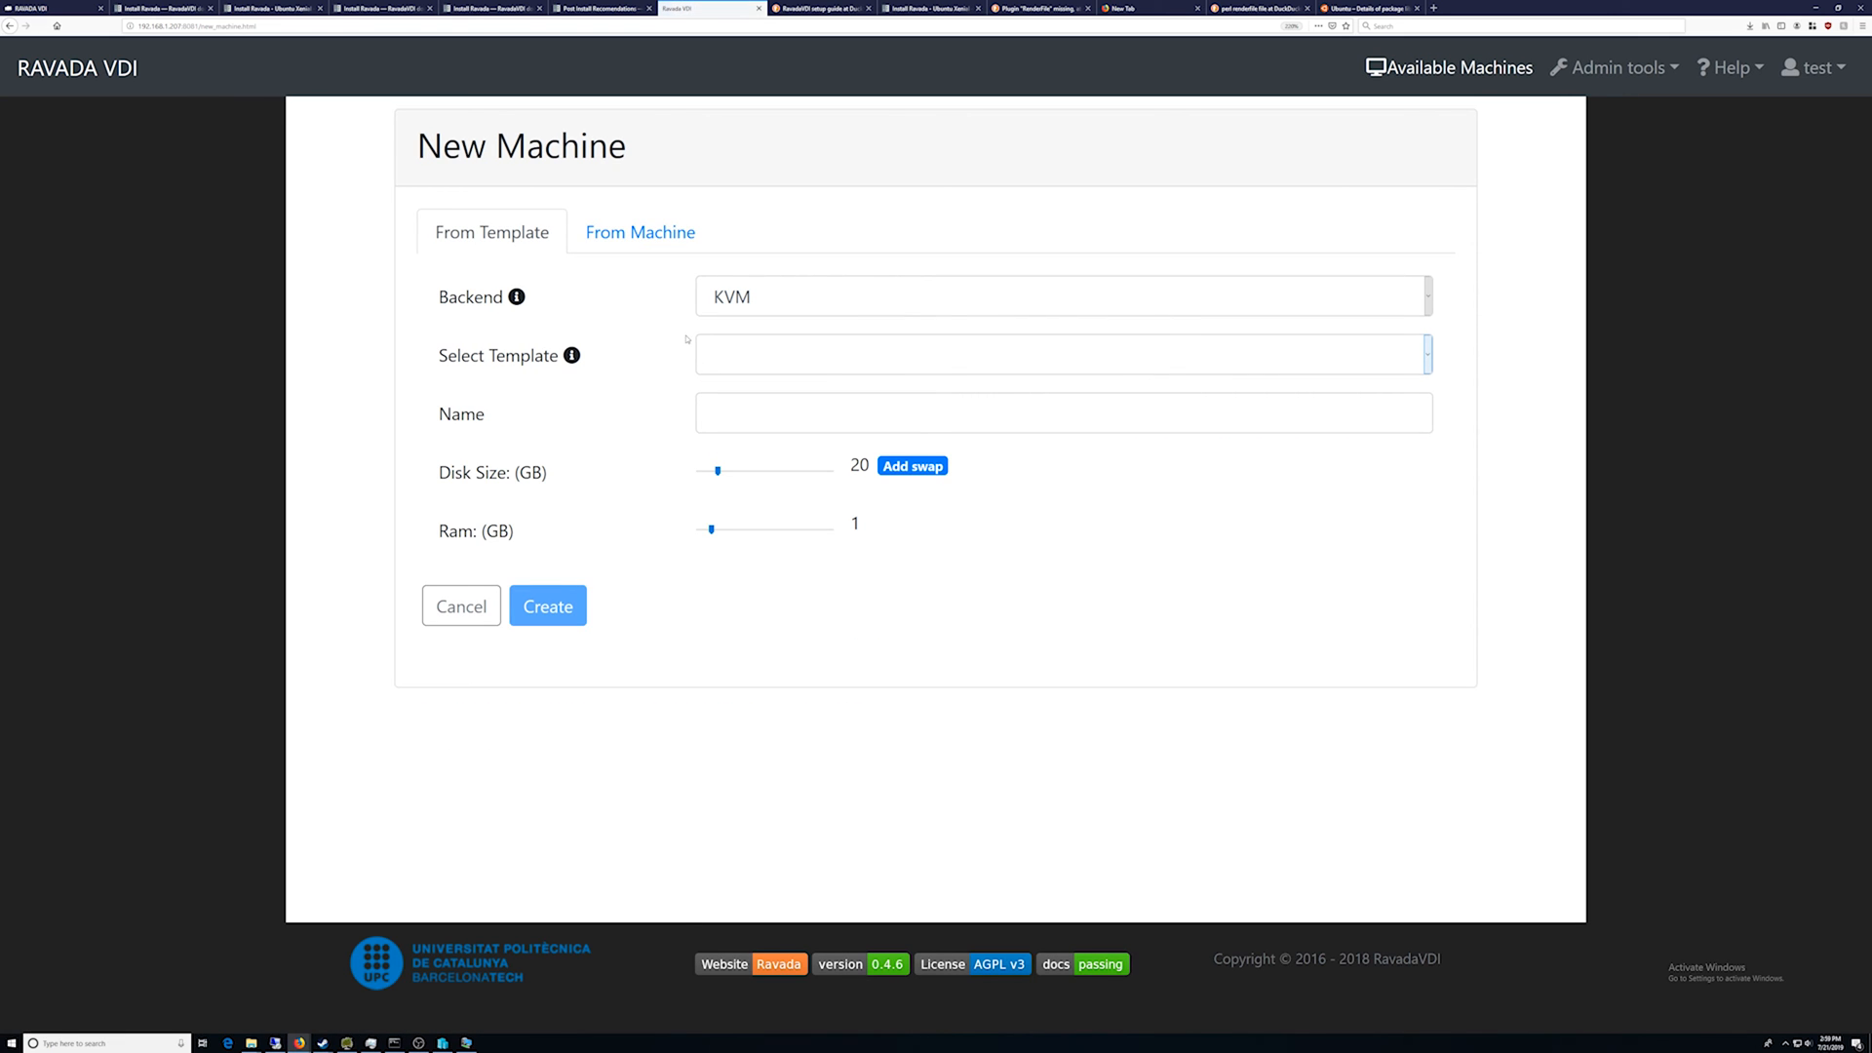
pyautogui.click(1061, 297)
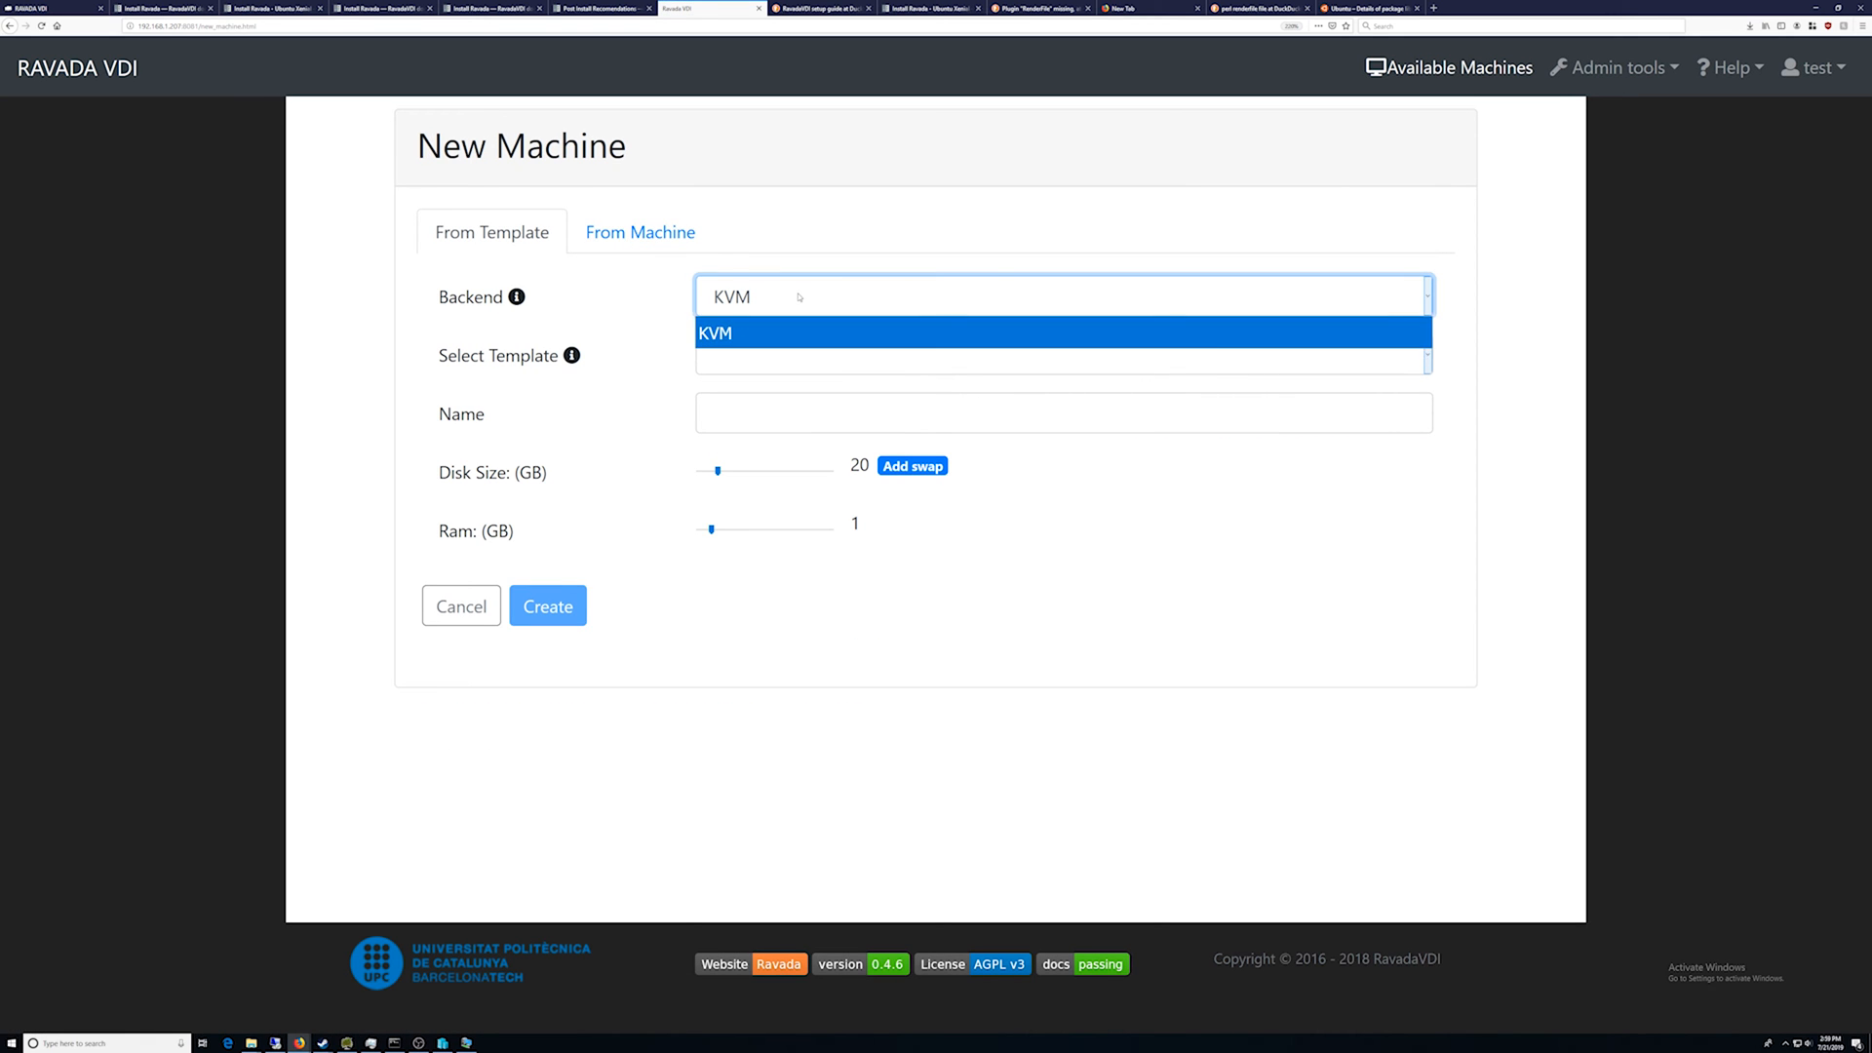
pyautogui.click(1061, 355)
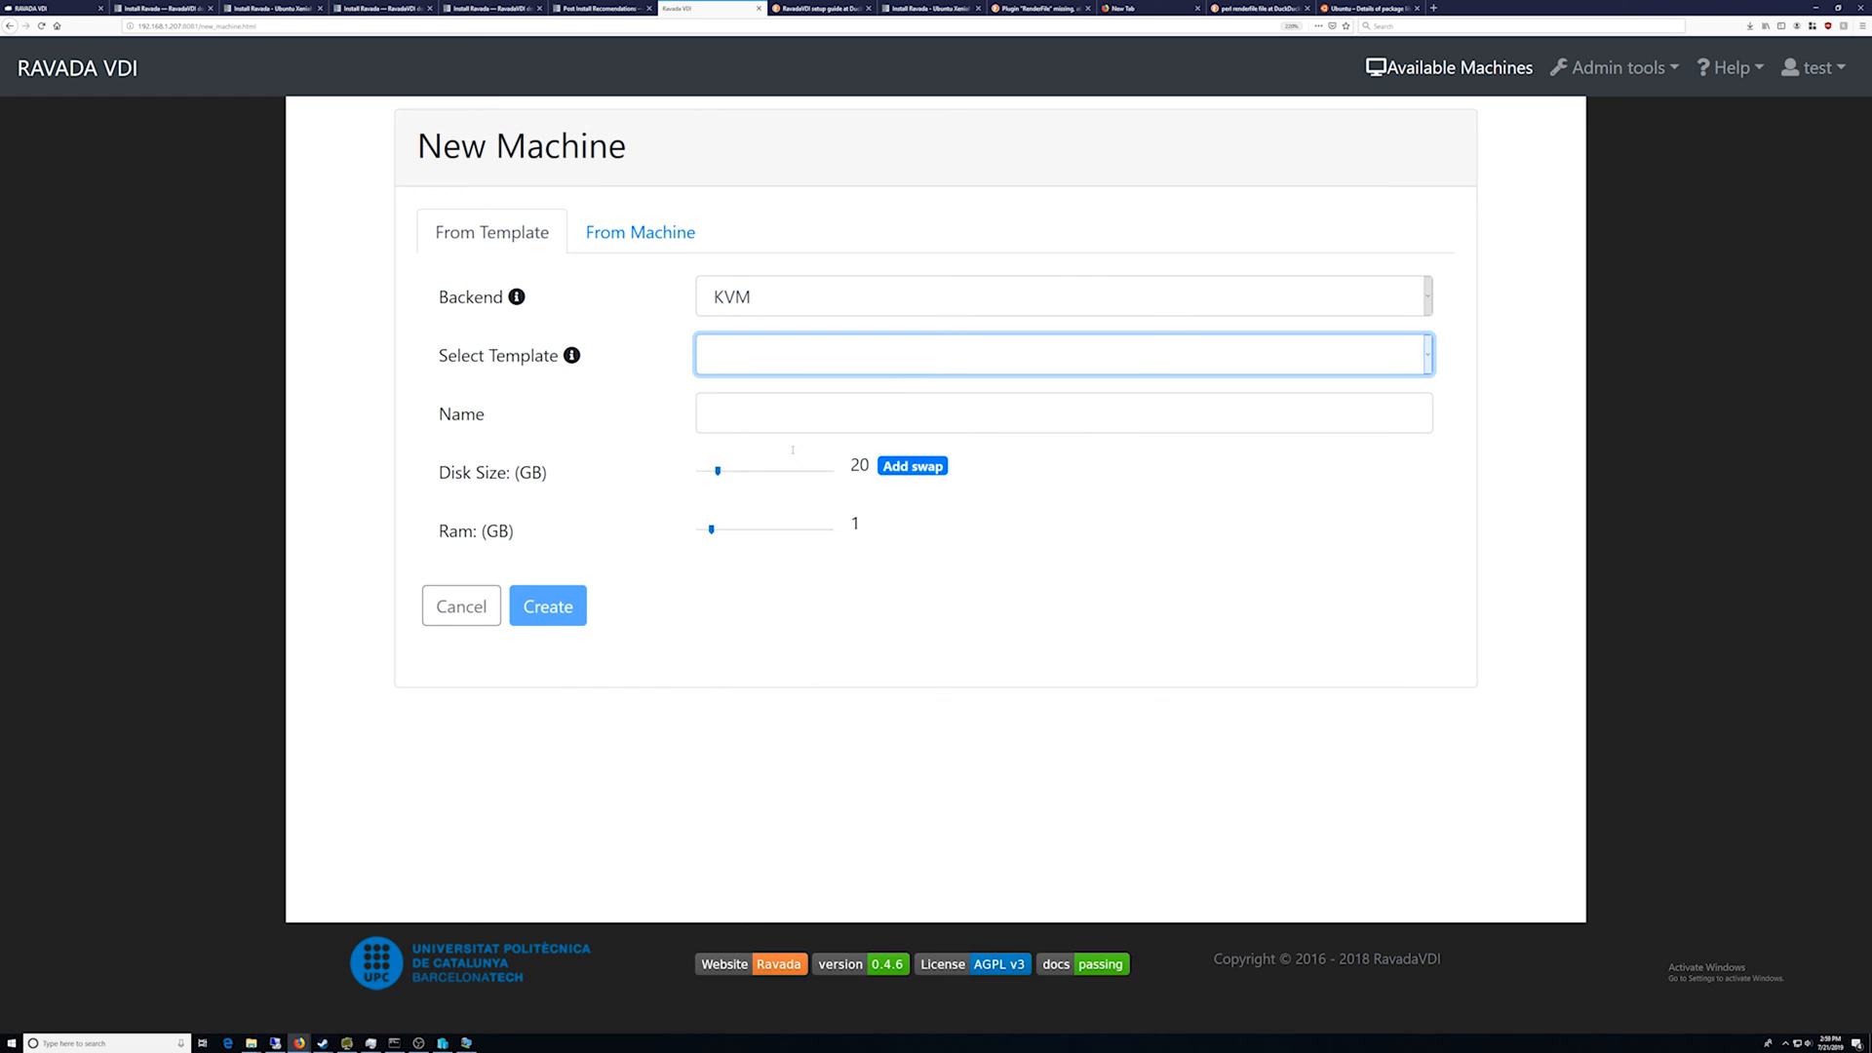
pyautogui.click(1061, 355)
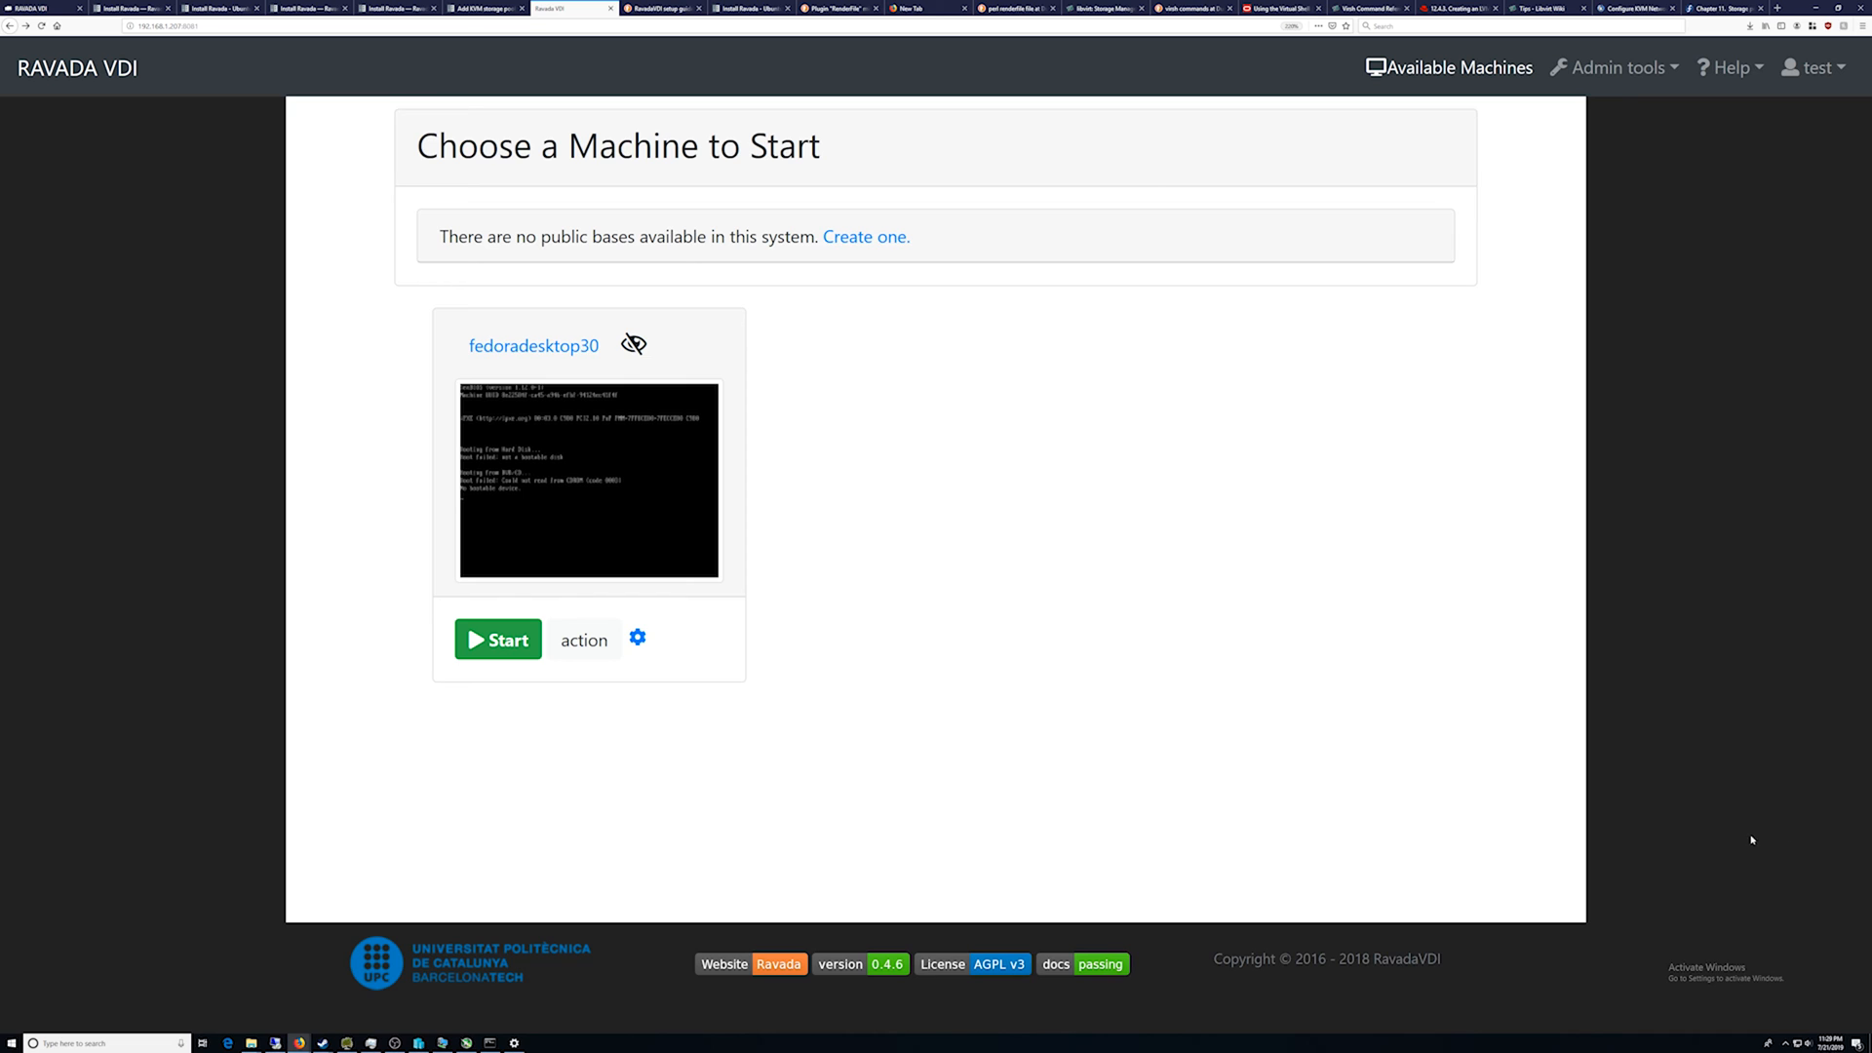
pyautogui.moveTo(1124, 901)
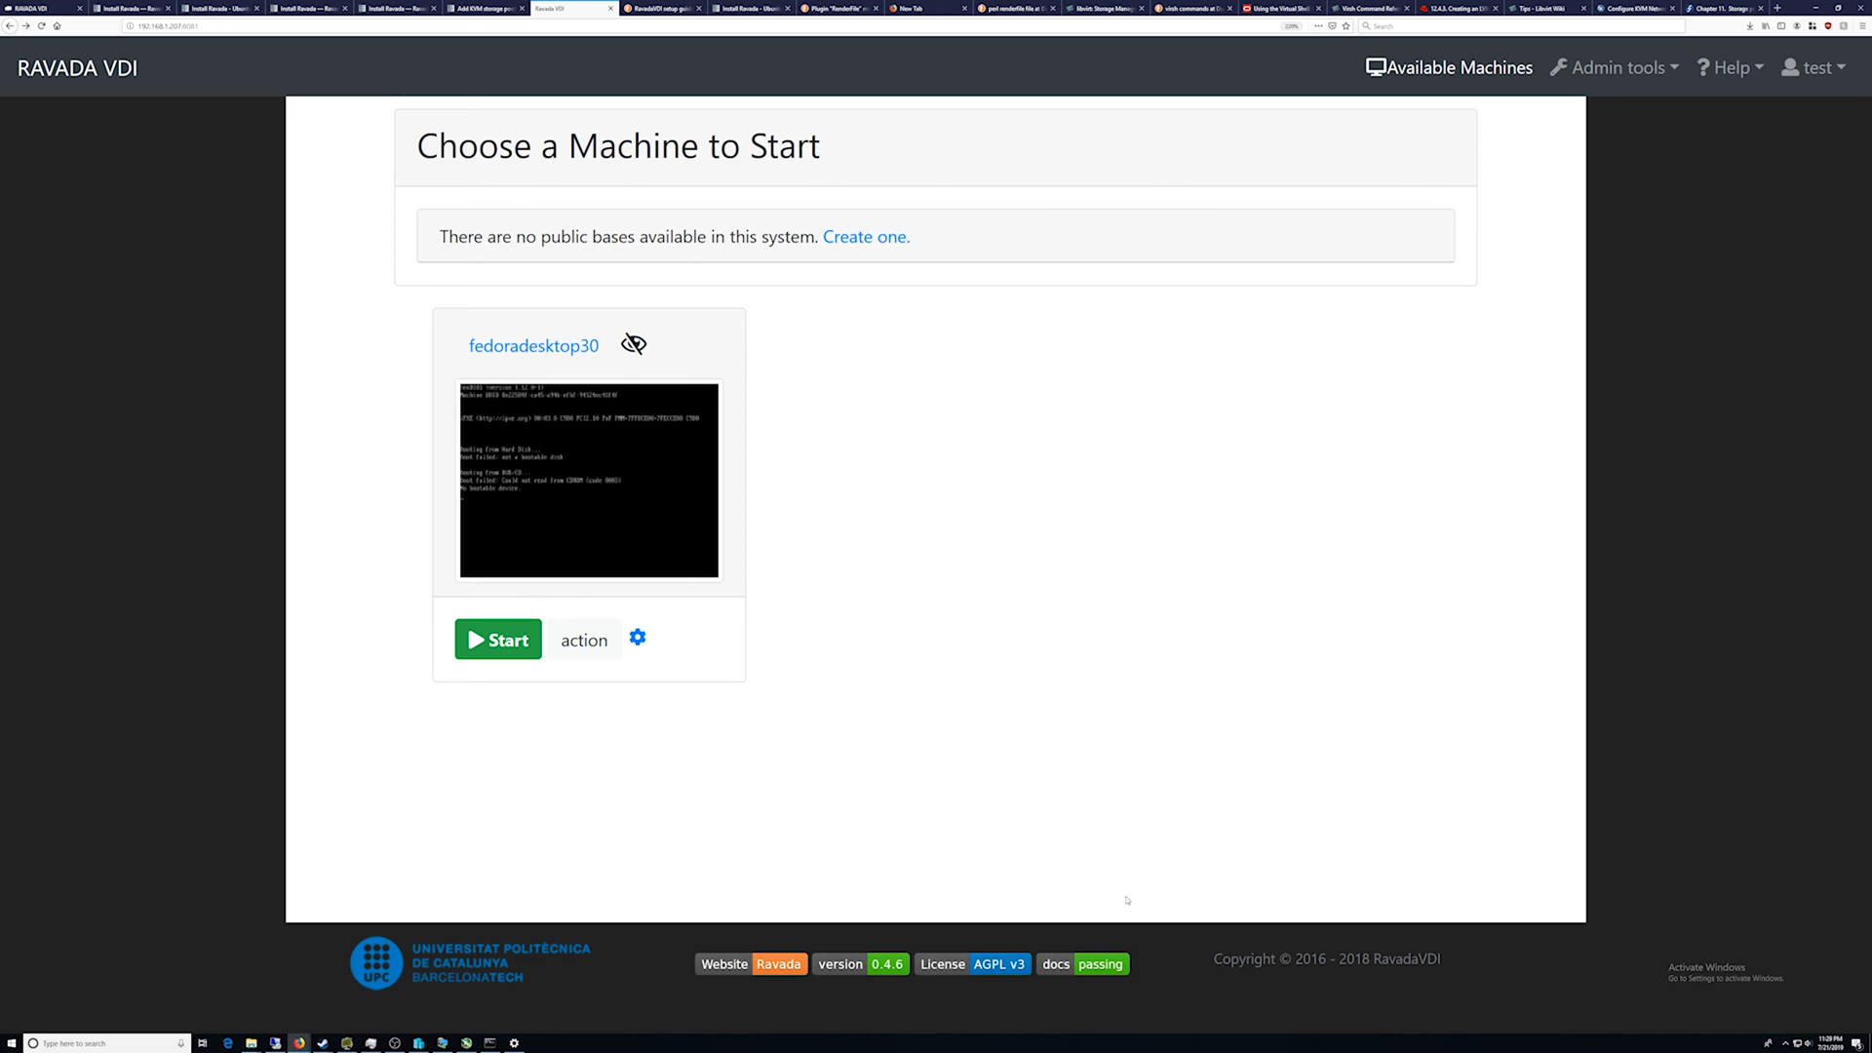
pyautogui.moveTo(756, 915)
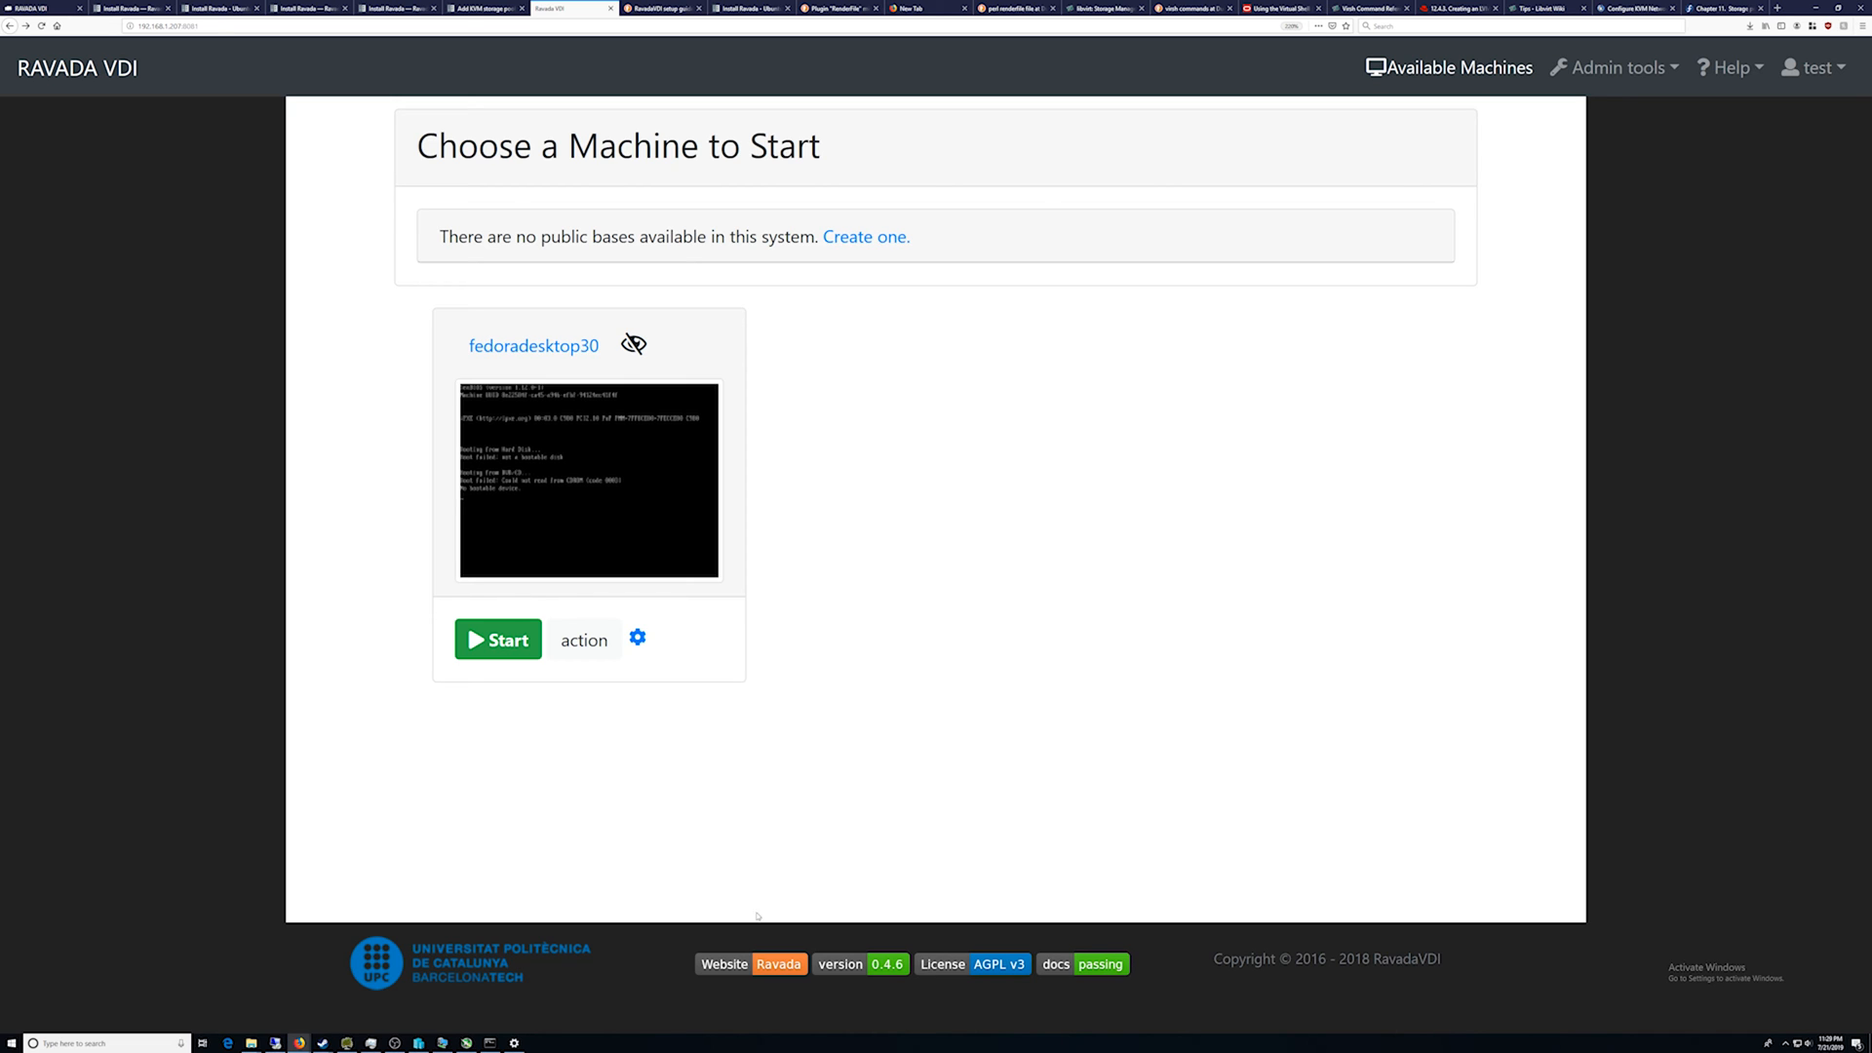
# Step: Start fedoradesktop30, hit the 'Data too long for column display' error, and view Domain.pm line 907
pyautogui.click(498, 640)
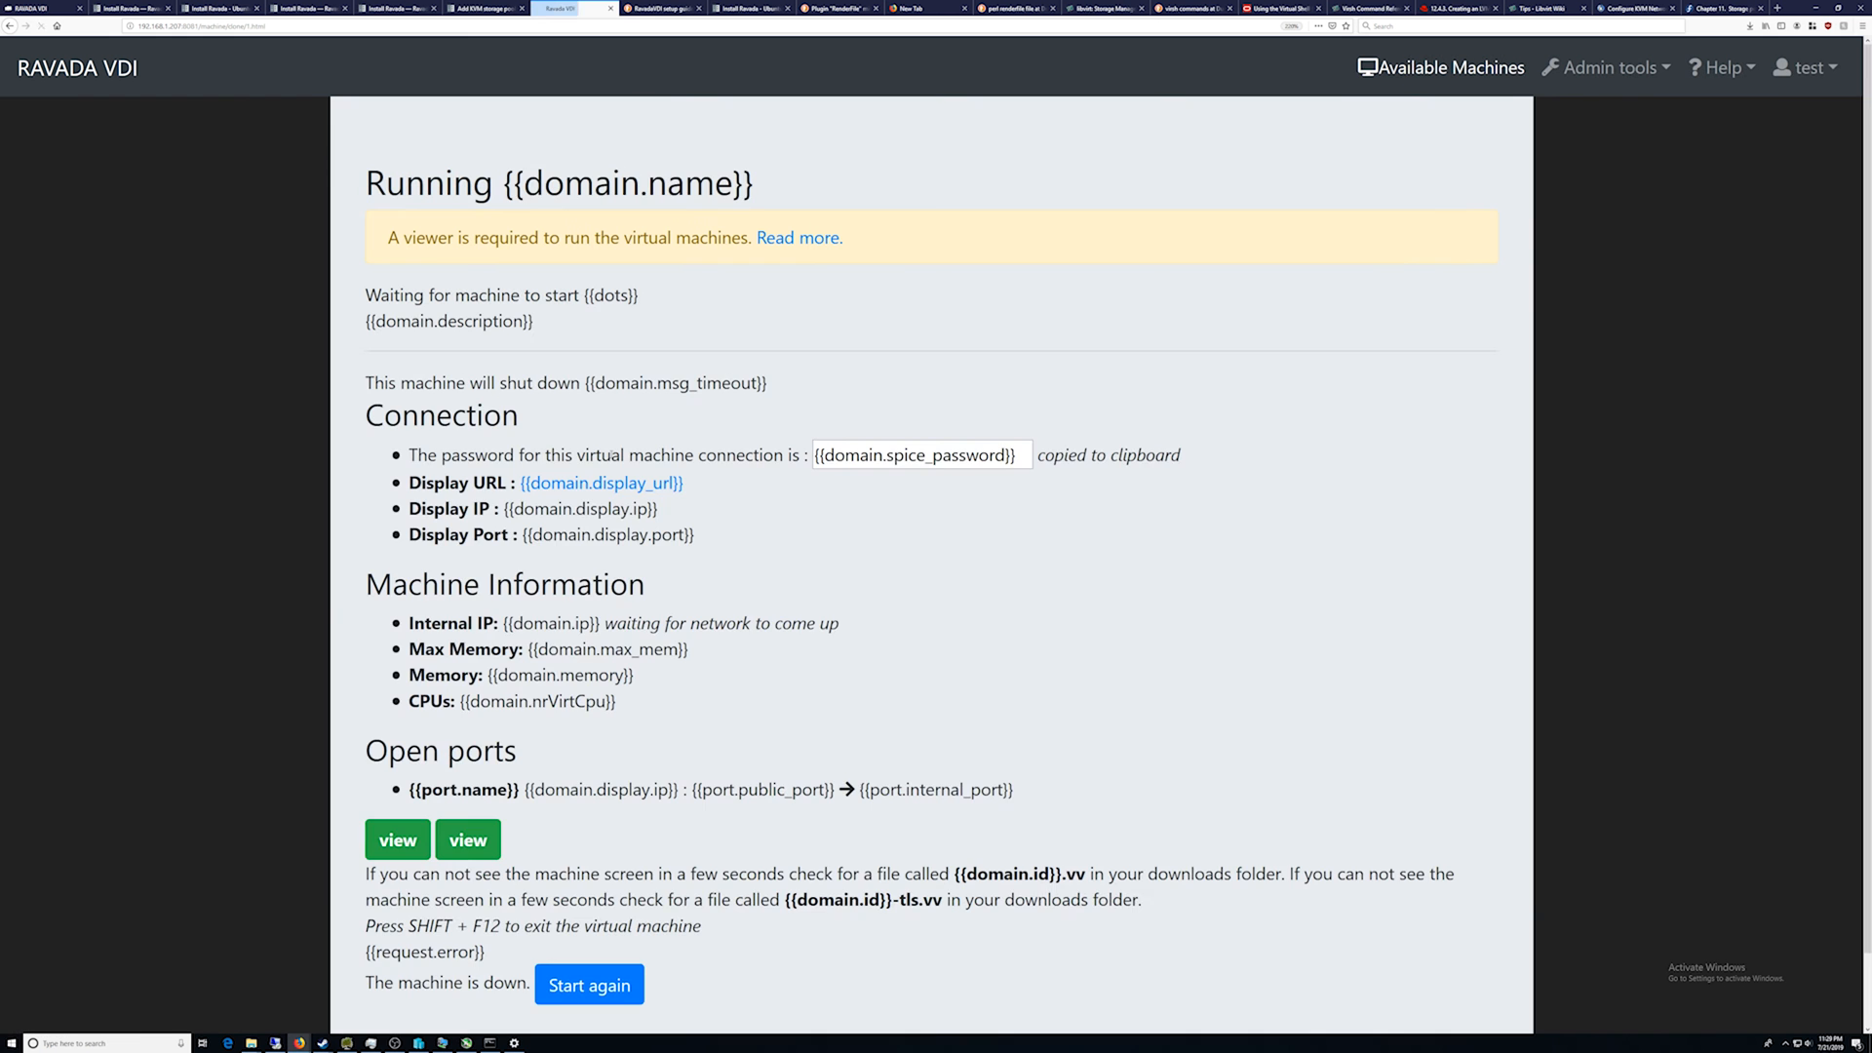
pyautogui.click(587, 985)
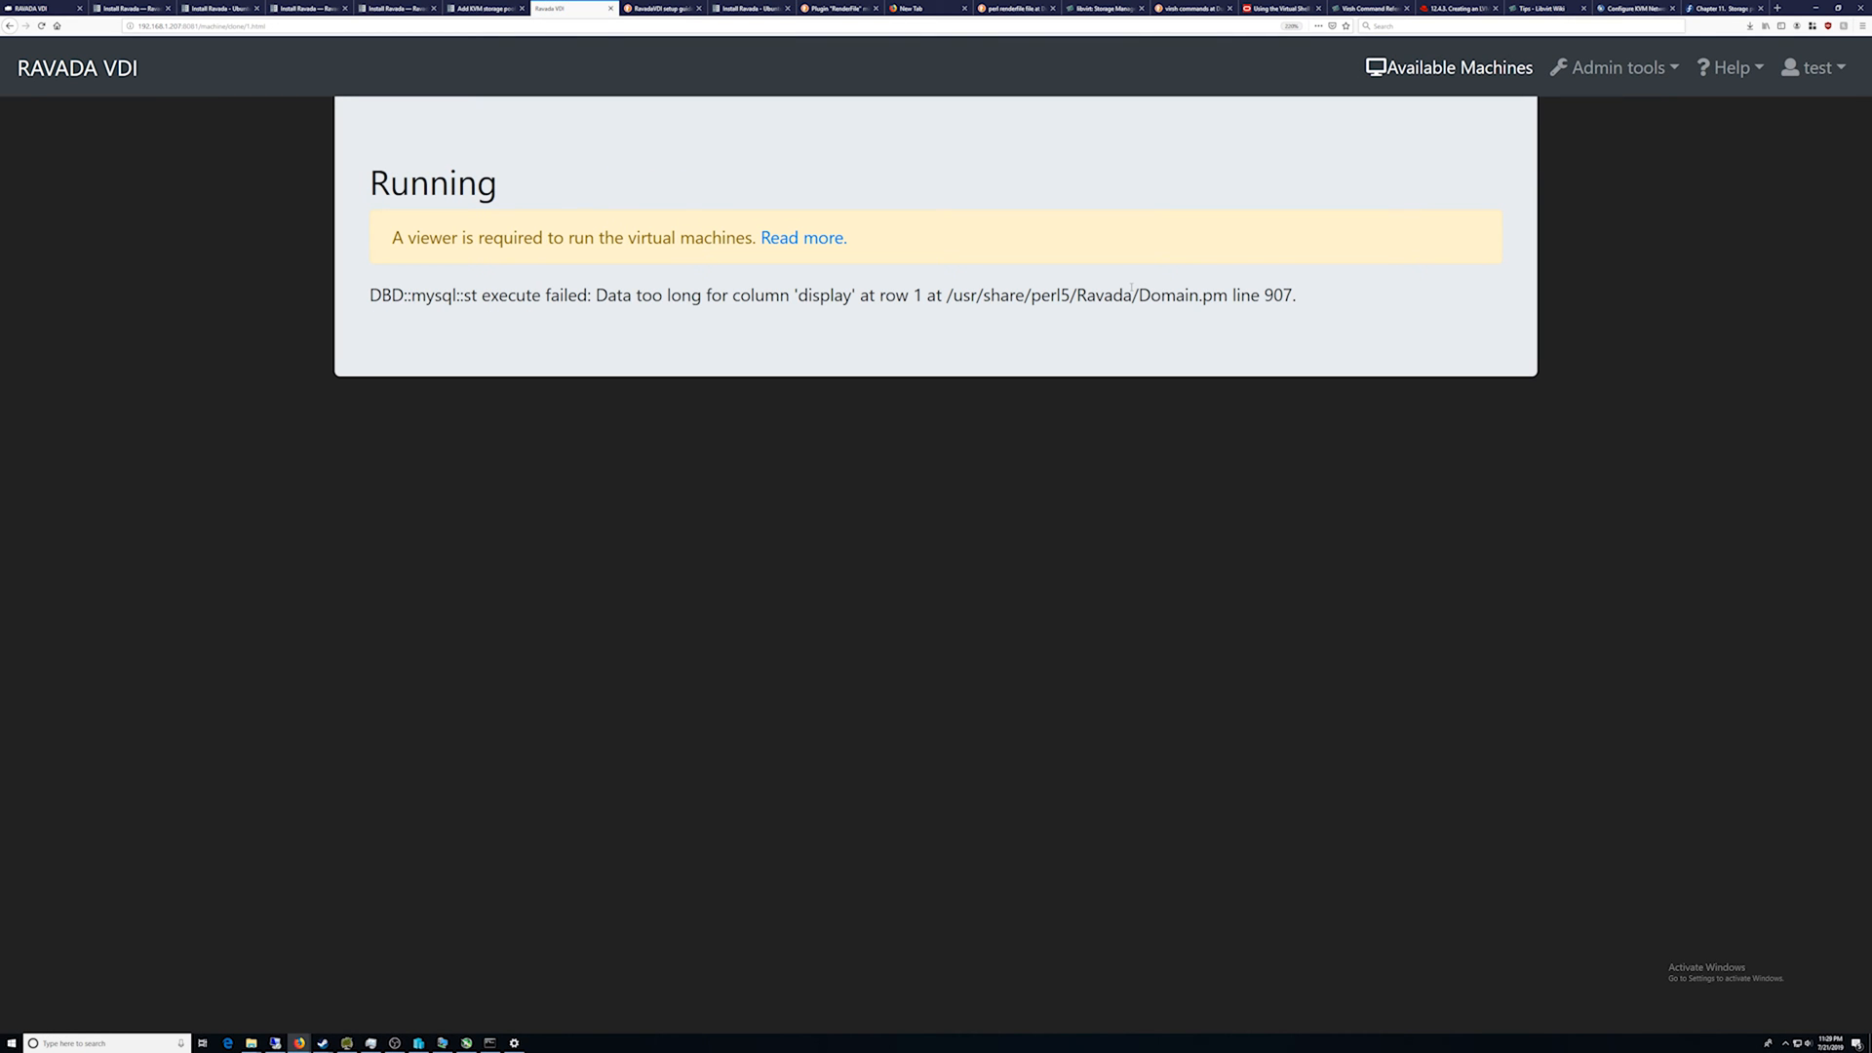
pyautogui.press('alt+tab')
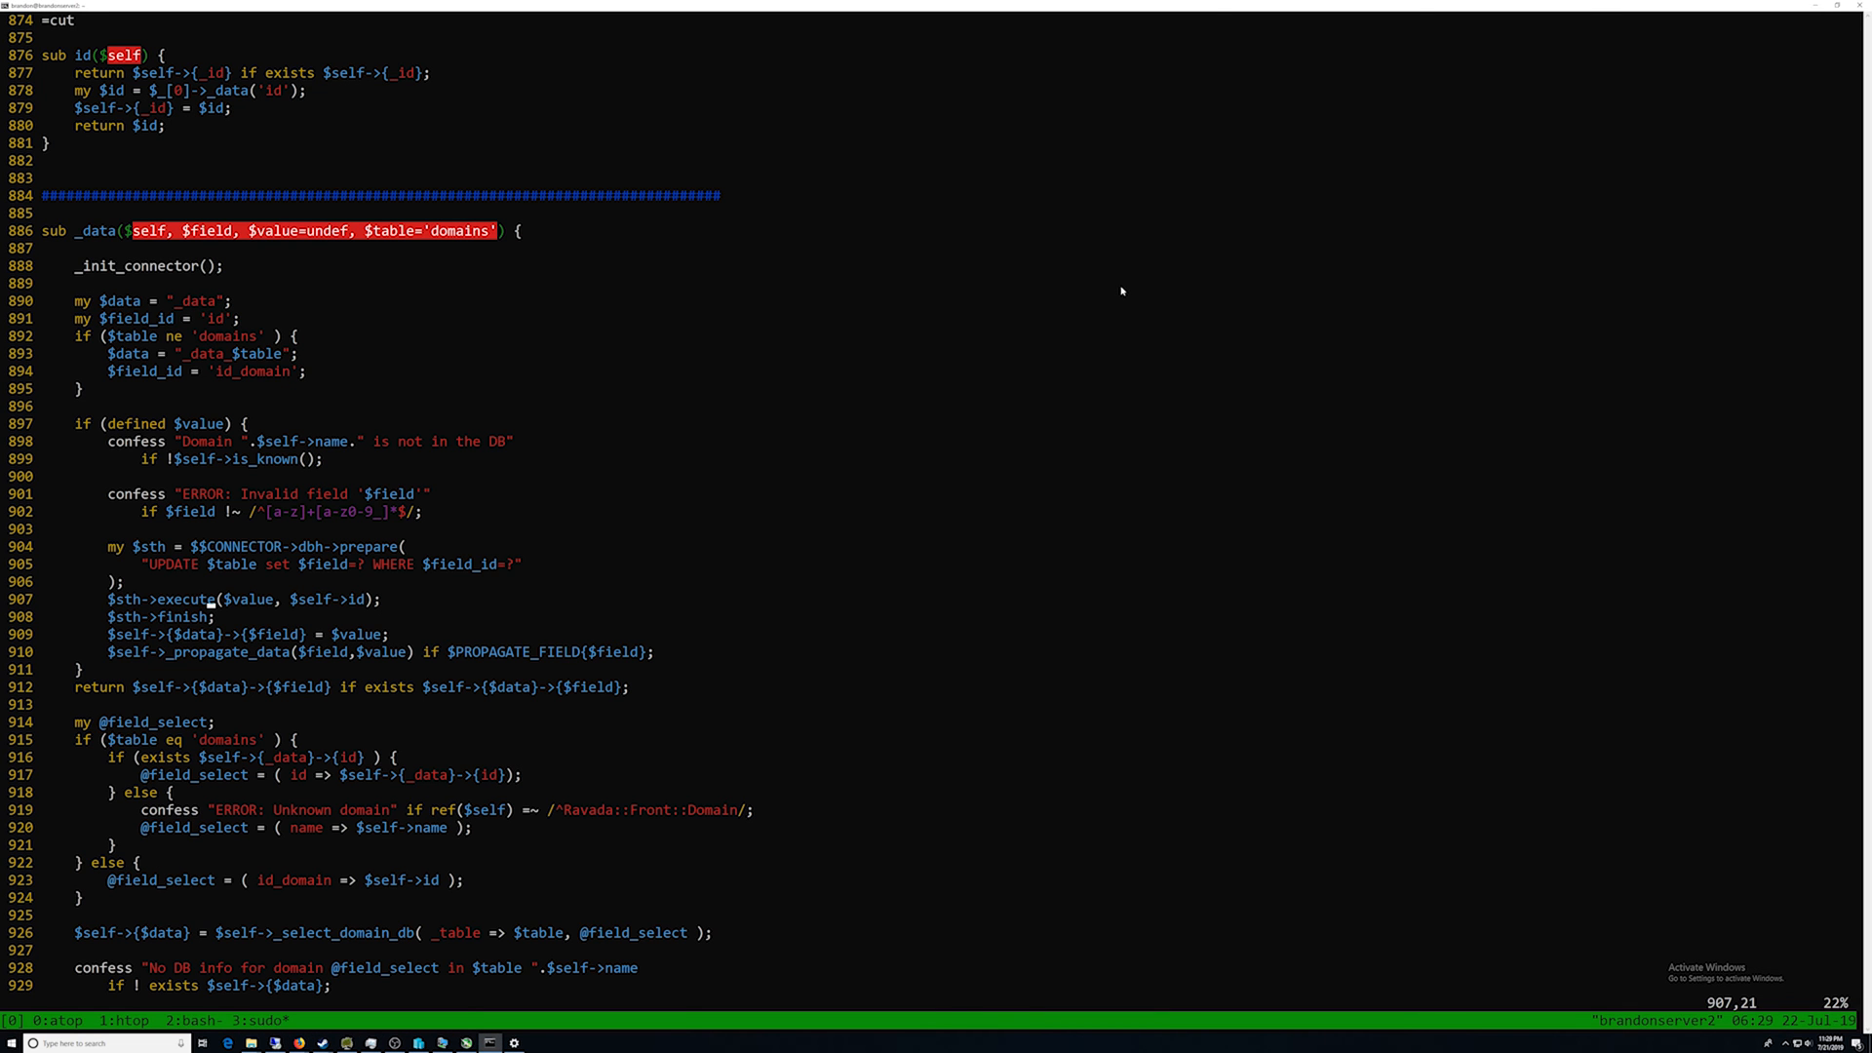
pyautogui.moveTo(1268, 423)
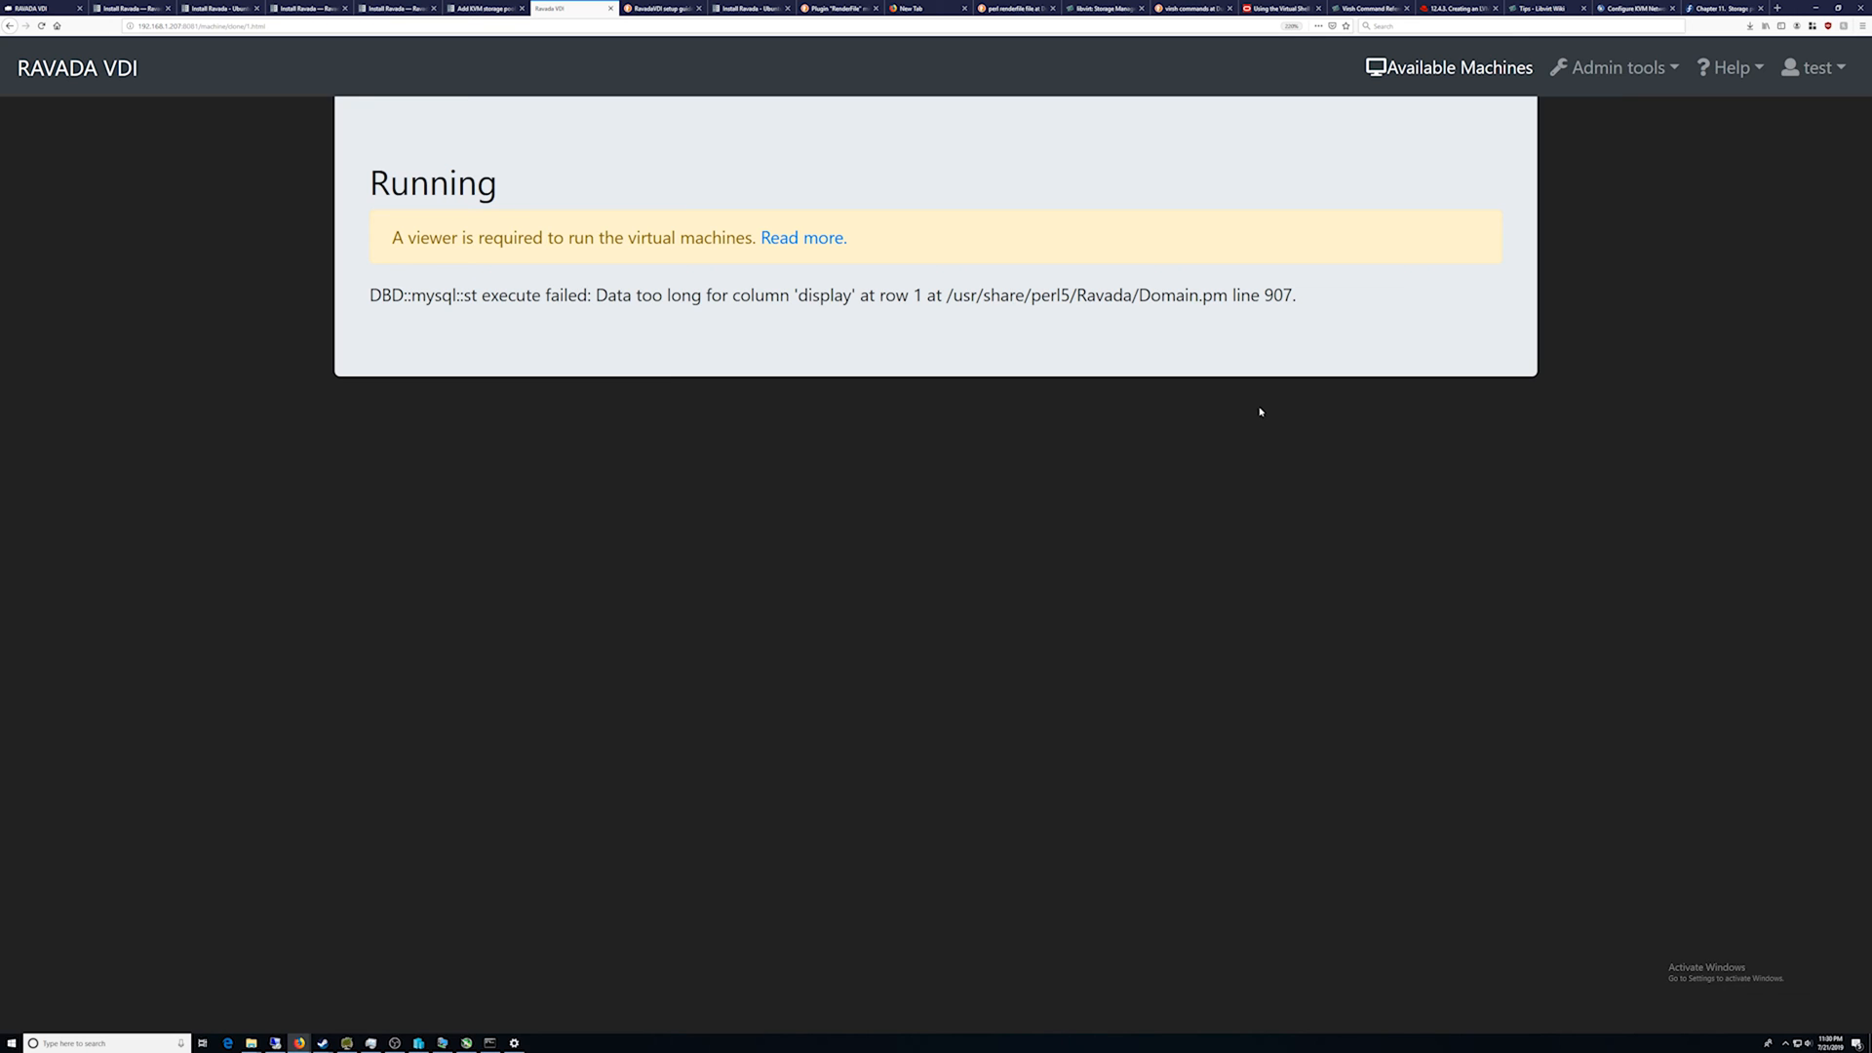
pyautogui.moveTo(1254, 343)
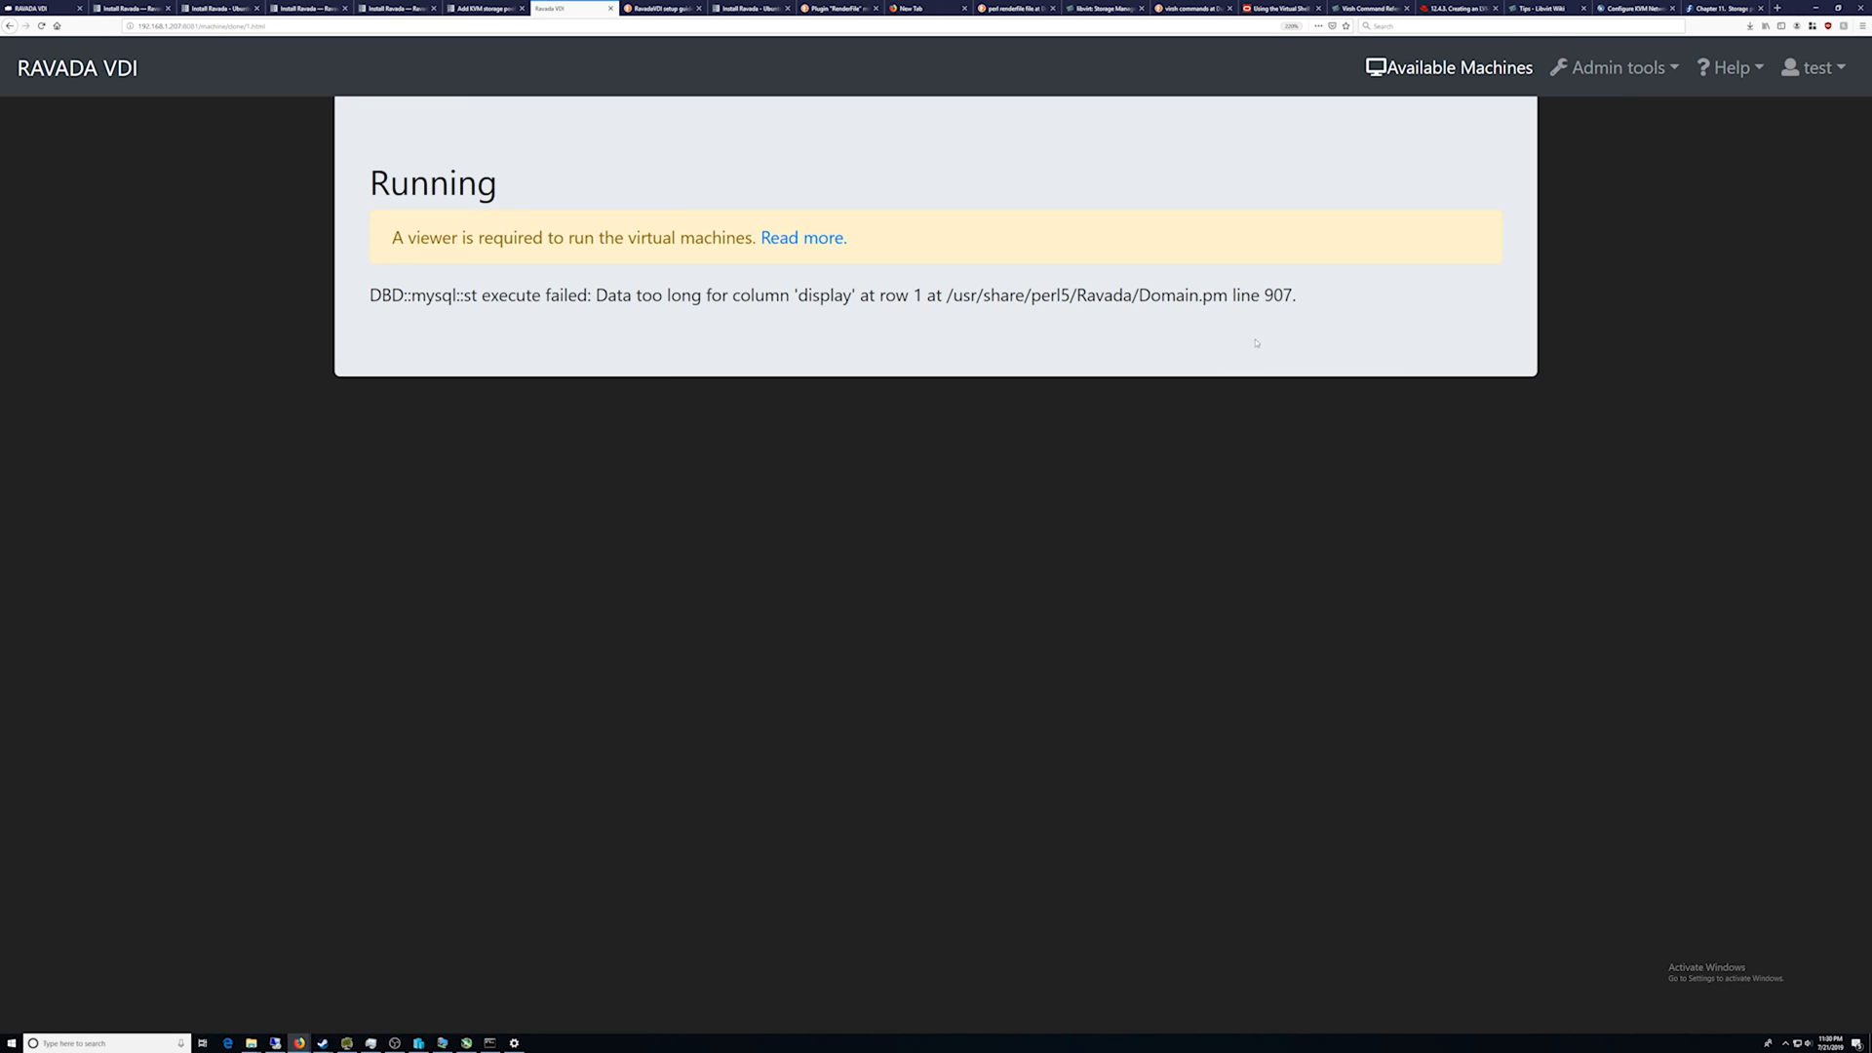
pyautogui.moveTo(1591, 68)
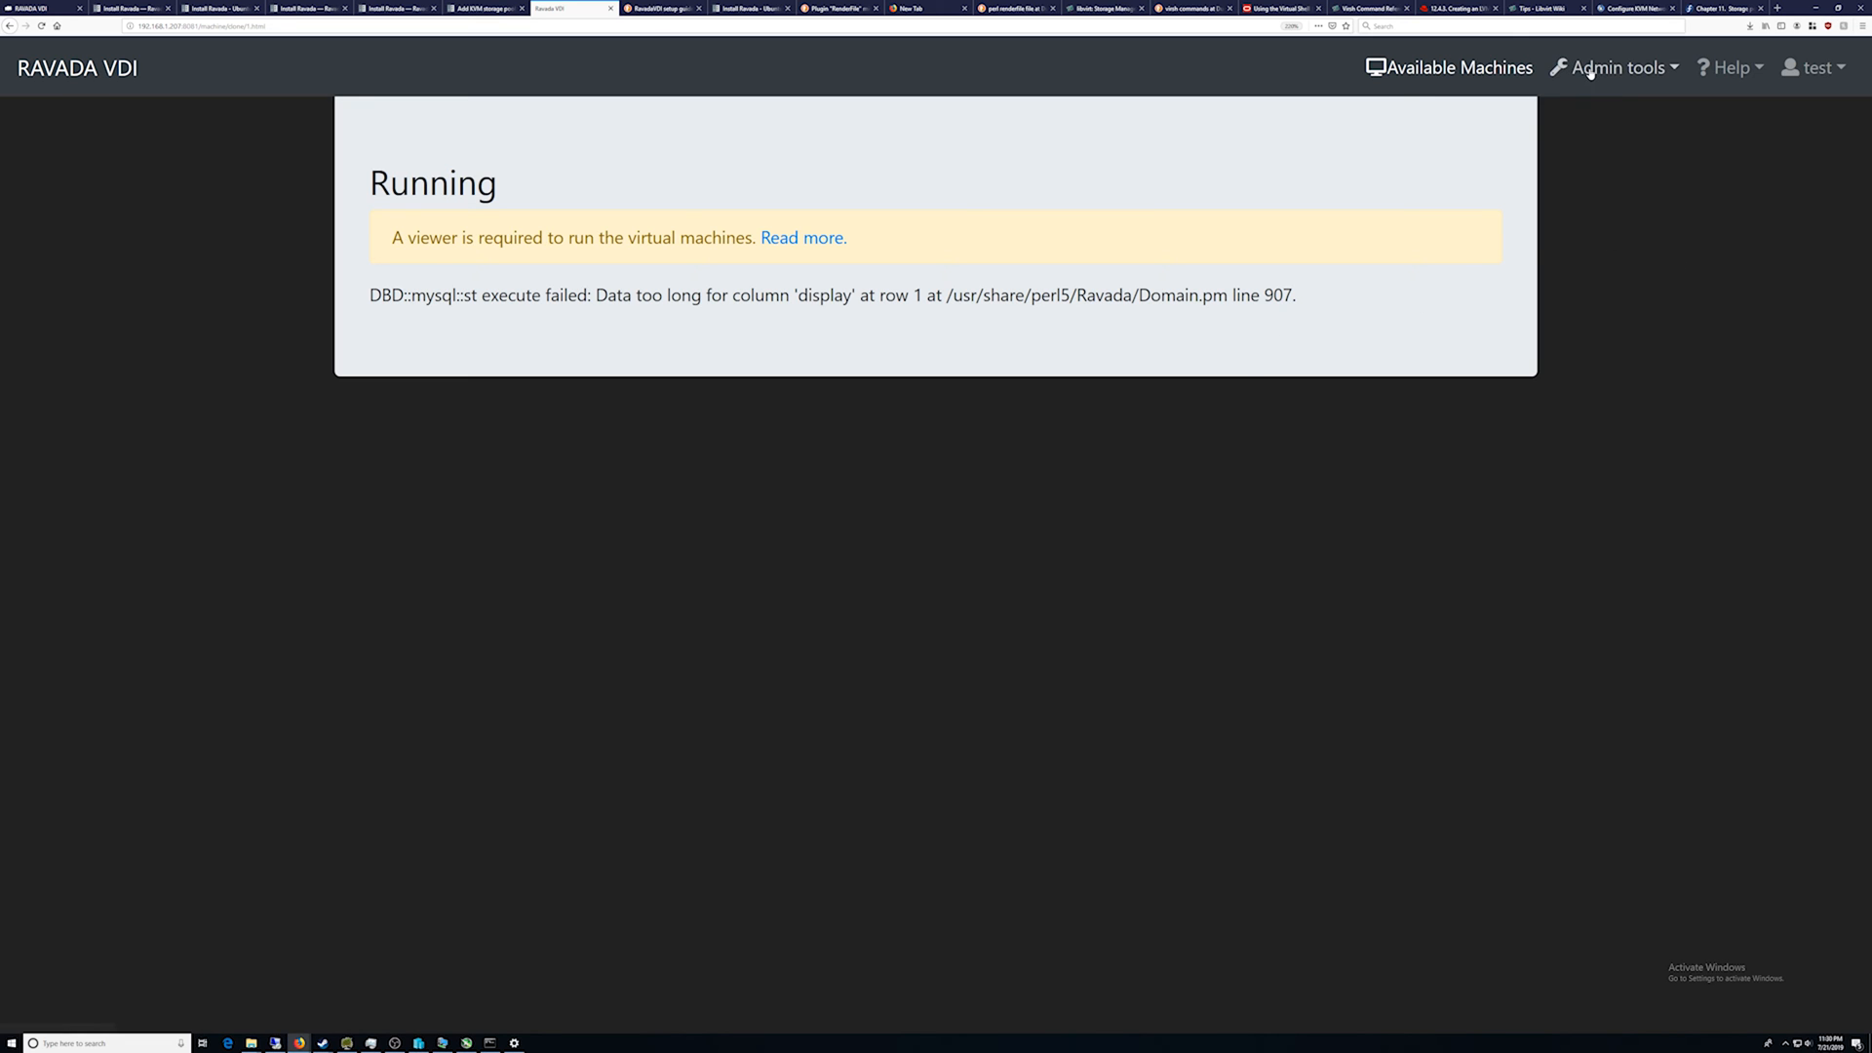
# Step: Go to Admin tools > machines and expand clones to show fedoradesktop30-test running on KVM_localhost
pyautogui.click(1619, 67)
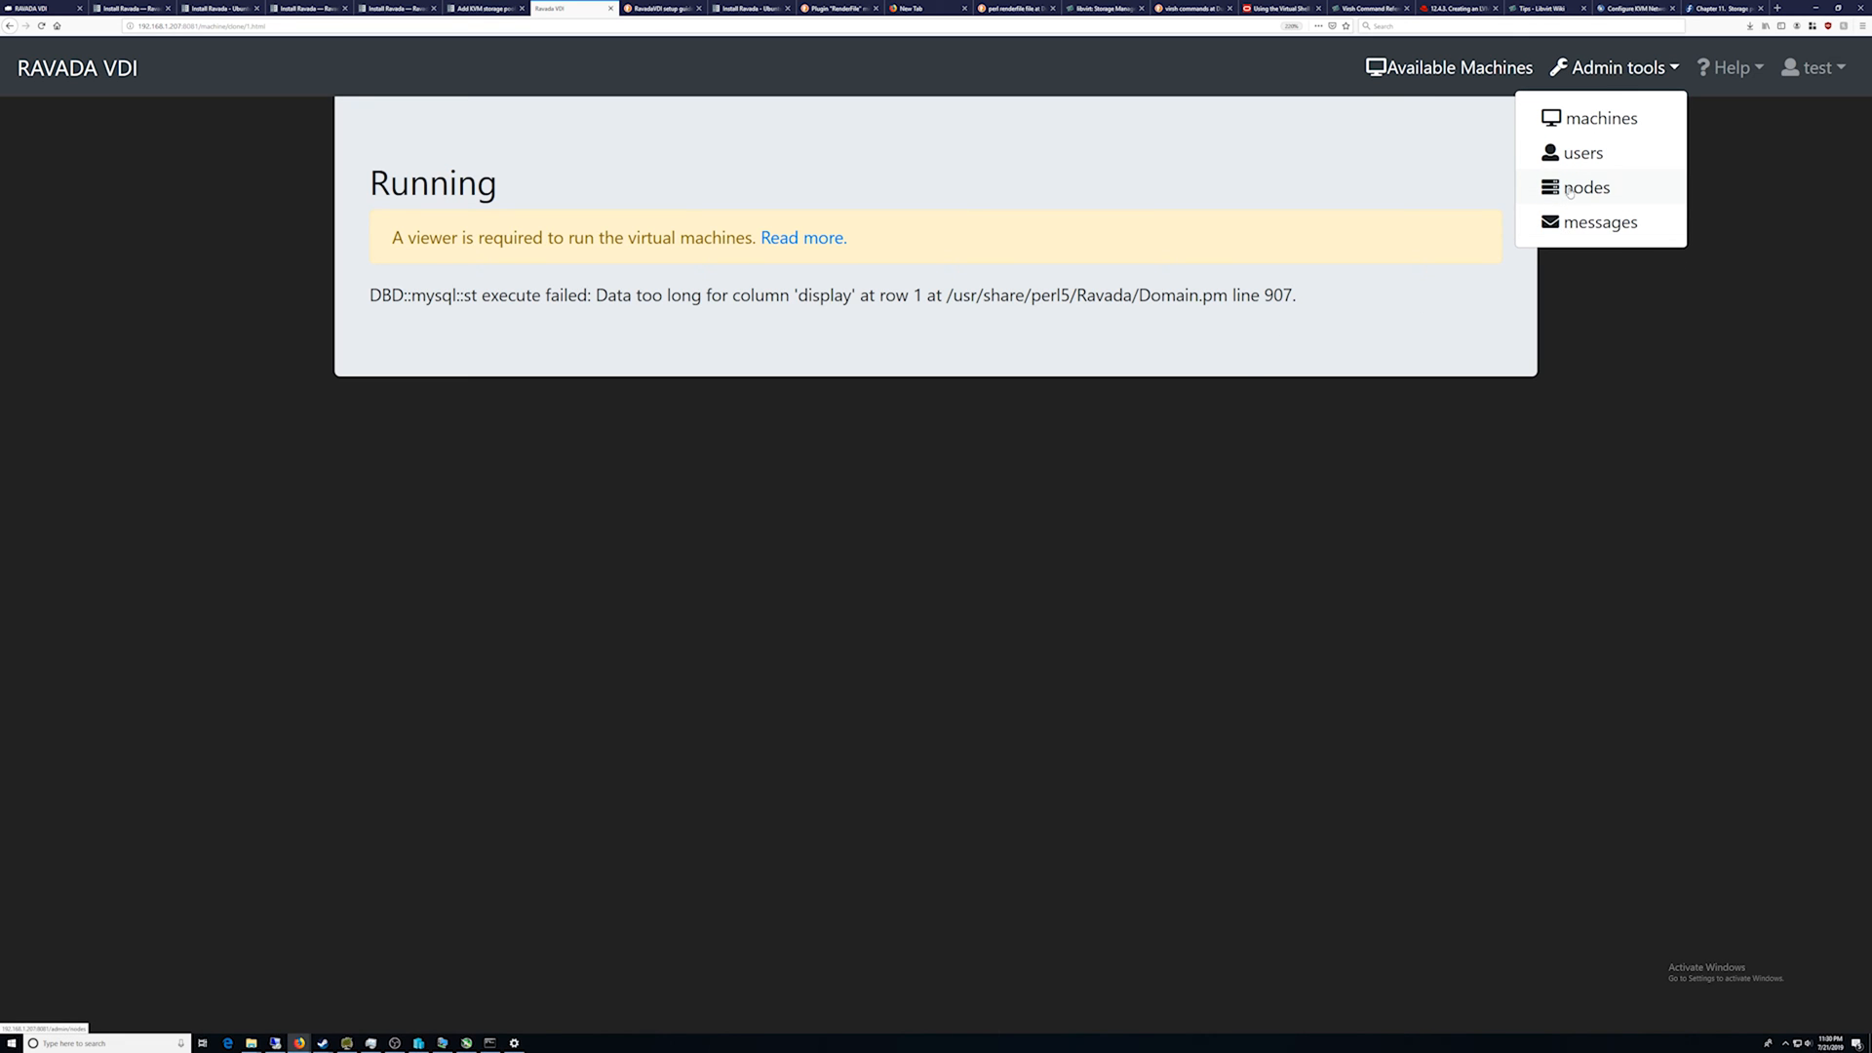
pyautogui.click(1602, 117)
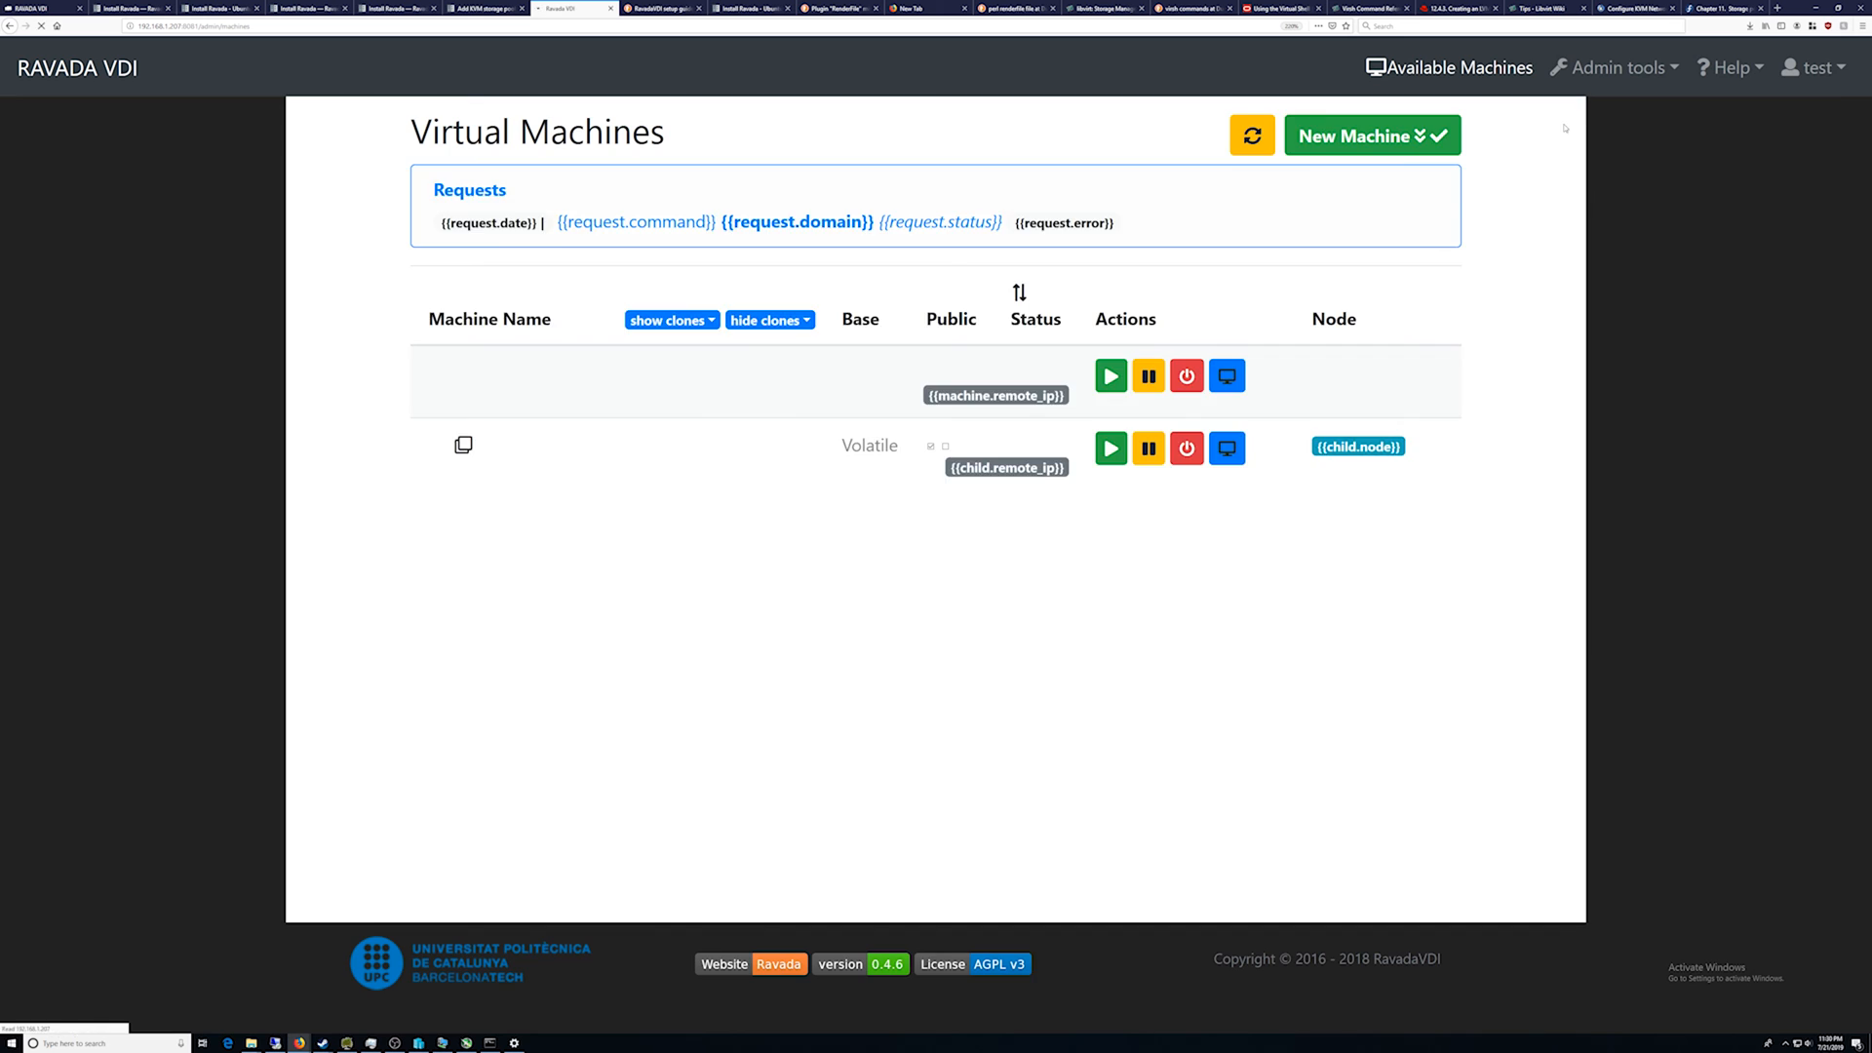
pyautogui.click(1253, 135)
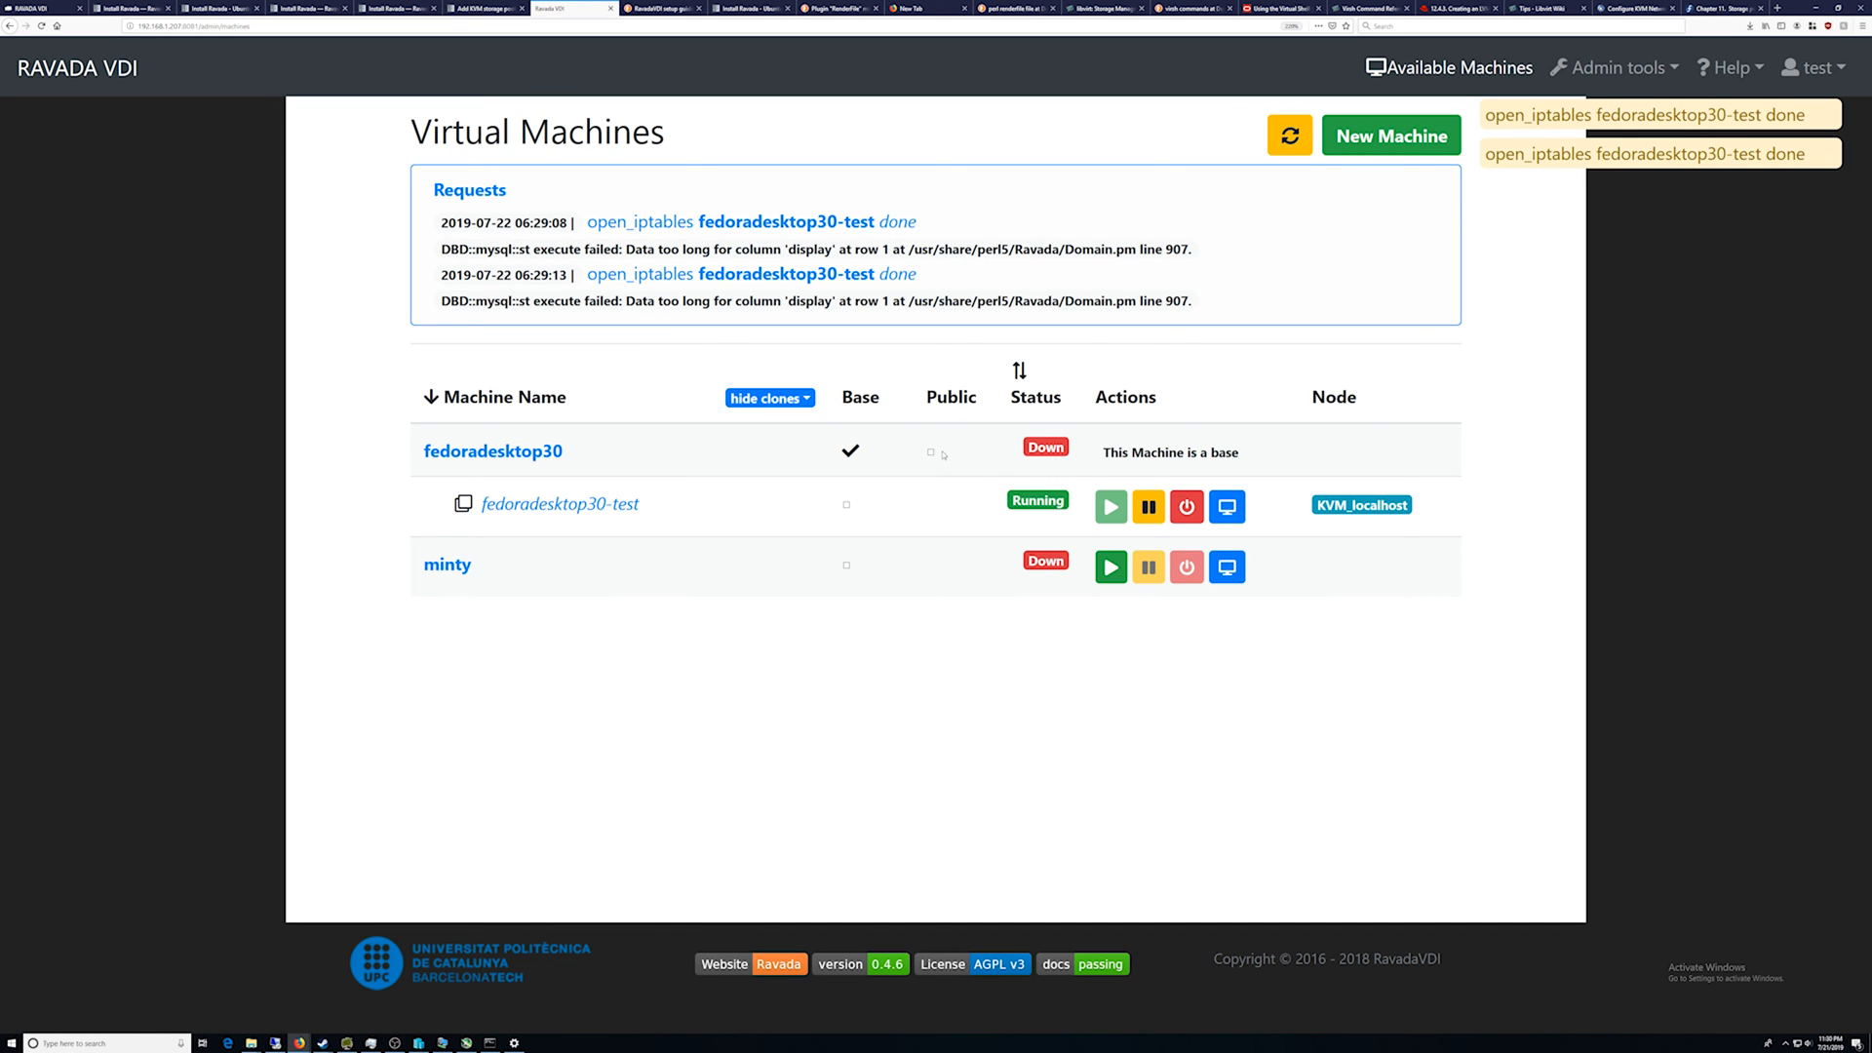
pyautogui.moveTo(917, 454)
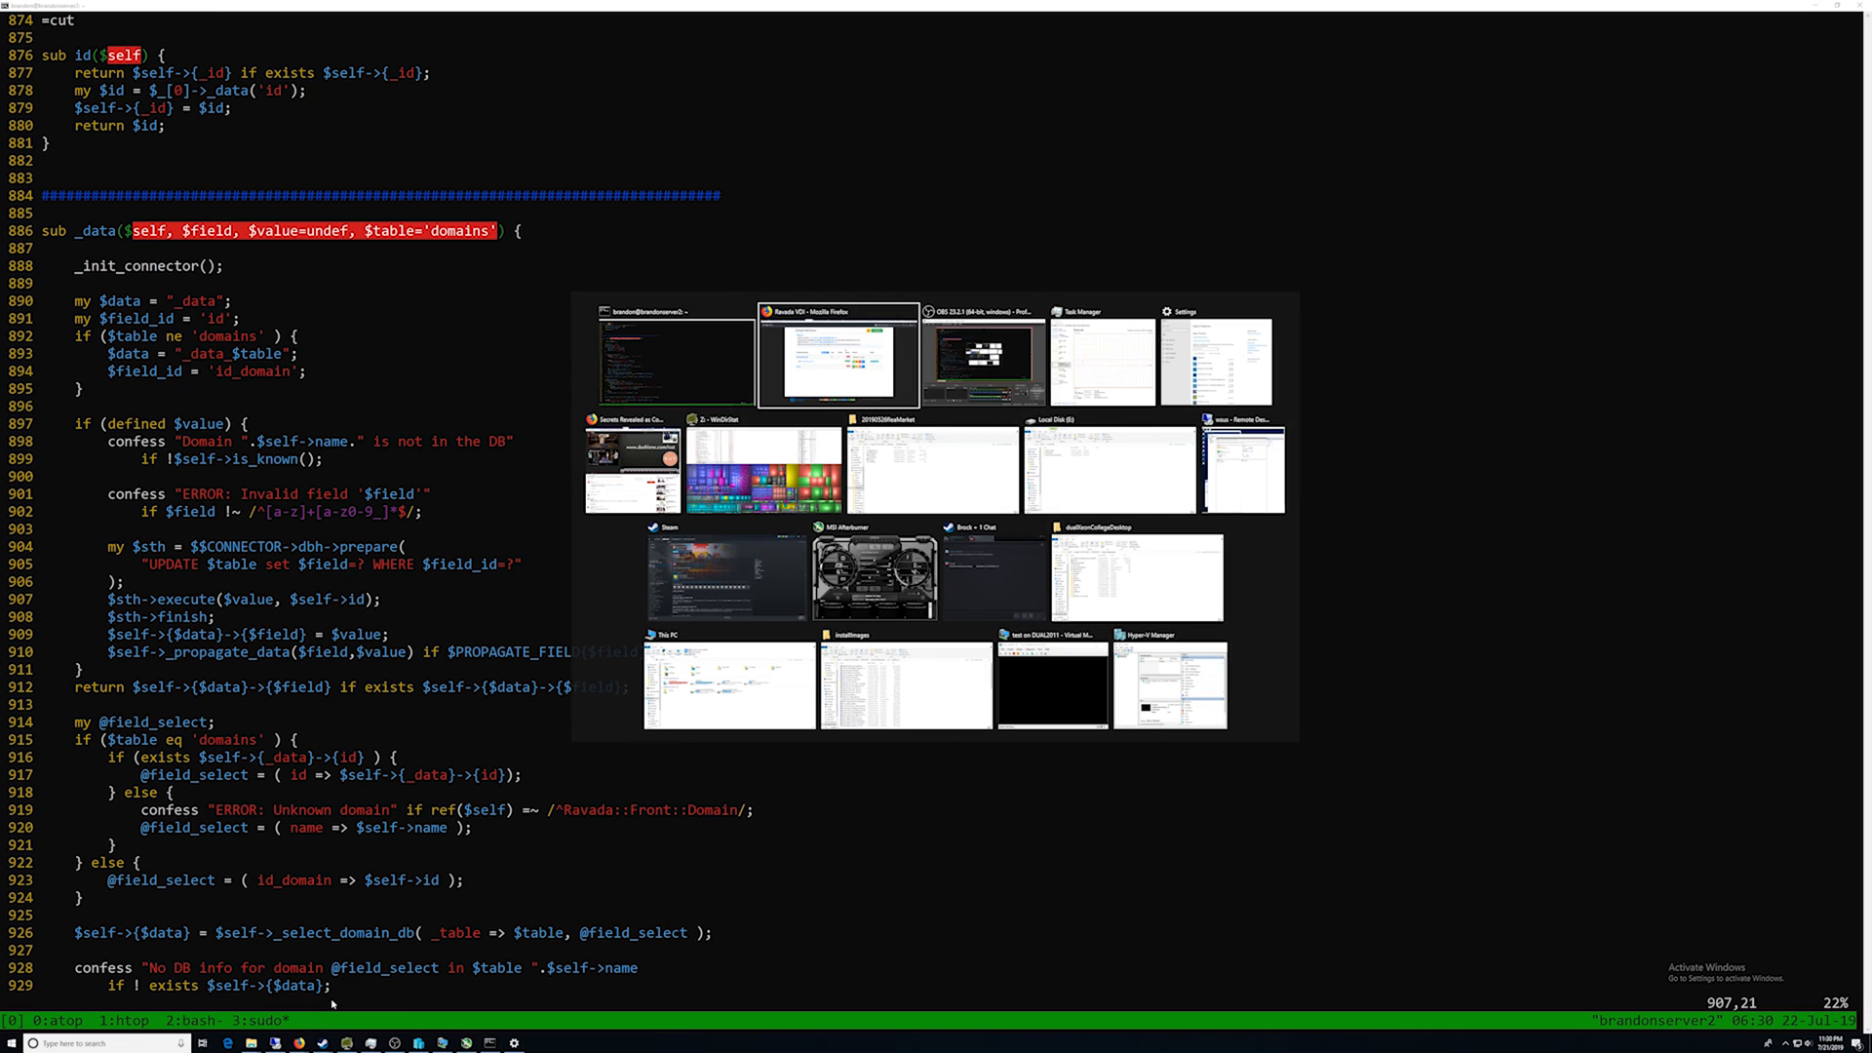
pyautogui.moveTo(620, 569)
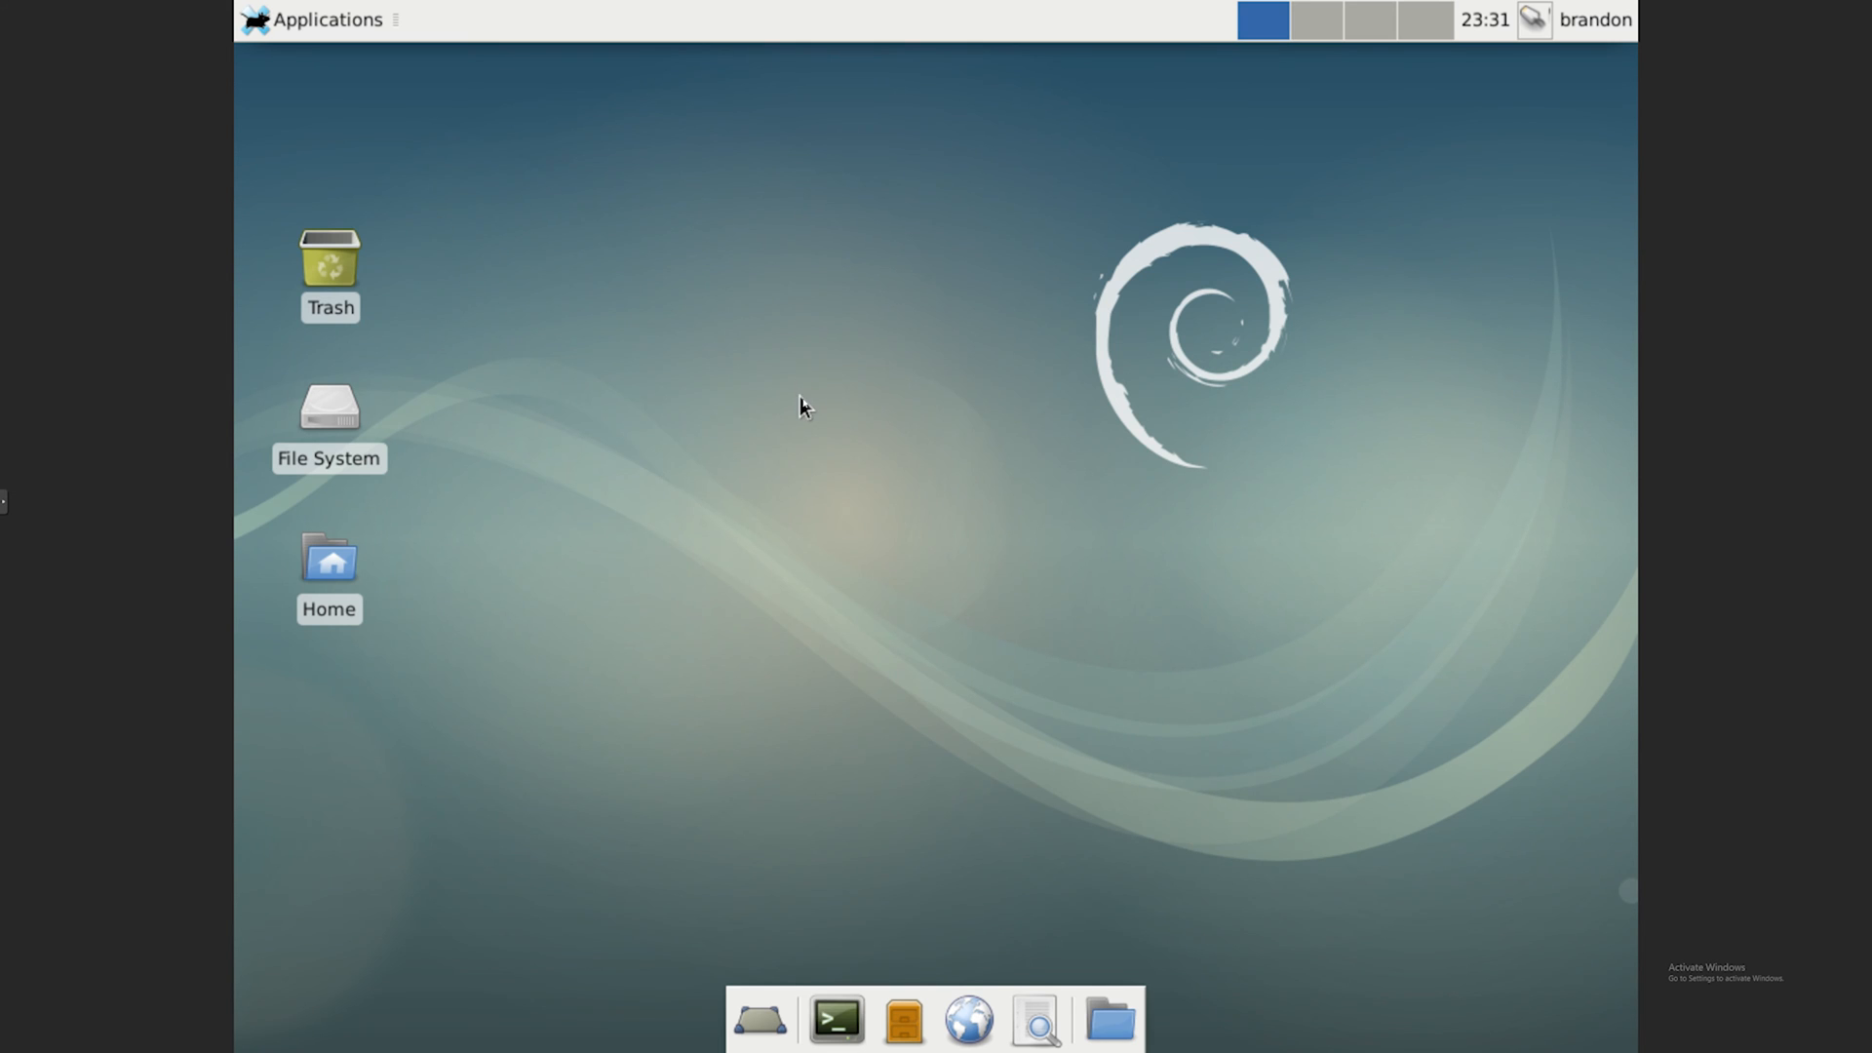
pyautogui.moveTo(852, 908)
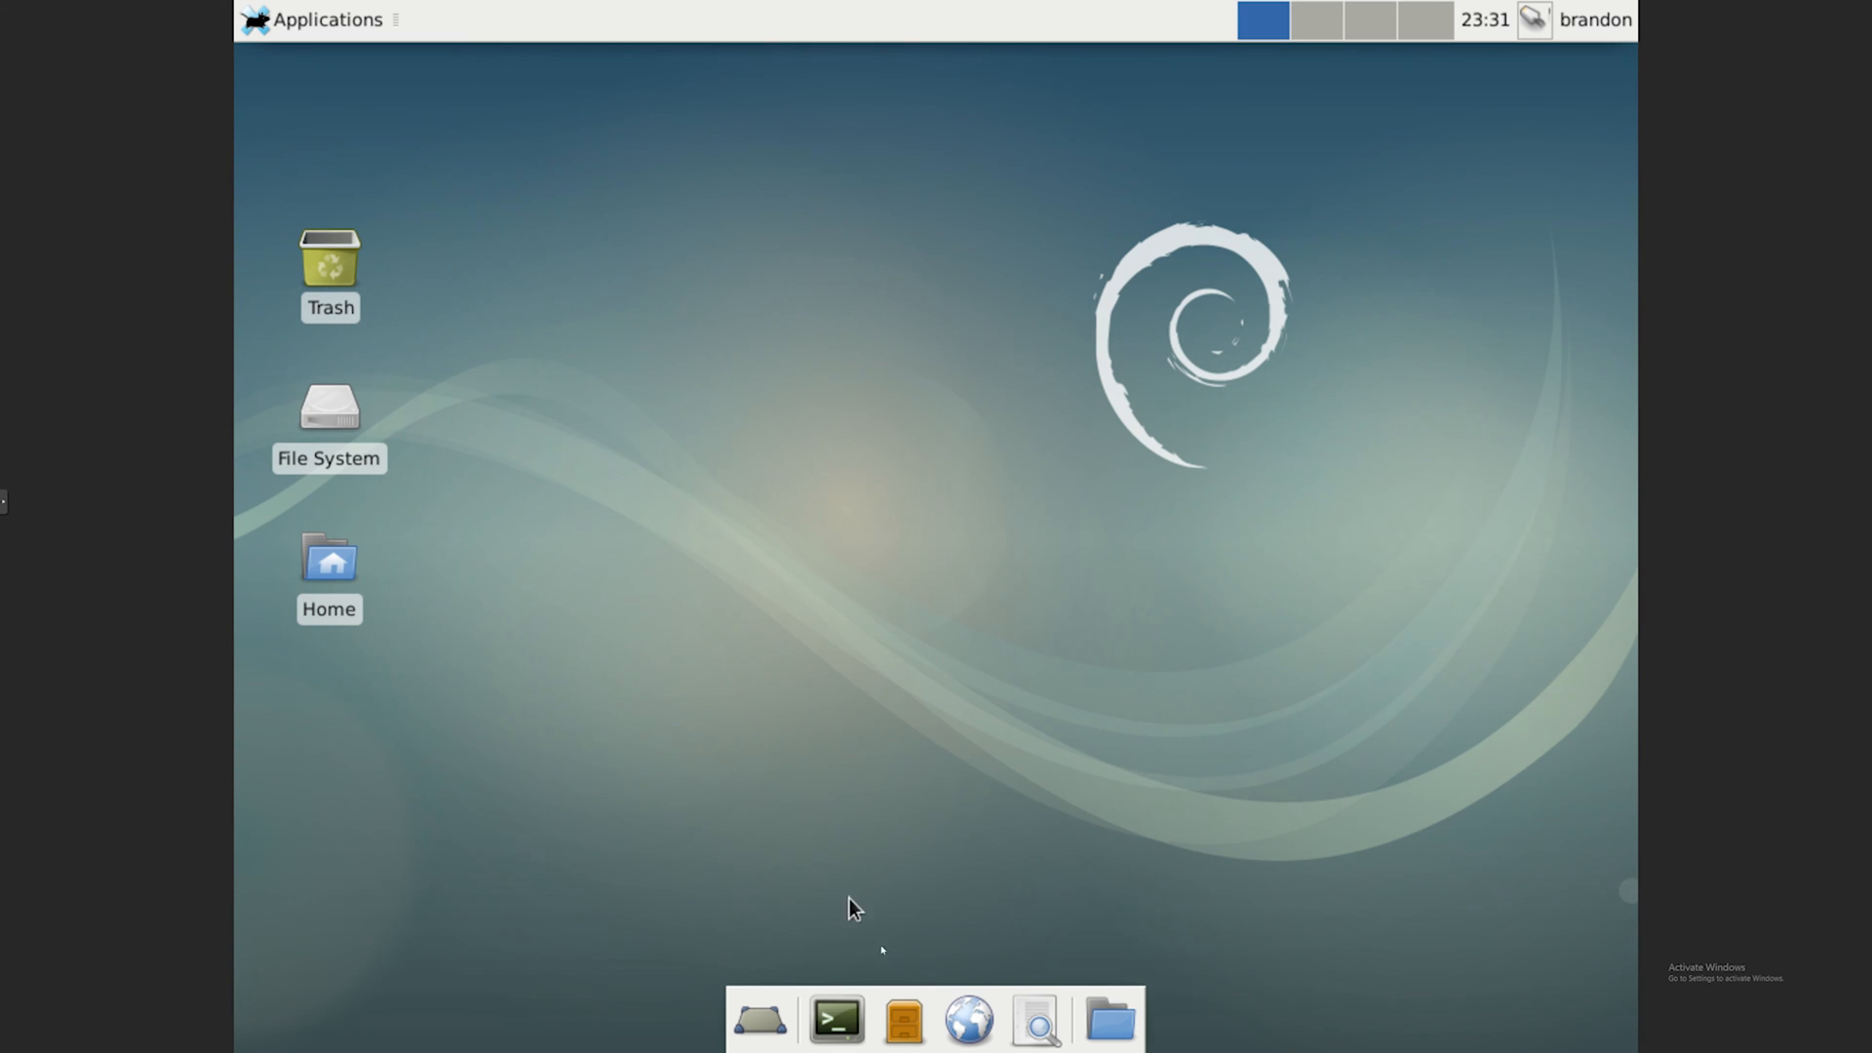
pyautogui.moveTo(954, 972)
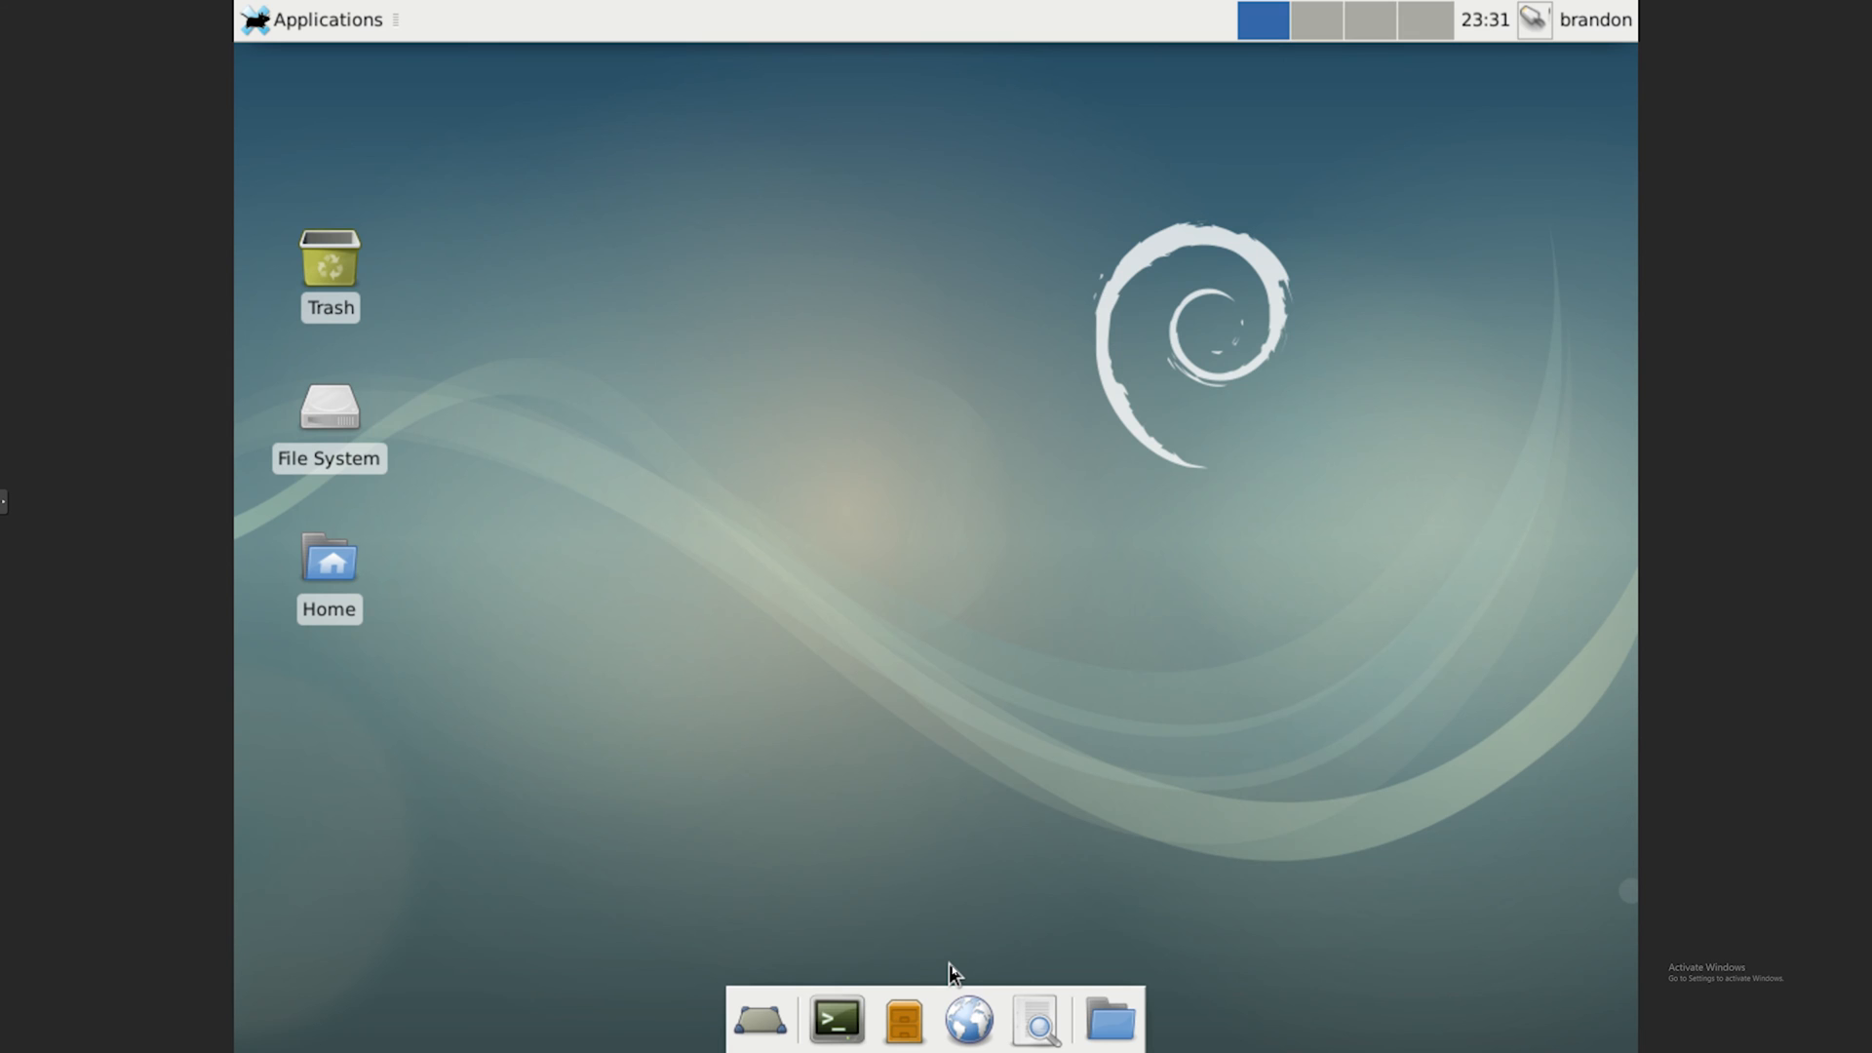
# Step: Launch the web browser from the Xfce dock in the Debian VM and pull down the Applications menu
pyautogui.click(967, 1020)
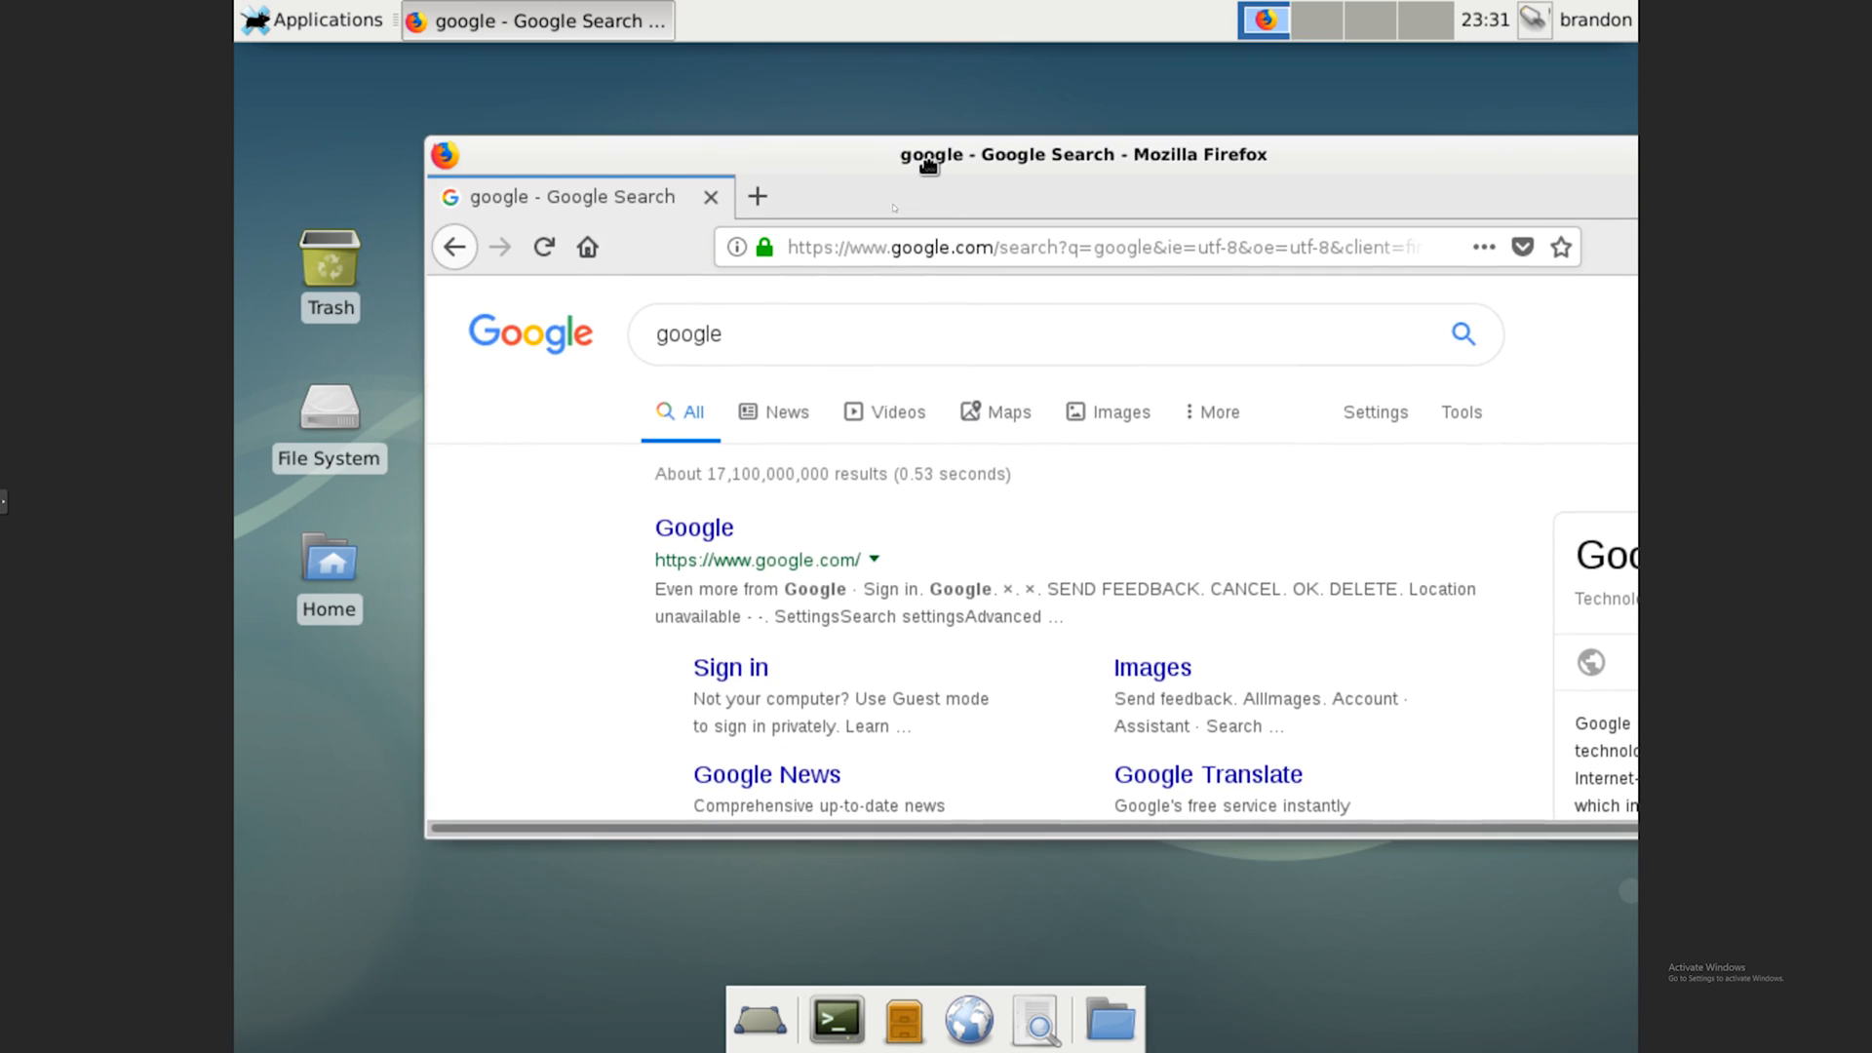
pyautogui.click(326, 19)
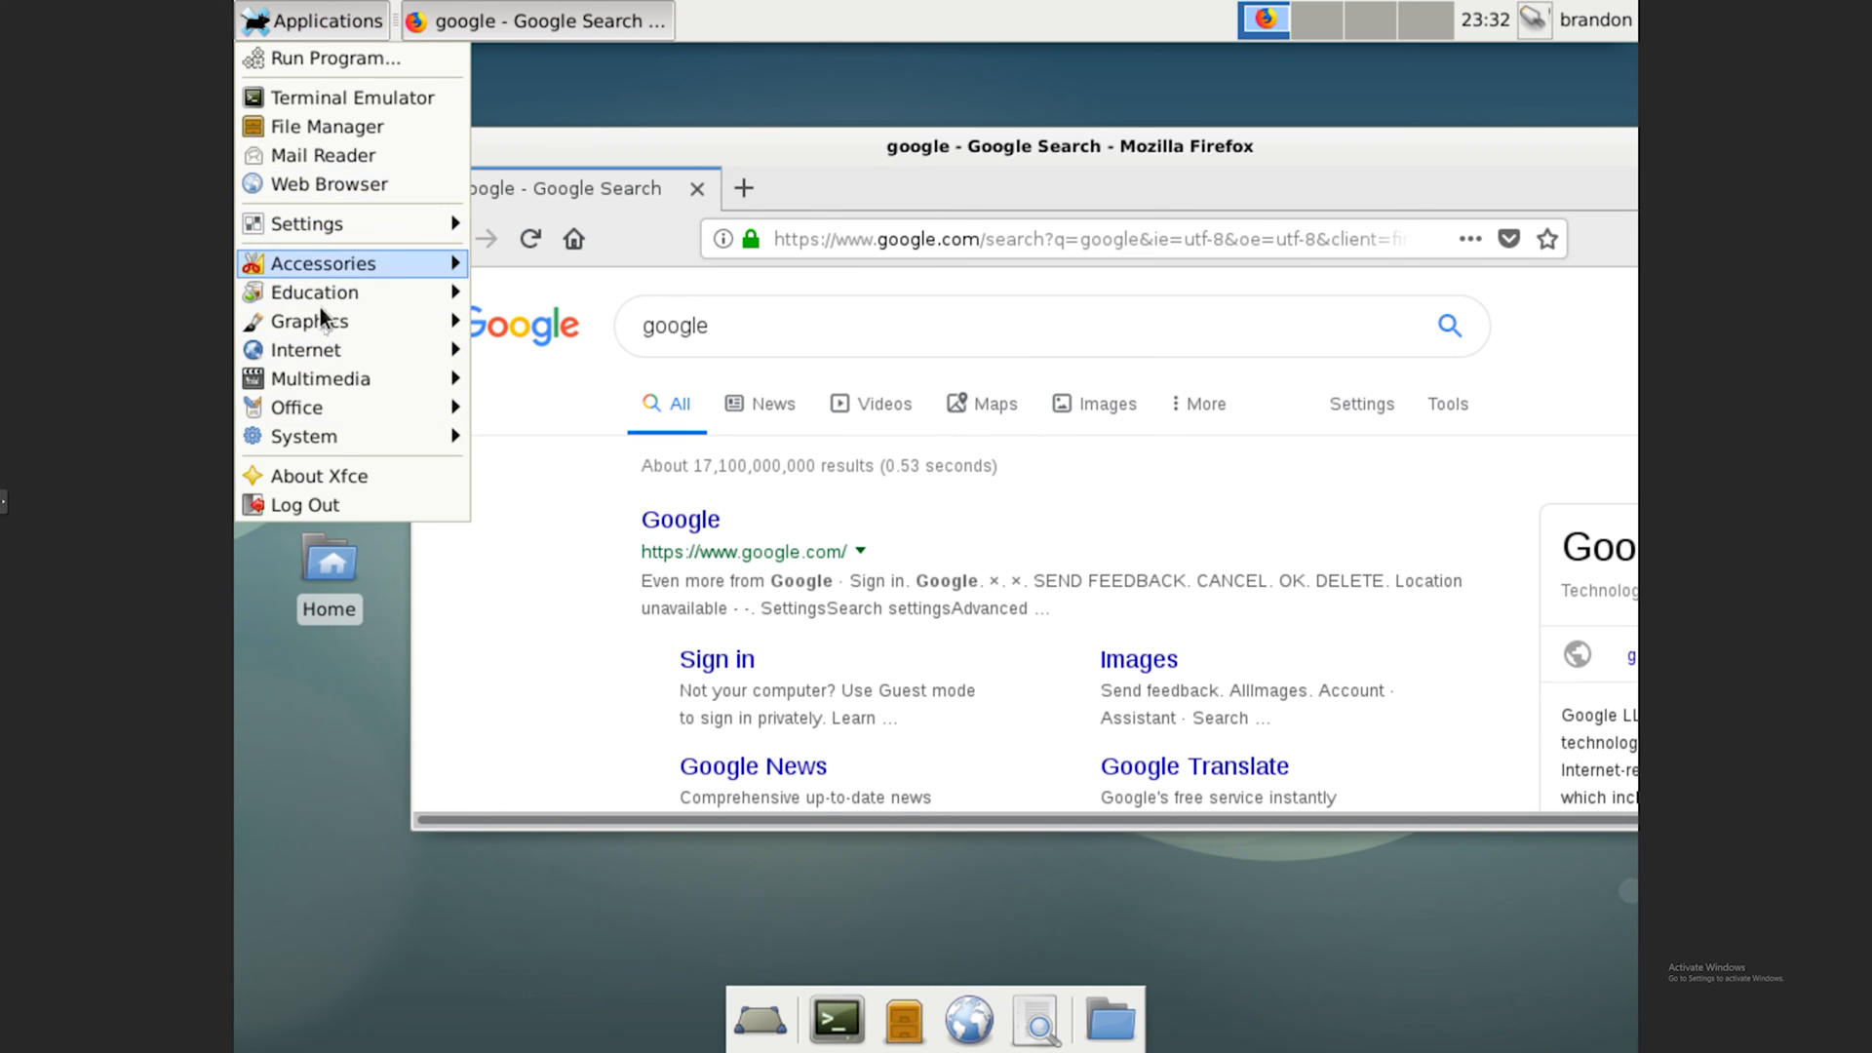
pyautogui.moveTo(318, 379)
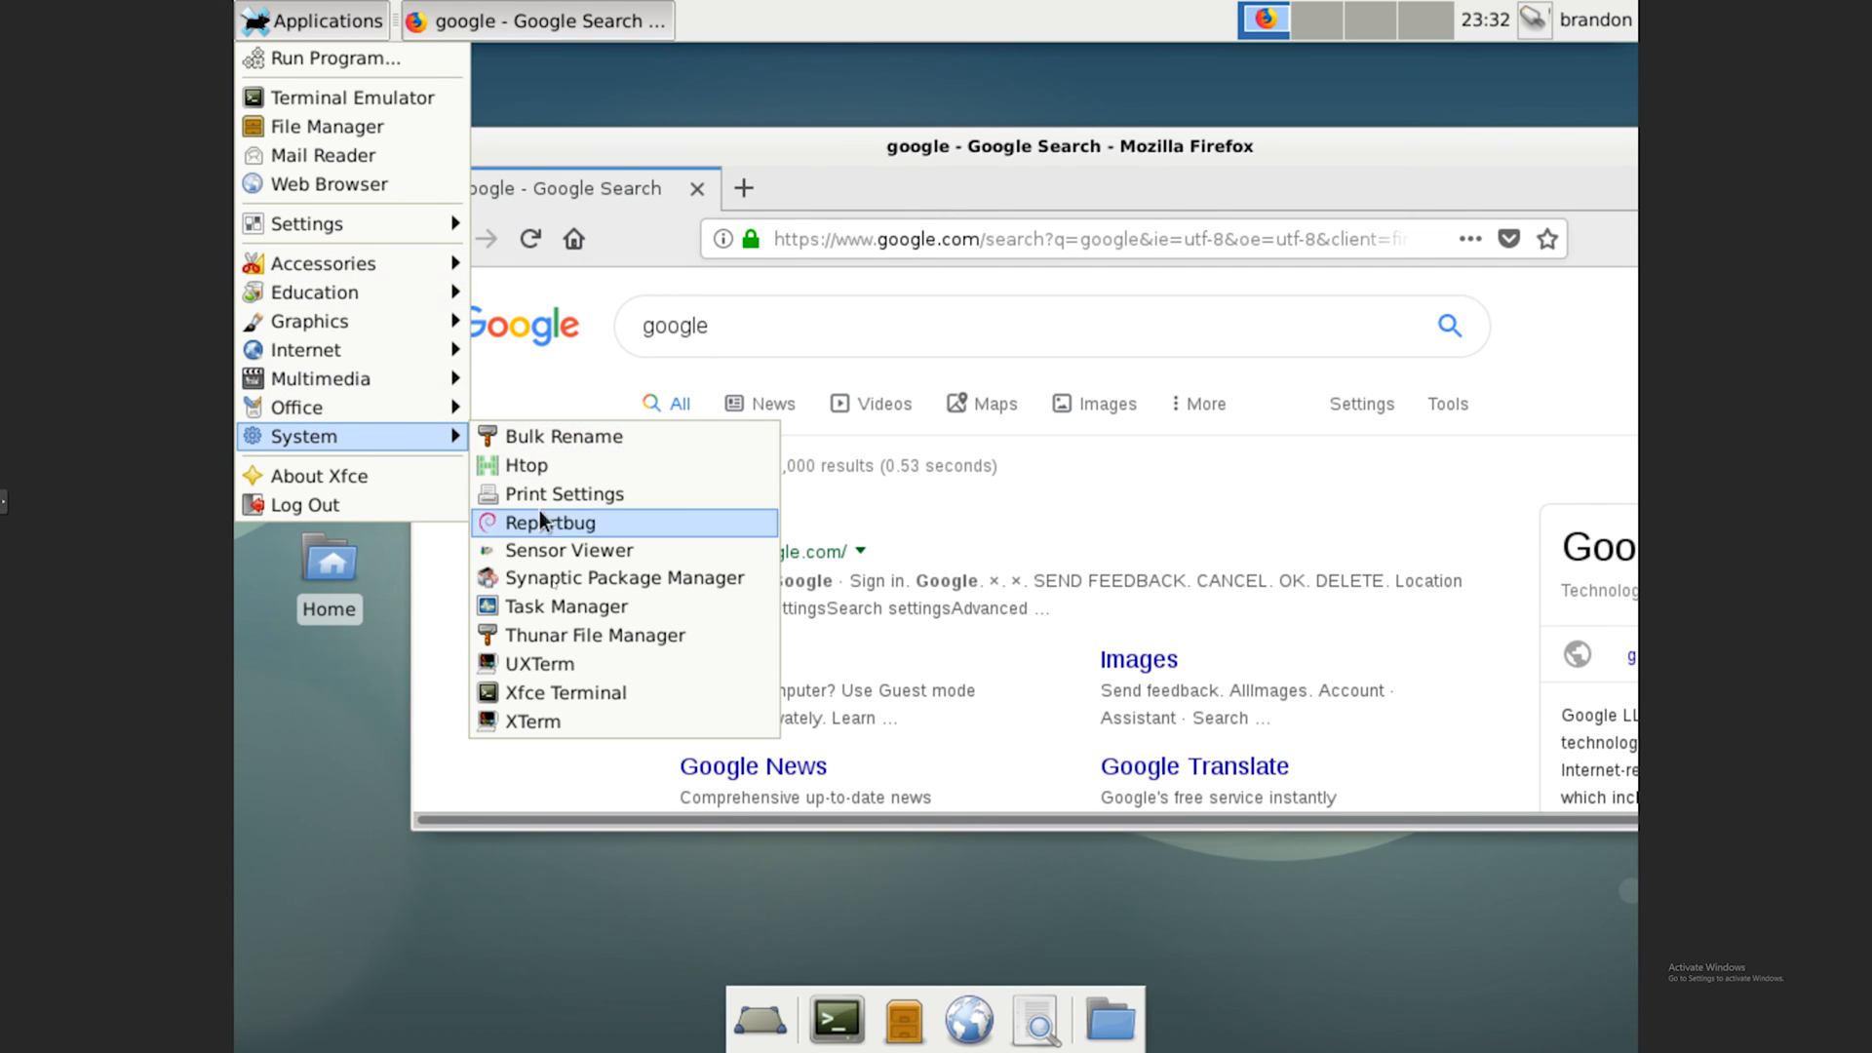
pyautogui.moveTo(546, 693)
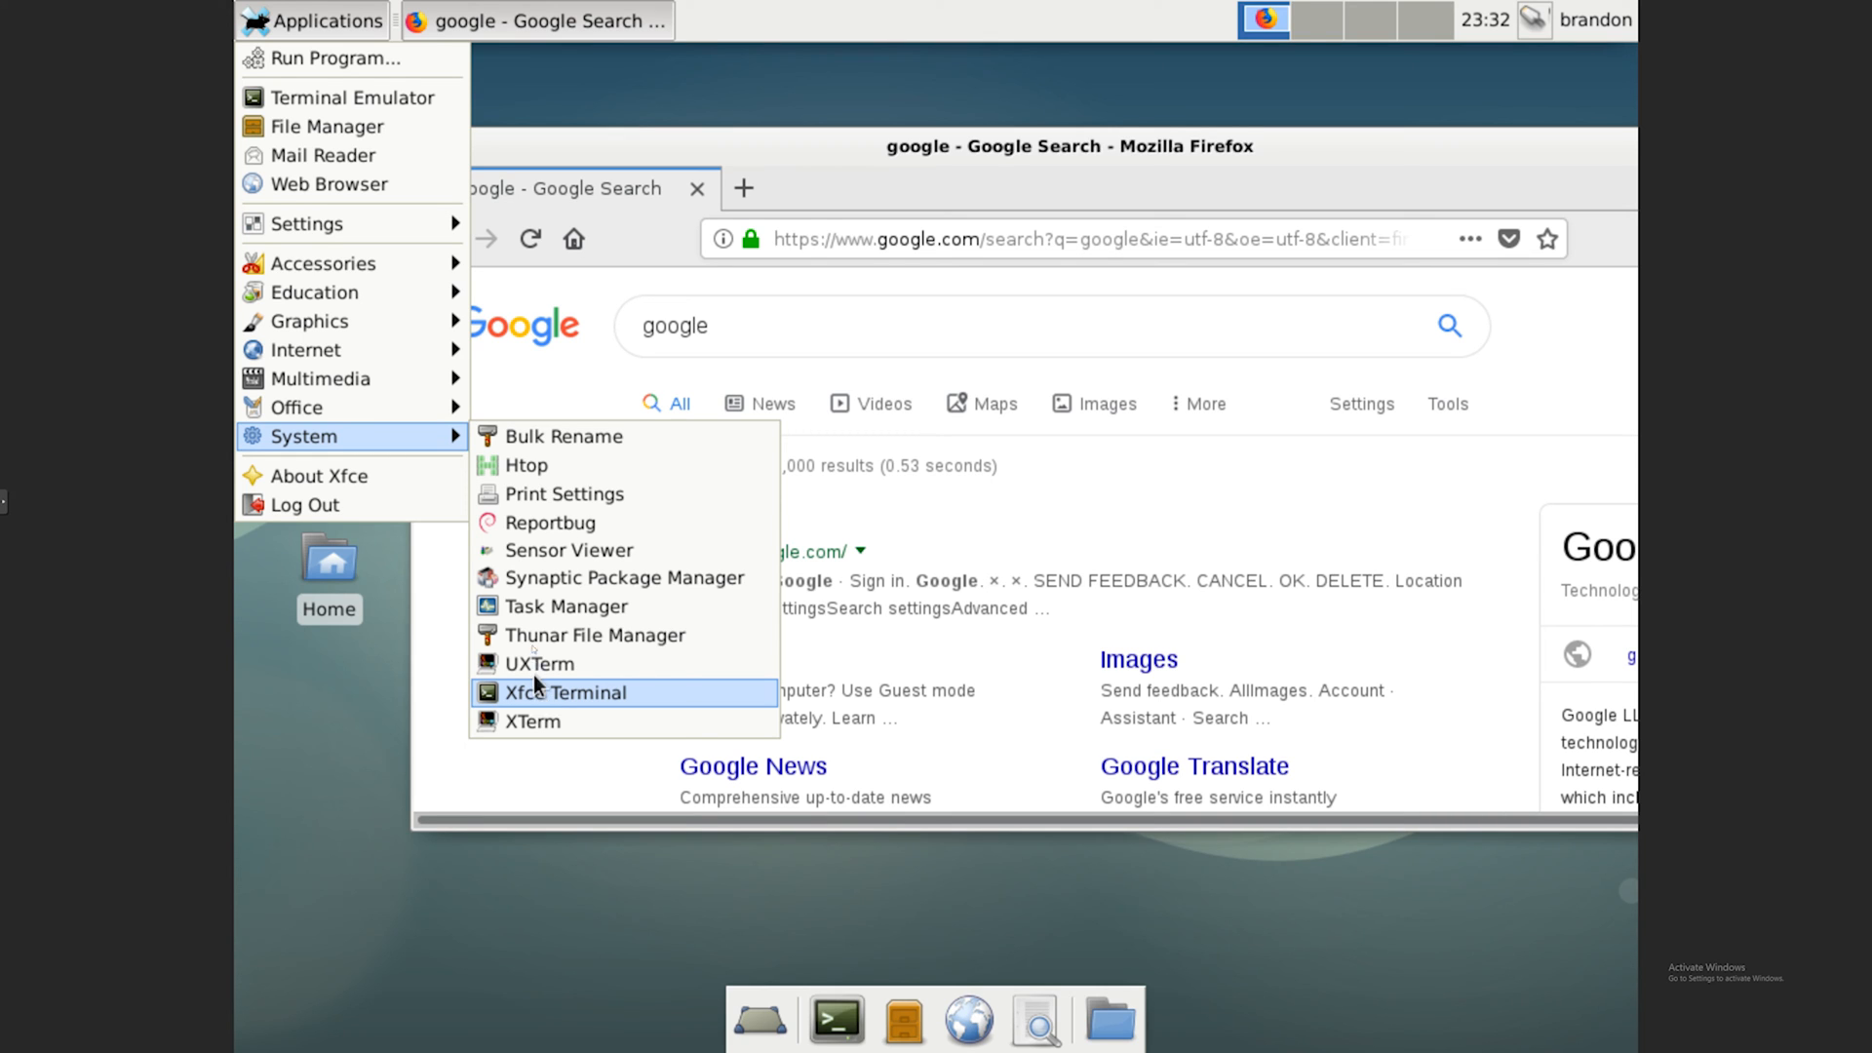
pyautogui.moveTo(566, 605)
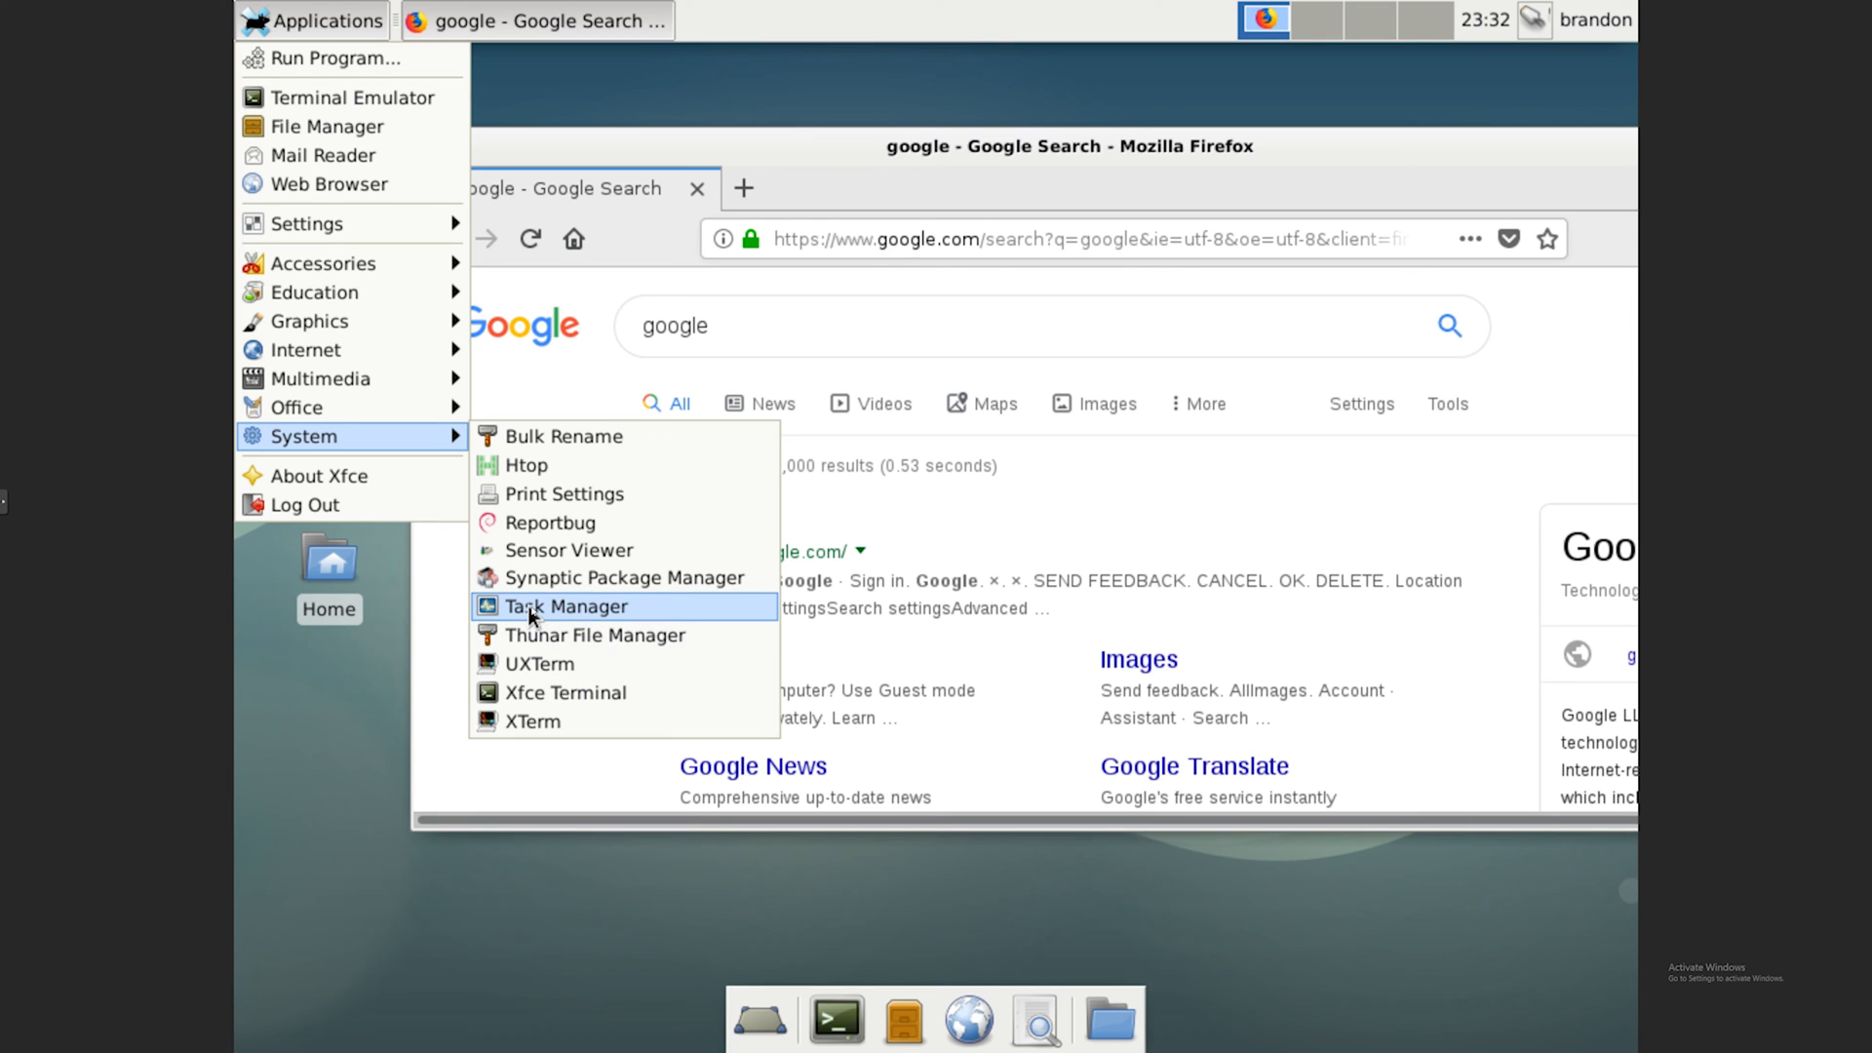
pyautogui.moveTo(538, 448)
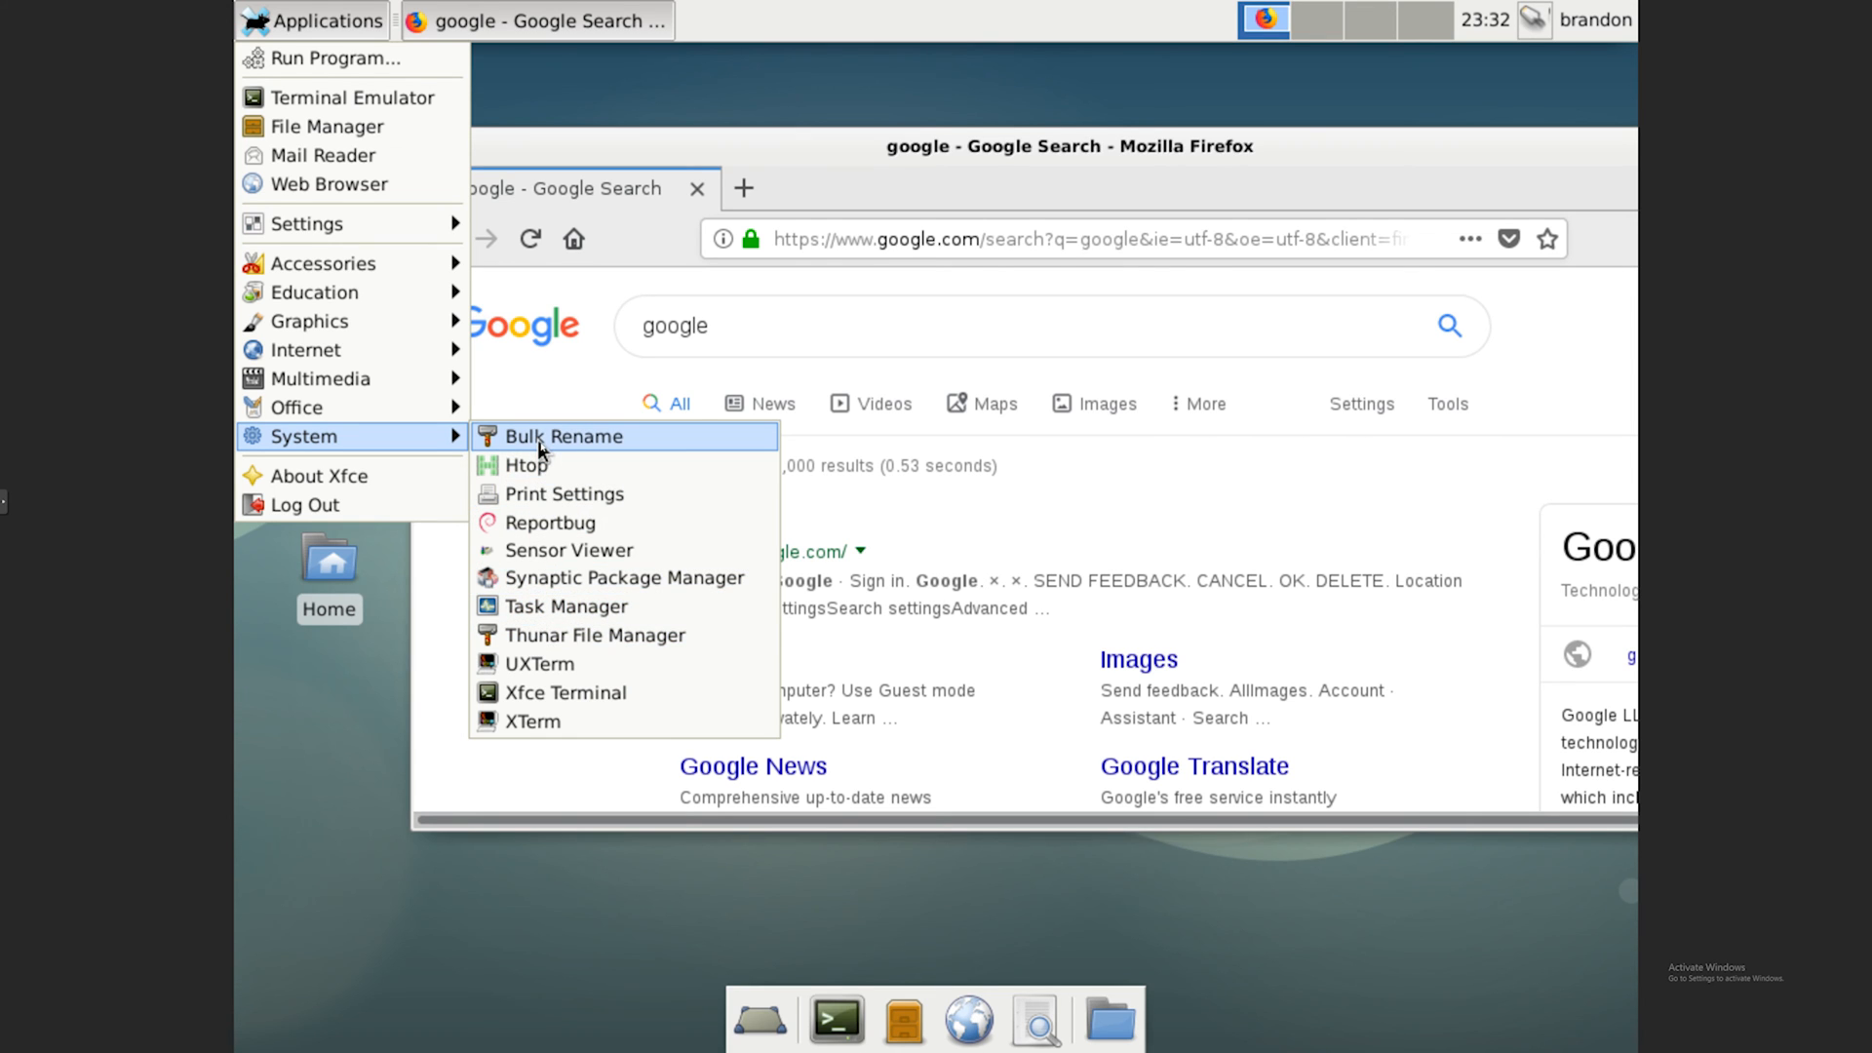
pyautogui.moveTo(677, 317)
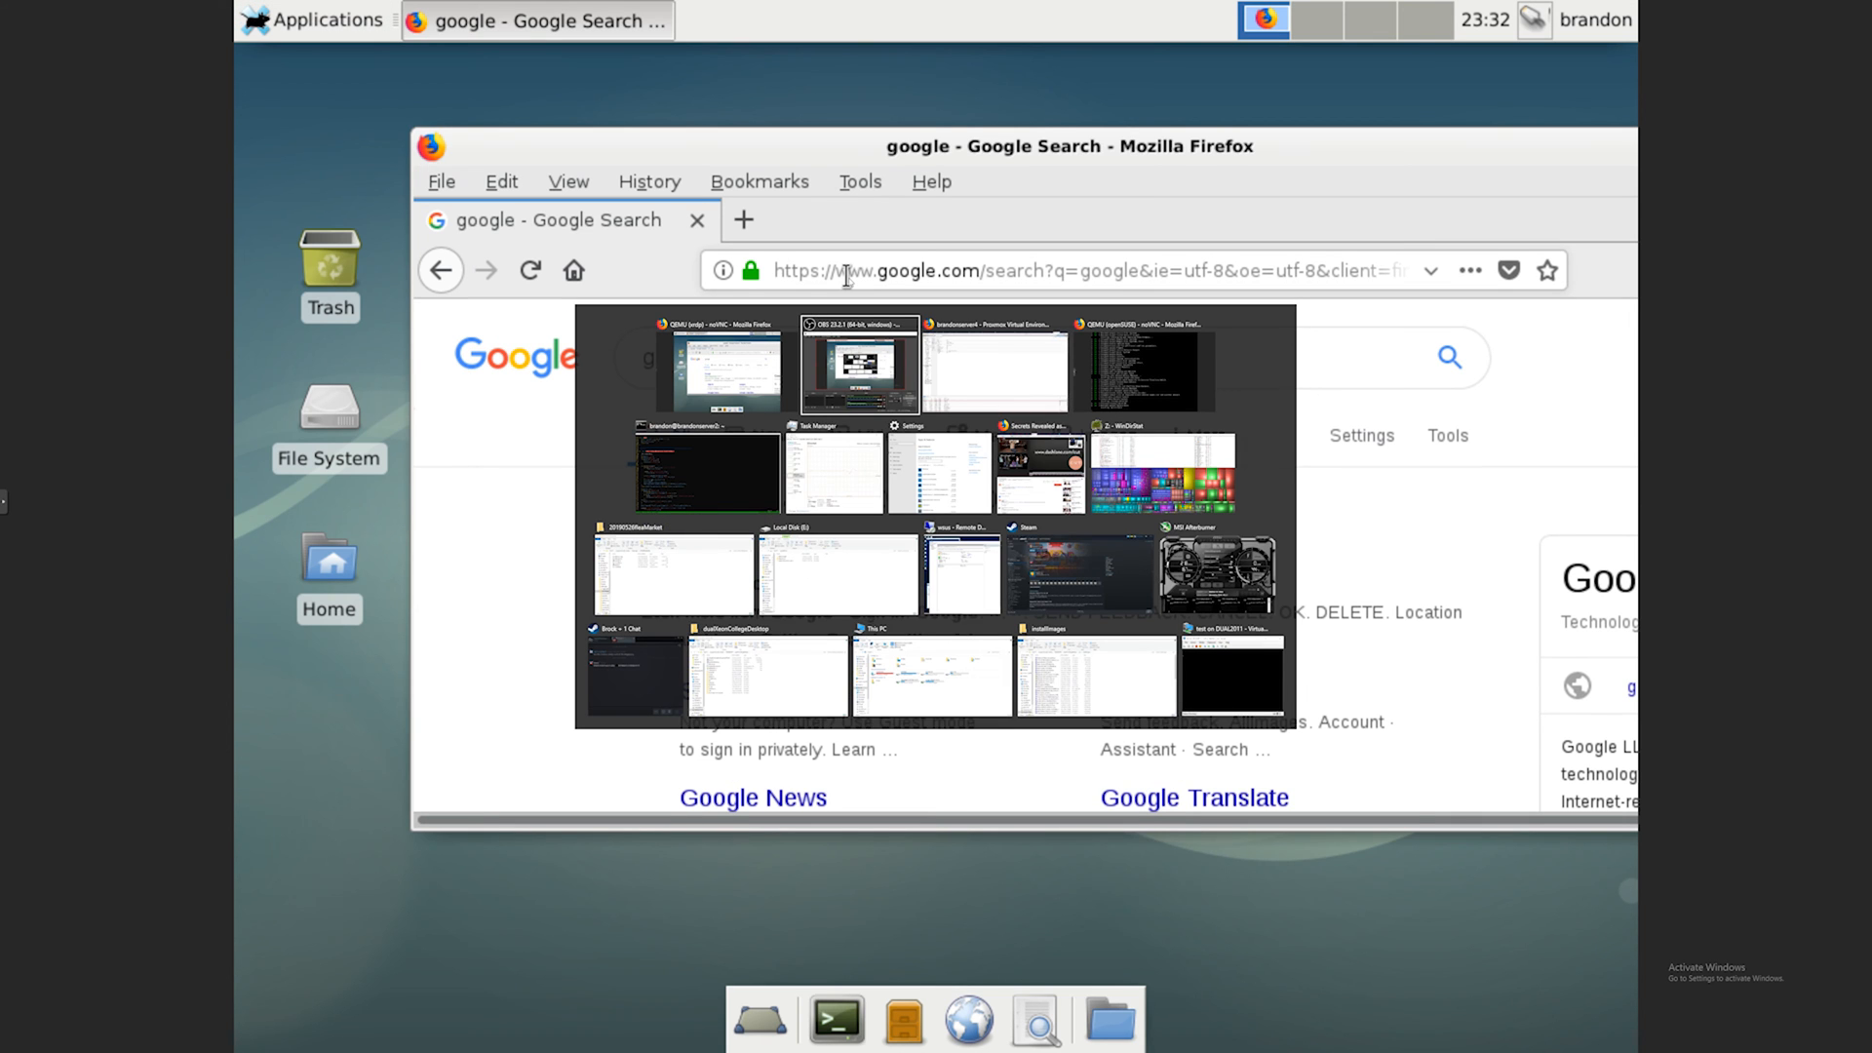
# Step: Cycle past Proxmox and the Ravada docs back to the Ravada Virtual Machines list tab
pyautogui.click(992, 367)
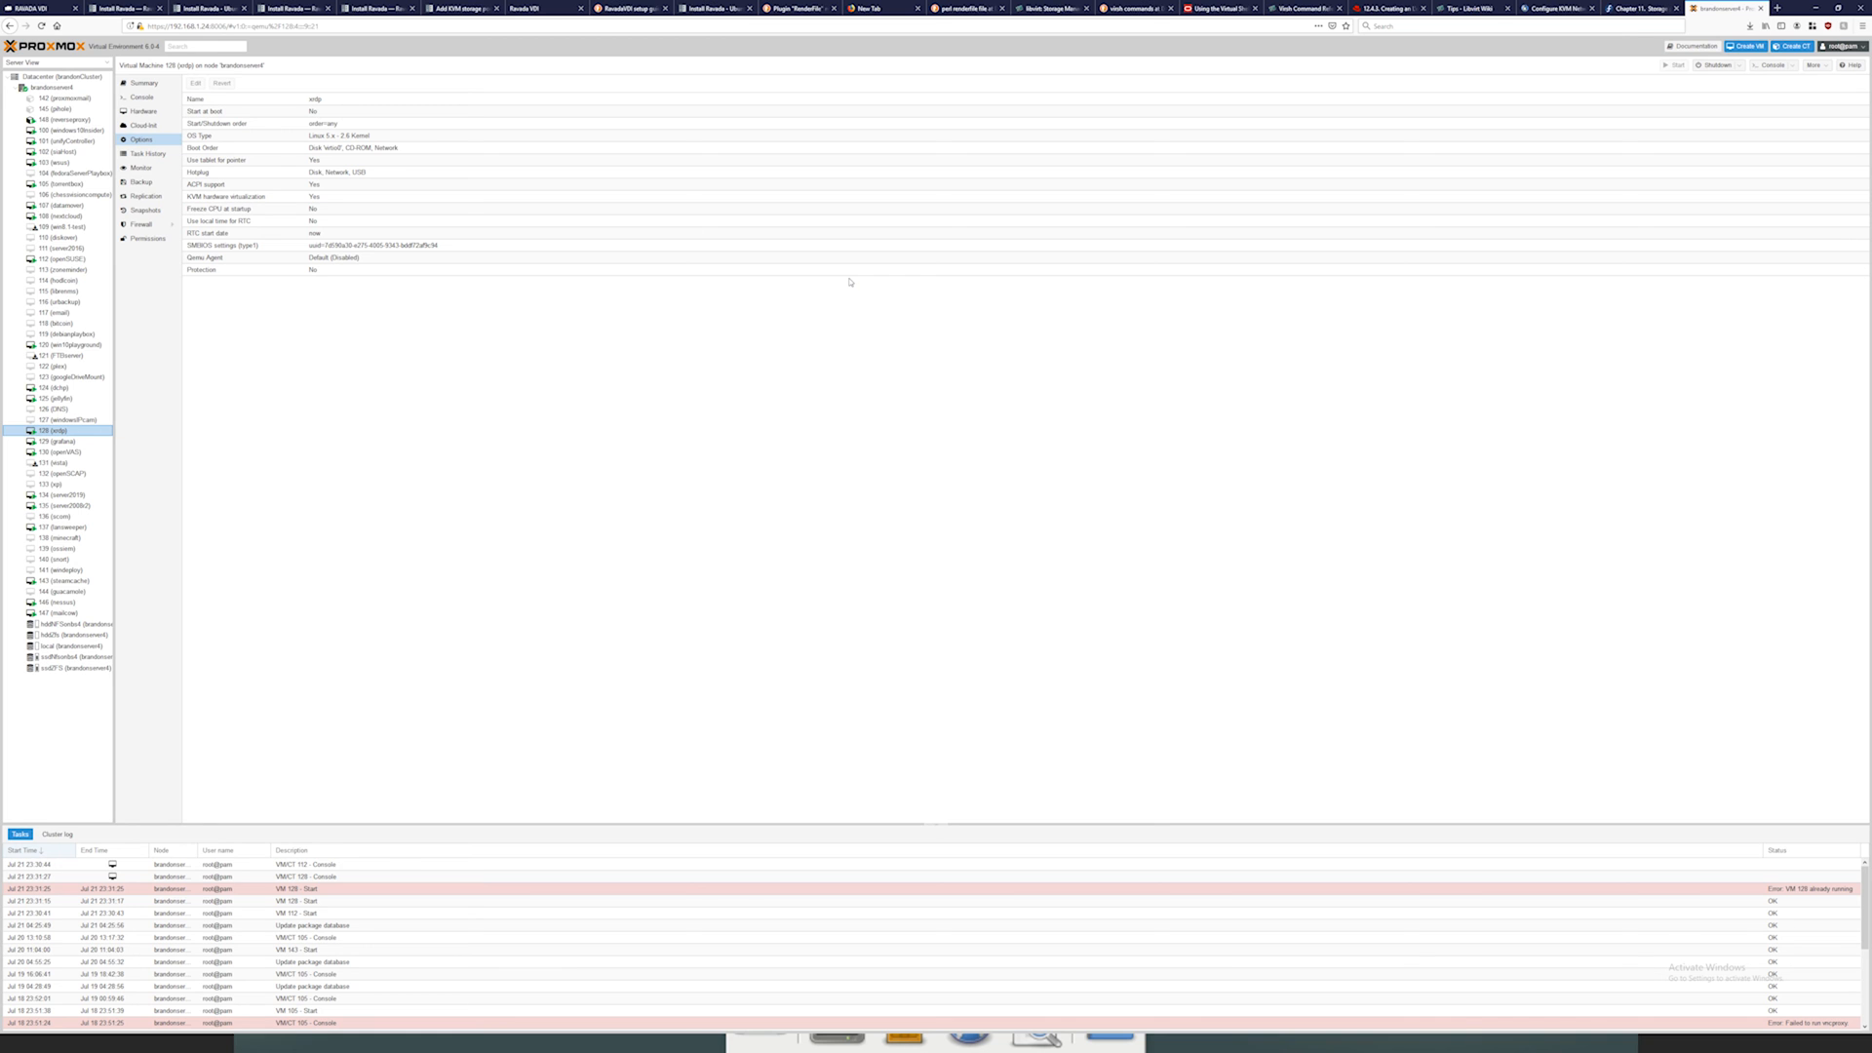
pyautogui.click(713, 8)
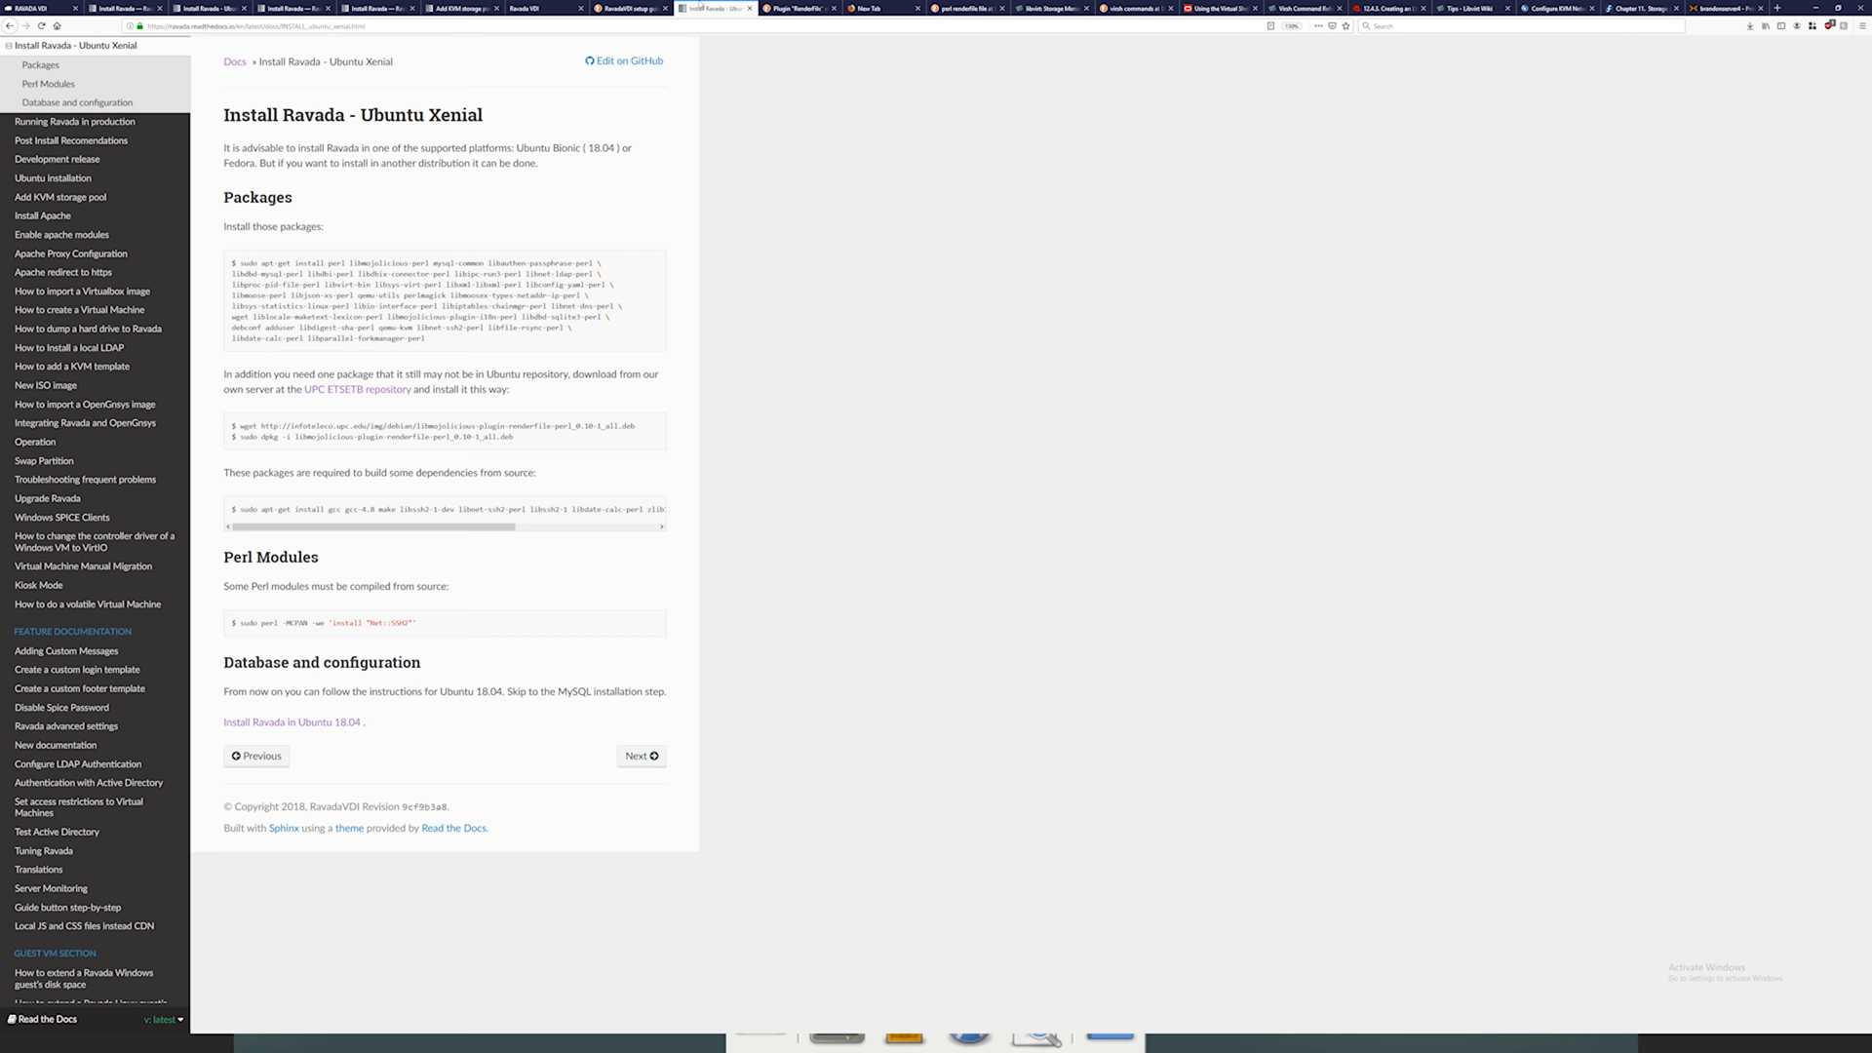
pyautogui.click(546, 8)
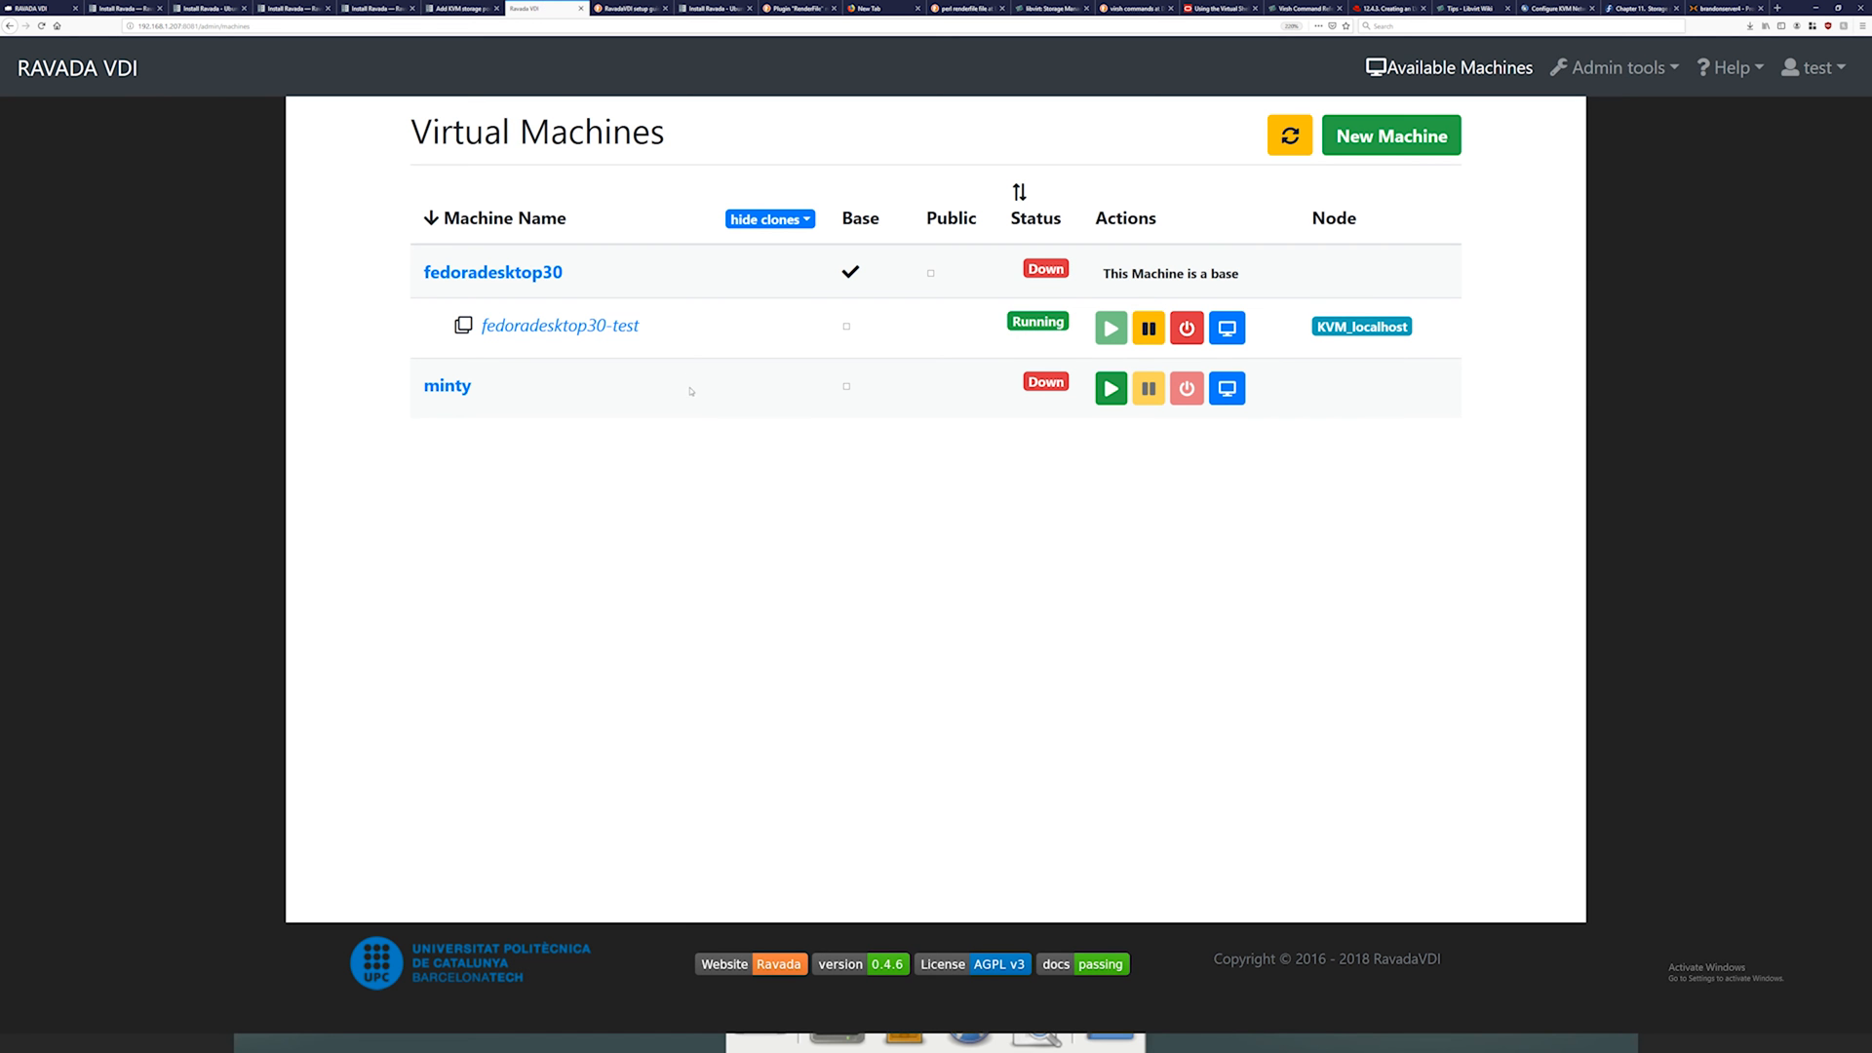
pyautogui.moveTo(641, 407)
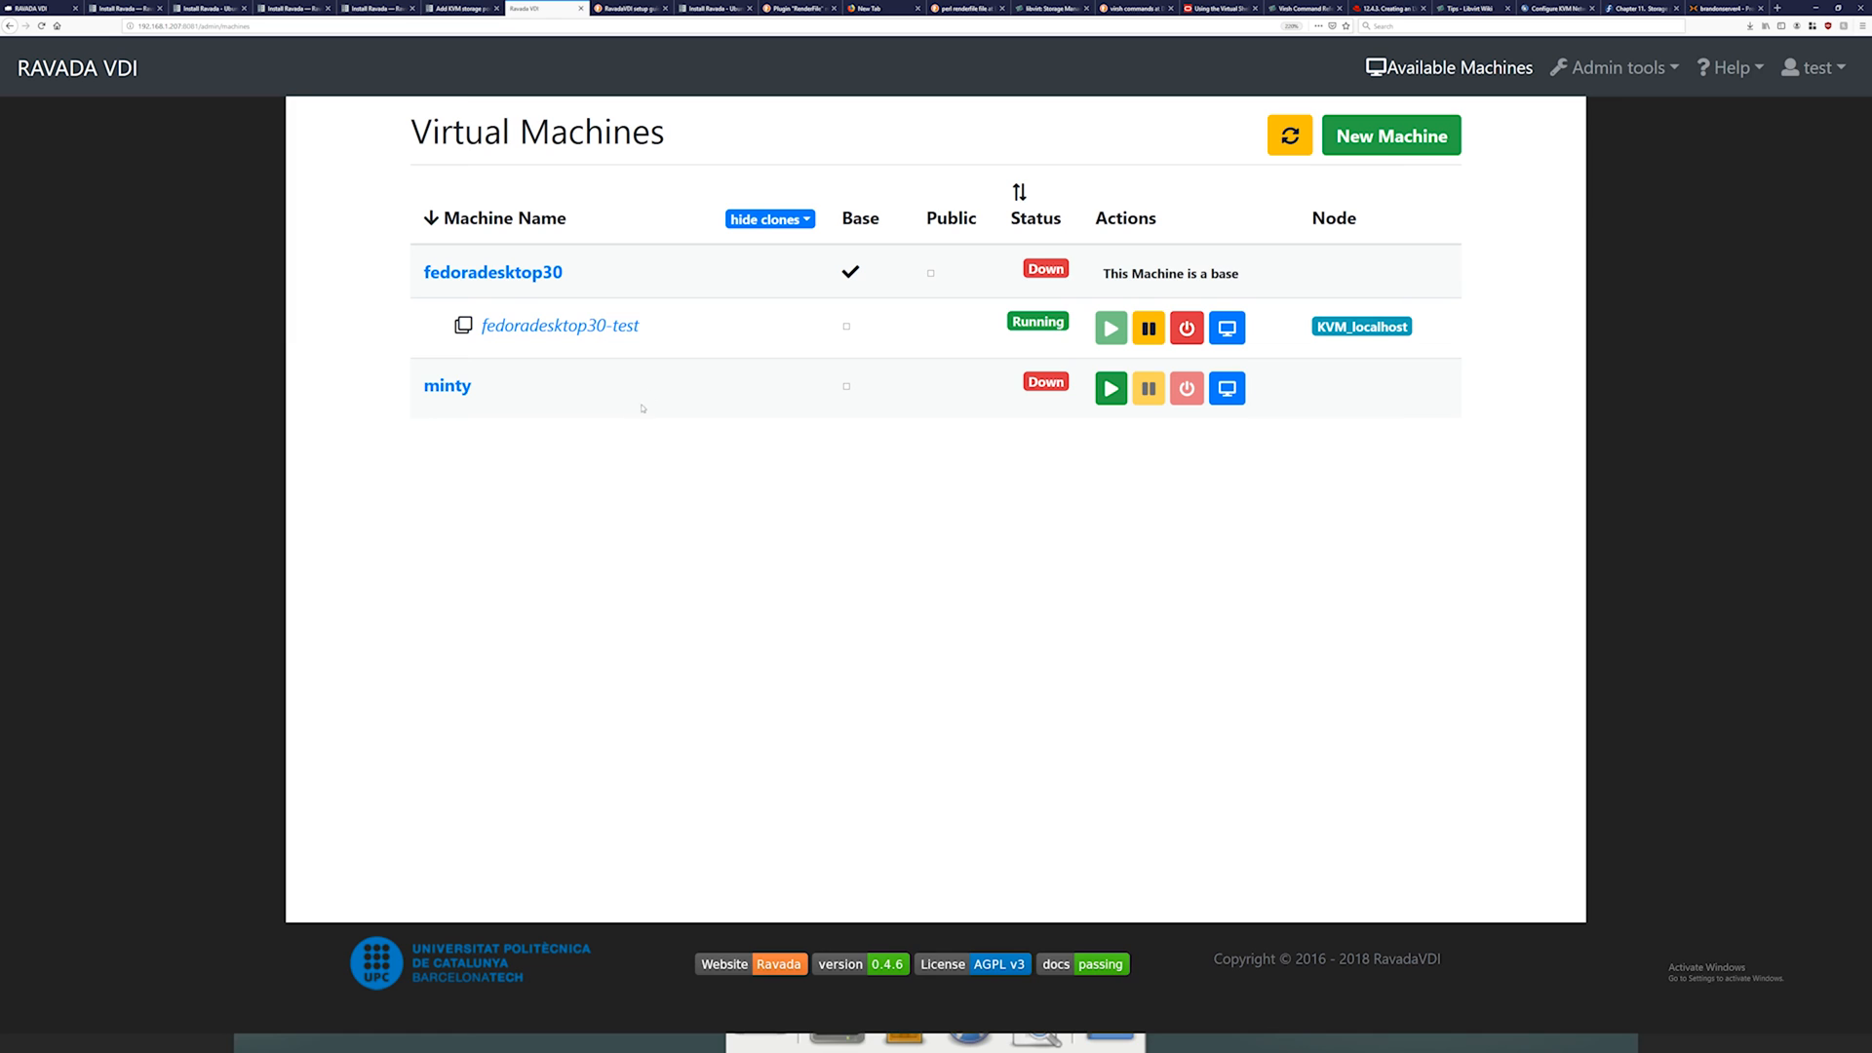
pyautogui.moveTo(1593, 54)
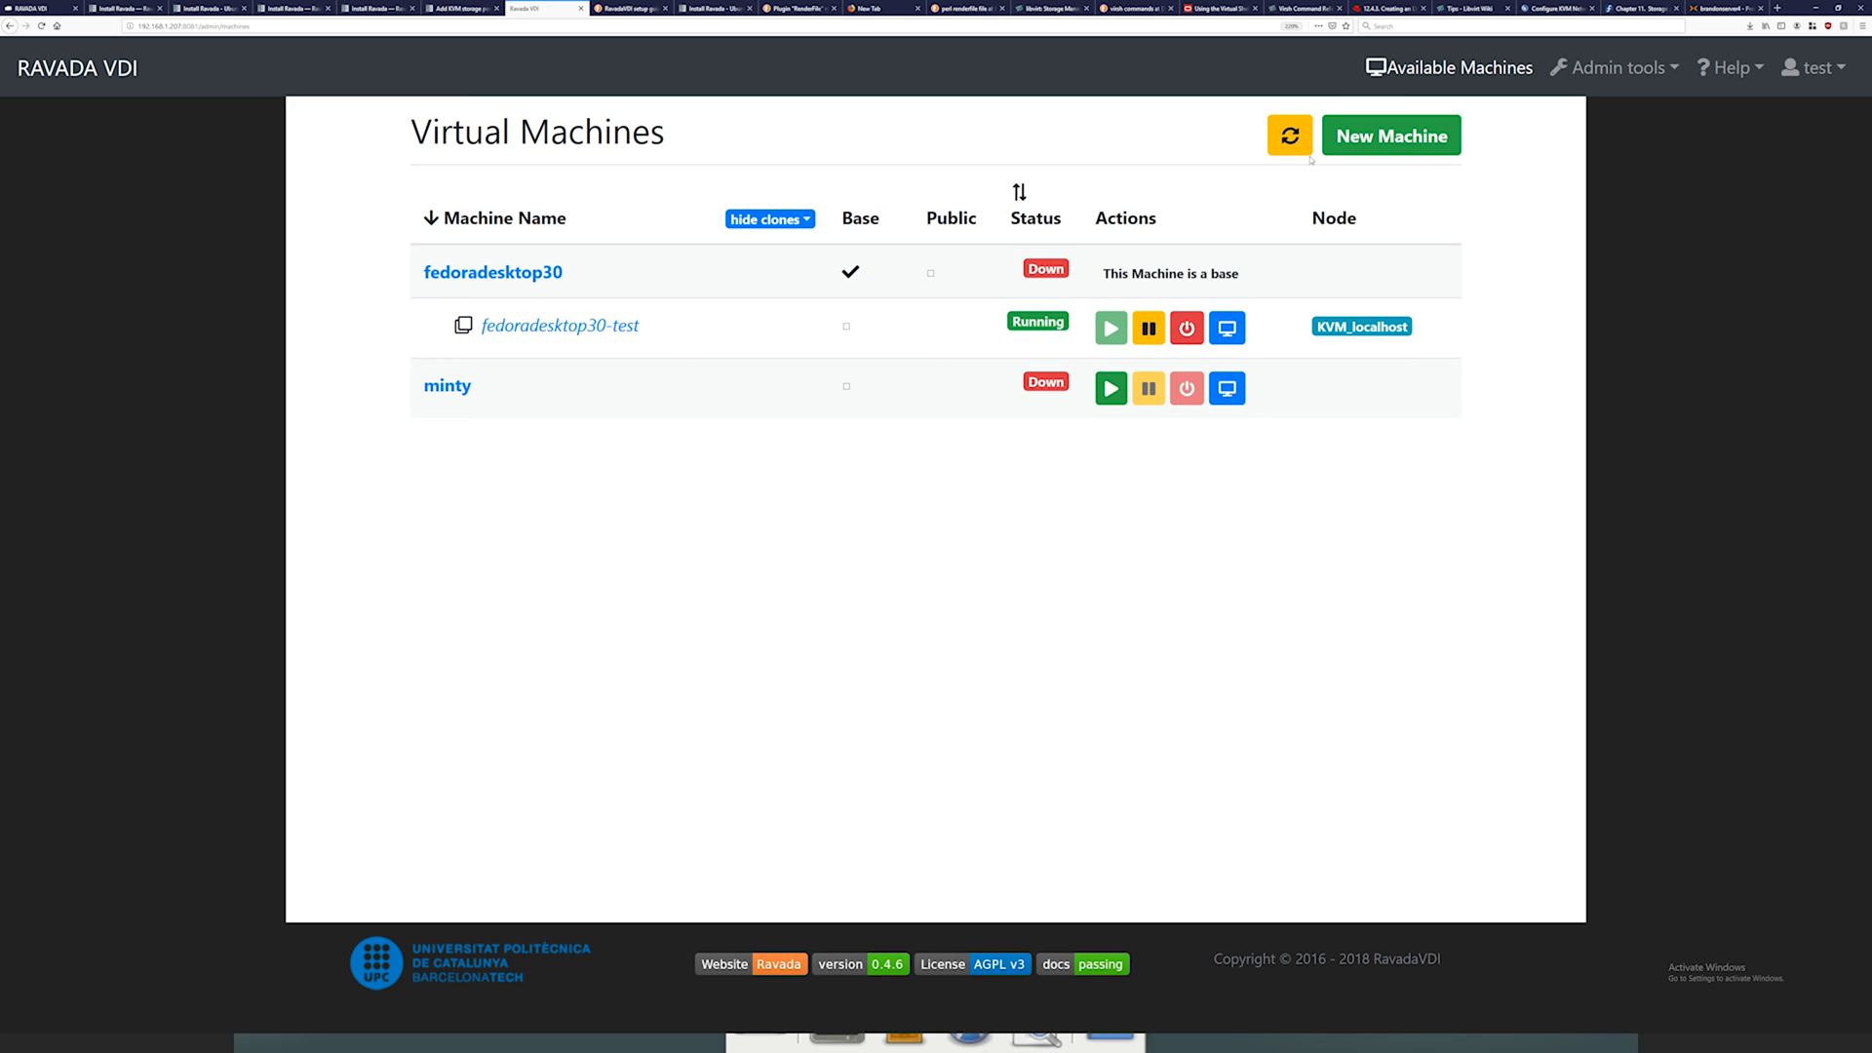
# Step: Go to Admin tools > nodes to list the active local KVM_localhost node
pyautogui.click(1613, 66)
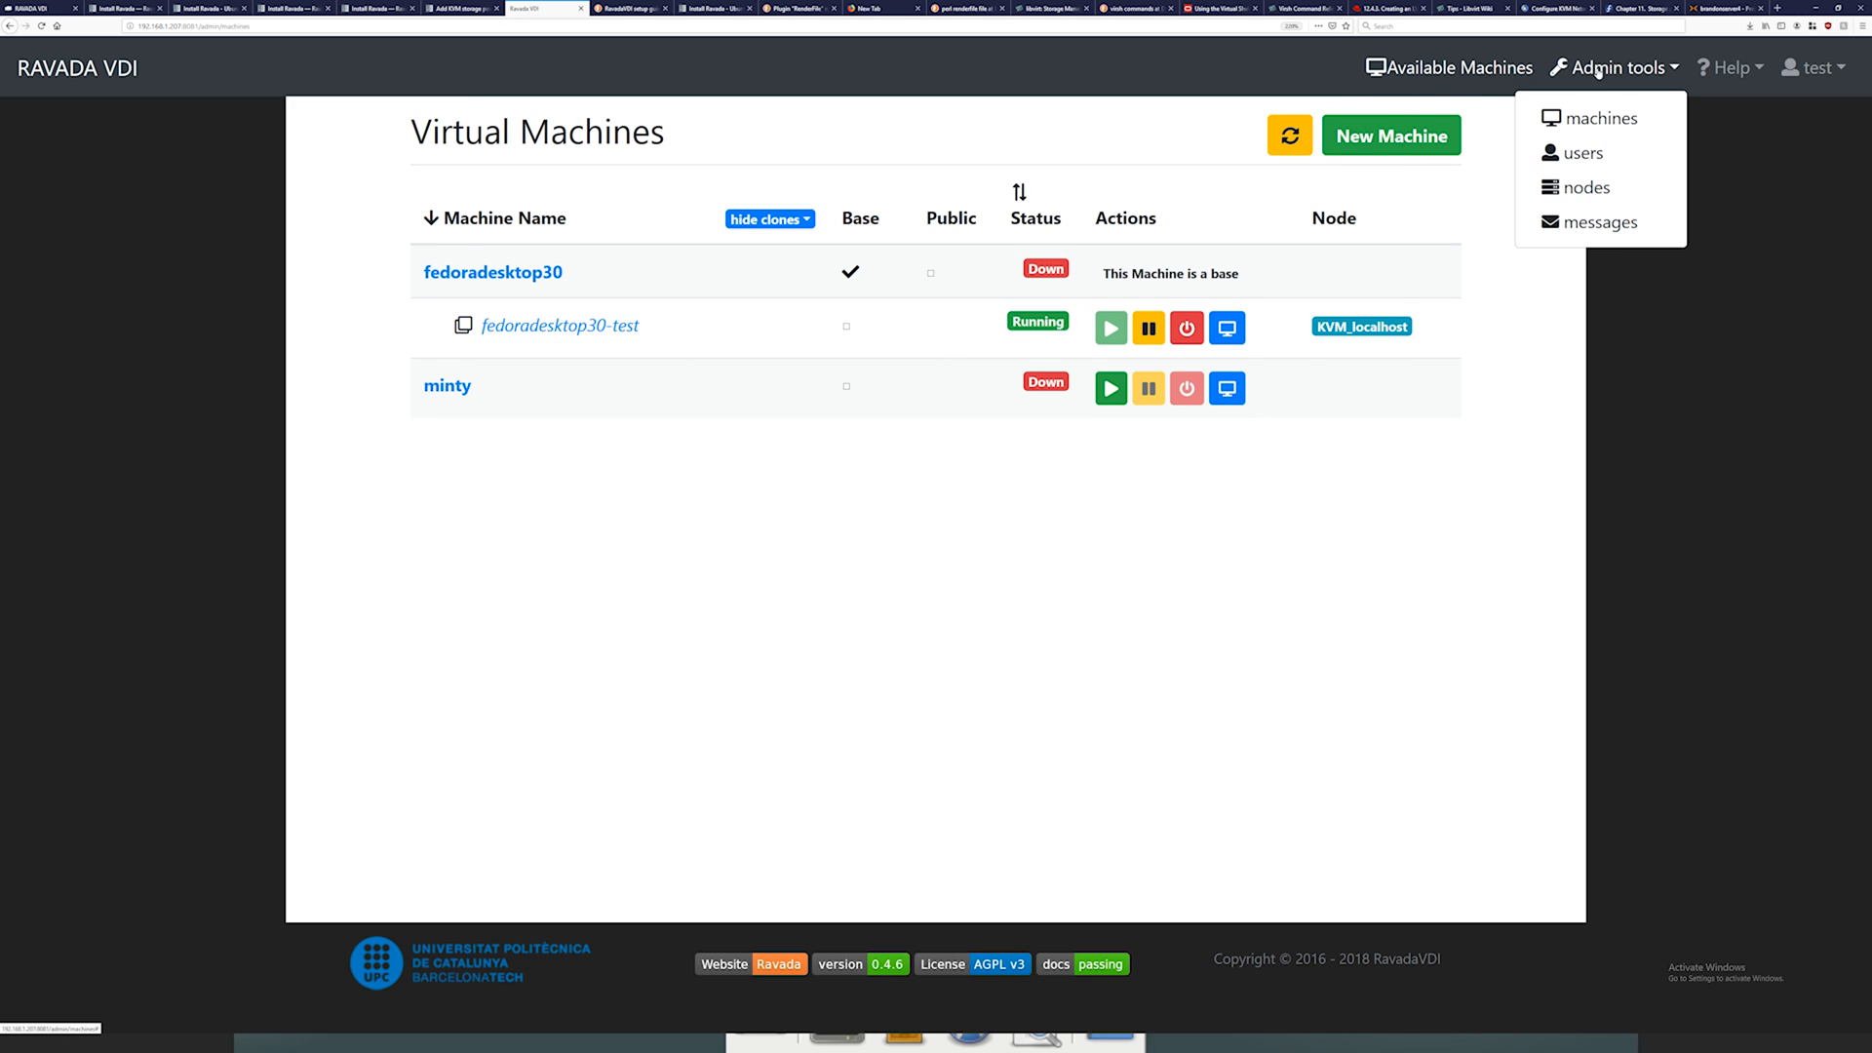
pyautogui.click(1585, 187)
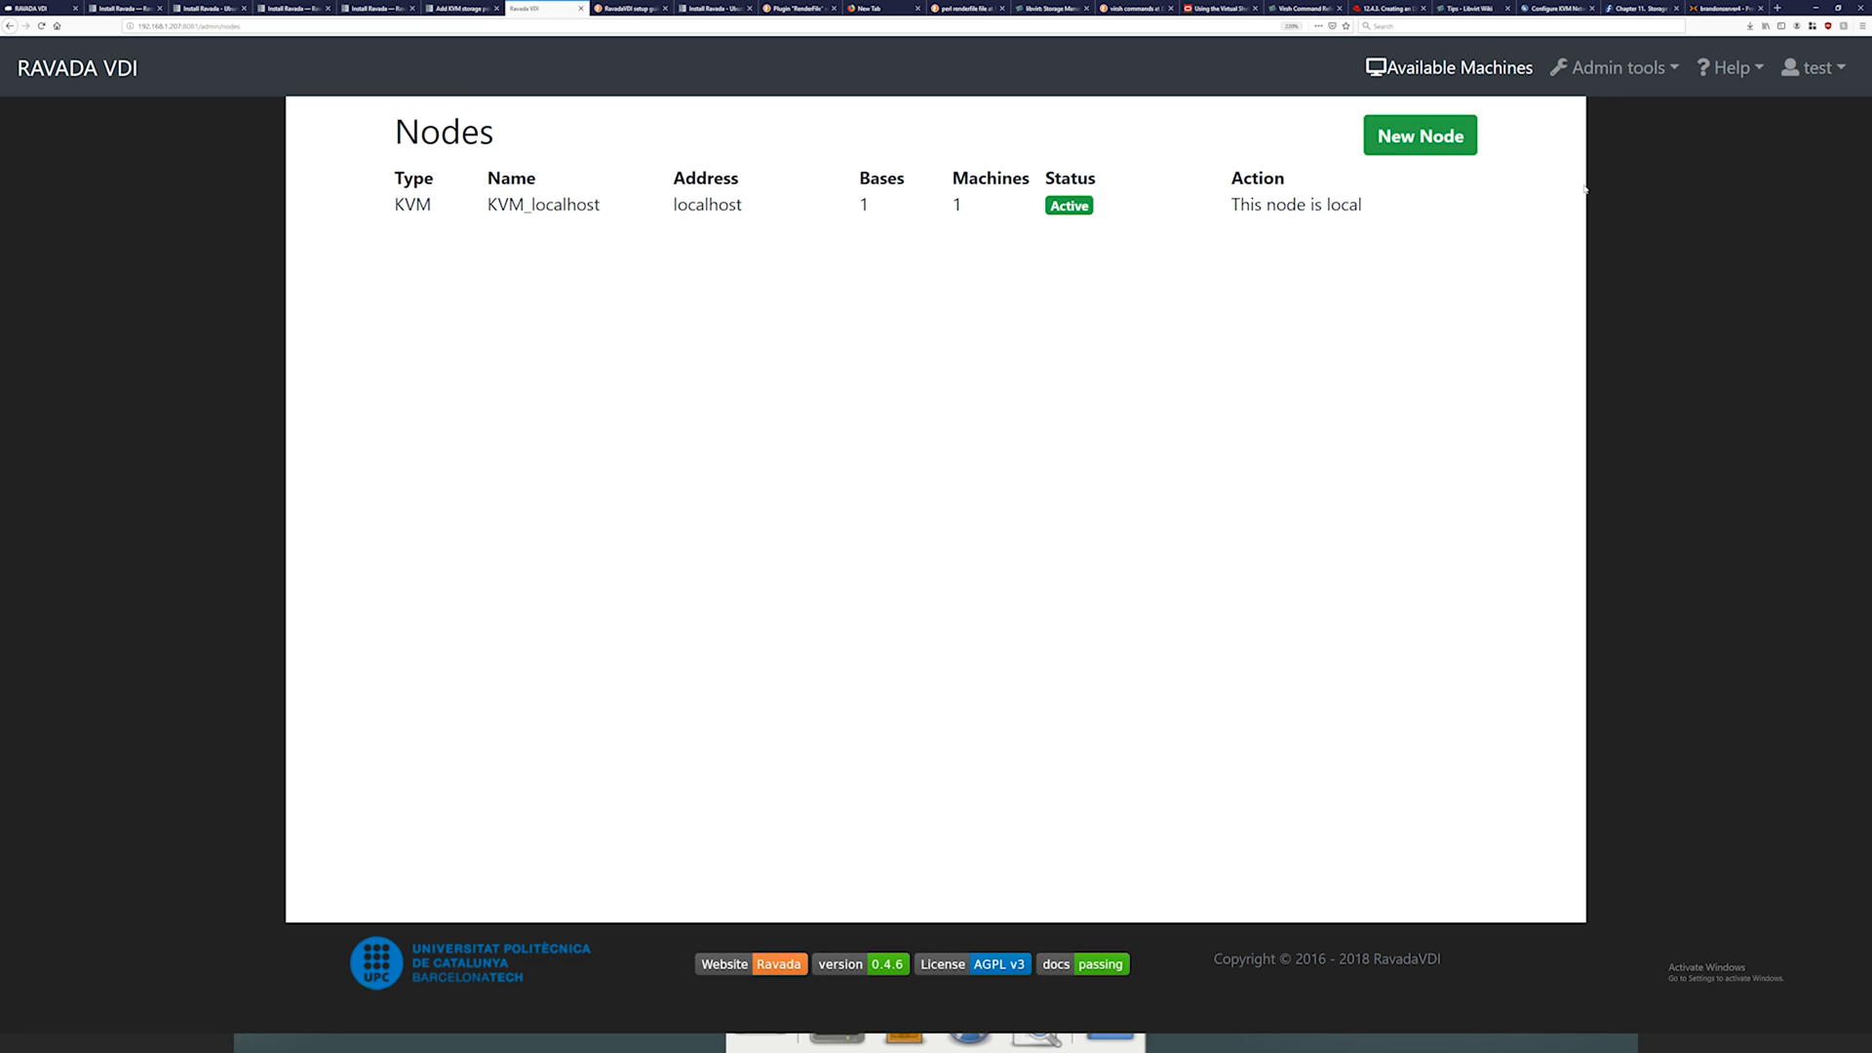
pyautogui.moveTo(1340, 250)
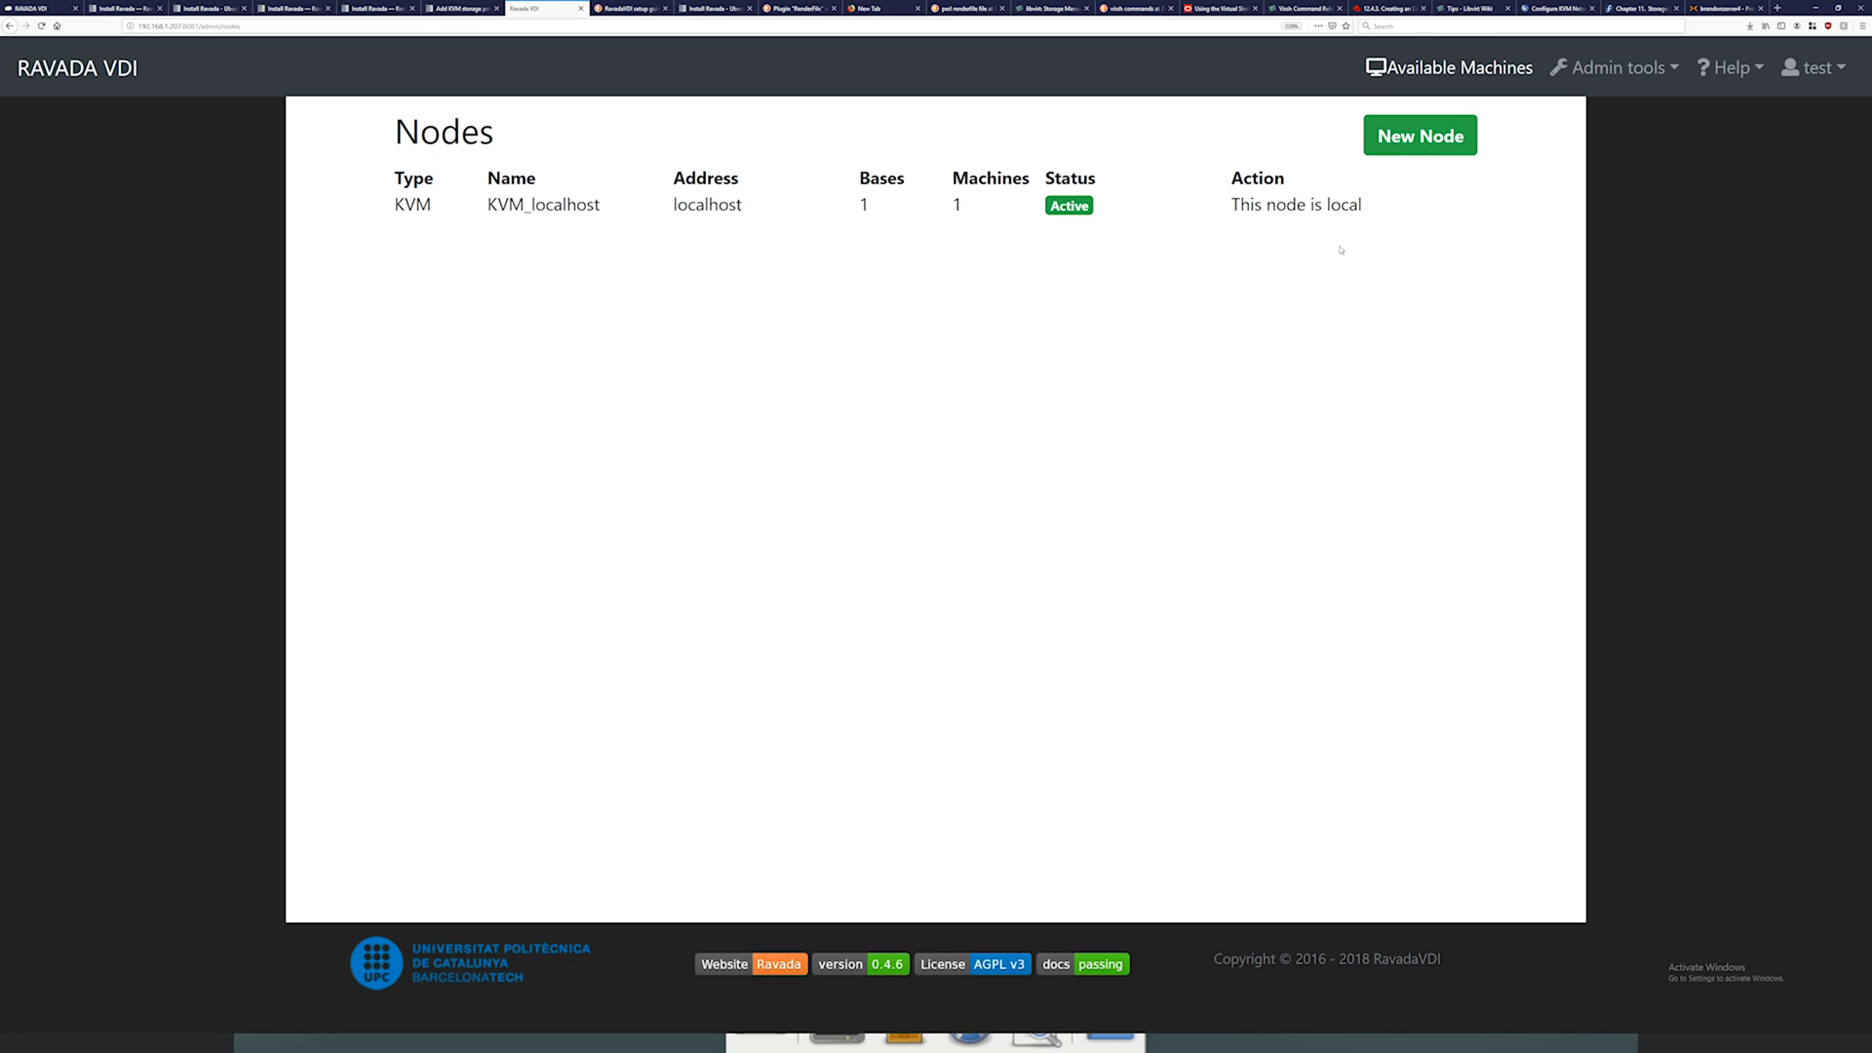
pyautogui.moveTo(1344, 242)
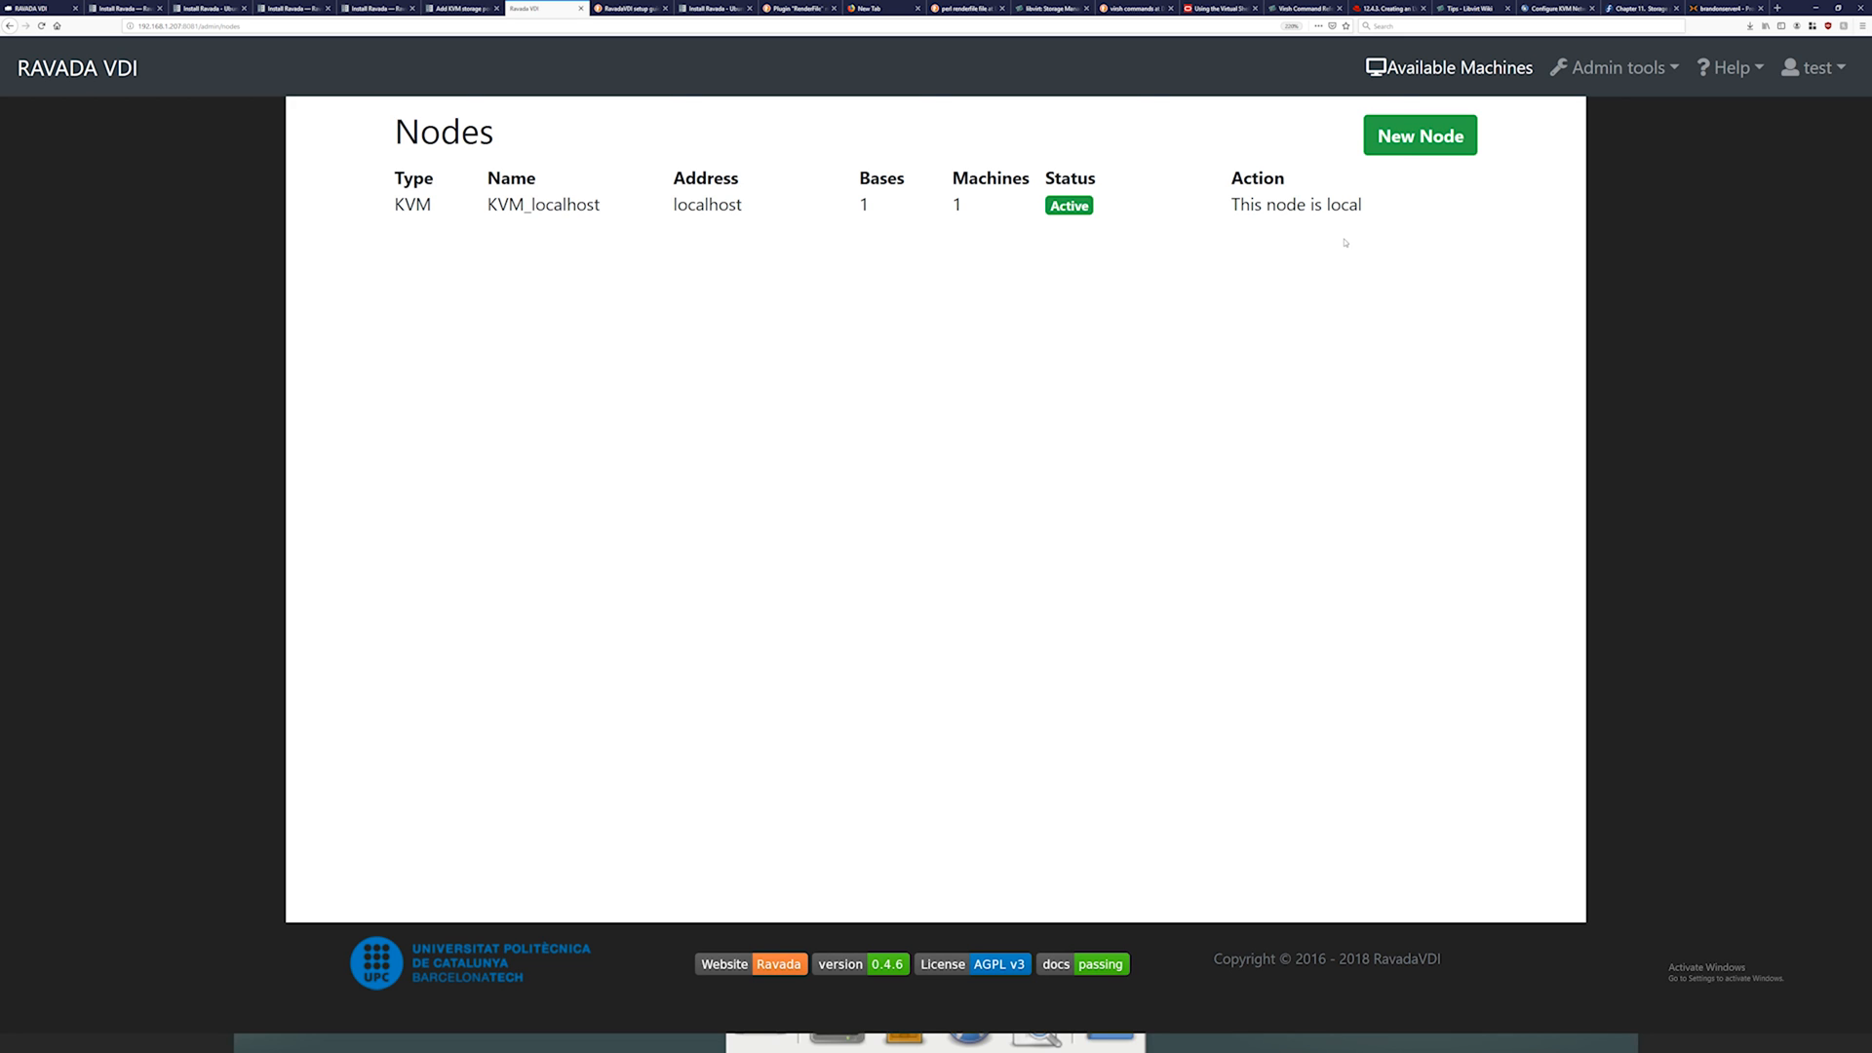
pyautogui.moveTo(1123, 171)
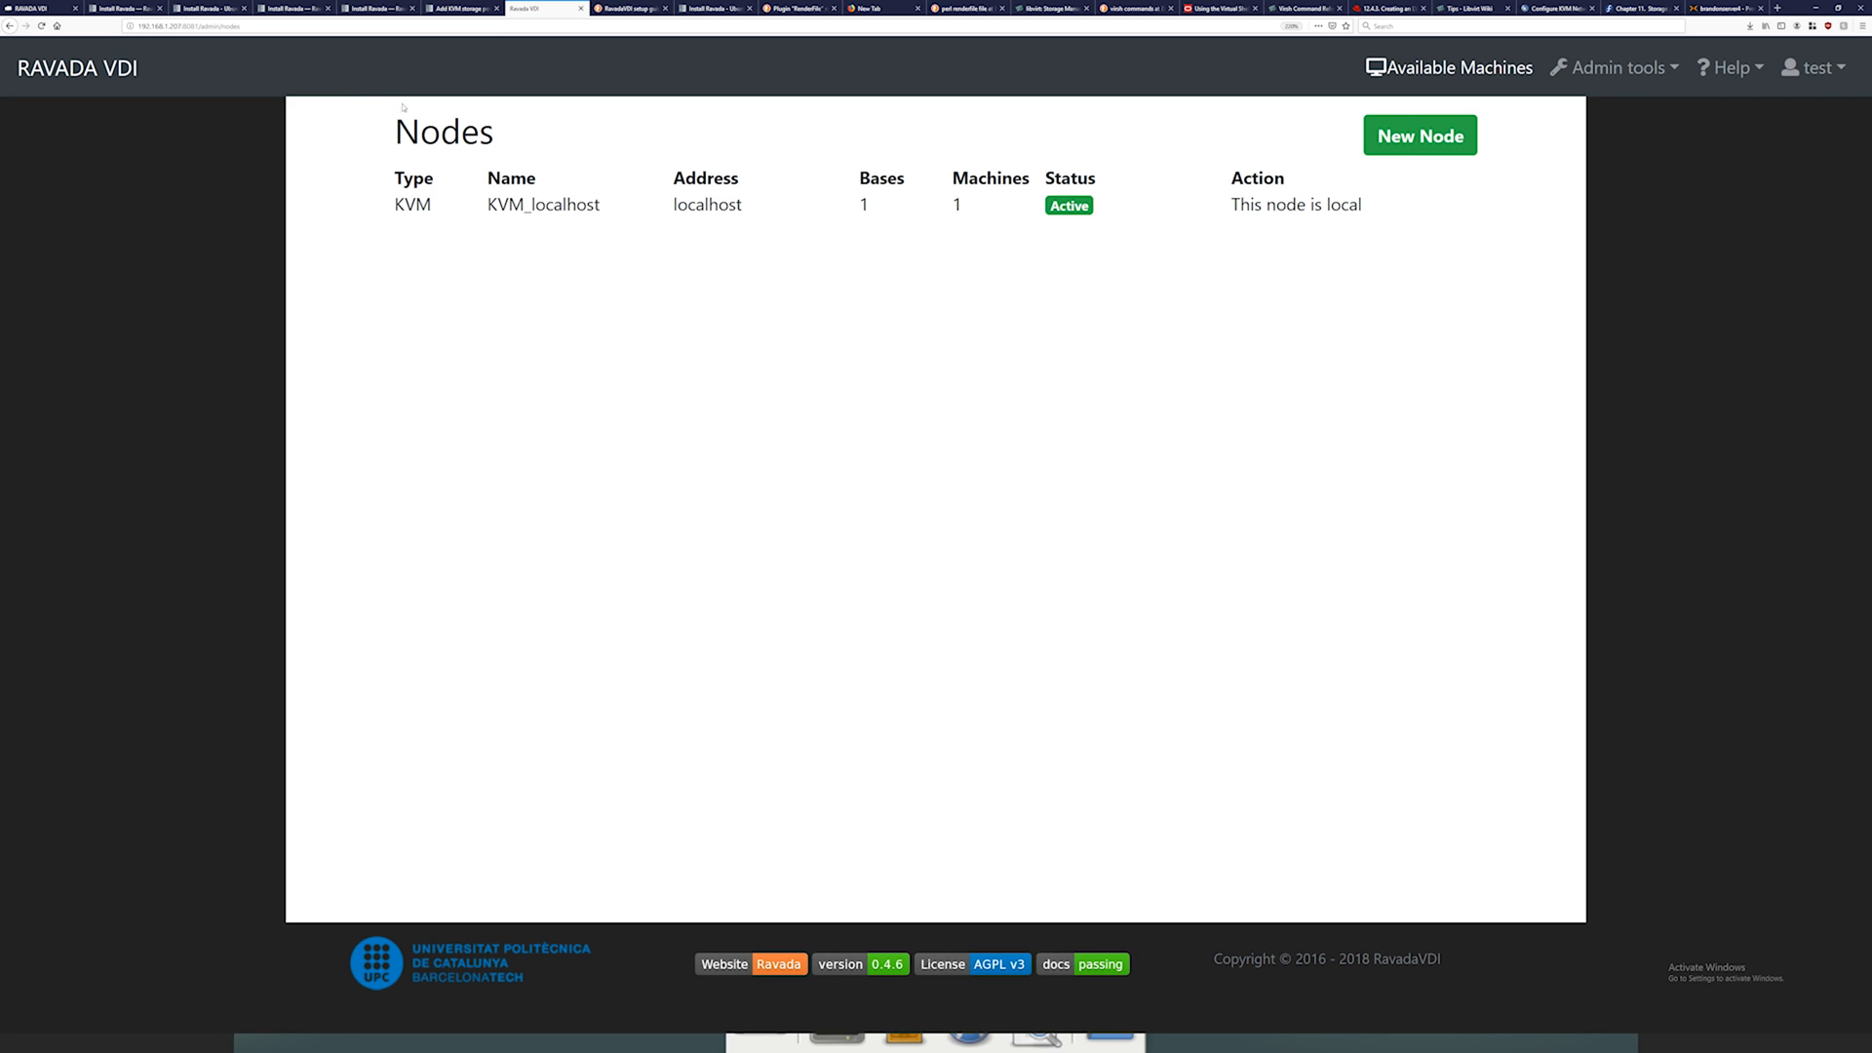
pyautogui.moveTo(1289, 39)
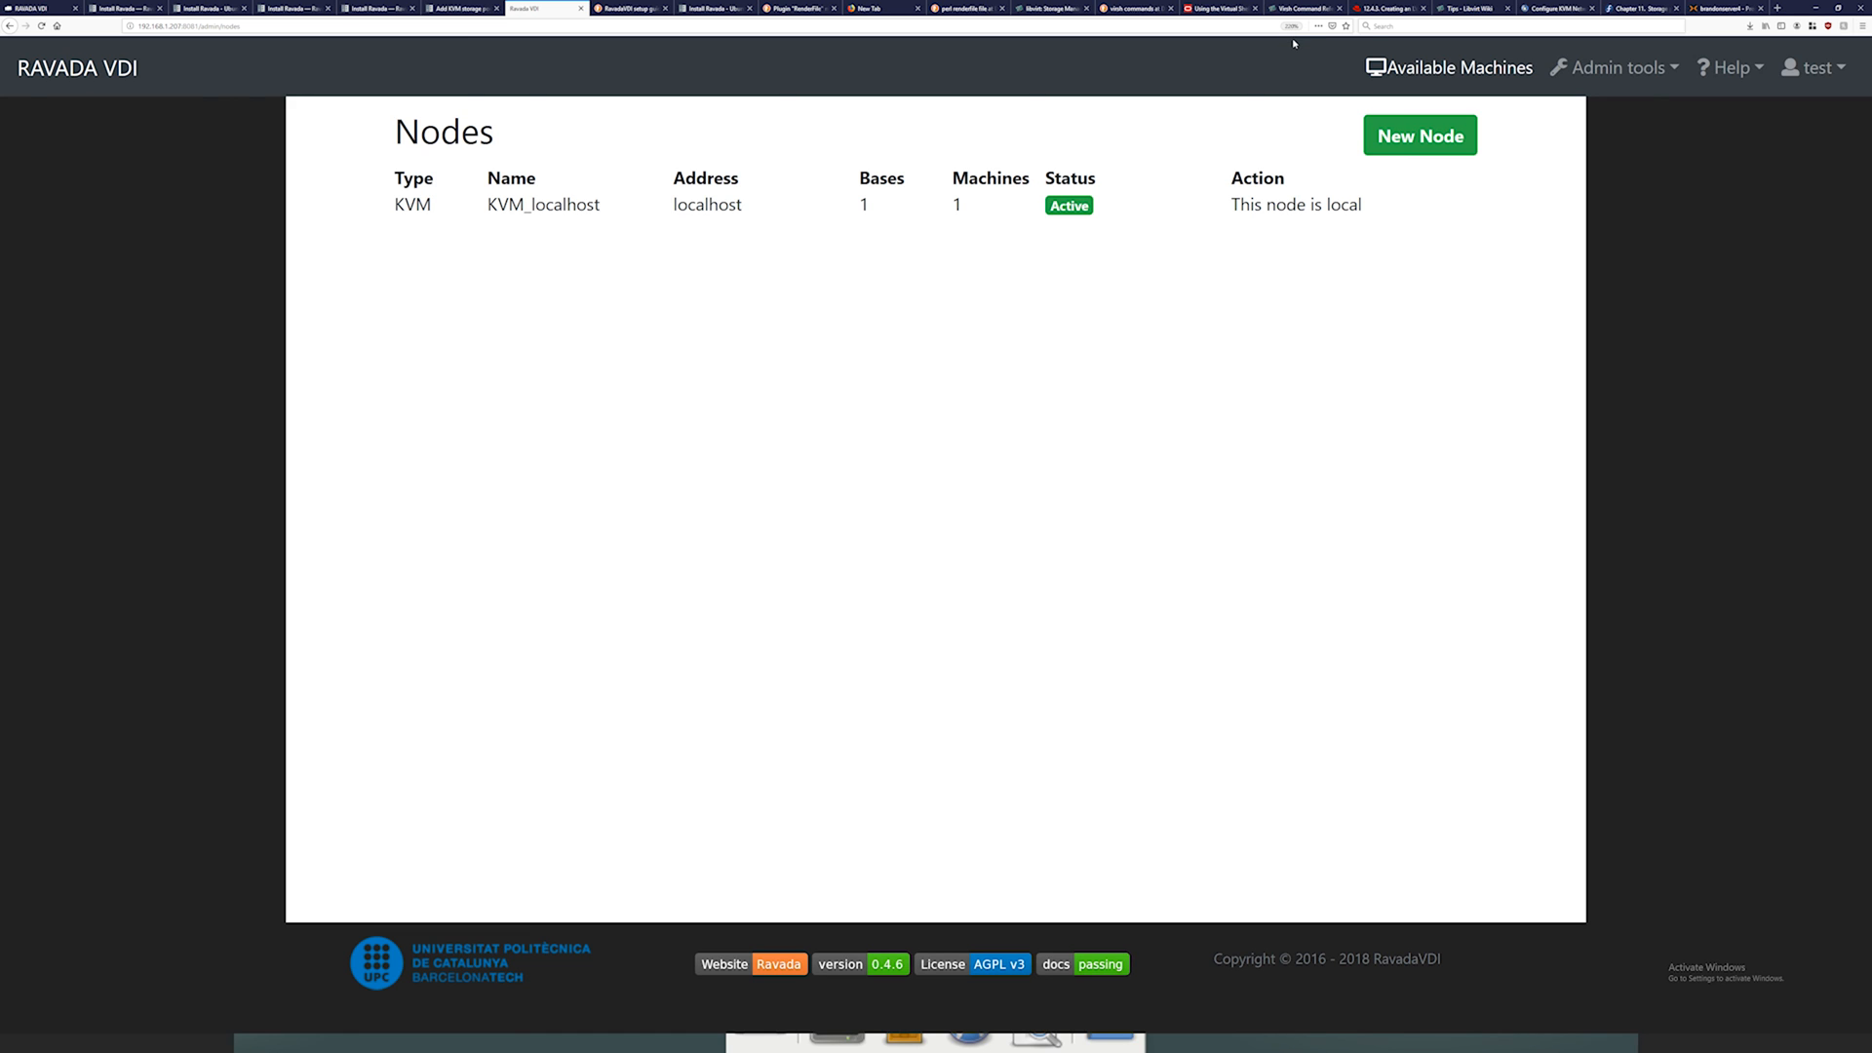
pyautogui.moveTo(1129, 172)
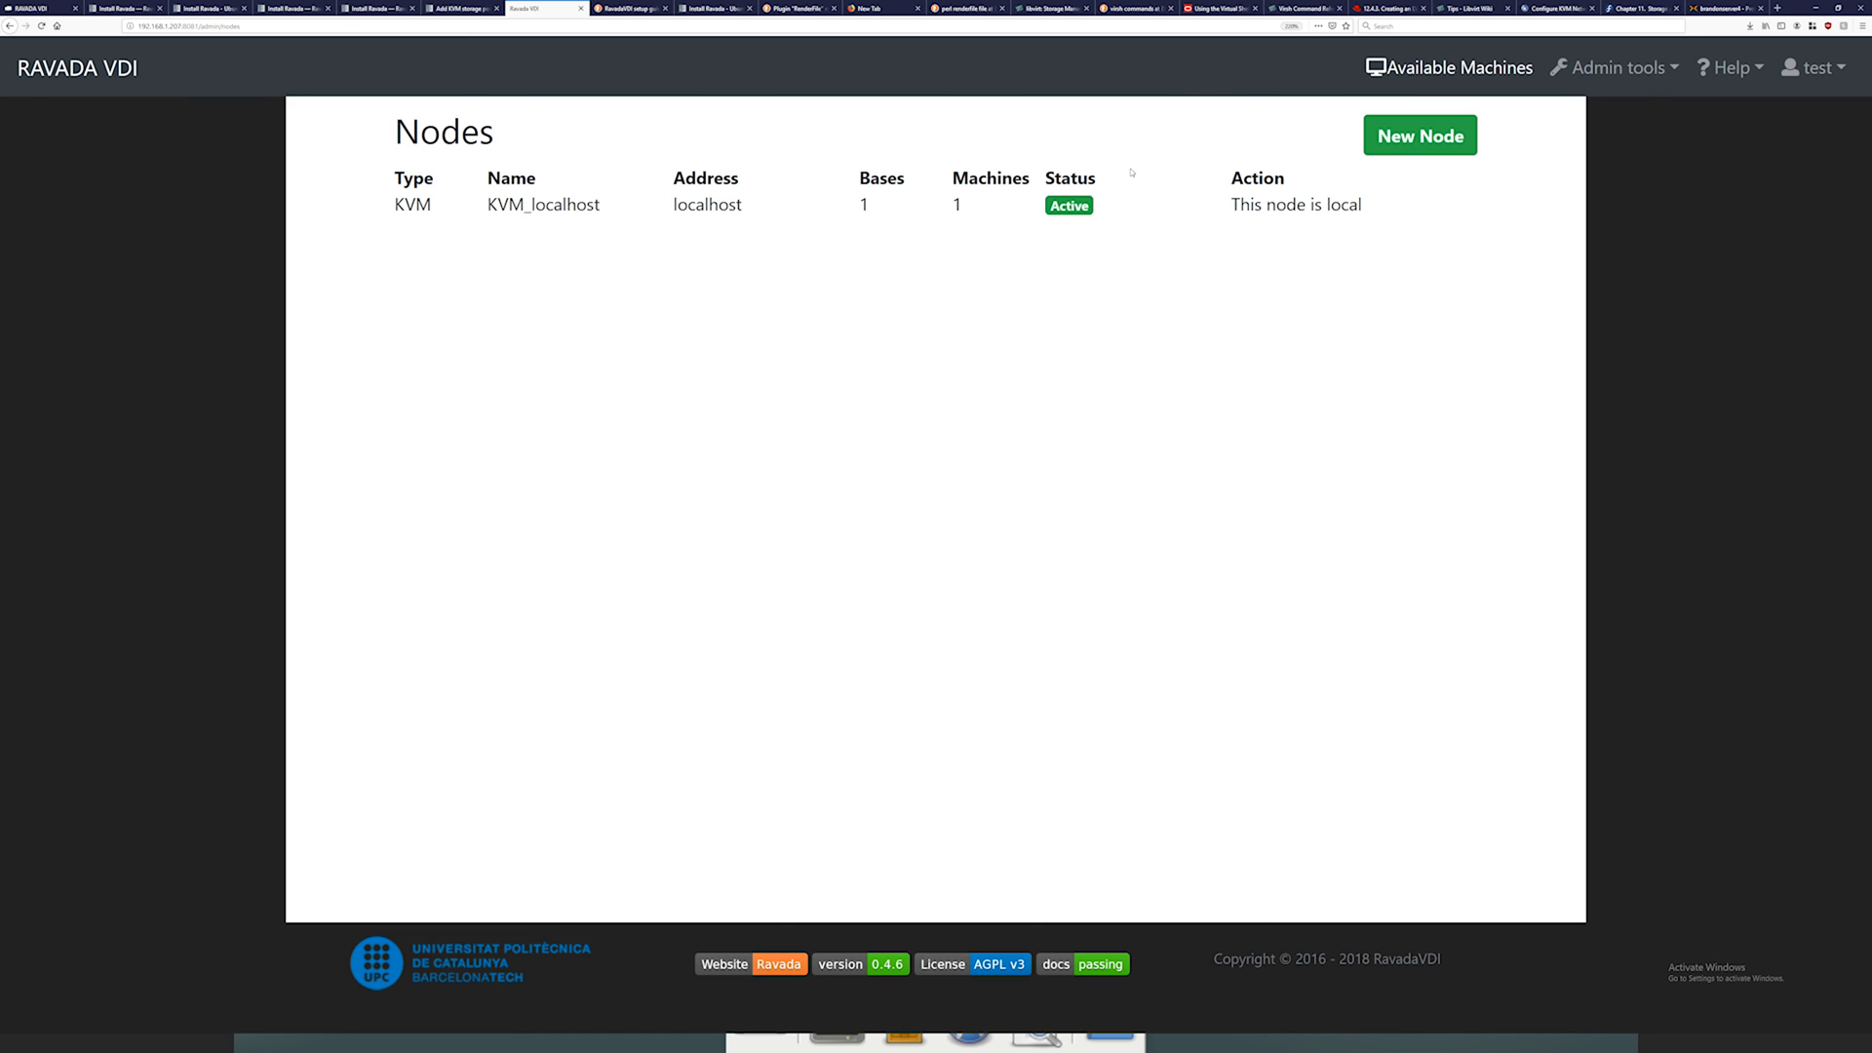